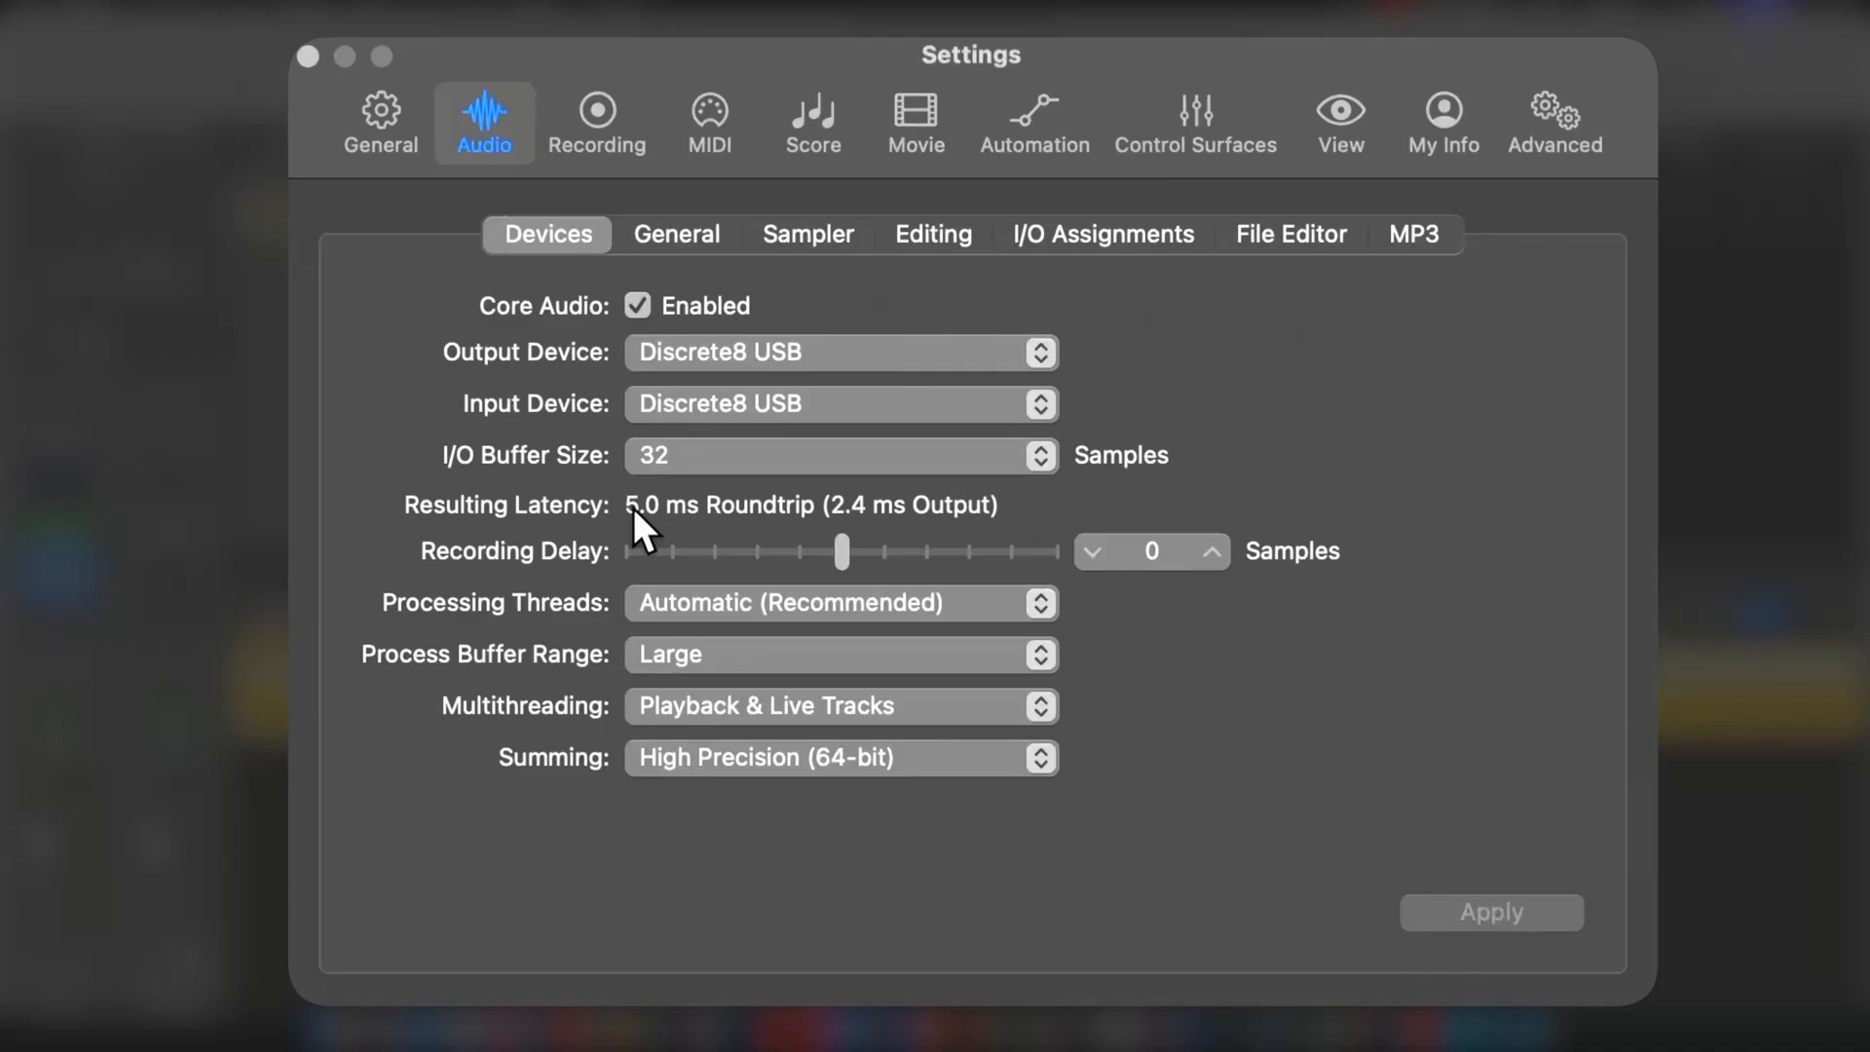
mouse_move(996, 531)
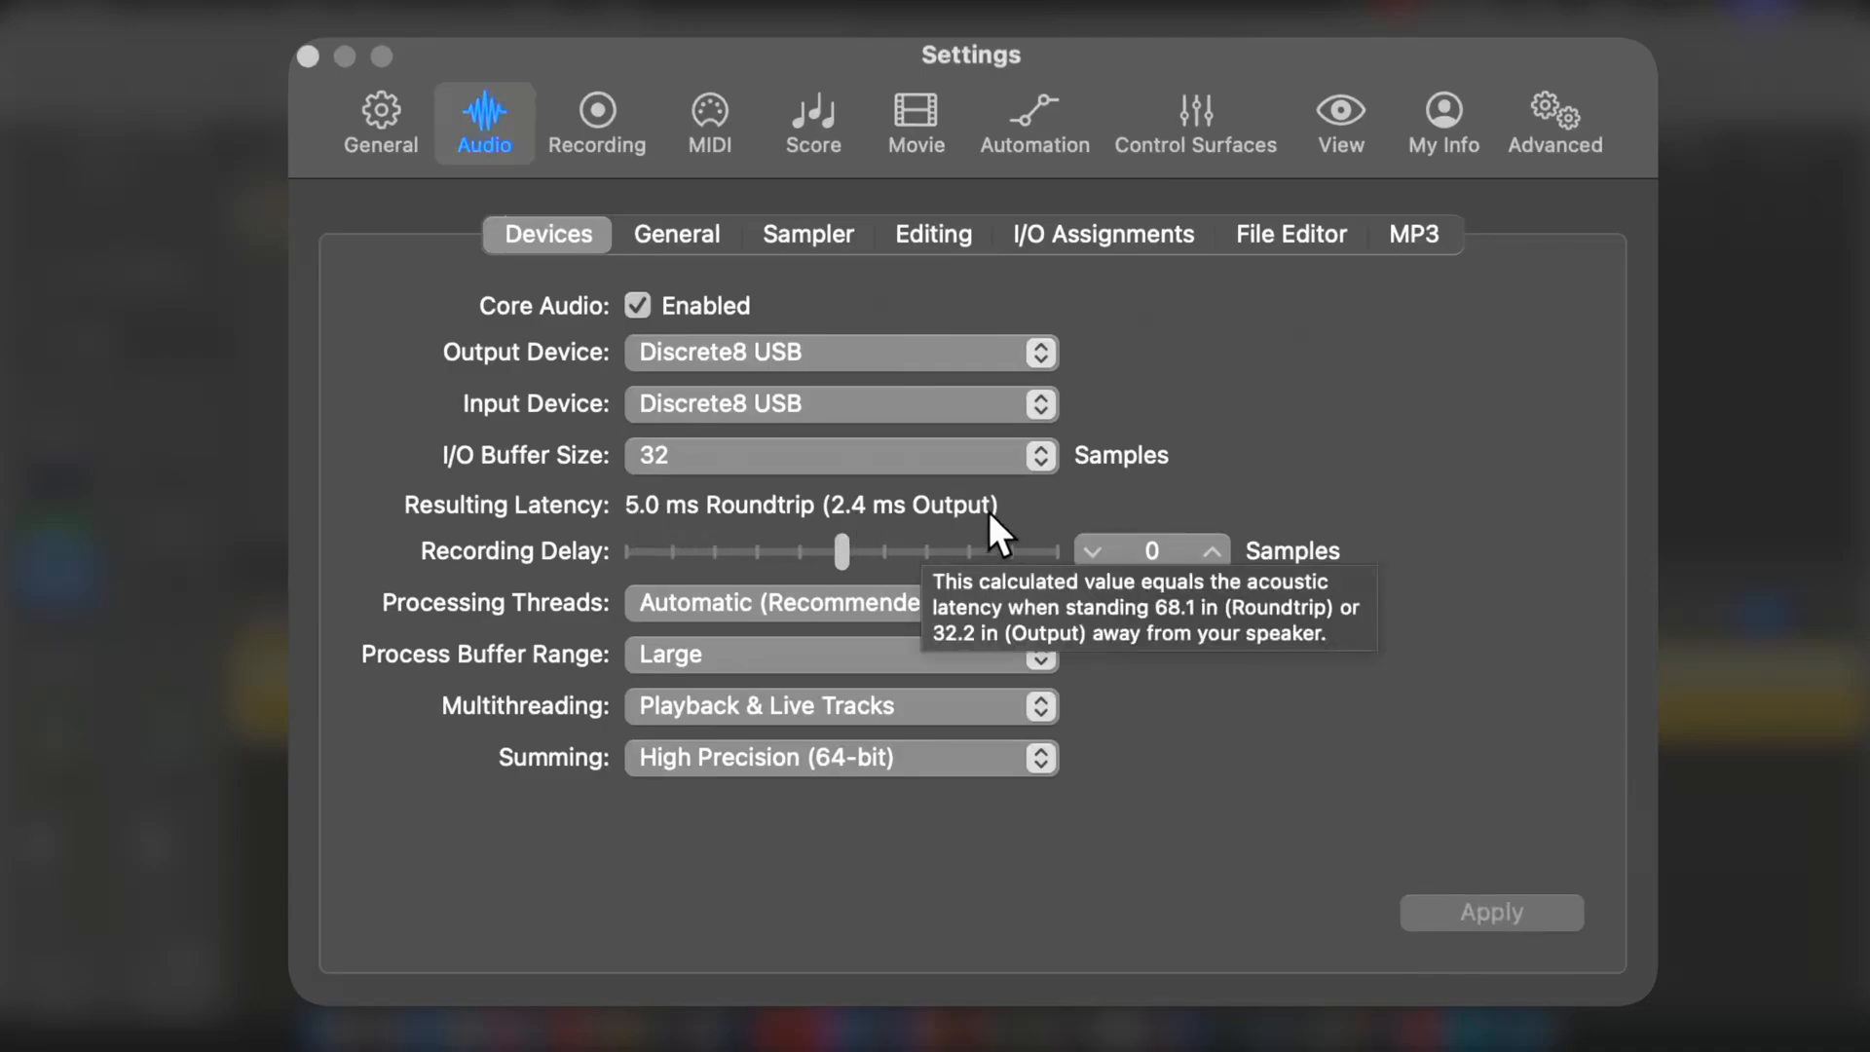
mouse_move(900, 444)
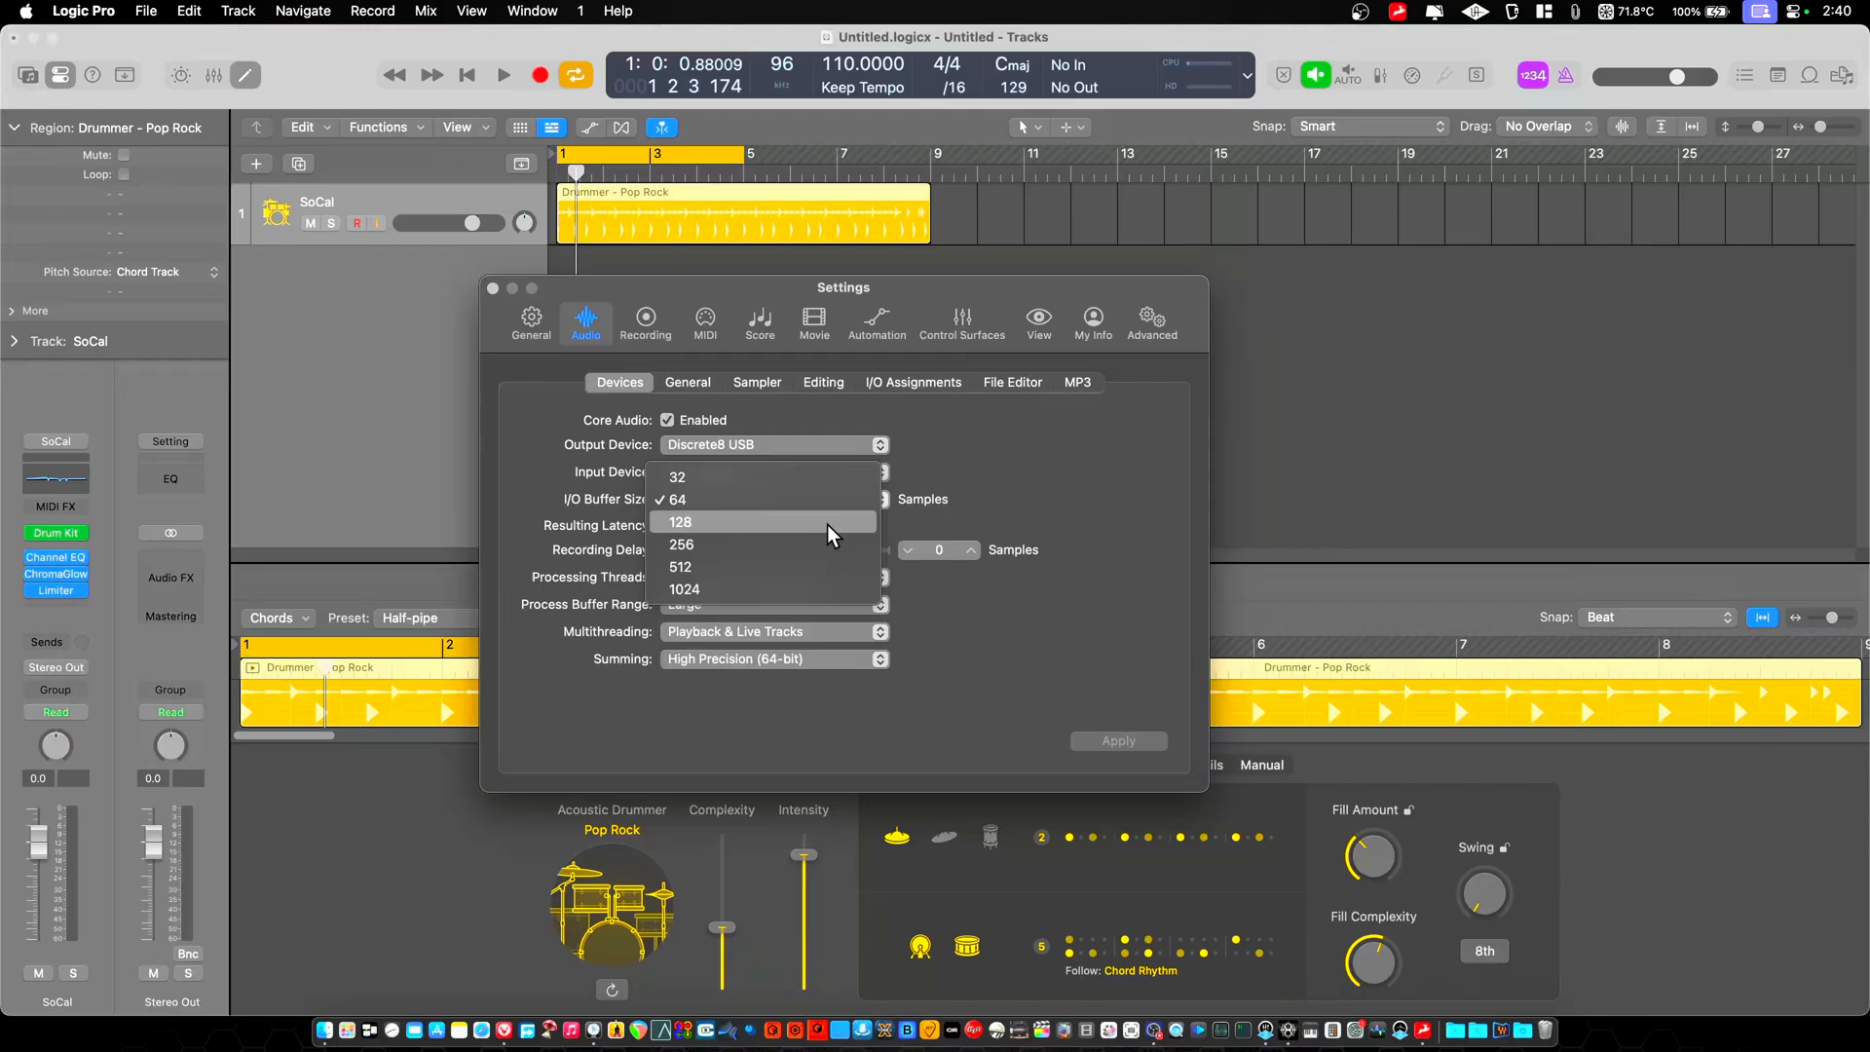
- Apply 128, 256, 512 and 1024-sample buffers on Discrete8 USB, ending at 25.7 ms roundtrip
click(681, 521)
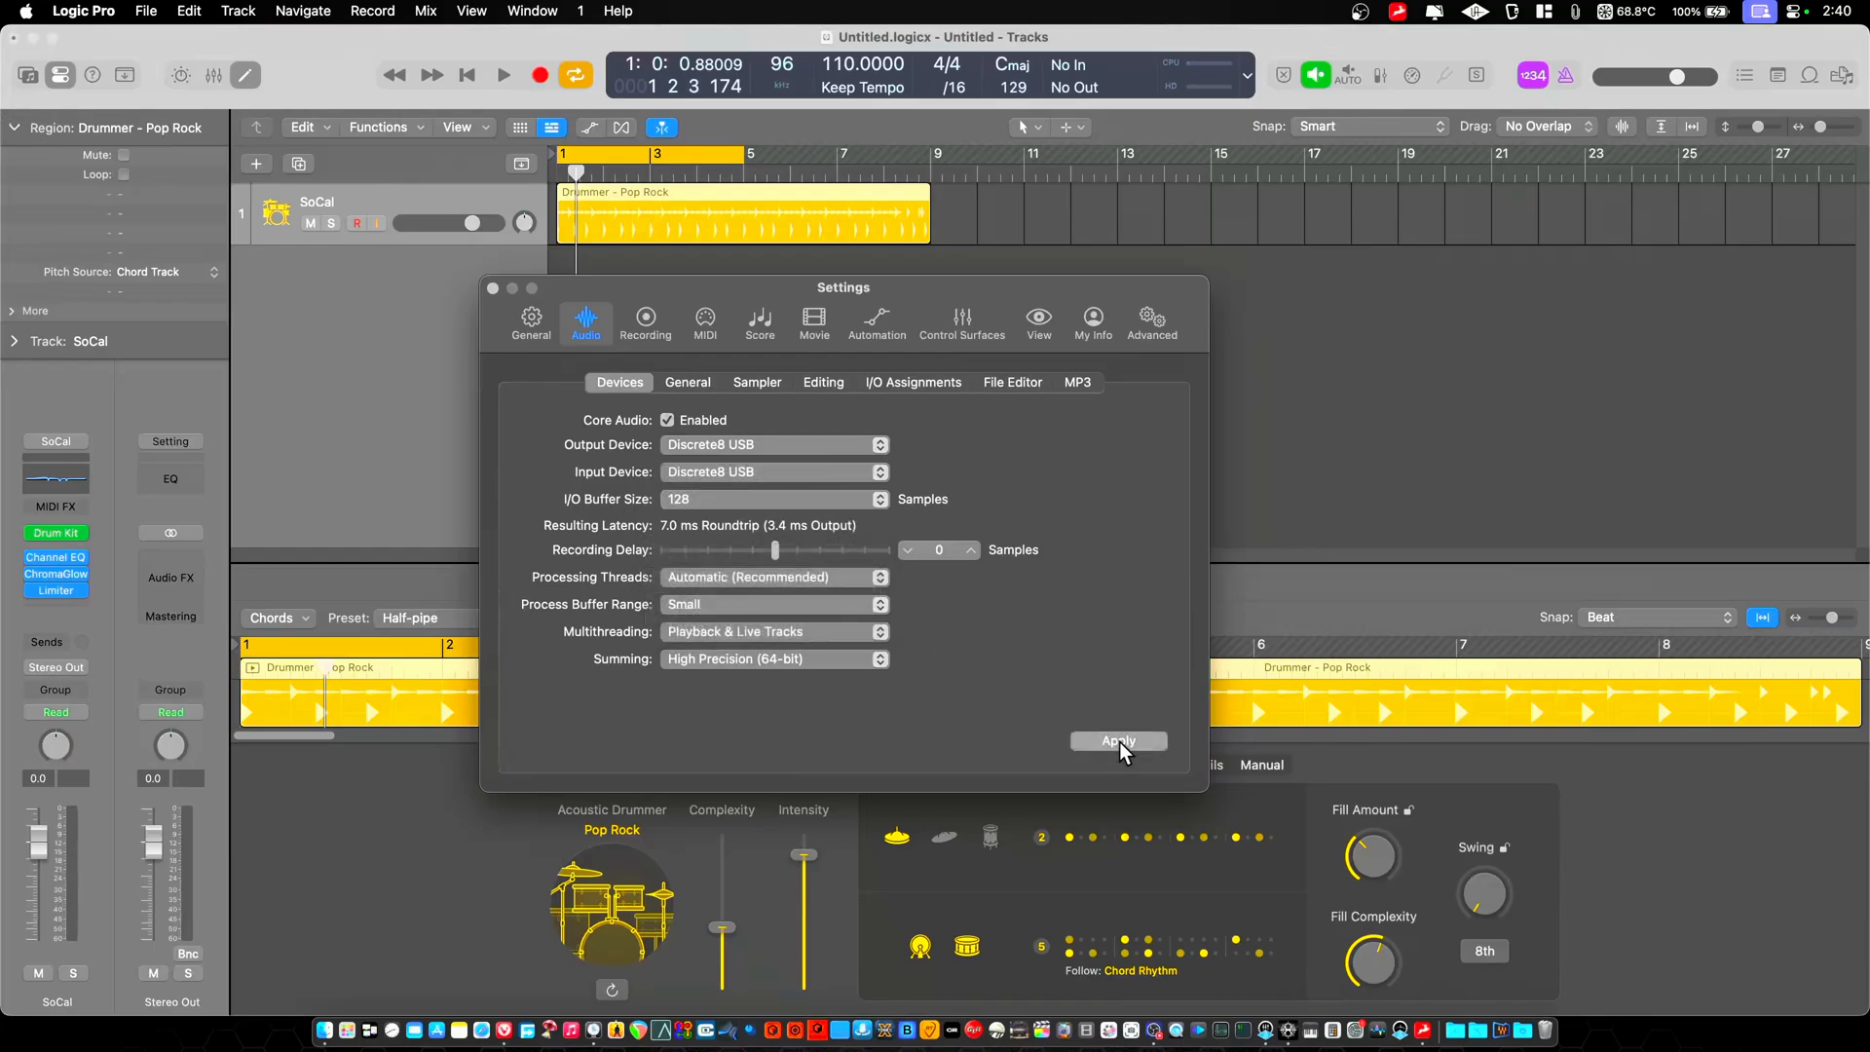
click(1117, 740)
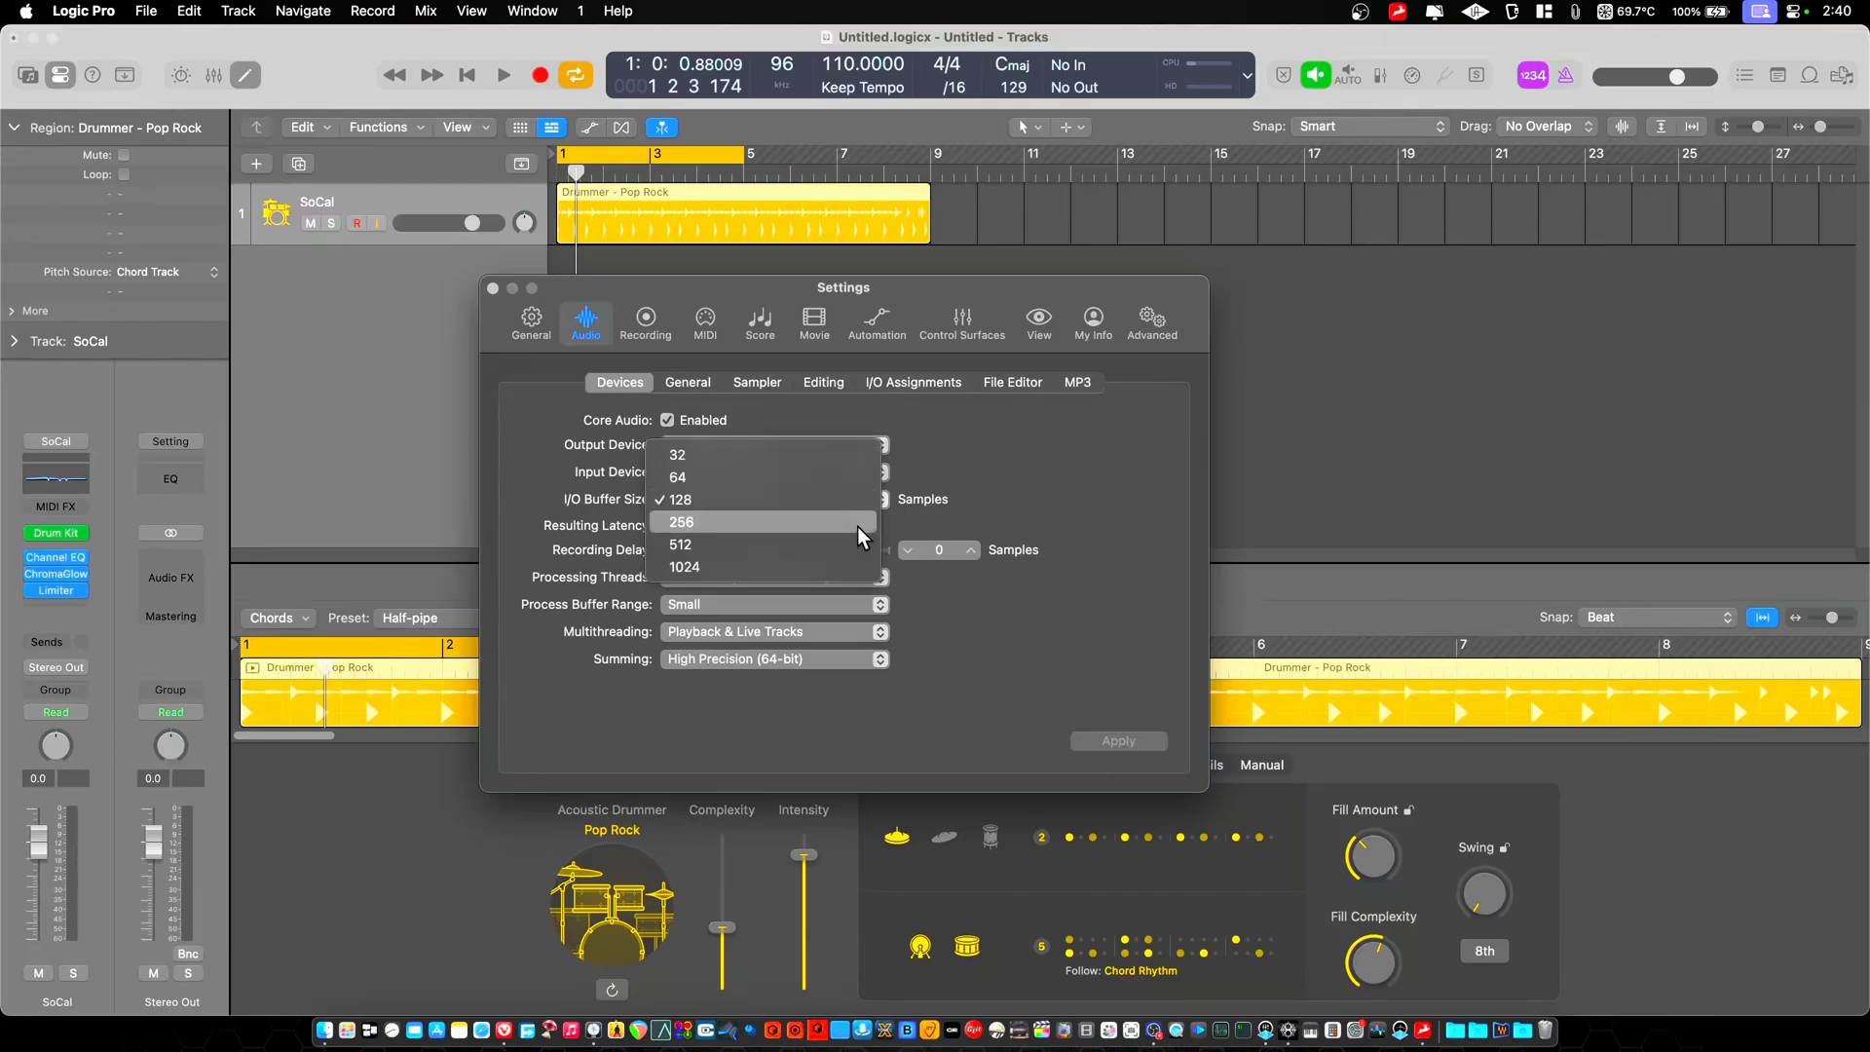
click(681, 522)
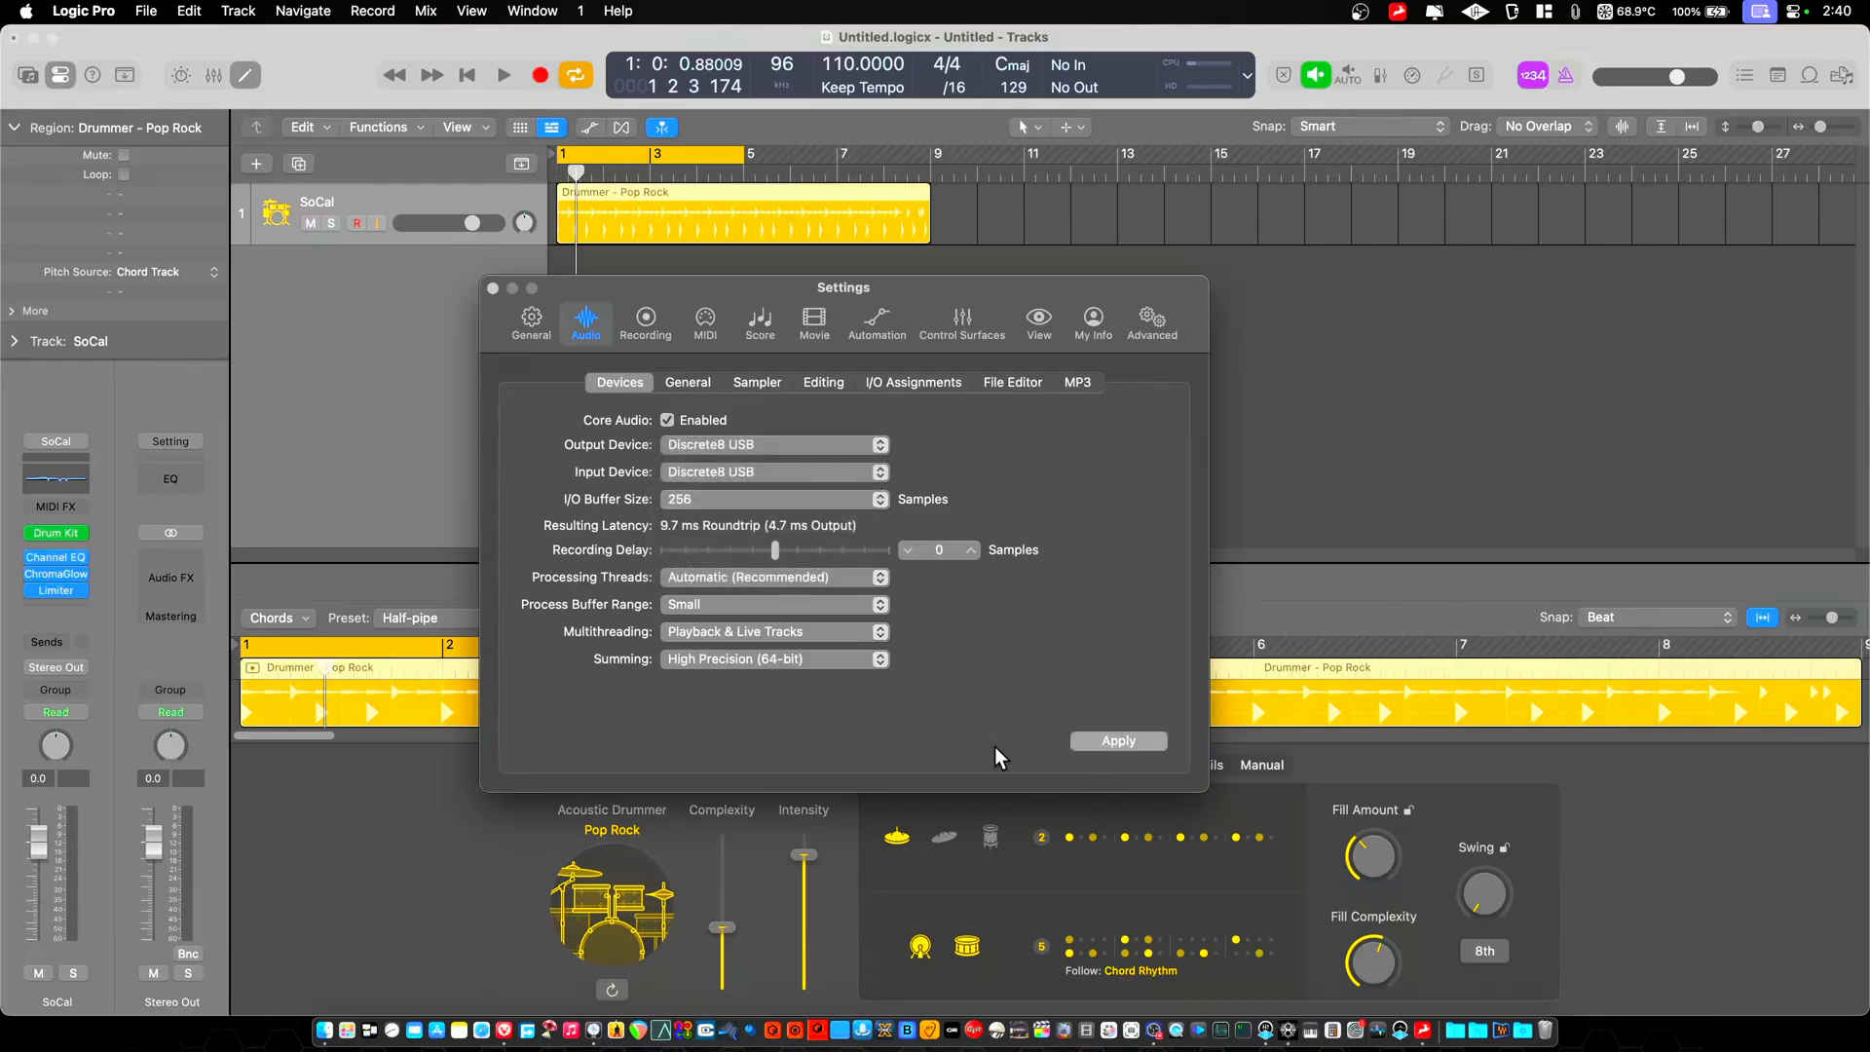
click(1117, 741)
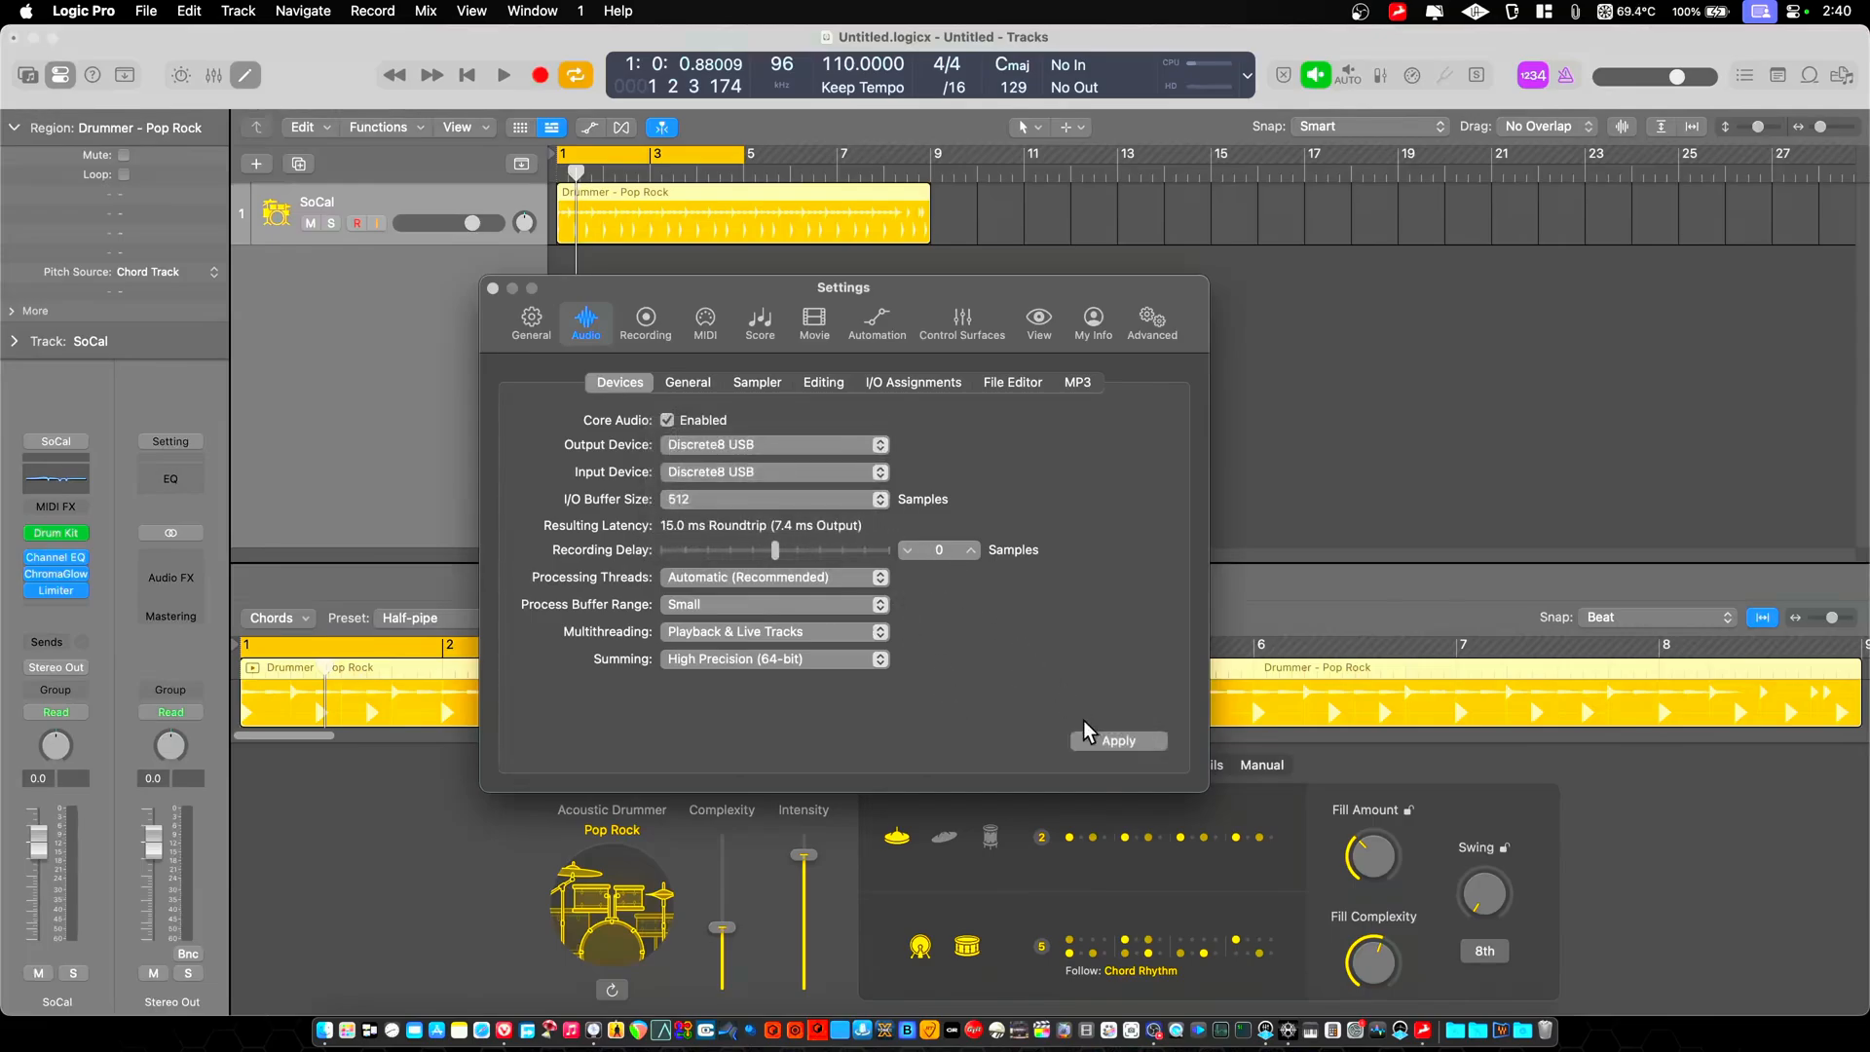
click(1117, 741)
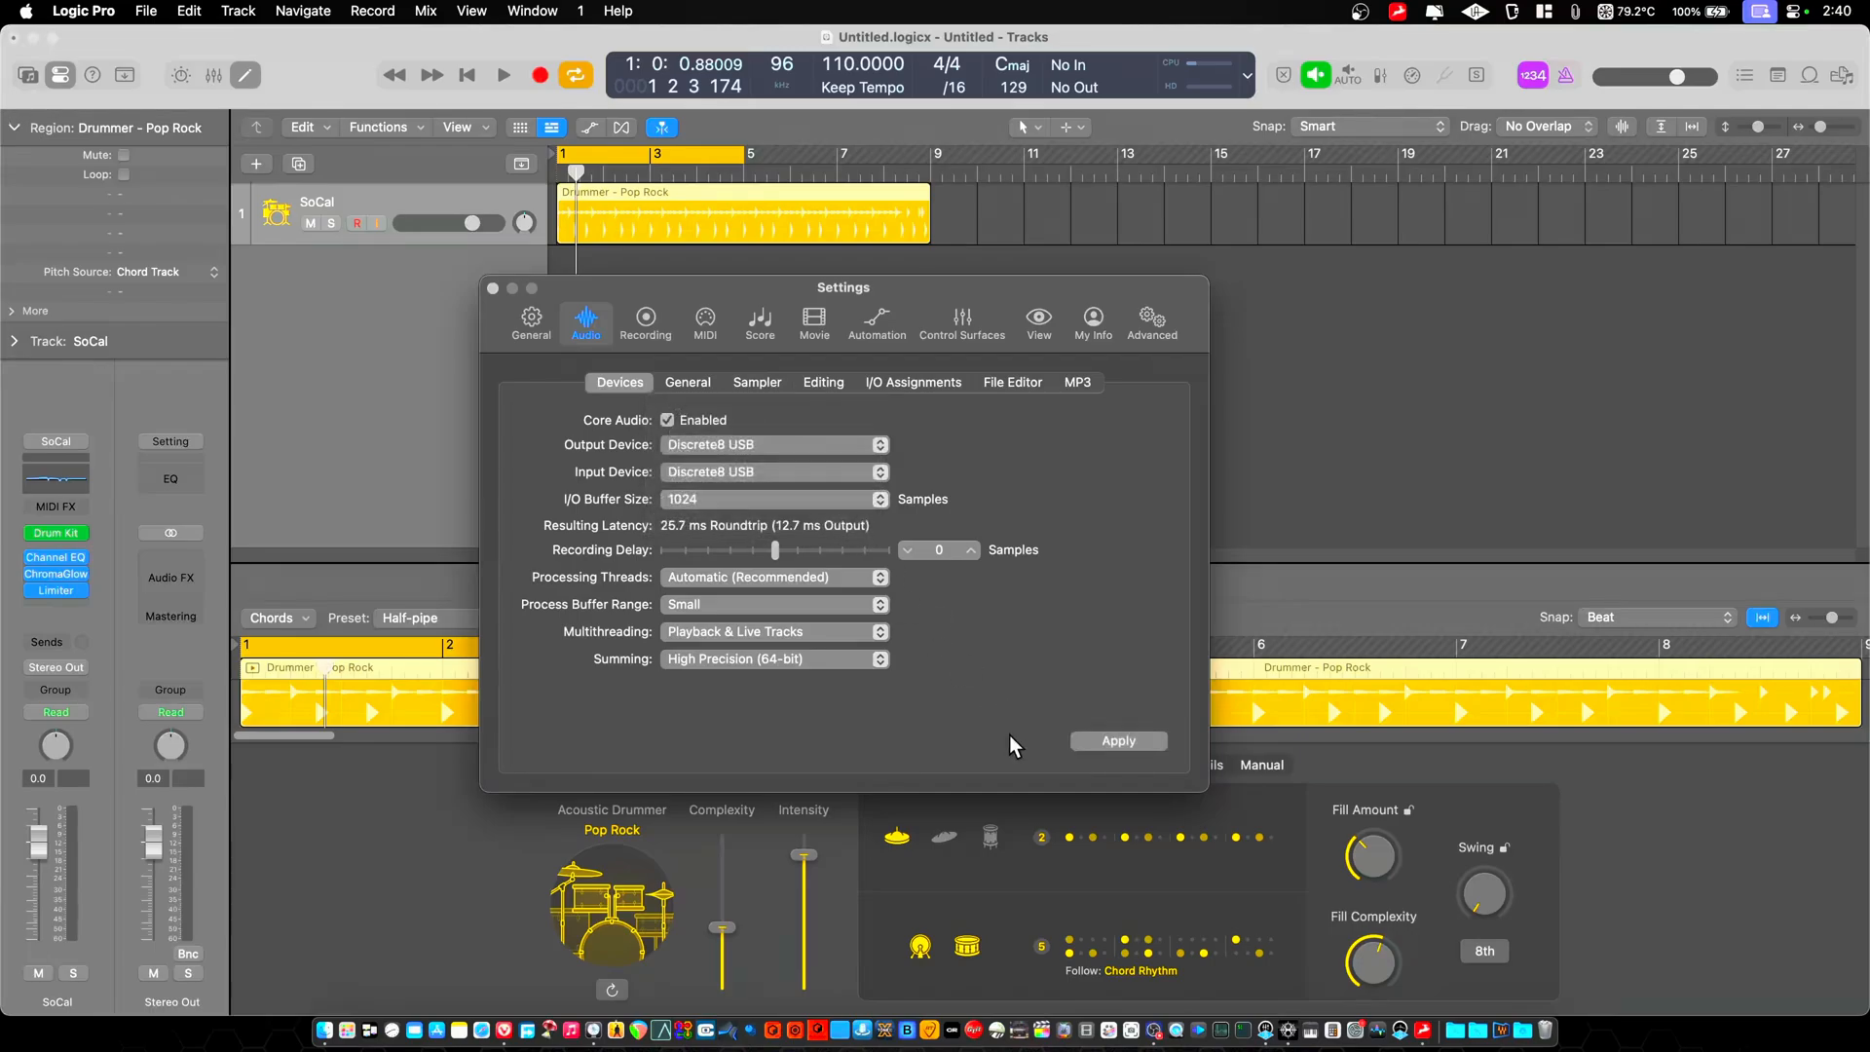
mouse_move(907, 733)
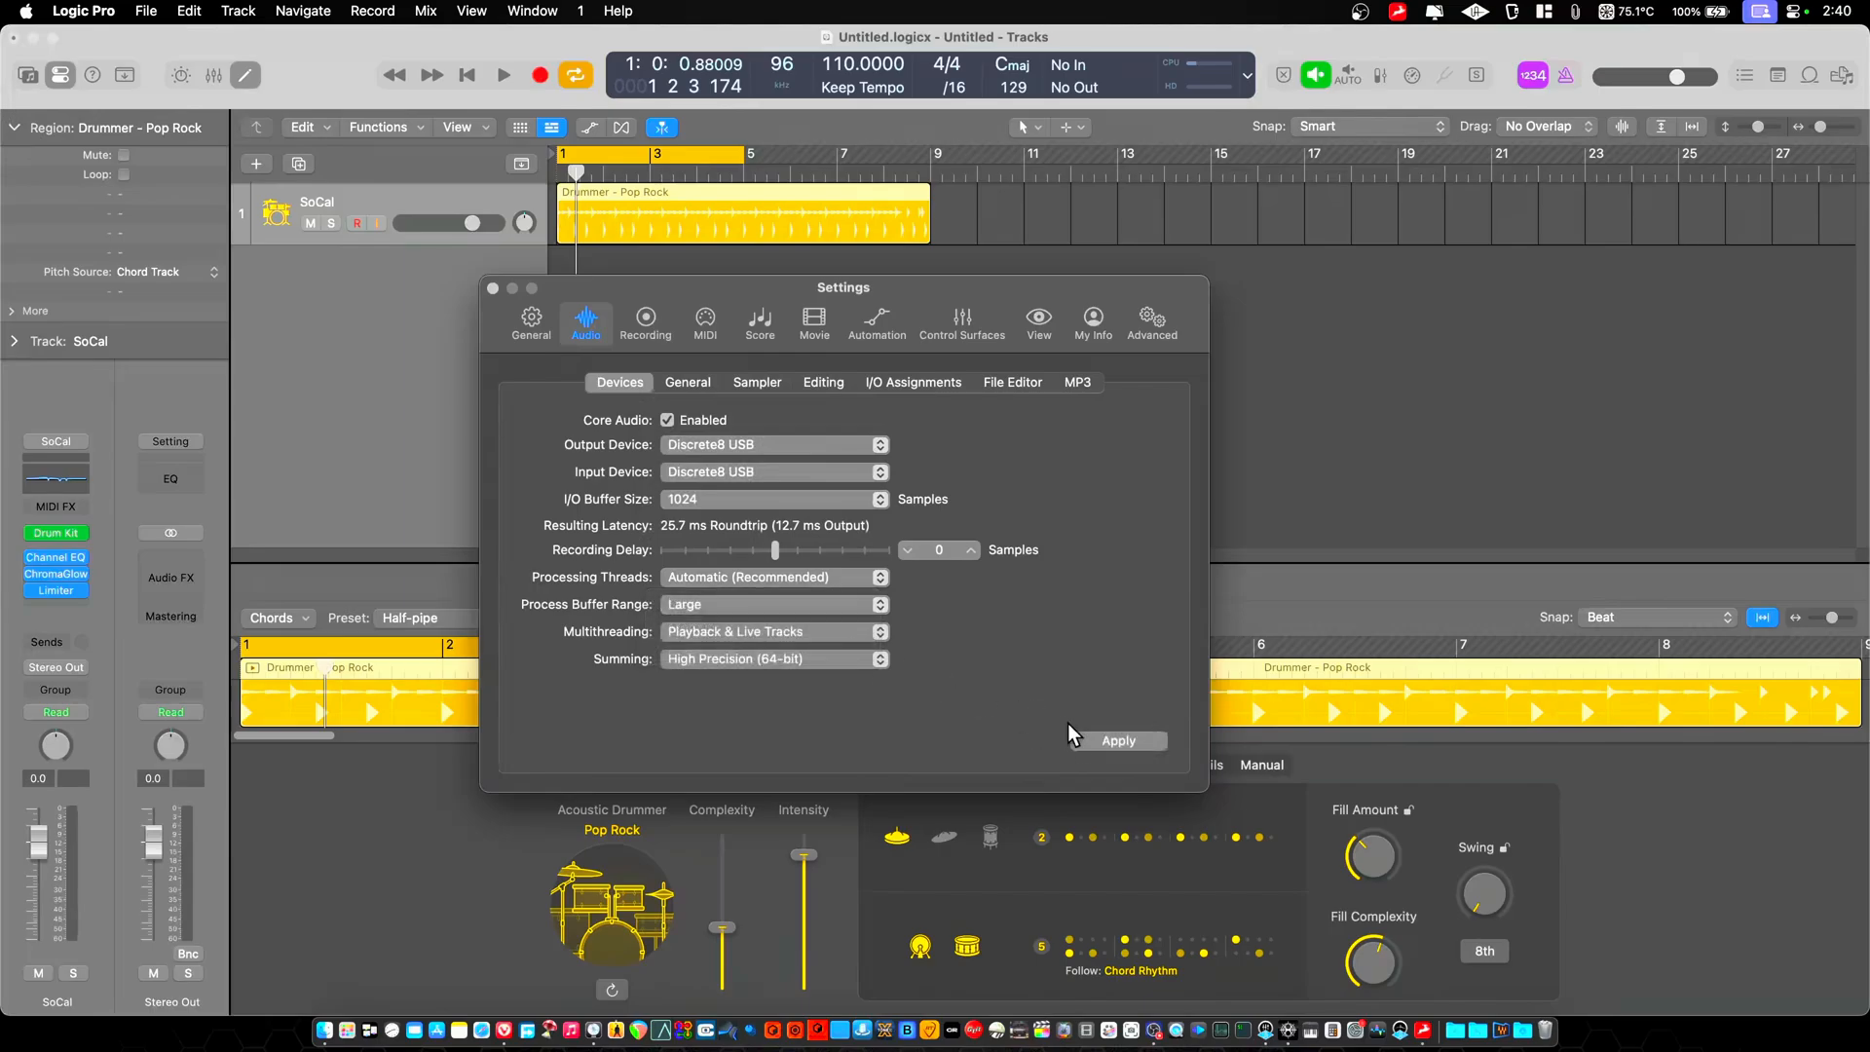
click(1116, 740)
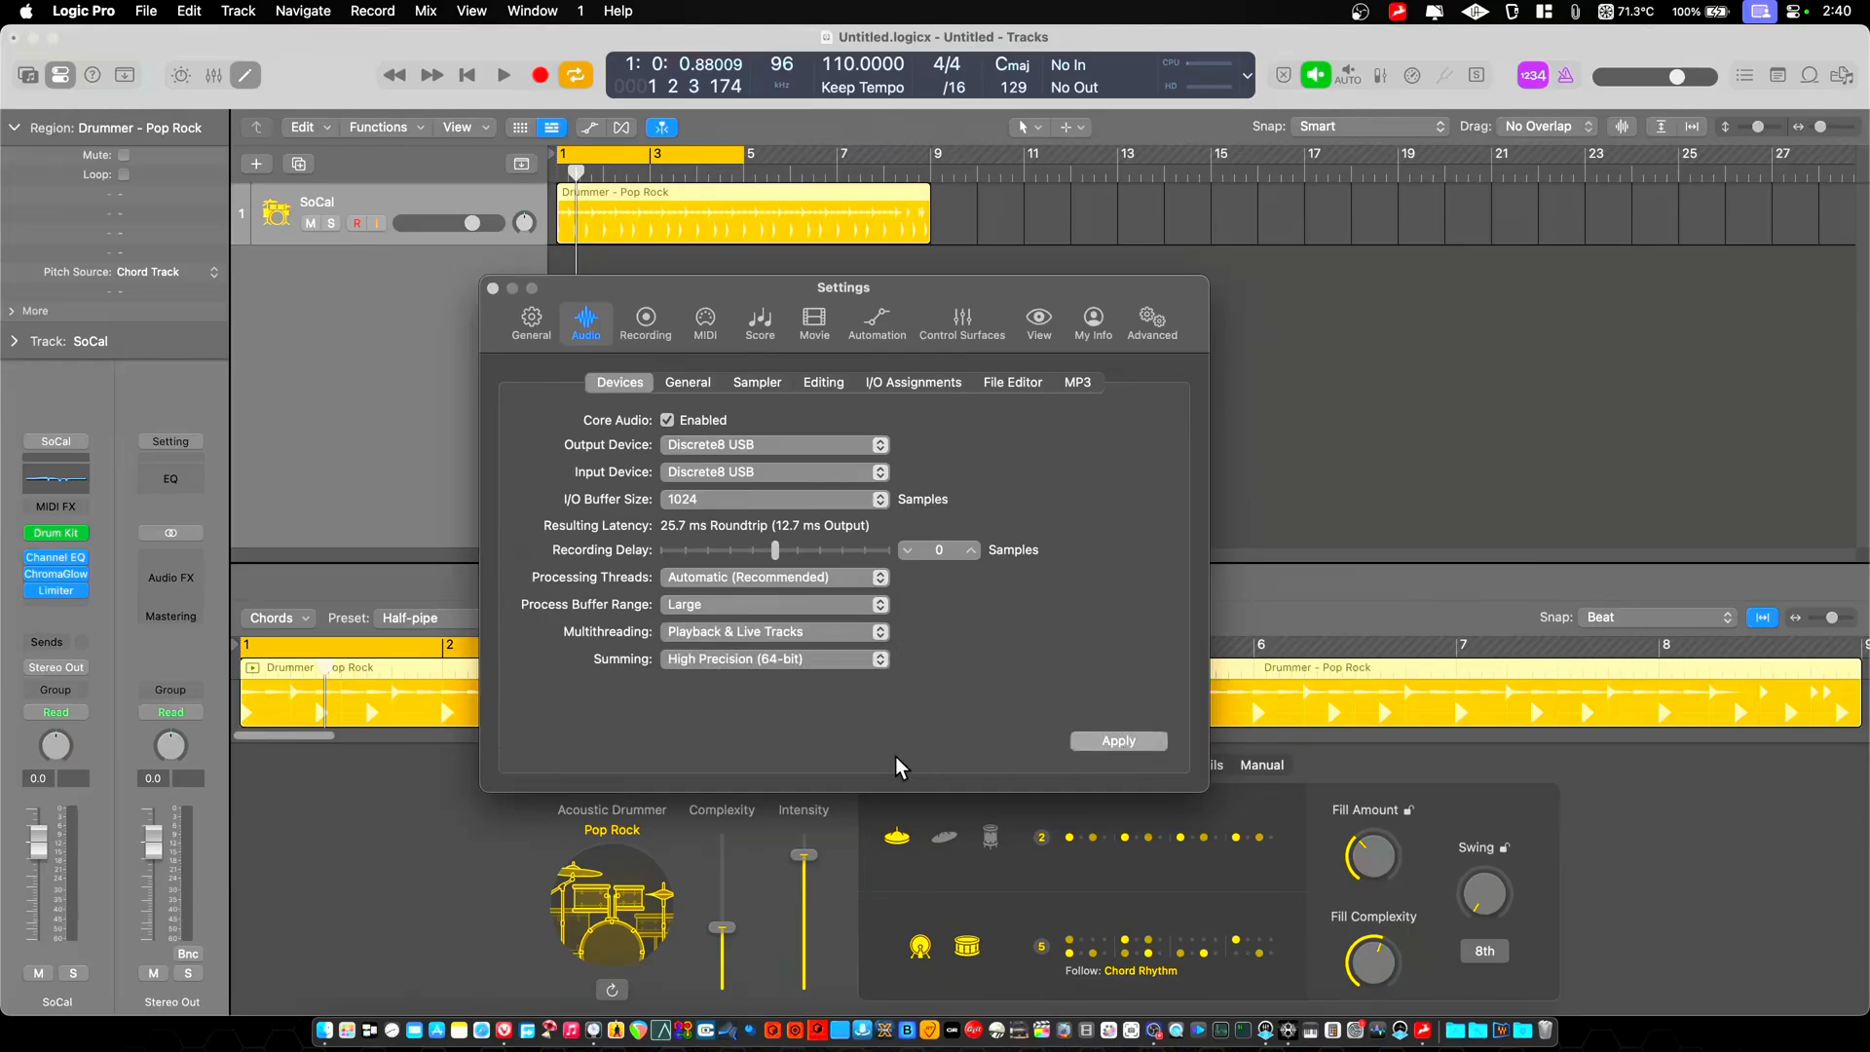
click(1117, 741)
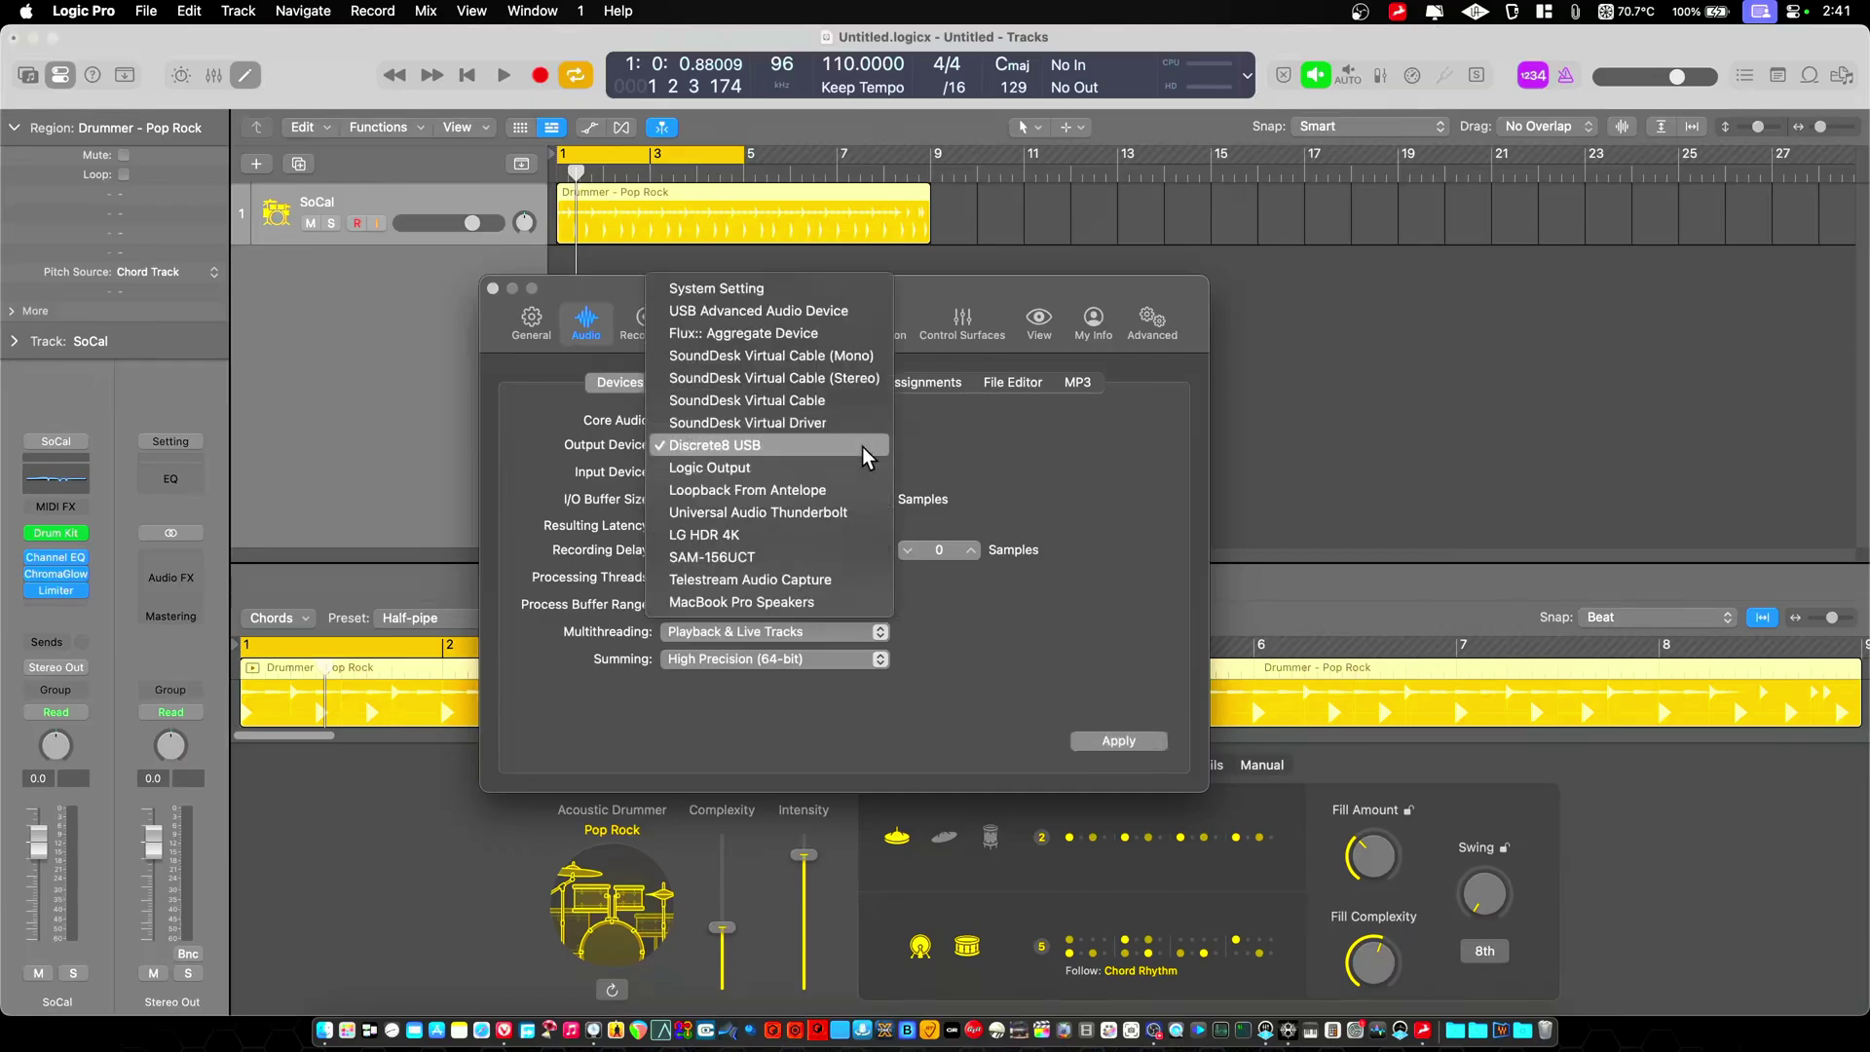
mouse_move(758, 511)
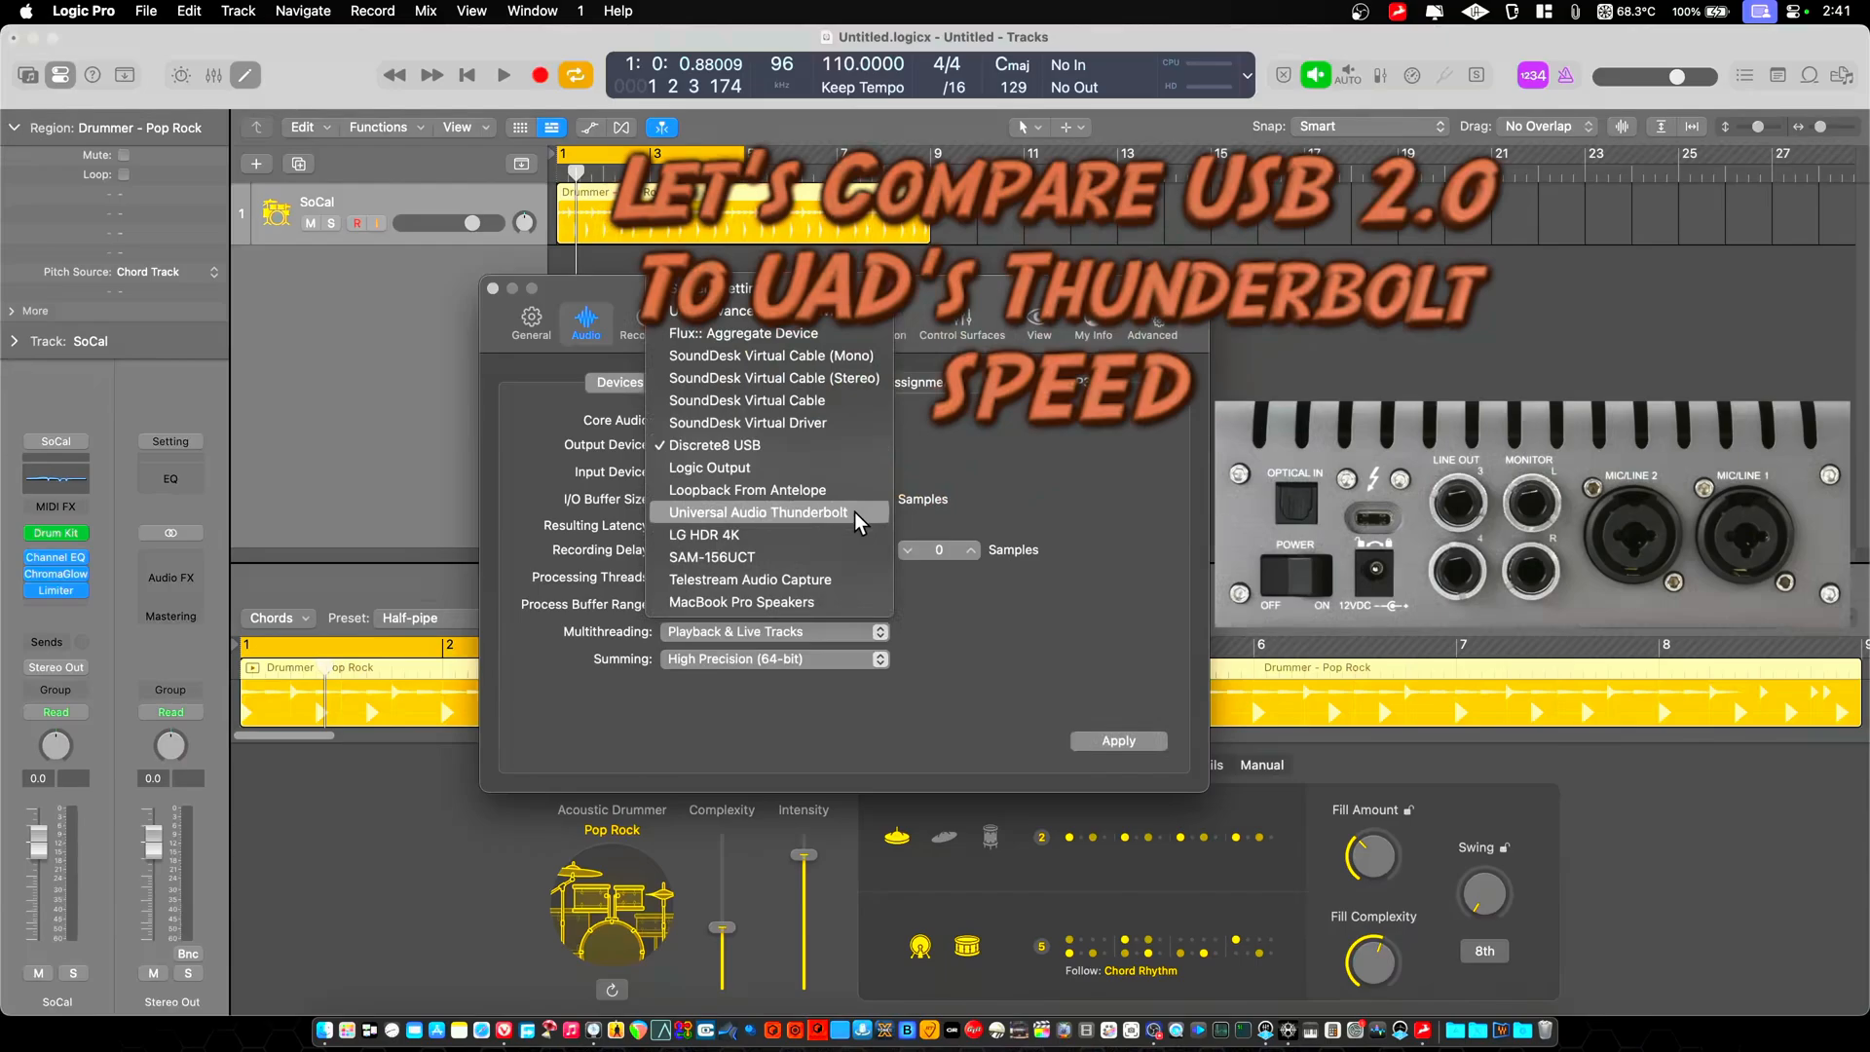
- Select Universal Audio Thunderbolt as the device and apply it, reading 2.0 ms at 32 samples
click(758, 511)
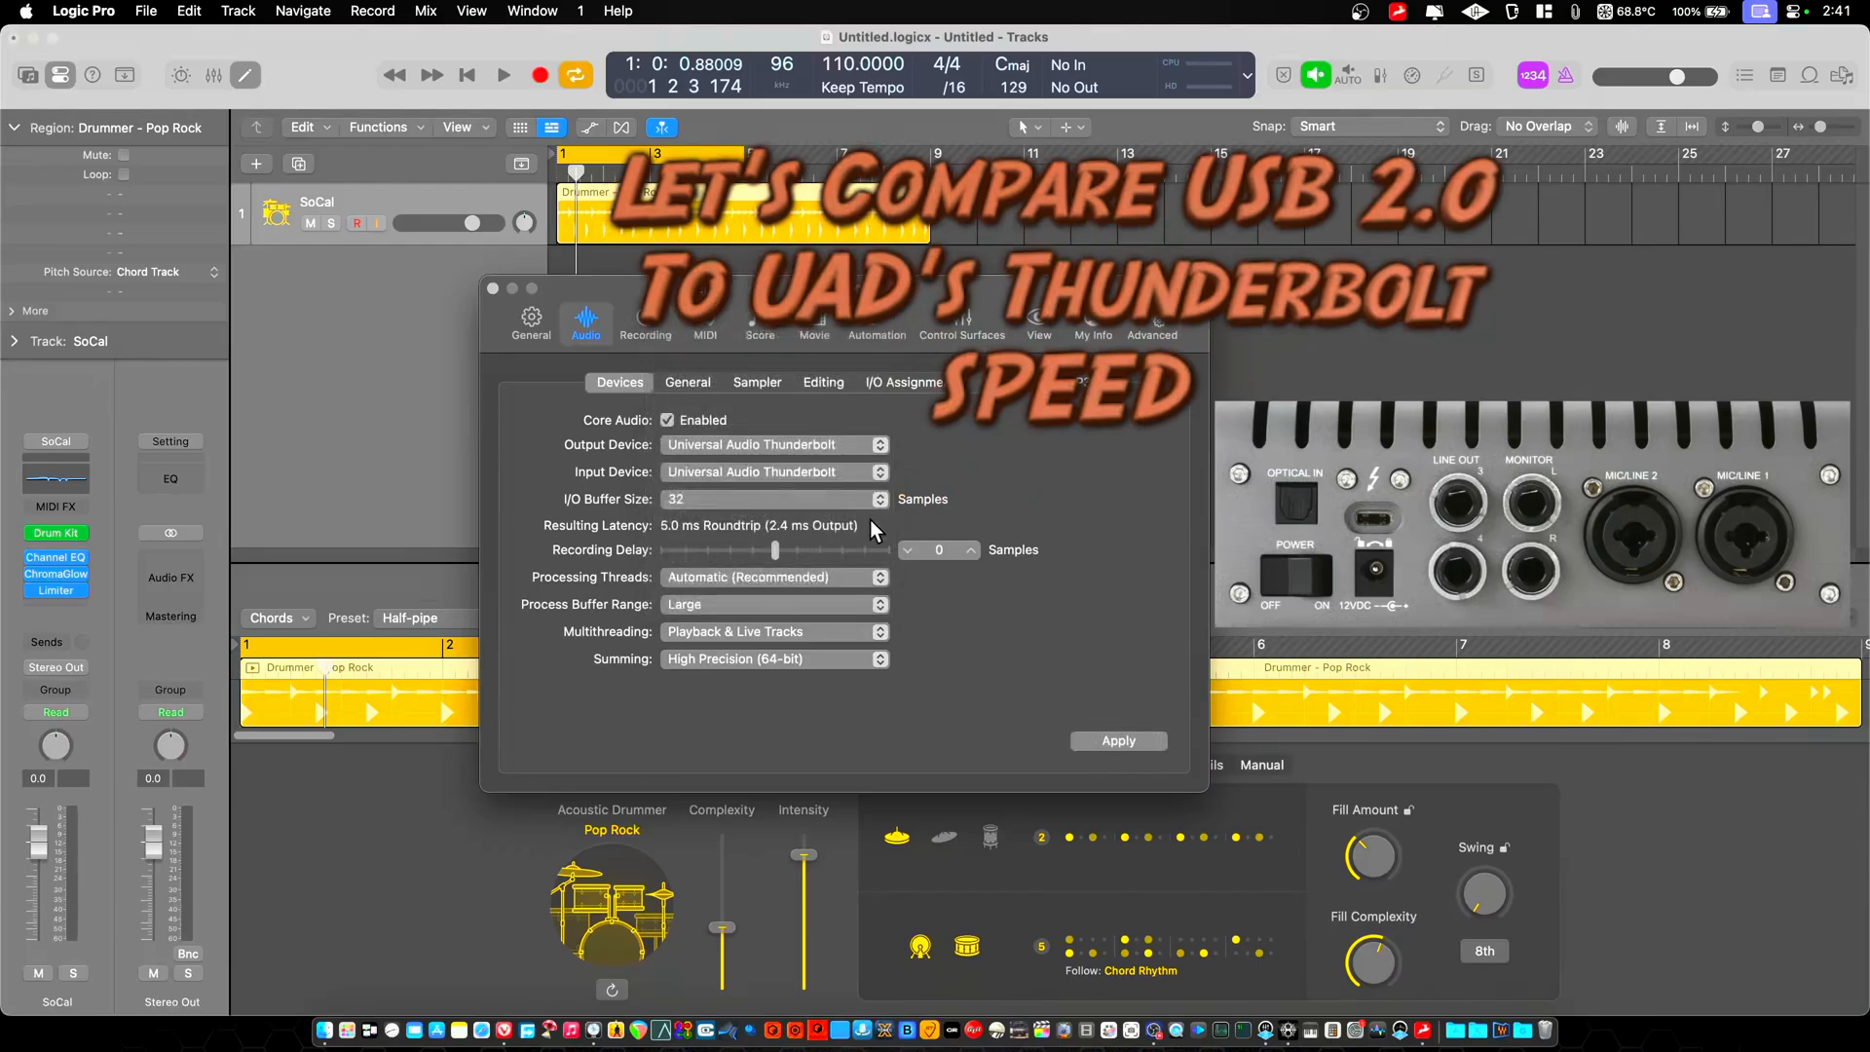
click(1117, 740)
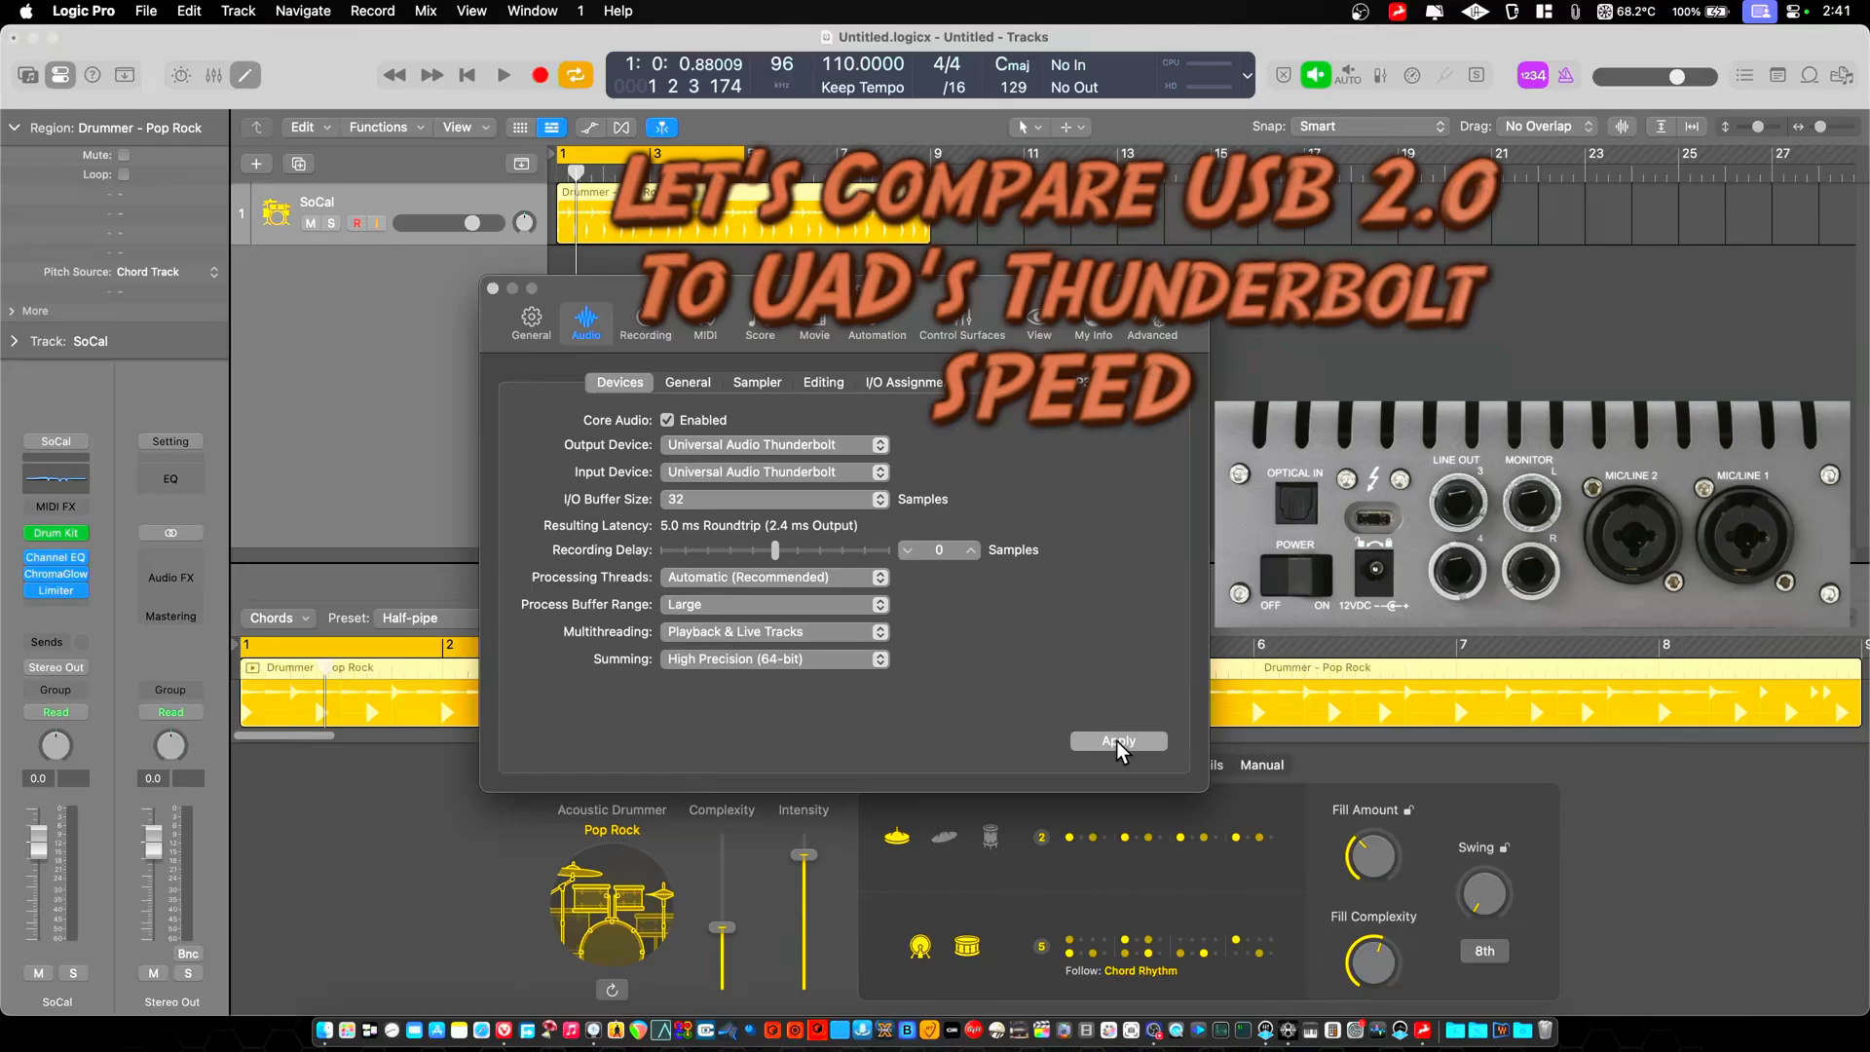
click(1117, 740)
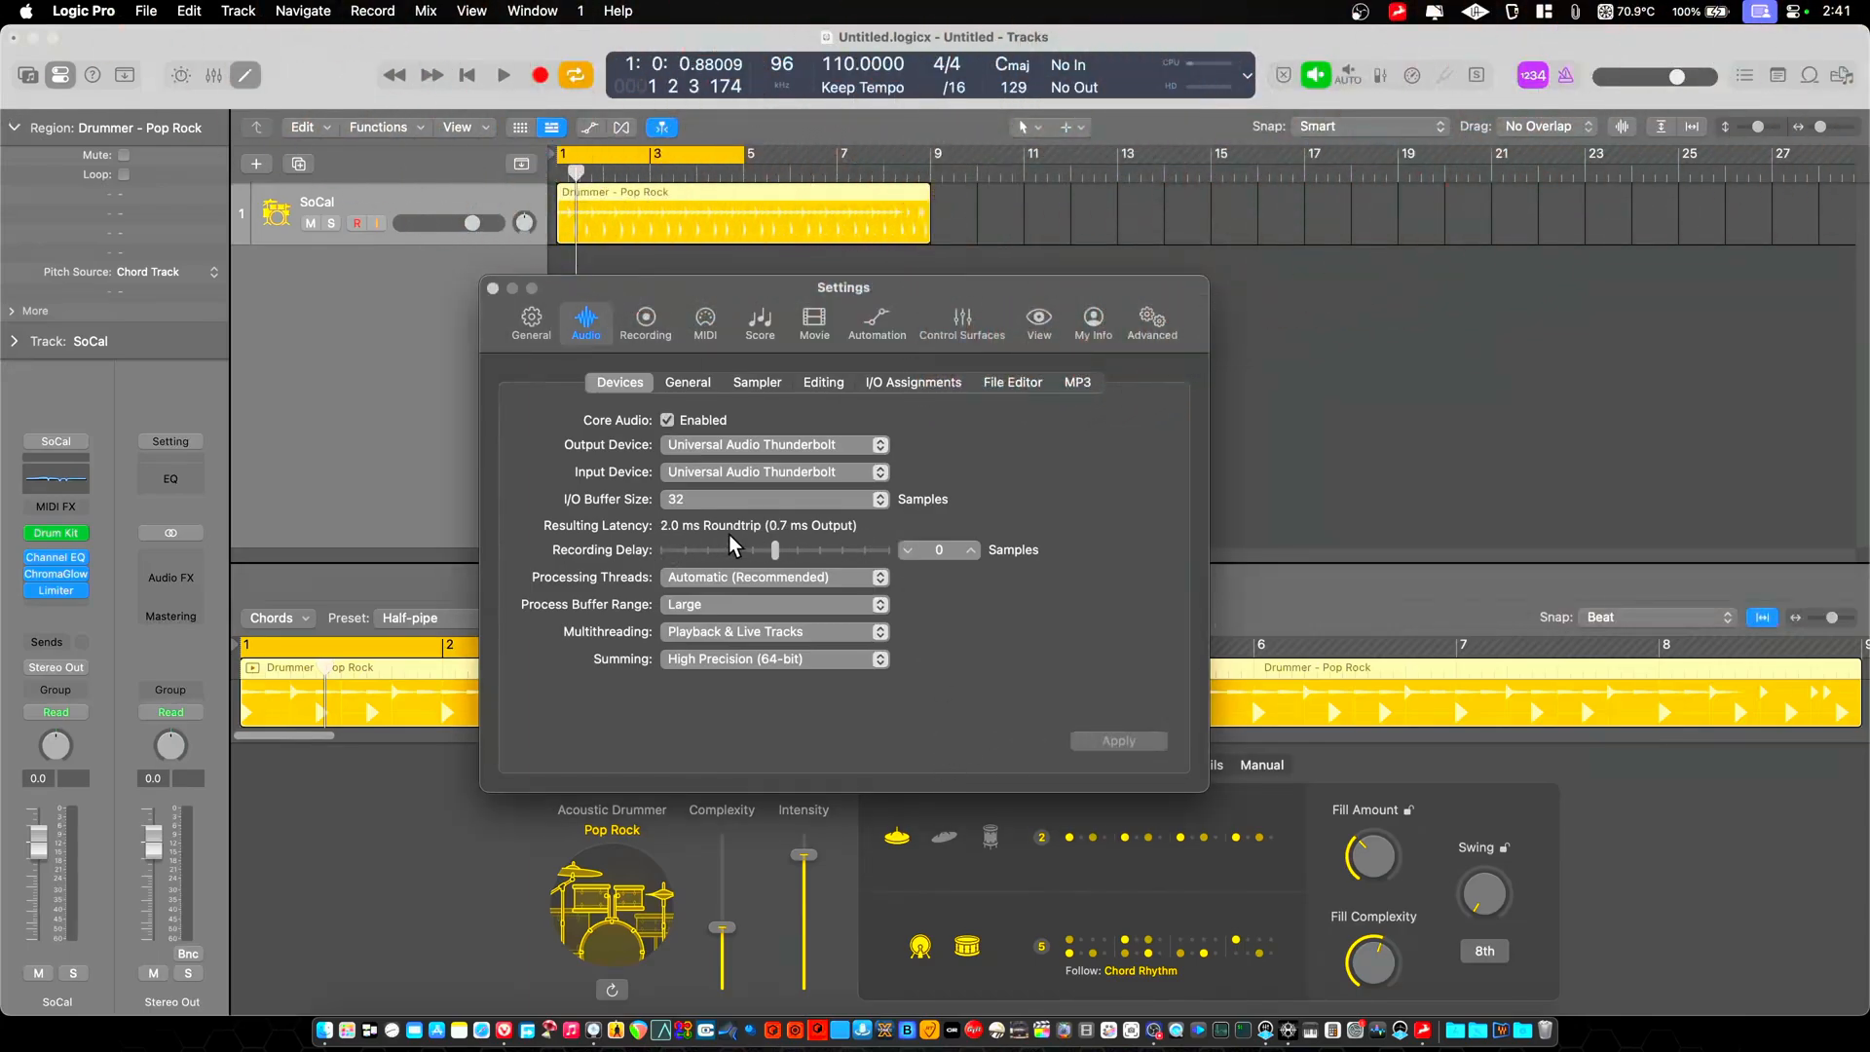
mouse_move(744, 510)
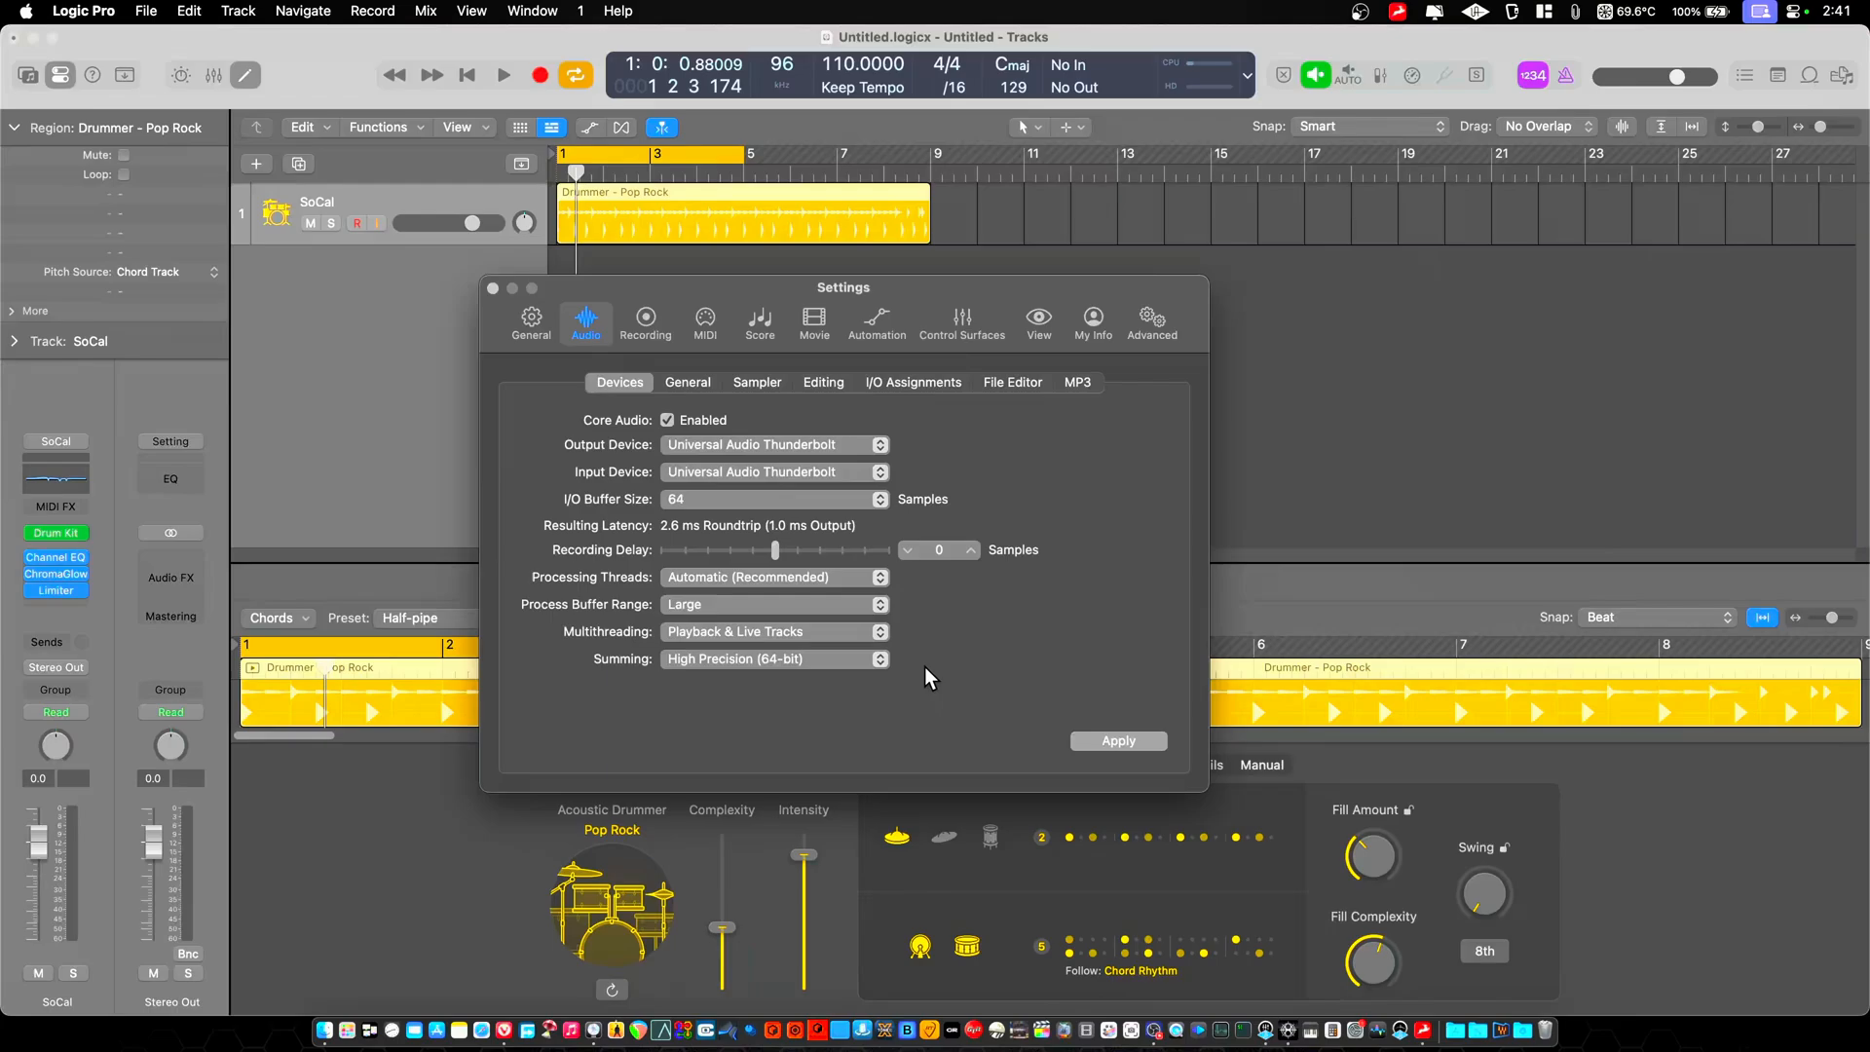
- Try and apply 256, 512 and 1024-sample buffers on the Thunderbolt interface
click(1116, 740)
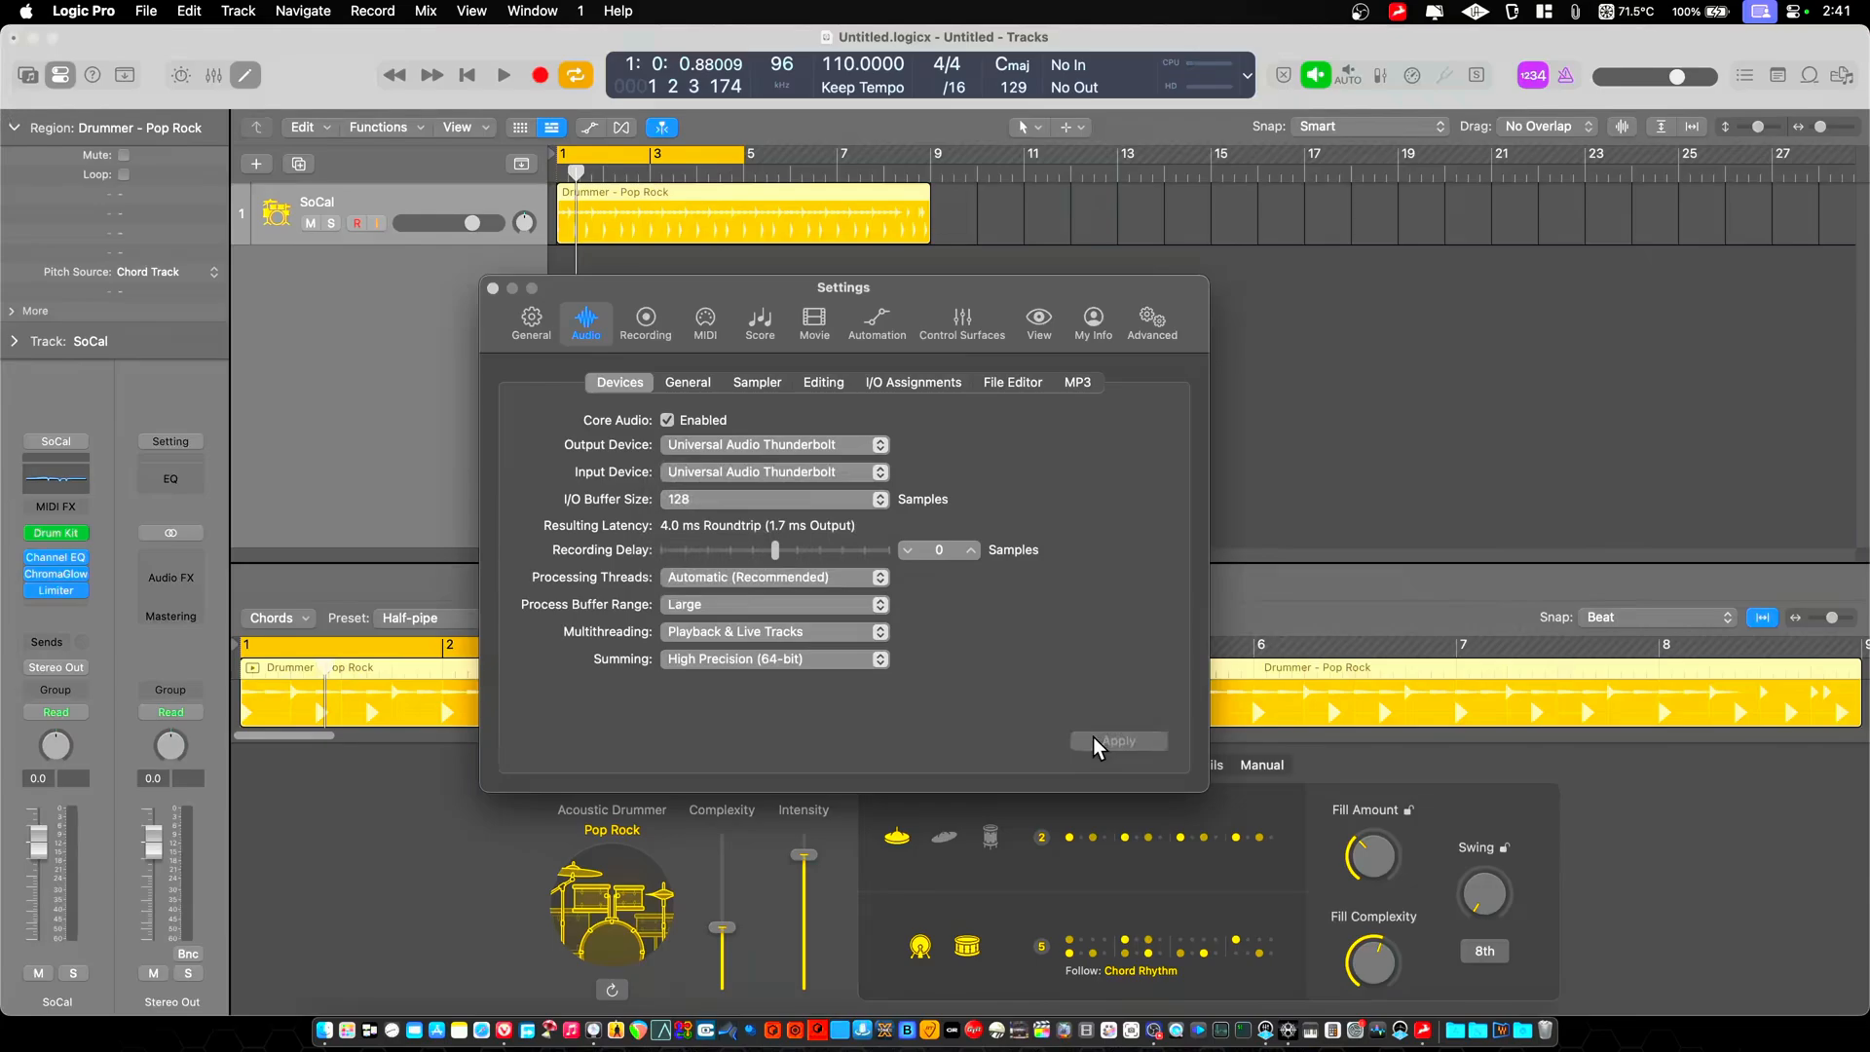
mouse_move(749, 501)
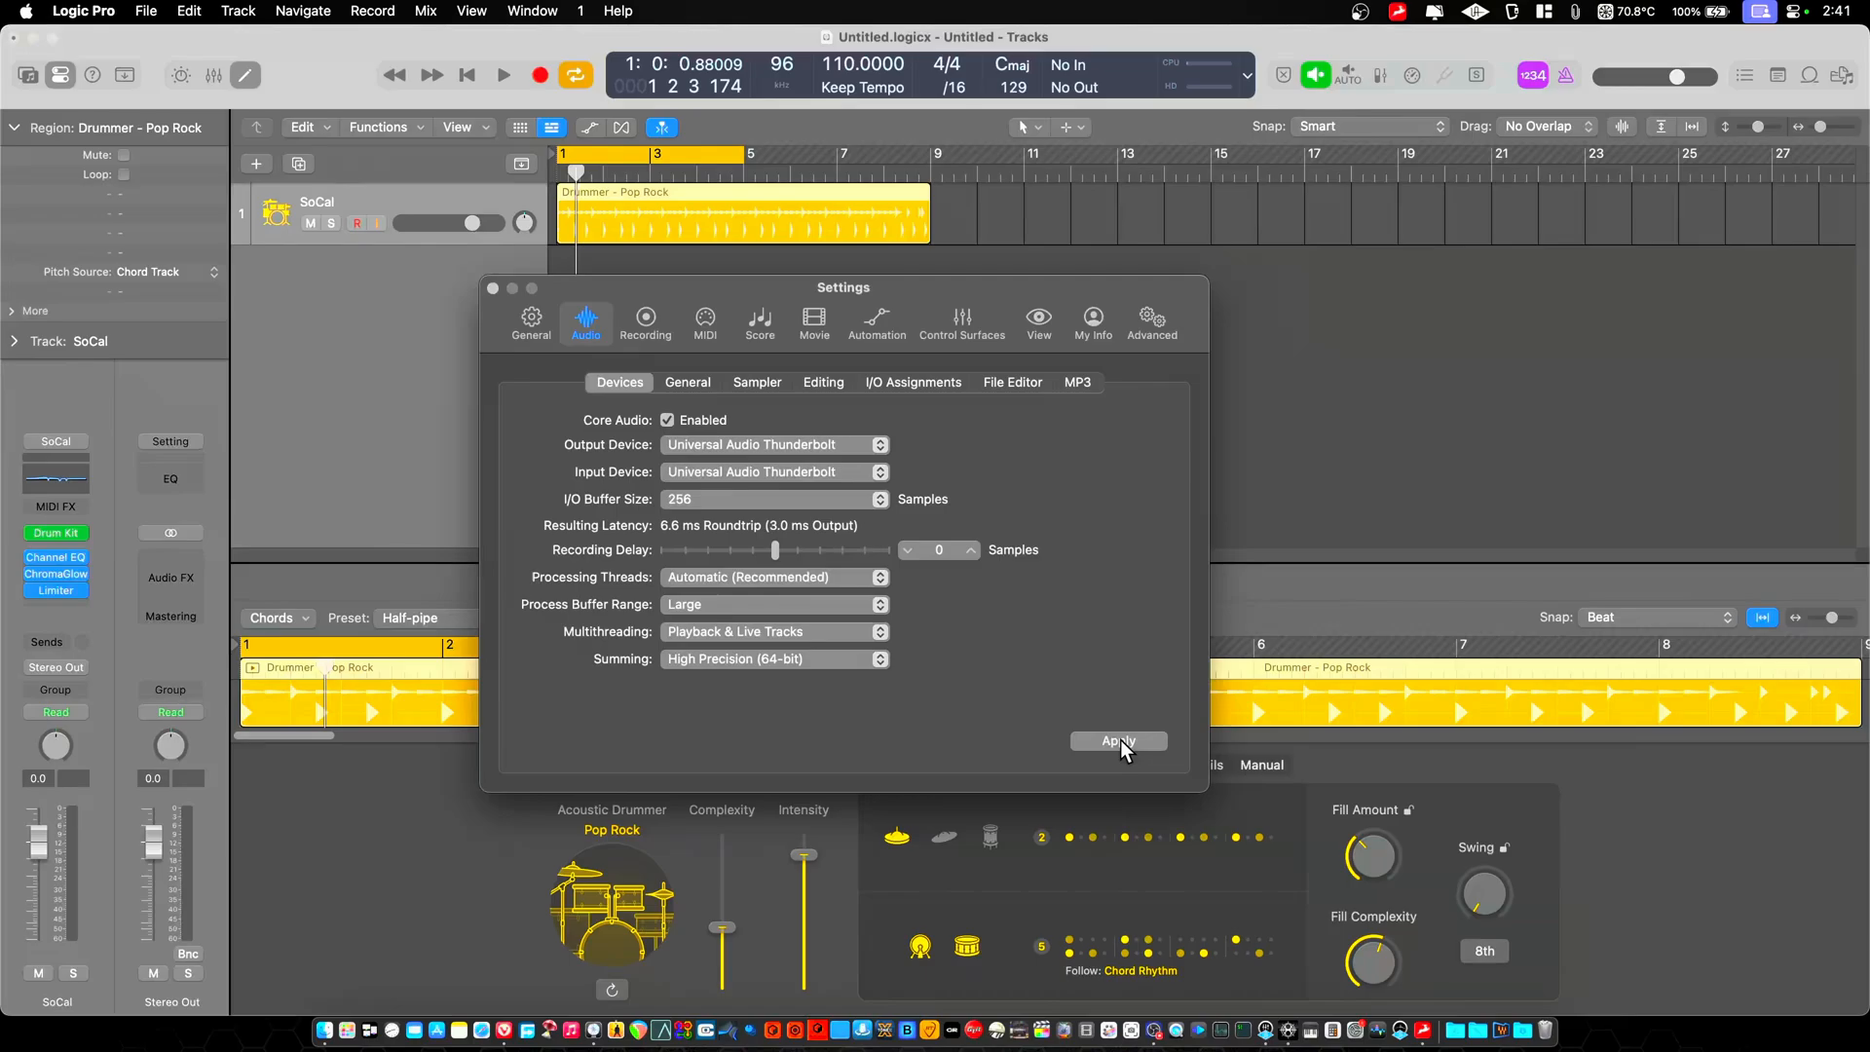
click(1118, 740)
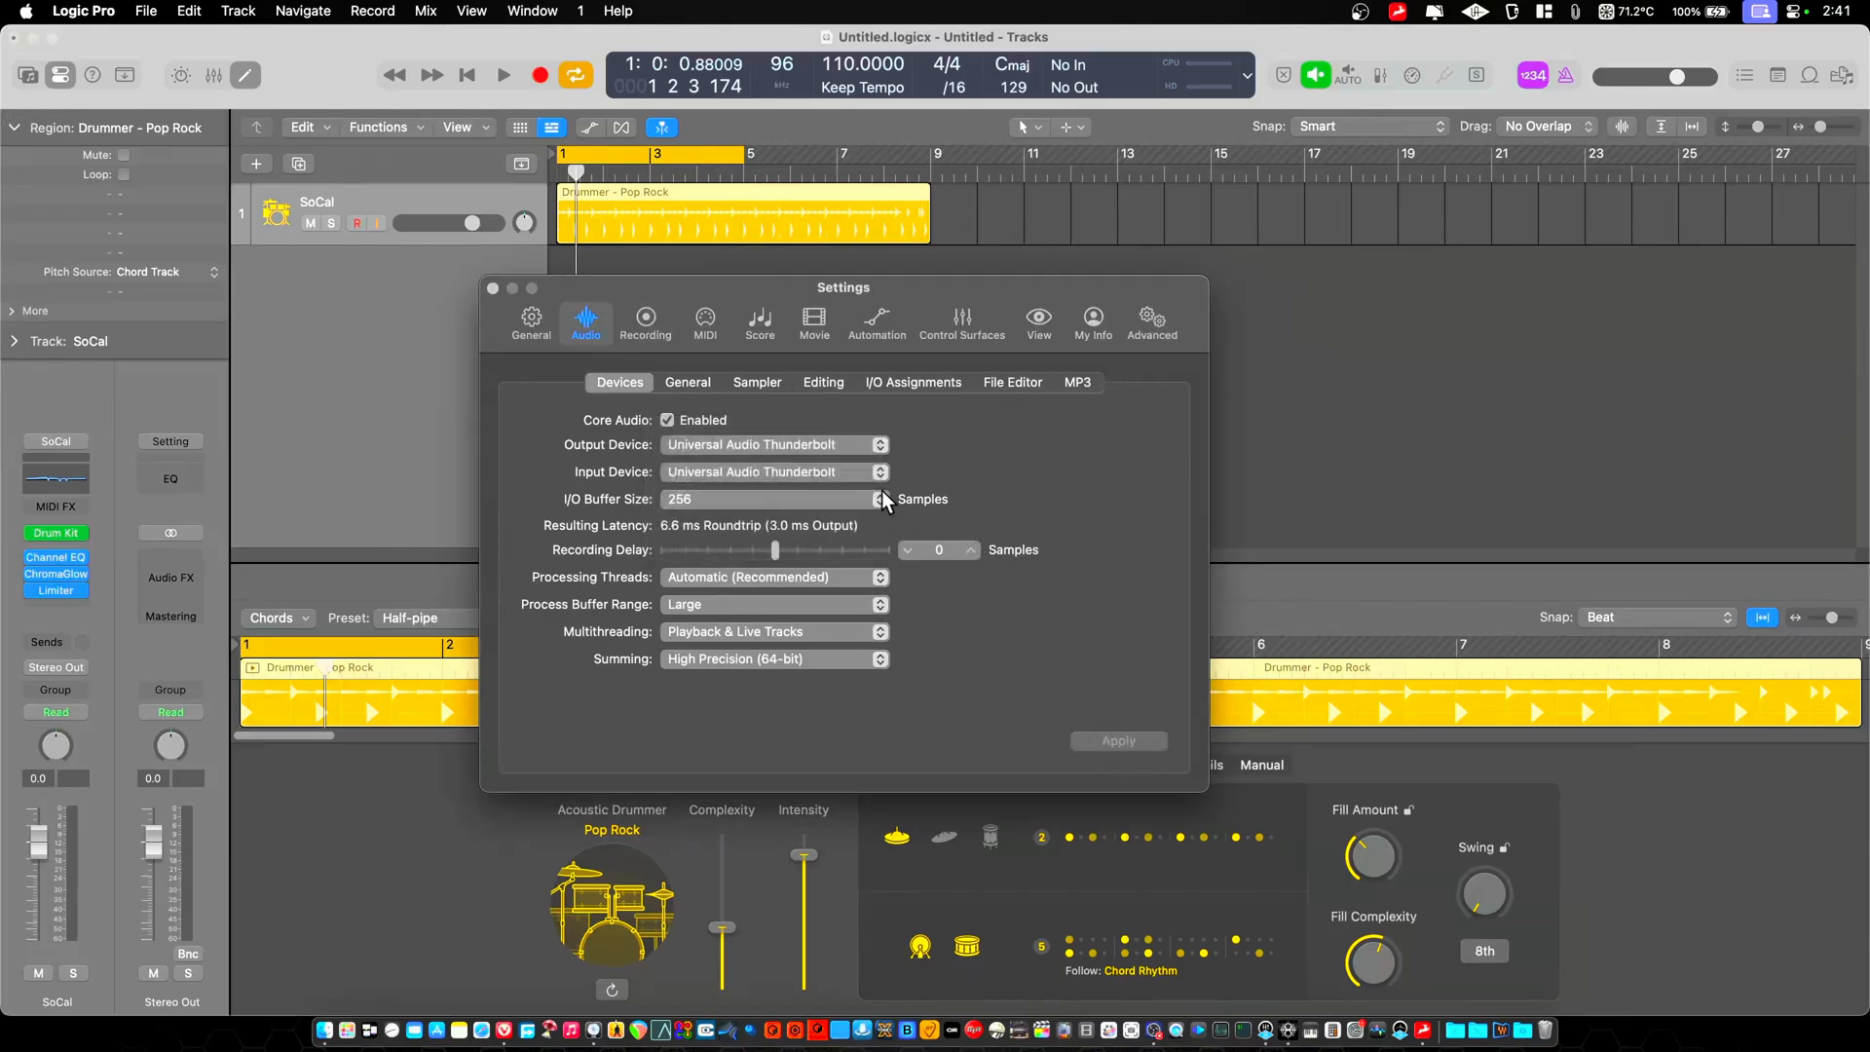
click(881, 496)
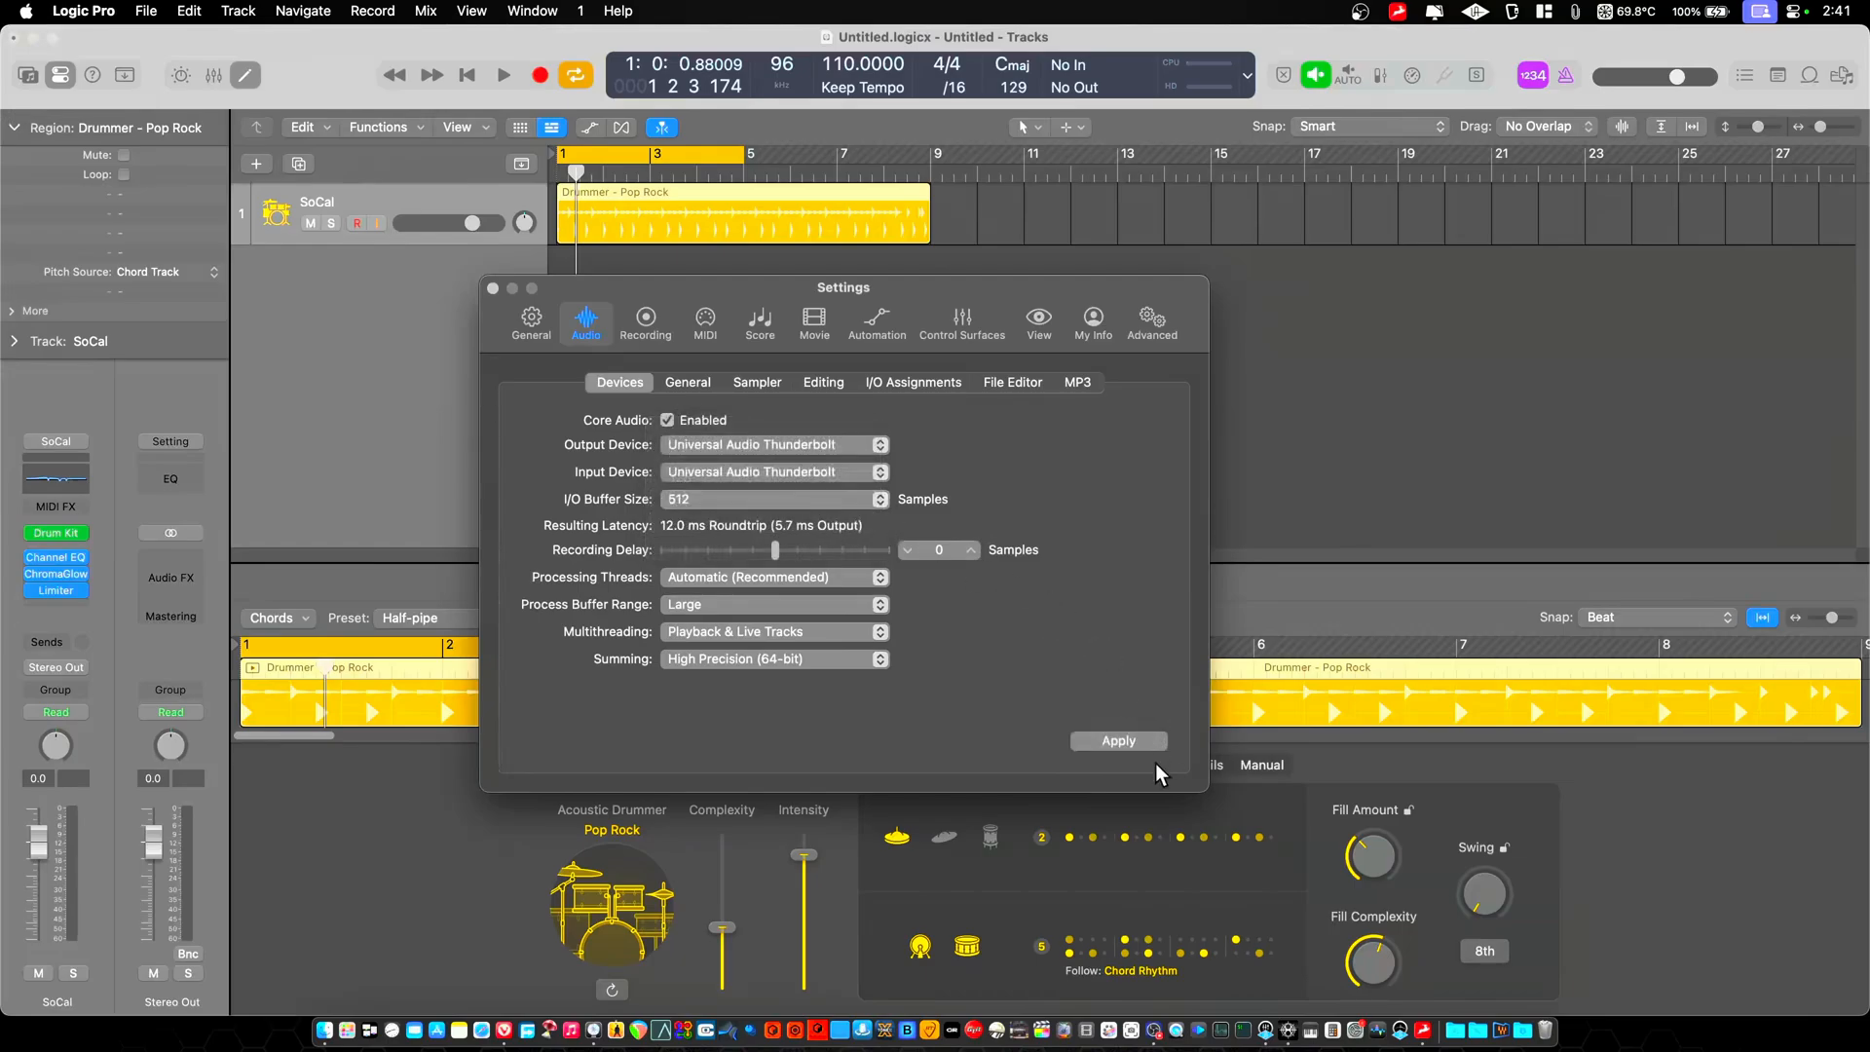
click(1116, 740)
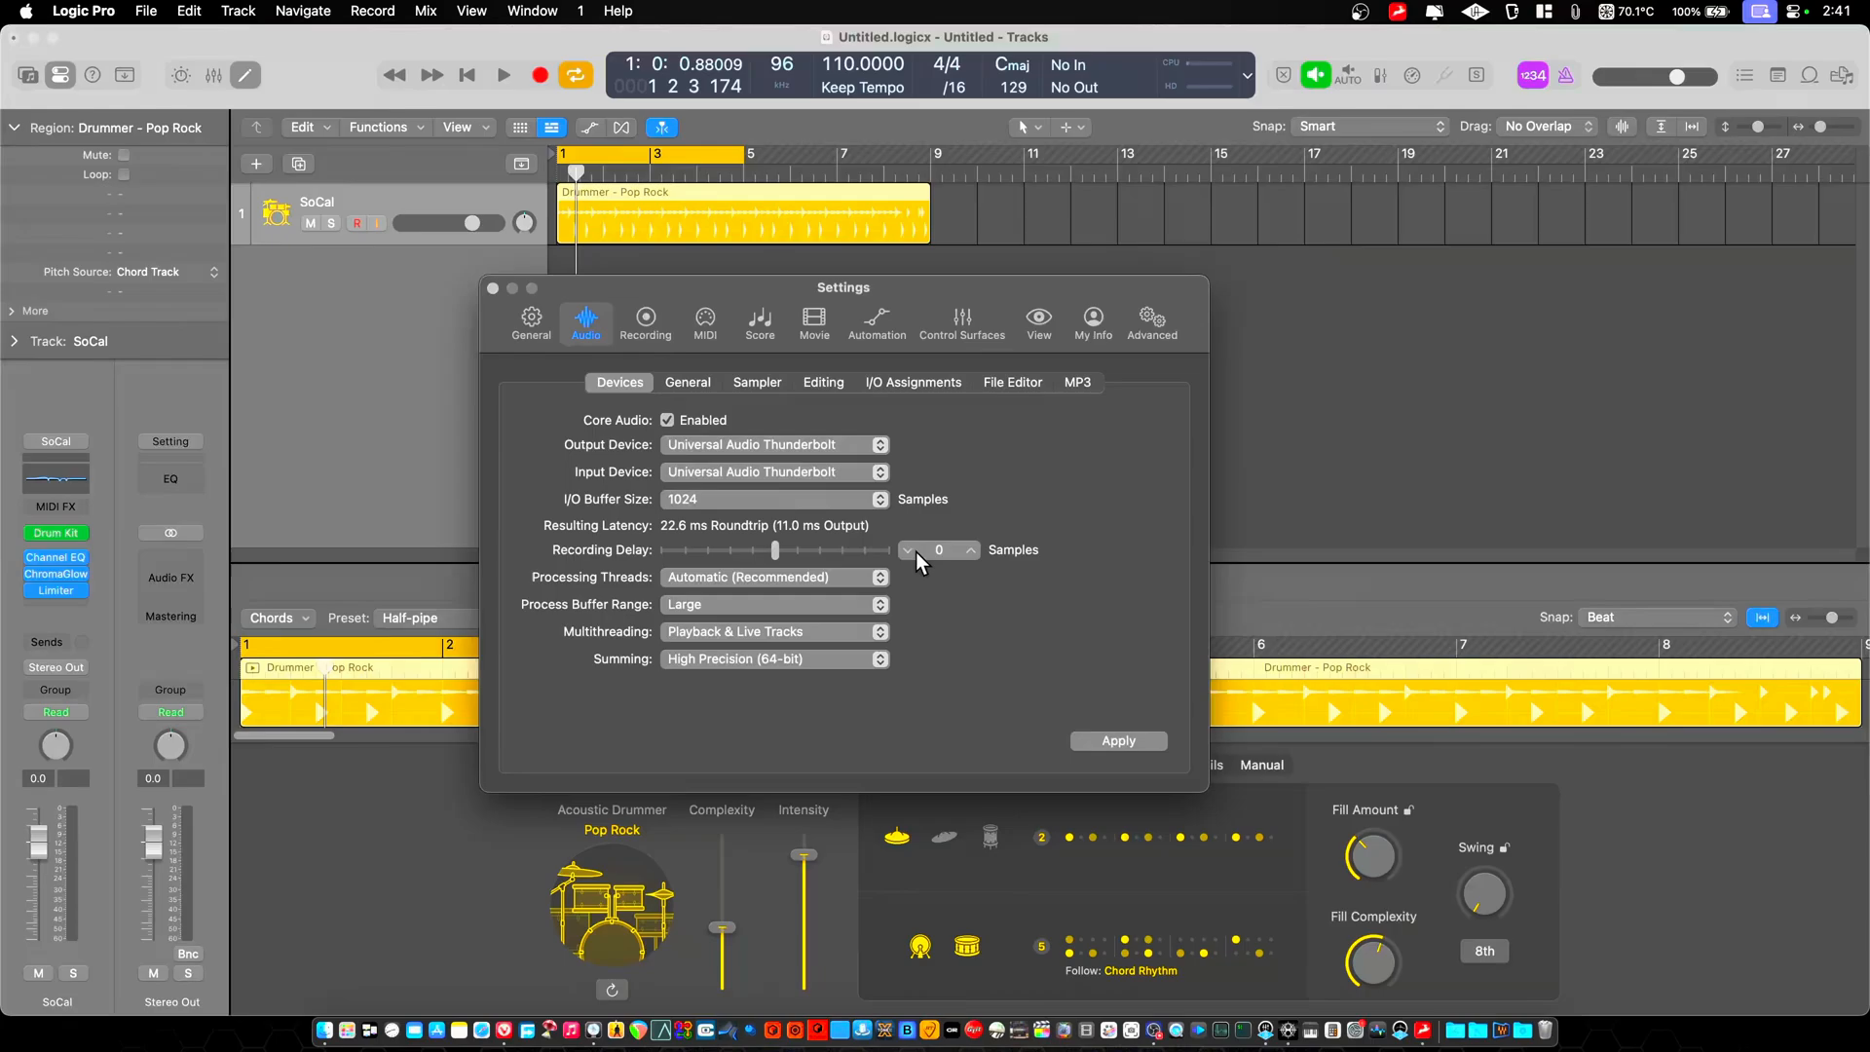
mouse_move(1085, 740)
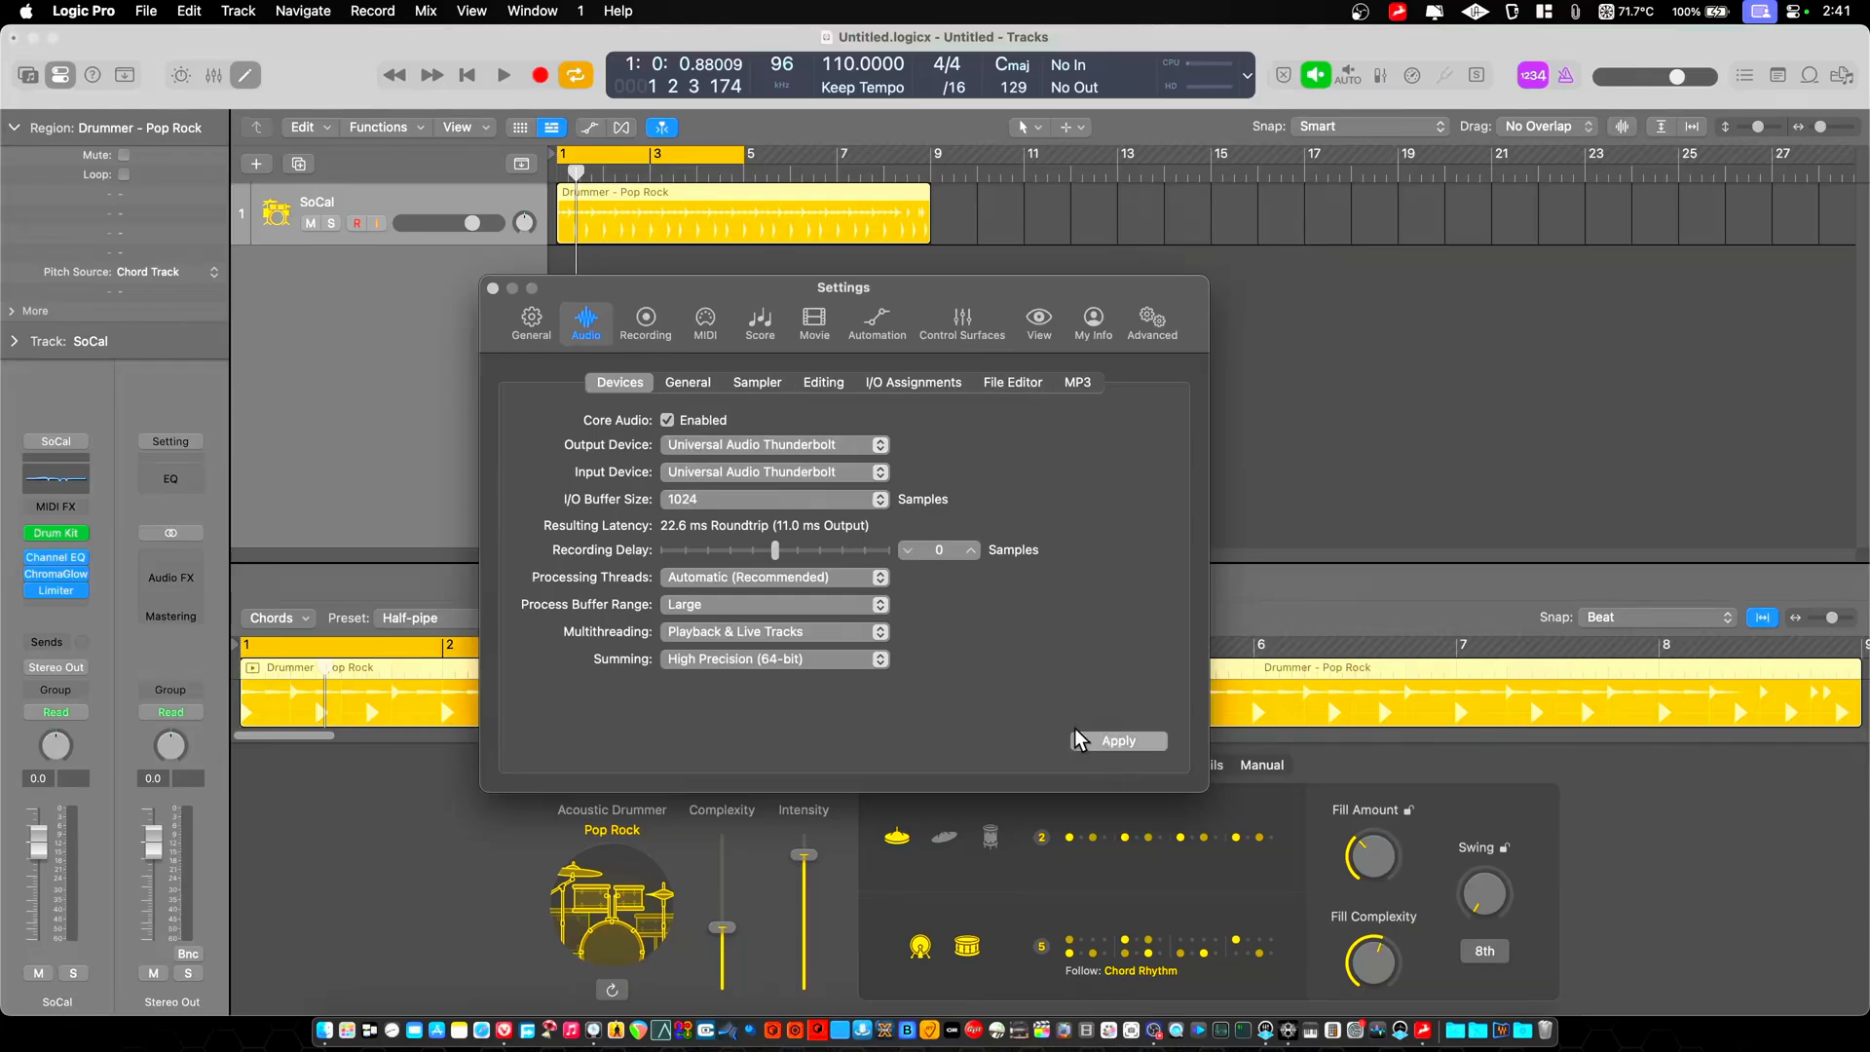
click(1117, 739)
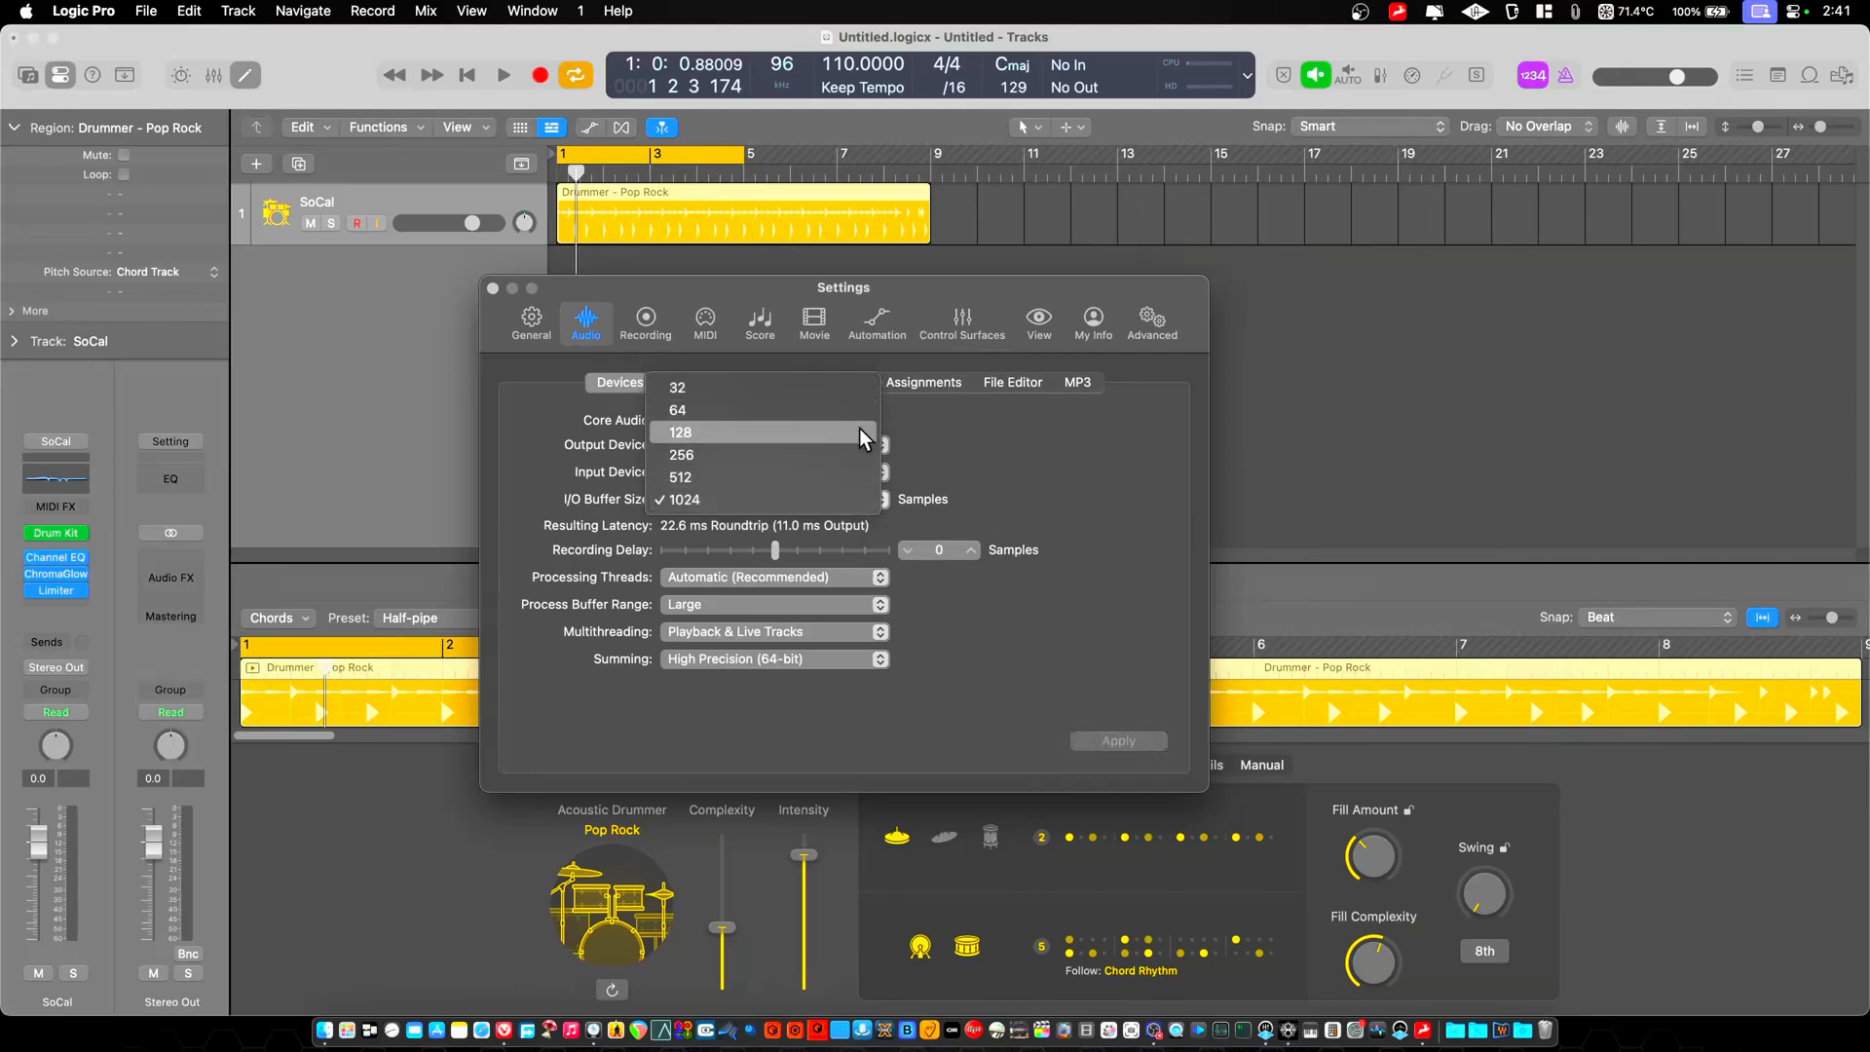
- Return the buffer to 256 samples and apply it, reading 6.6 ms roundtrip
click(681, 455)
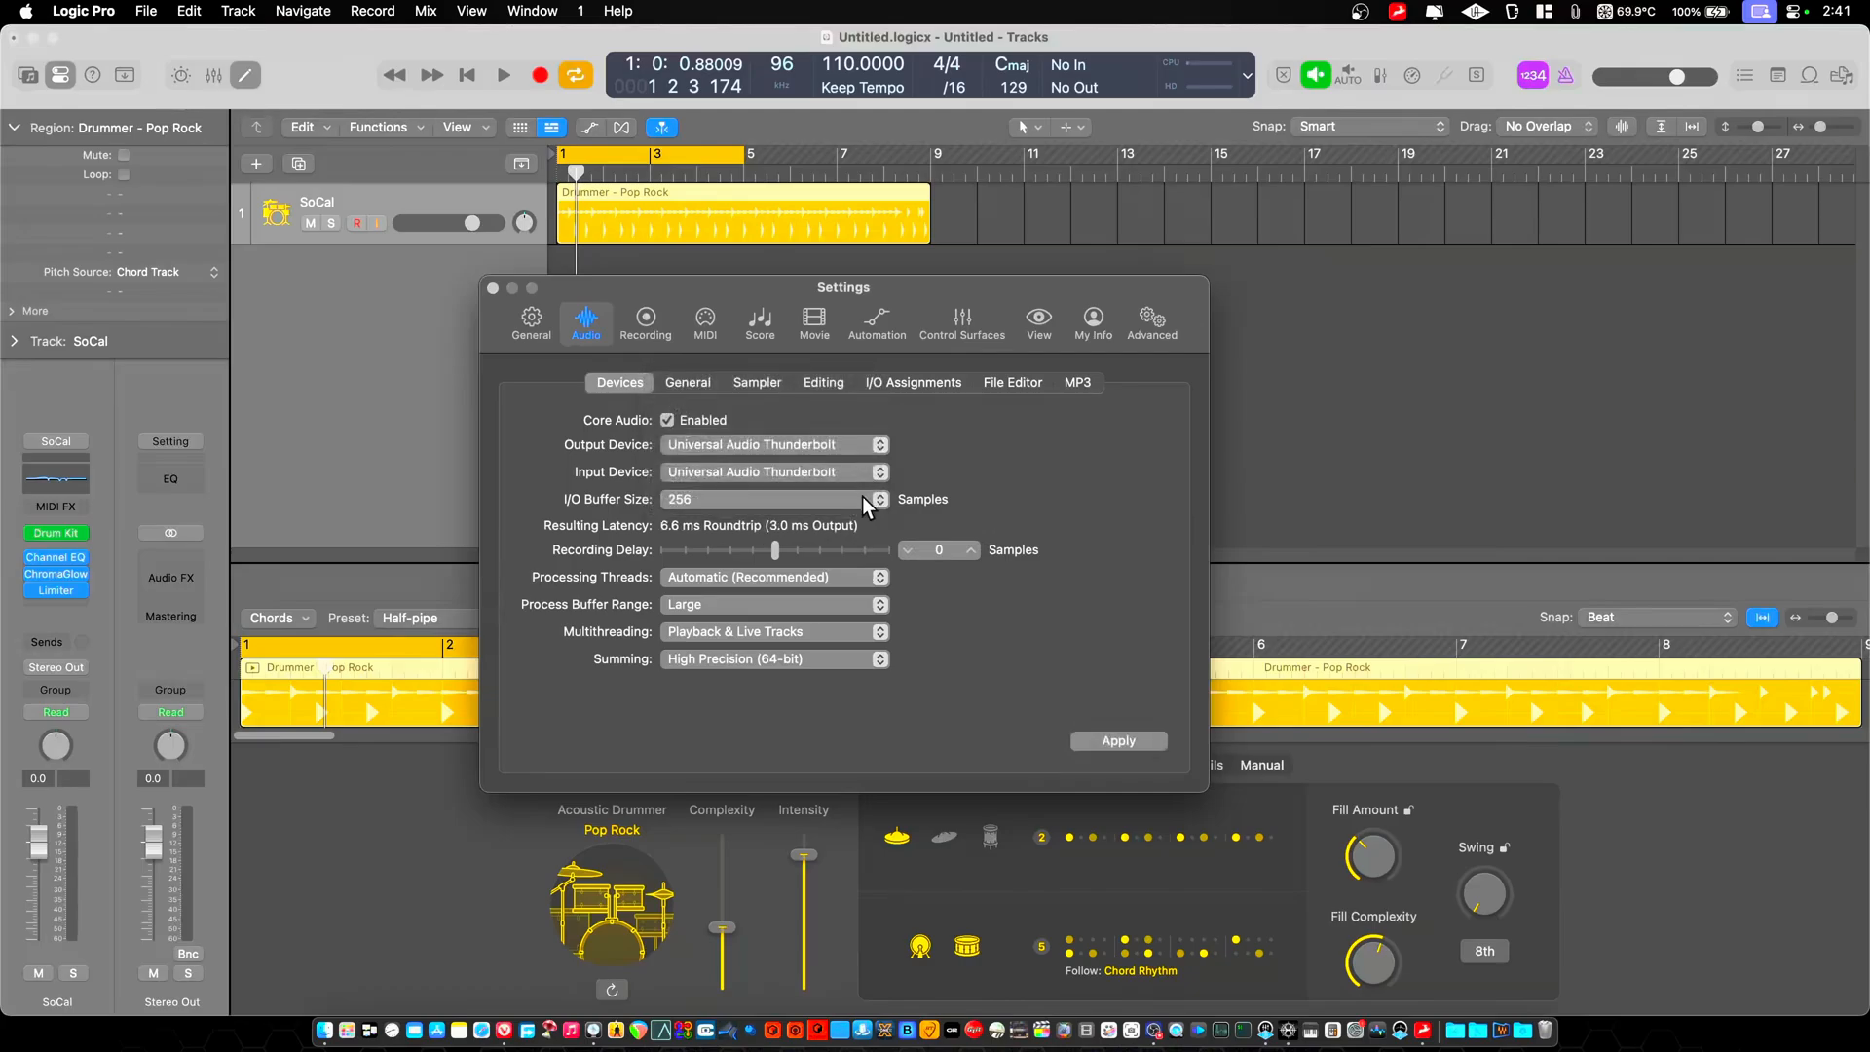
click(882, 504)
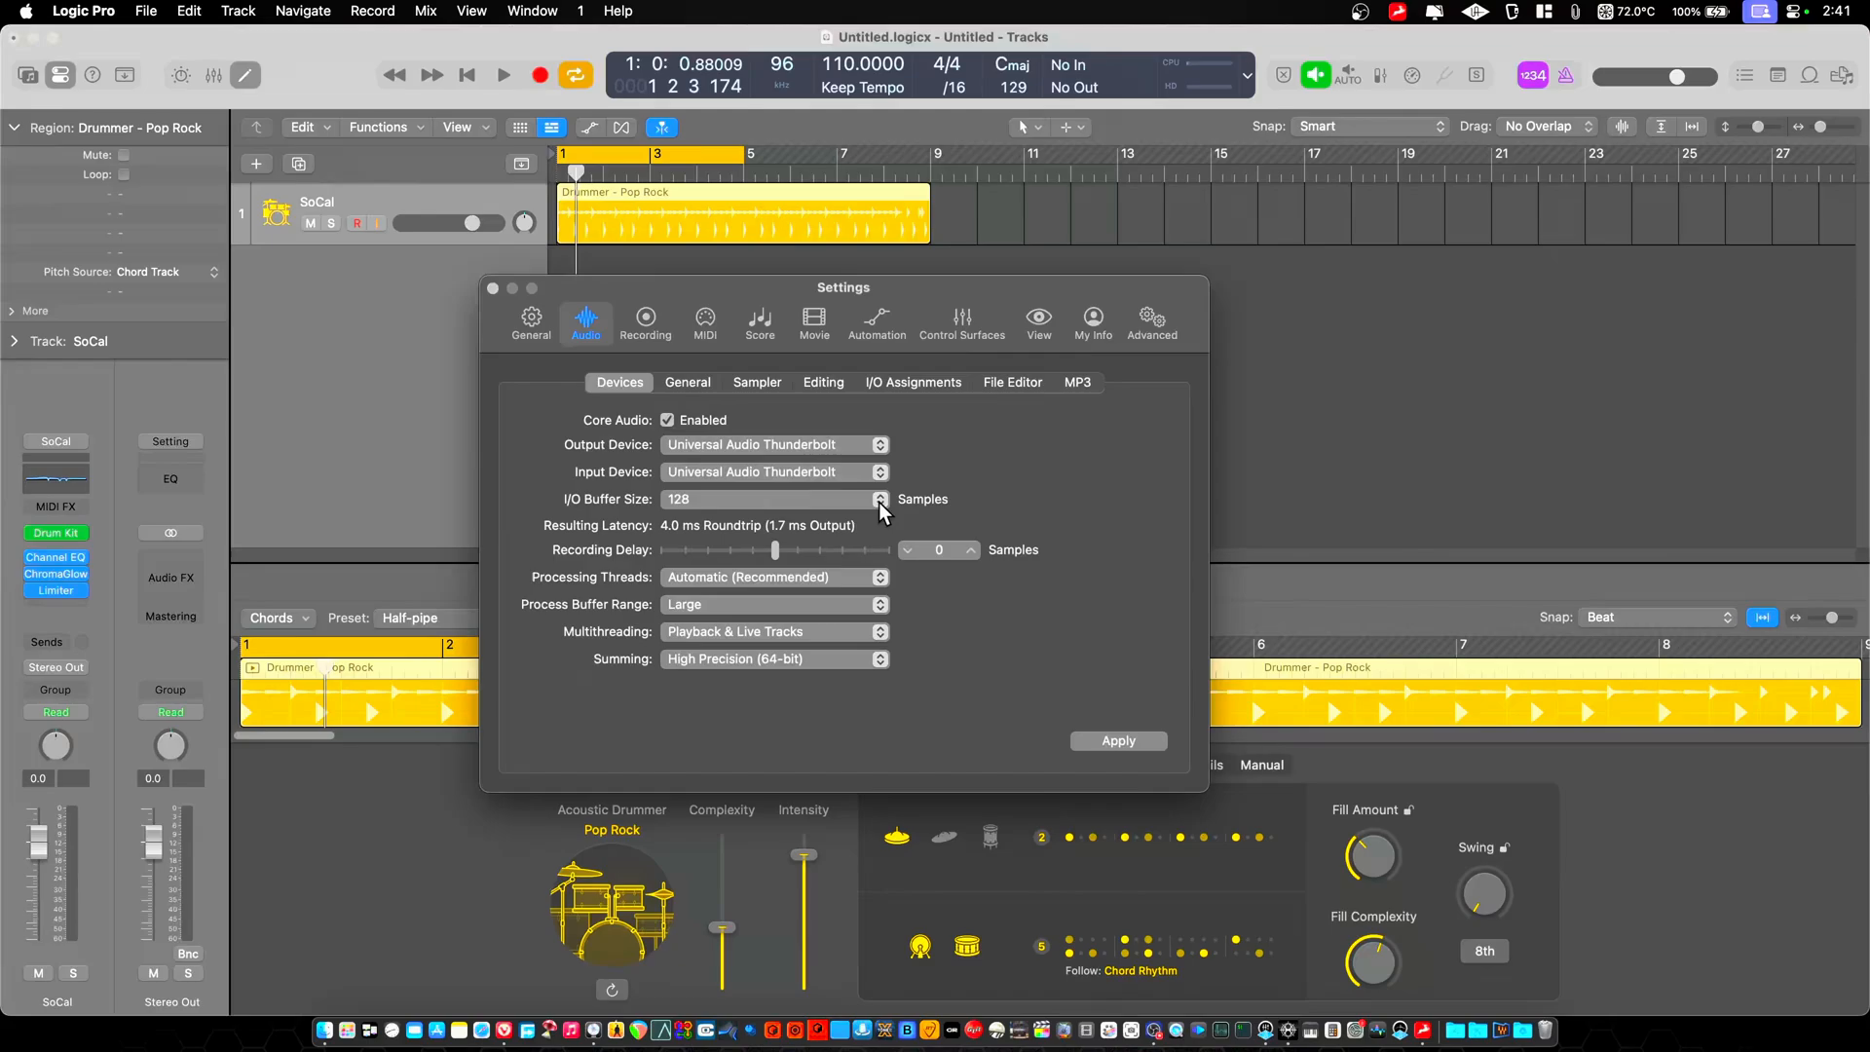
click(880, 495)
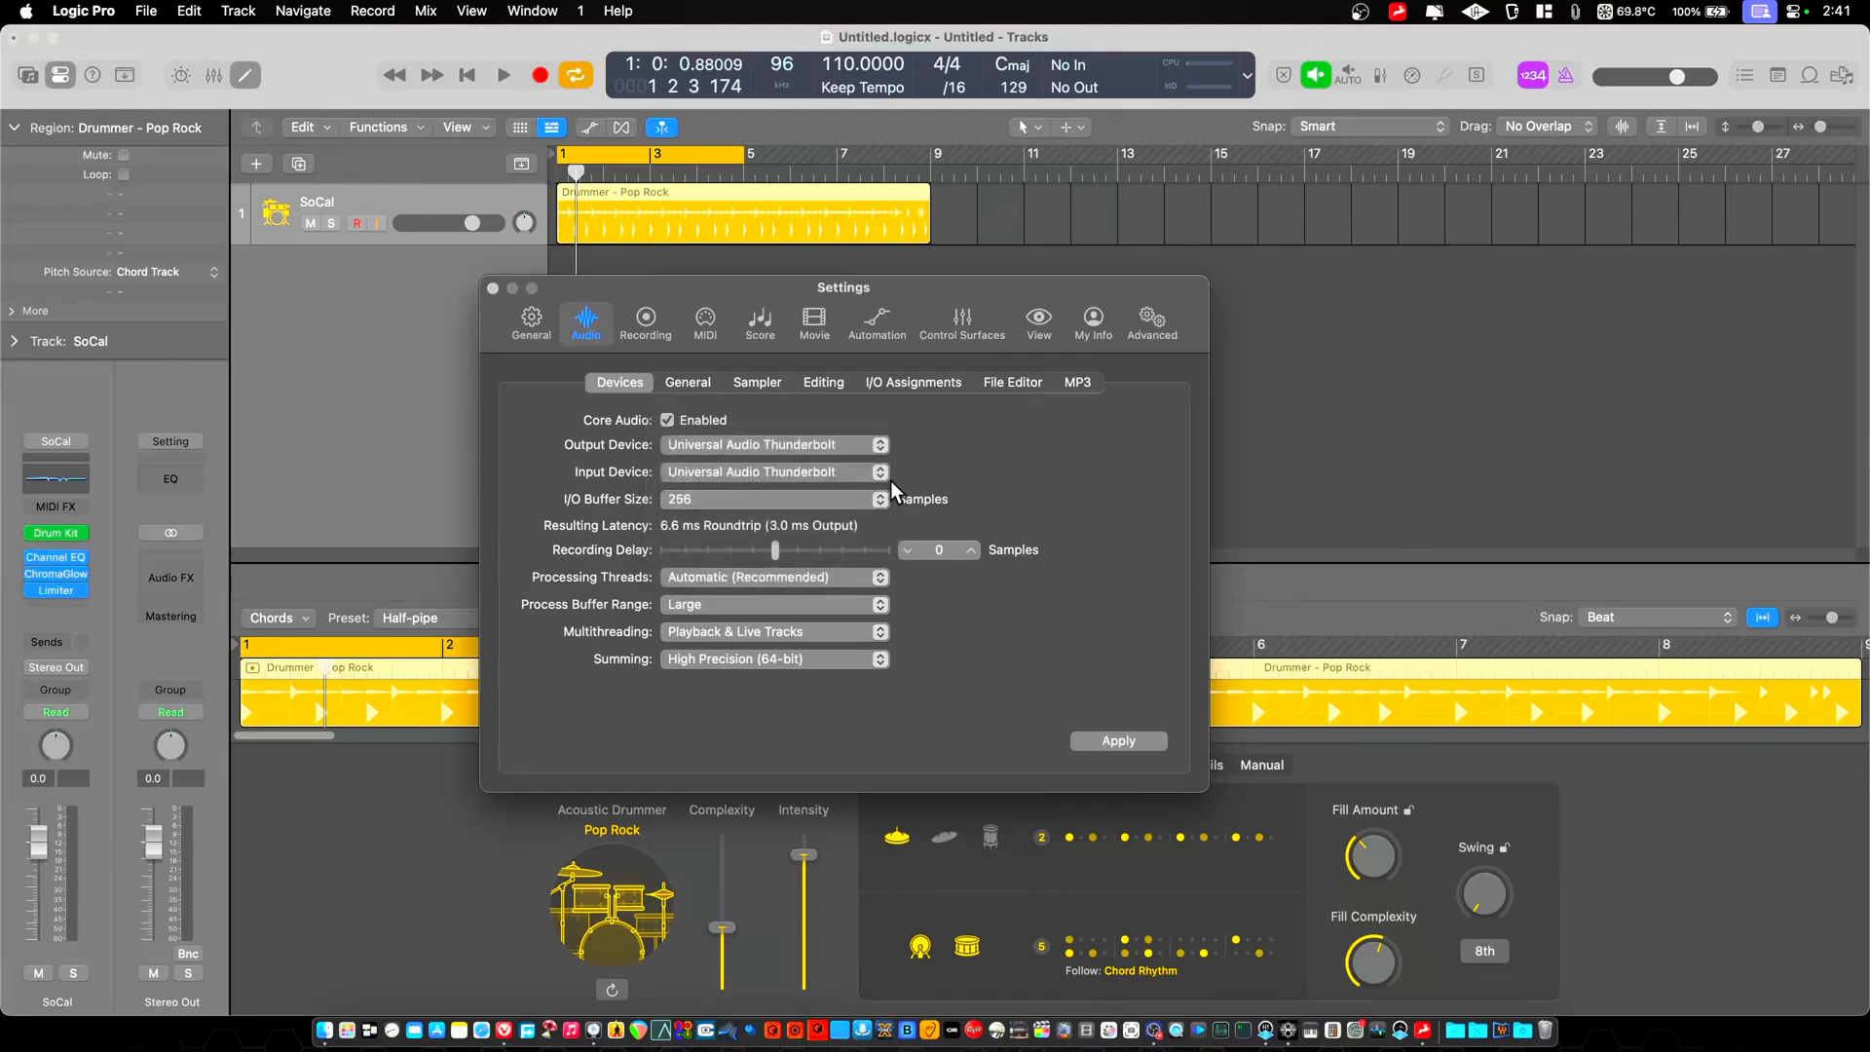
click(1118, 740)
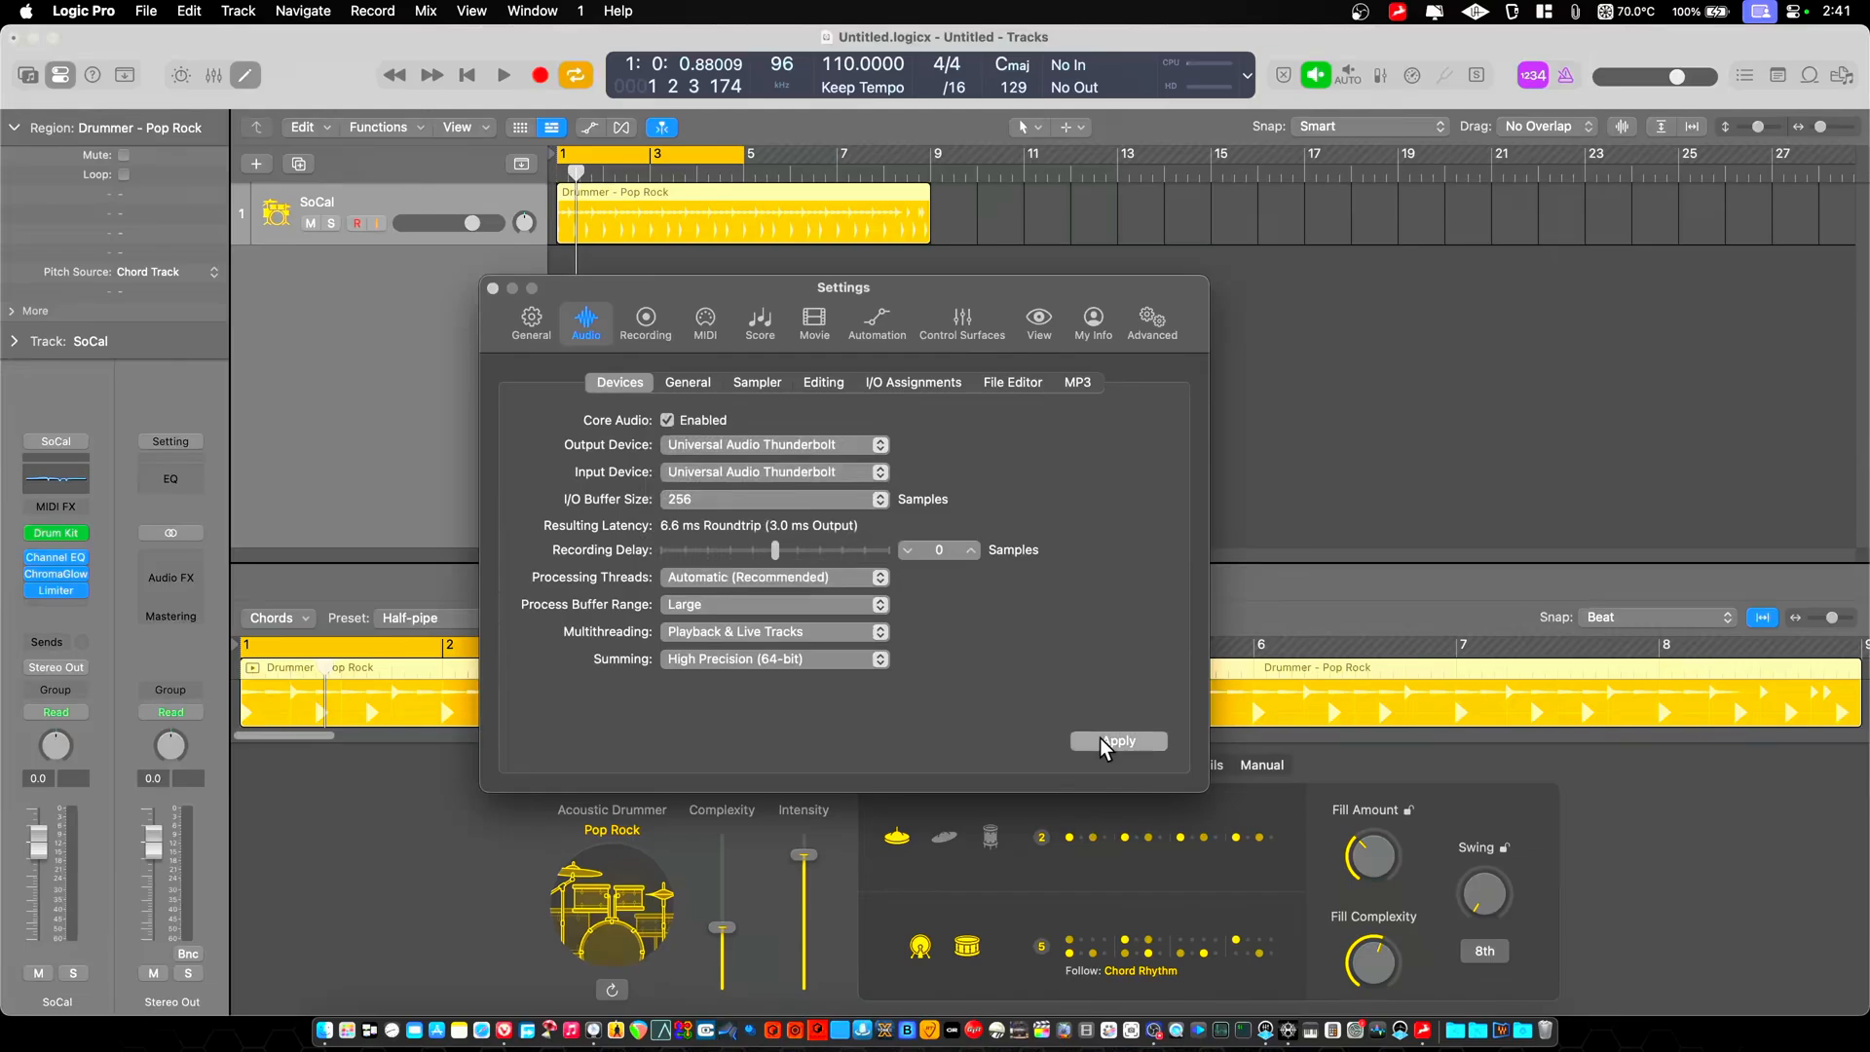
click(1117, 741)
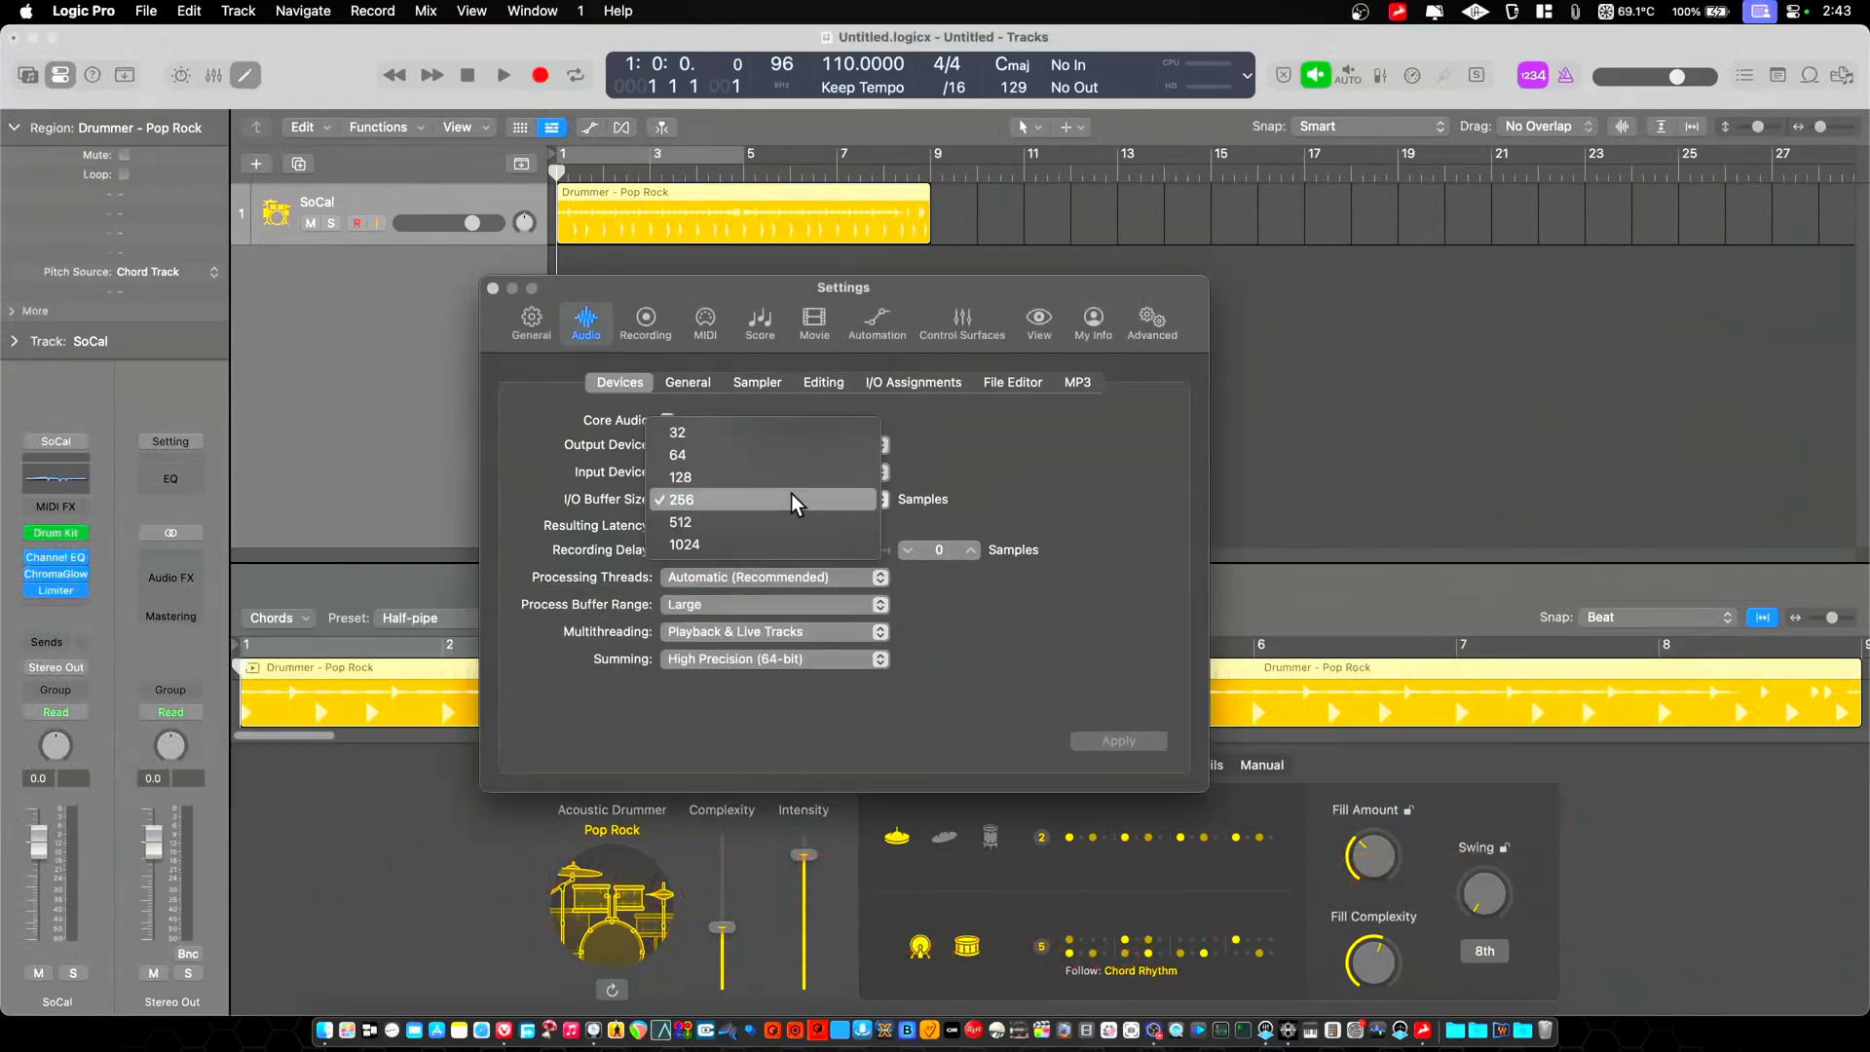
- Choose a 32-sample buffer for Discrete8_SC and apply it, reading 0.9 ms roundtrip
click(678, 432)
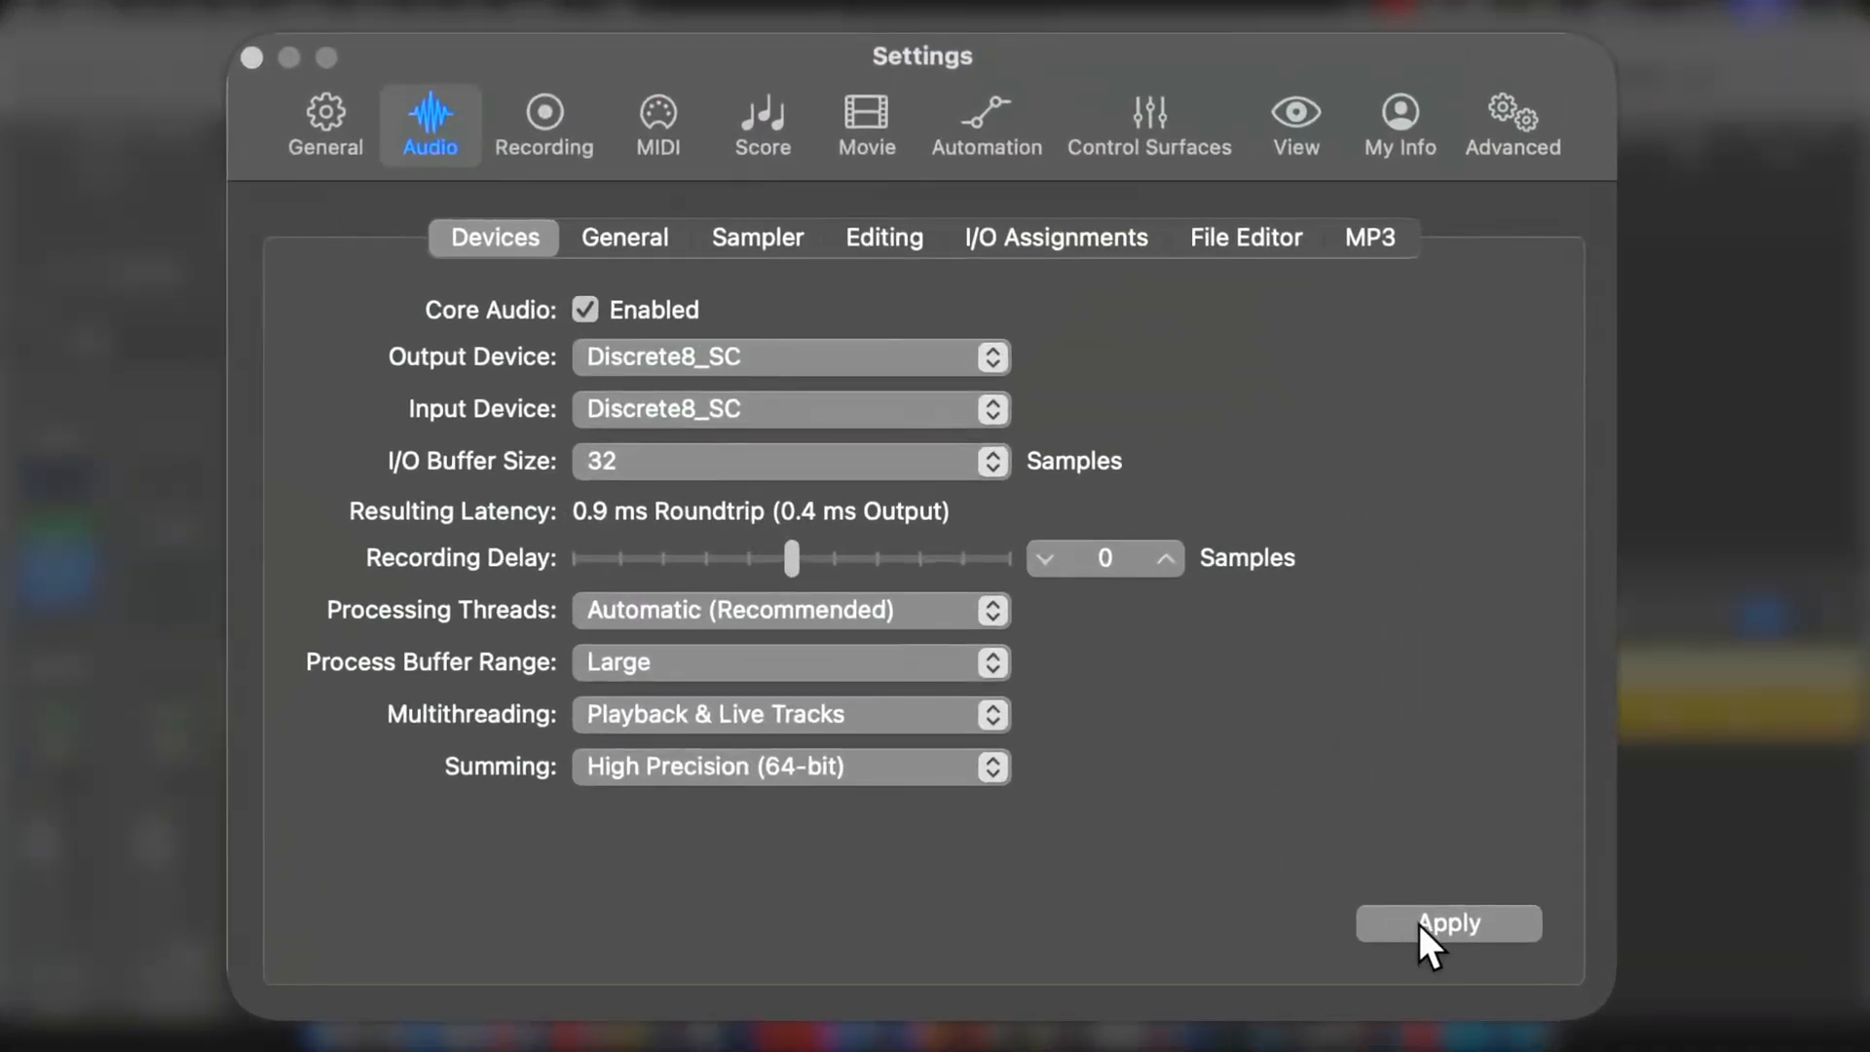
click(1449, 923)
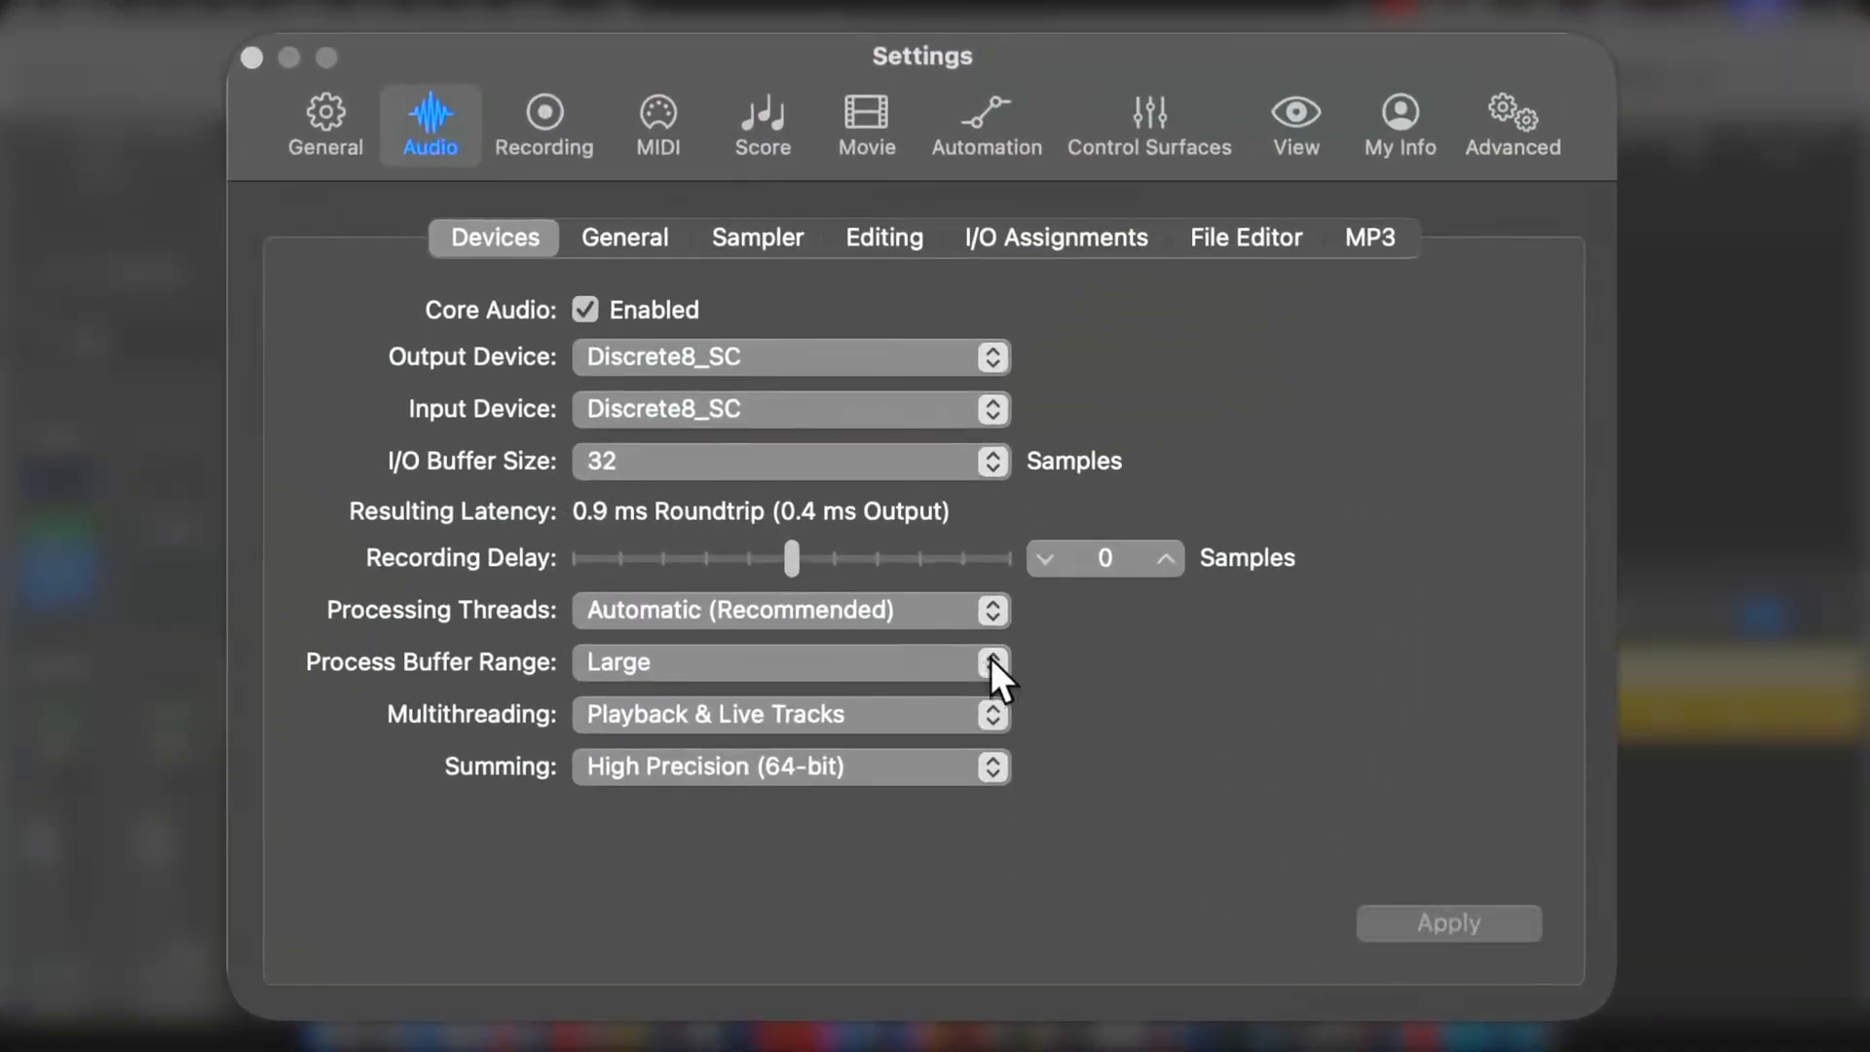
mouse_move(632, 555)
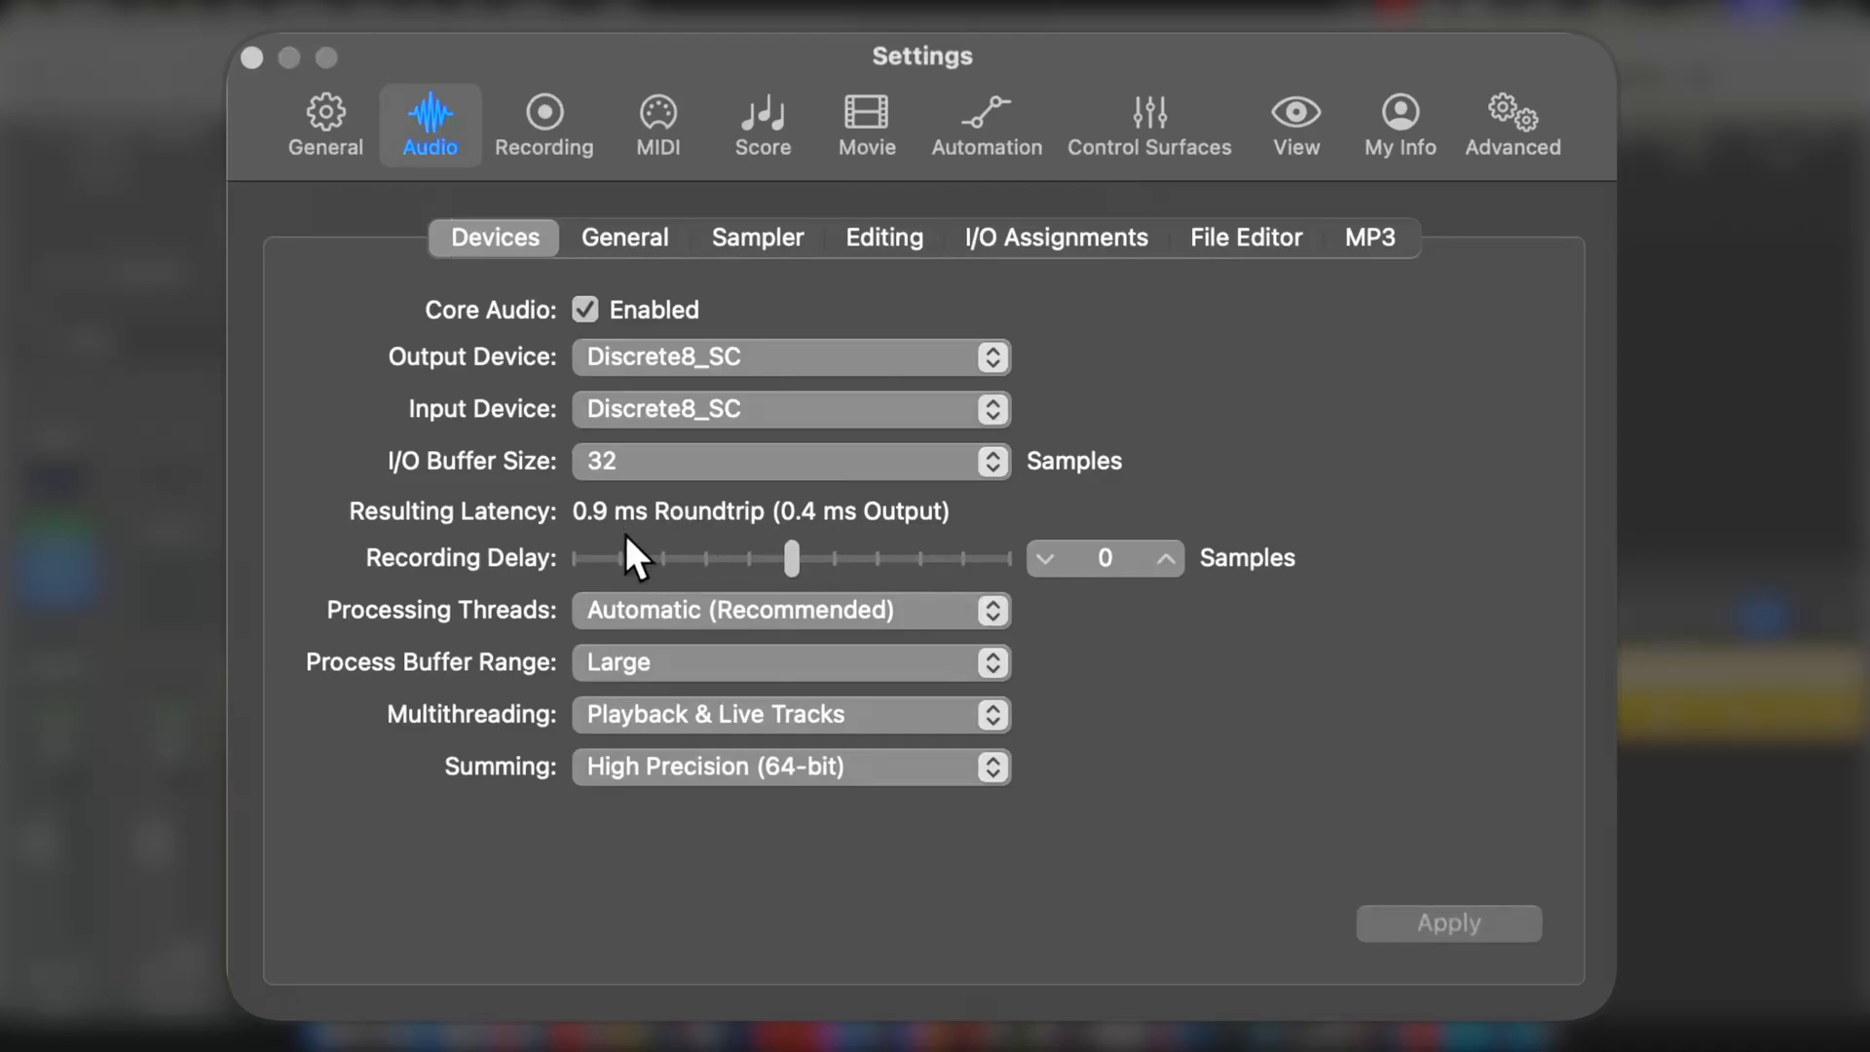
mouse_move(978, 506)
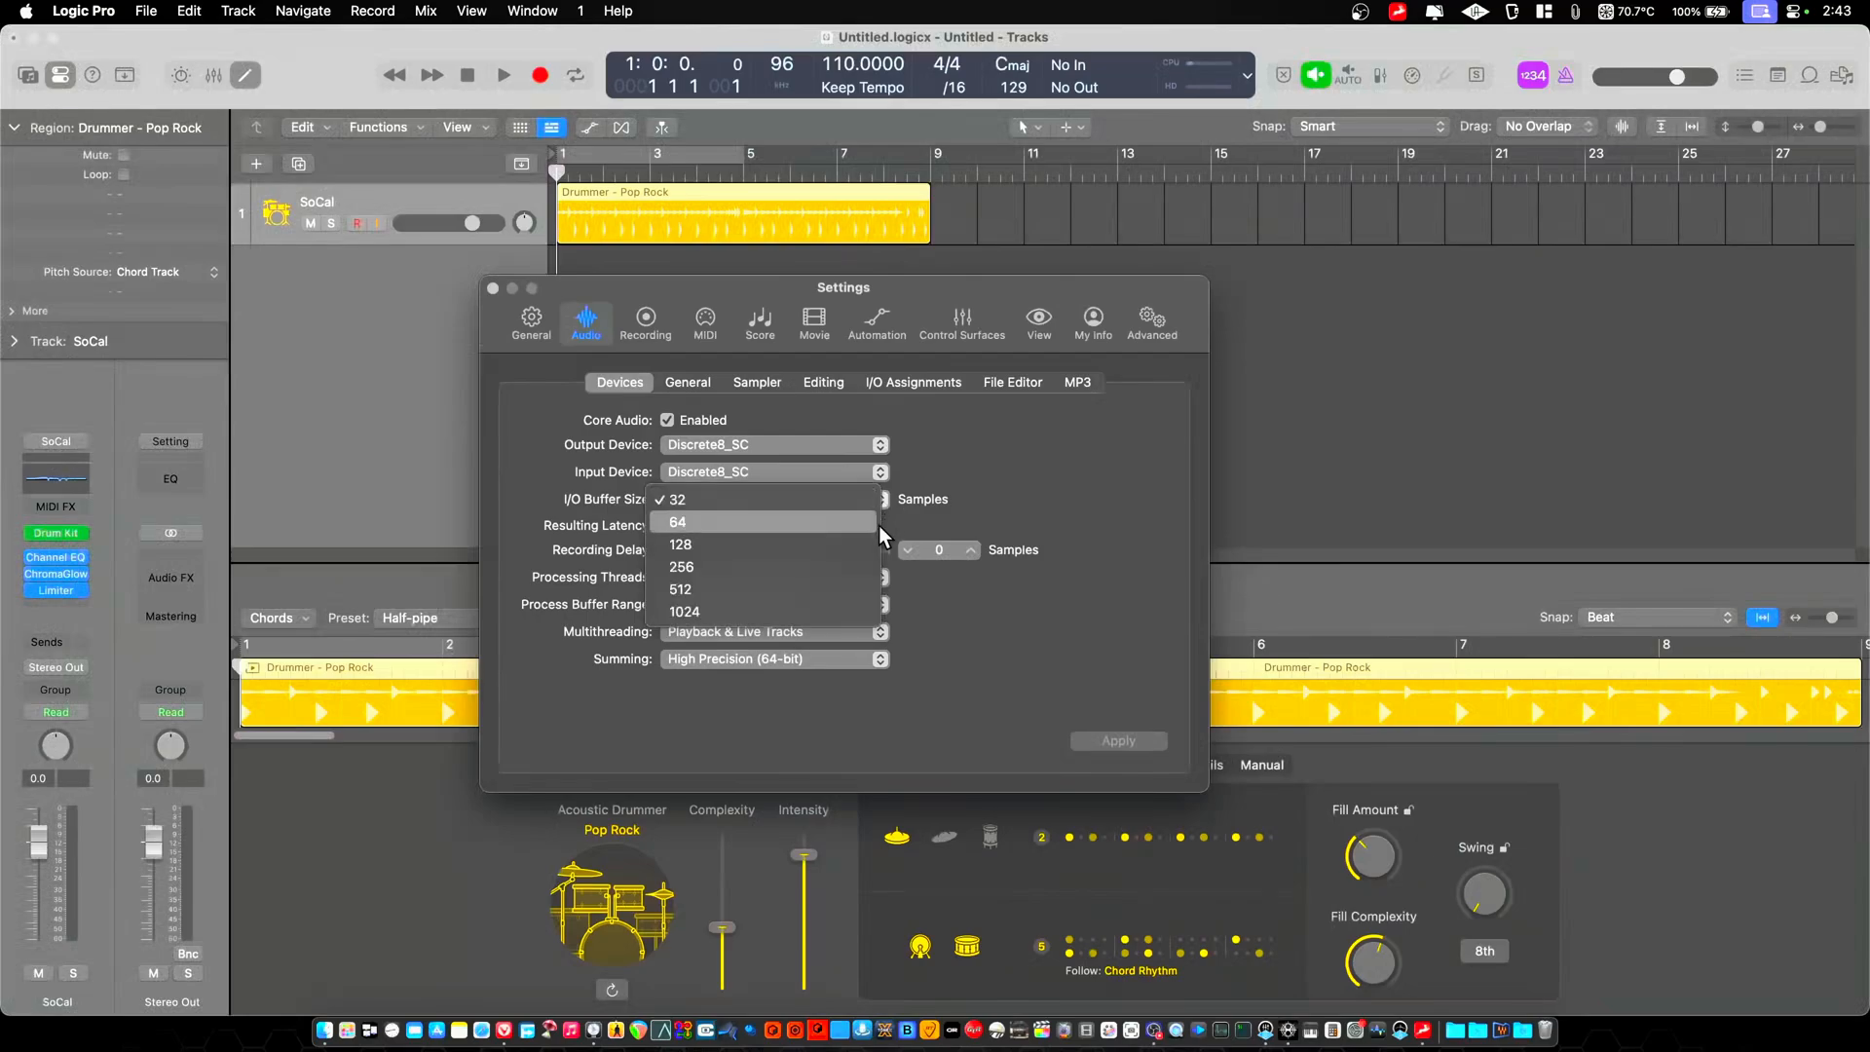
- Apply 64, 128, 256 and 1024-sample buffers on Discrete8_SC, then return to 128 (2.9 ms)
click(678, 521)
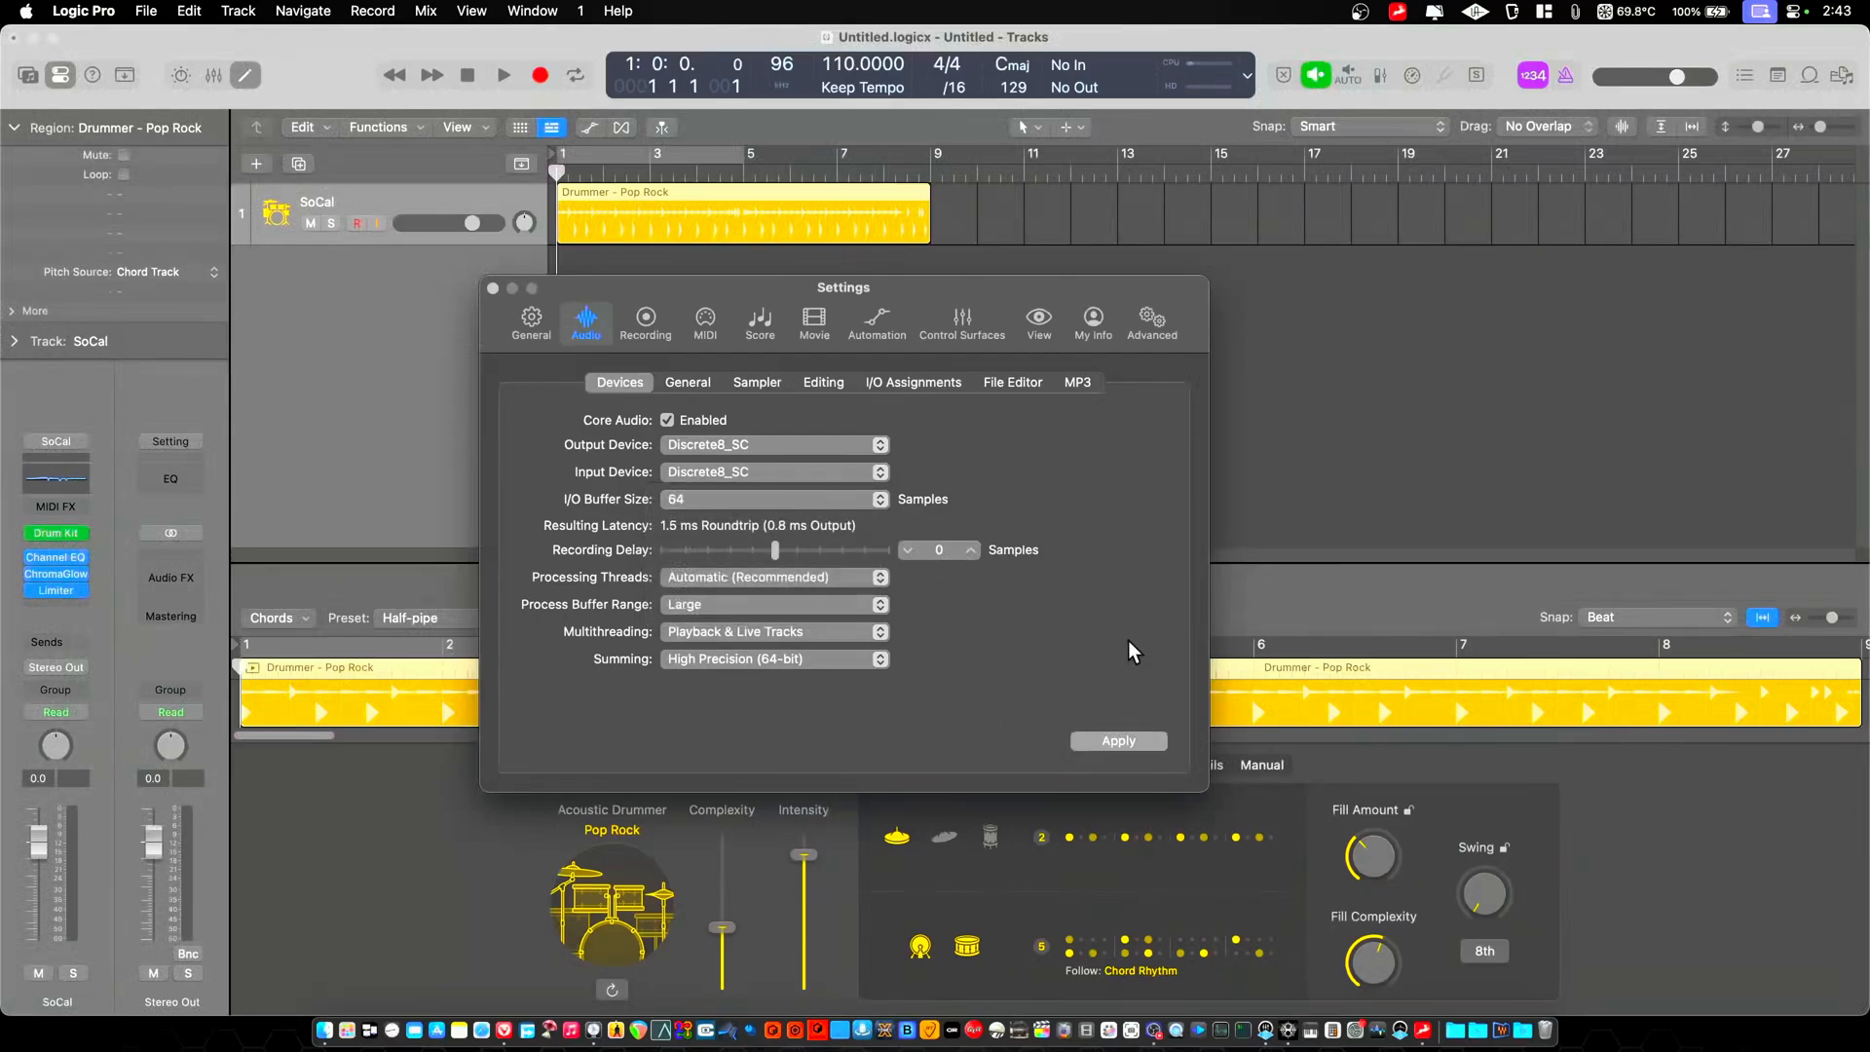
click(1117, 740)
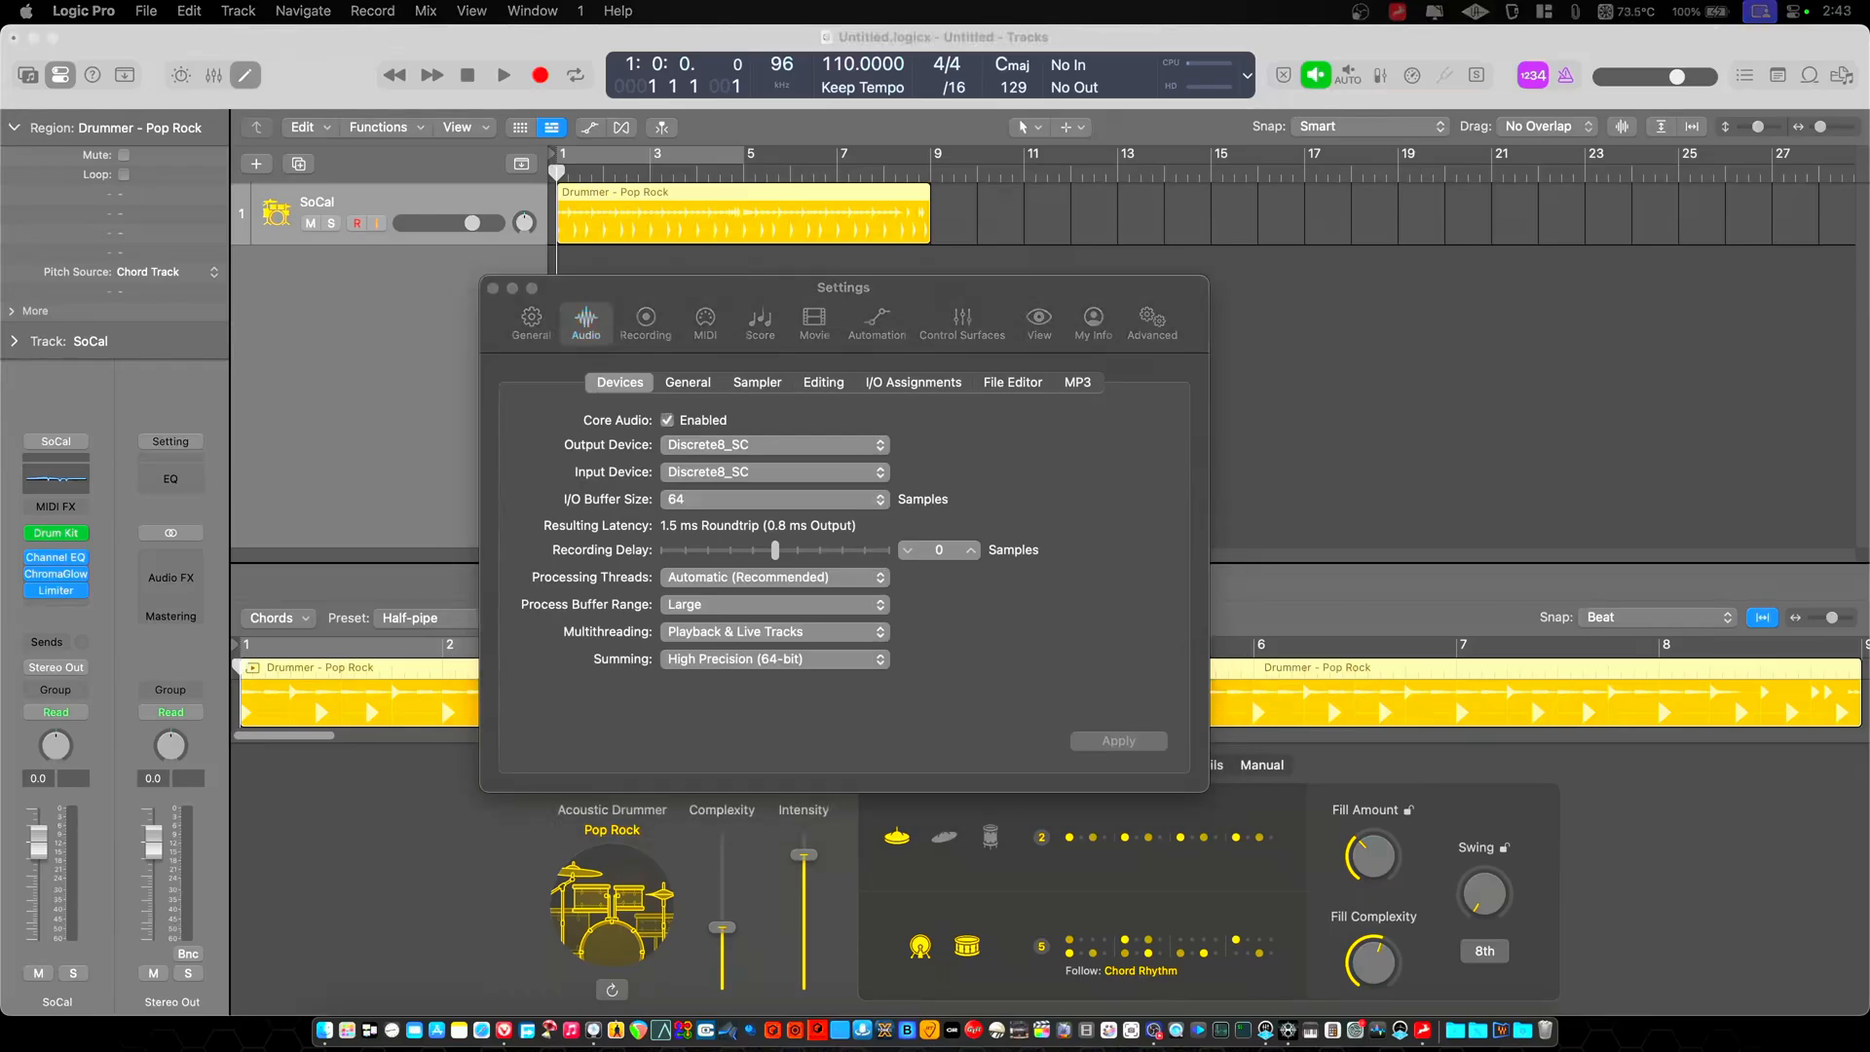
mouse_move(946, 531)
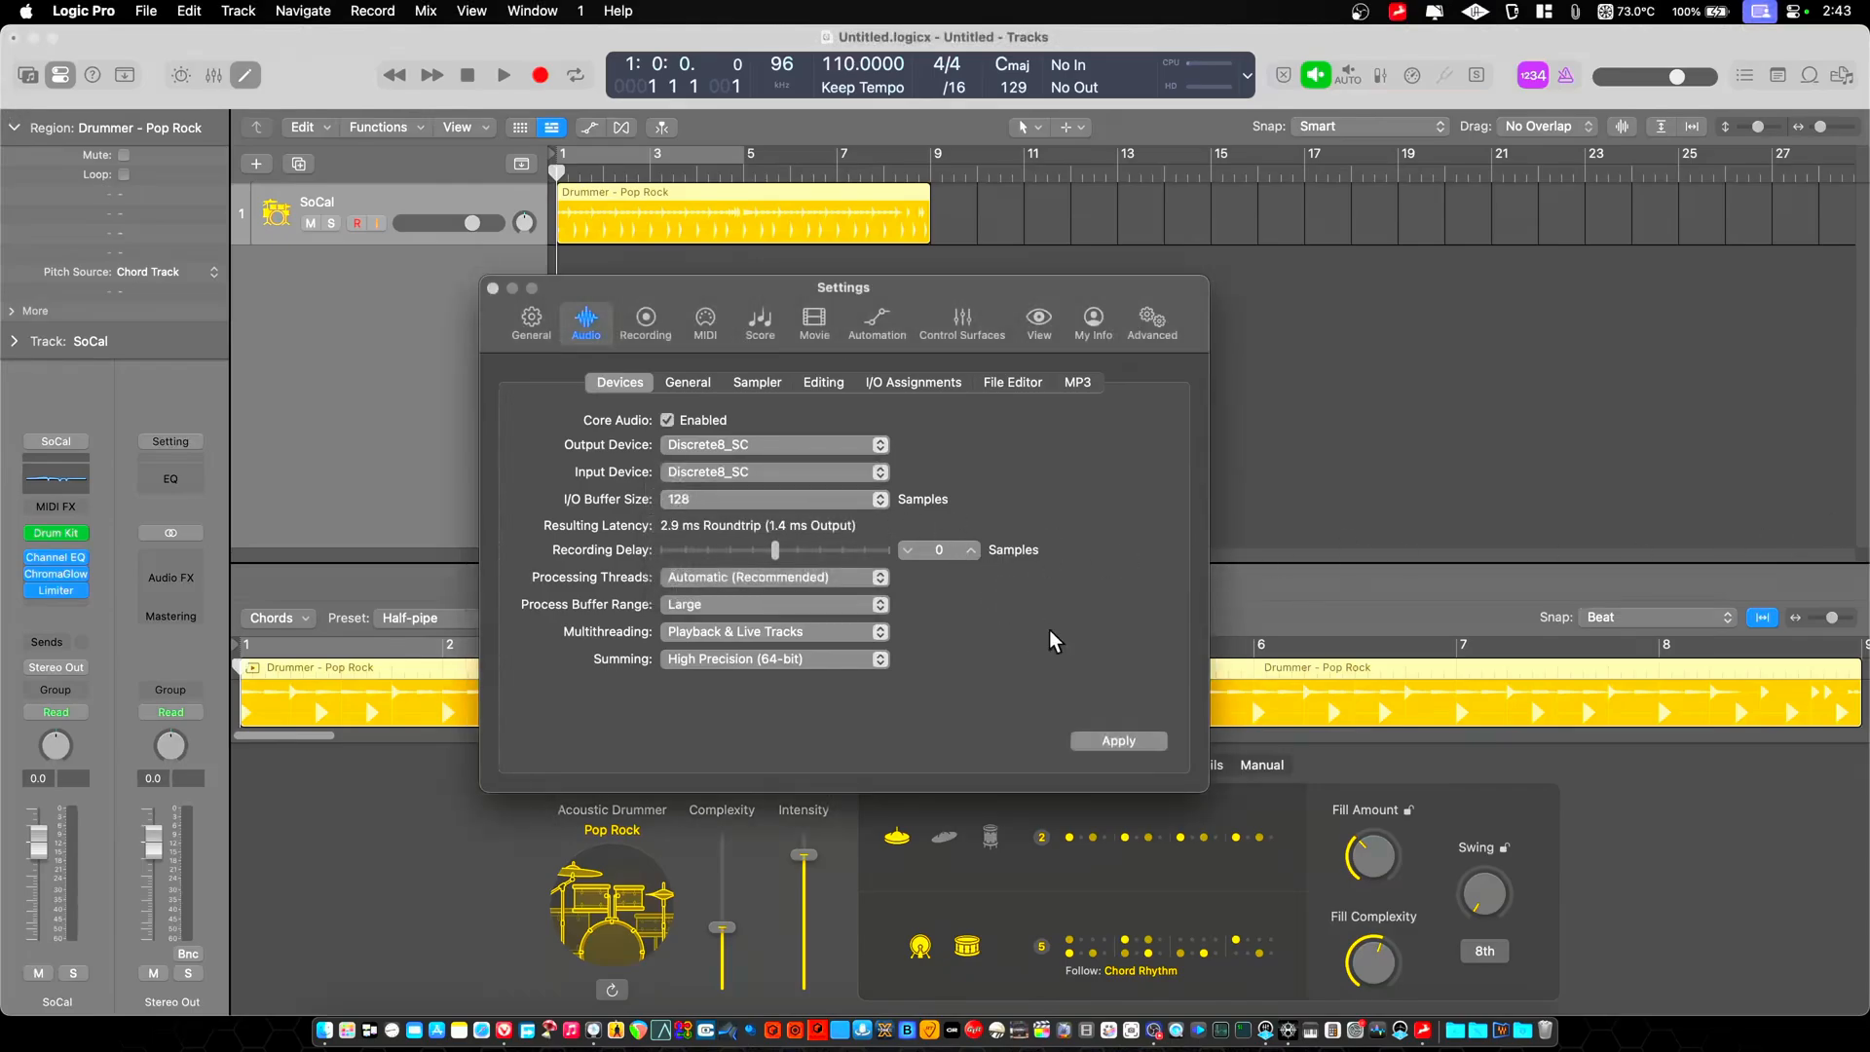
click(1116, 740)
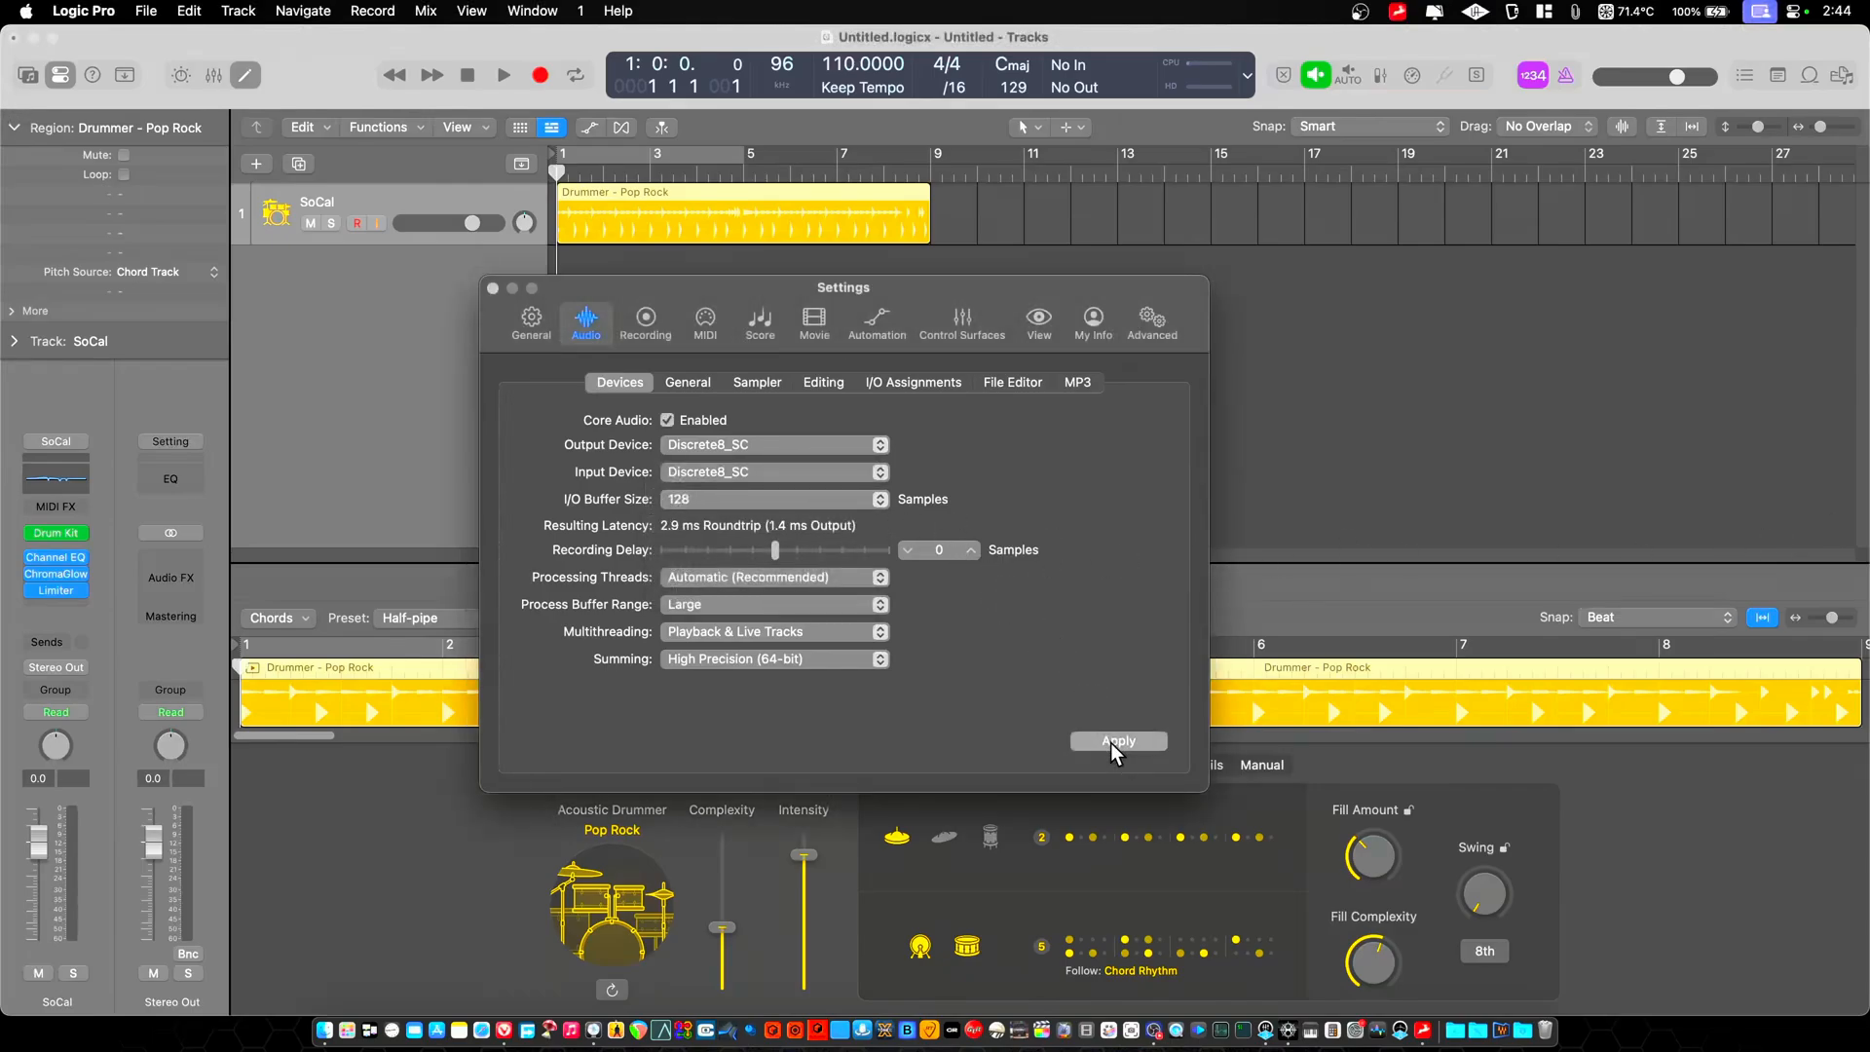
click(1116, 740)
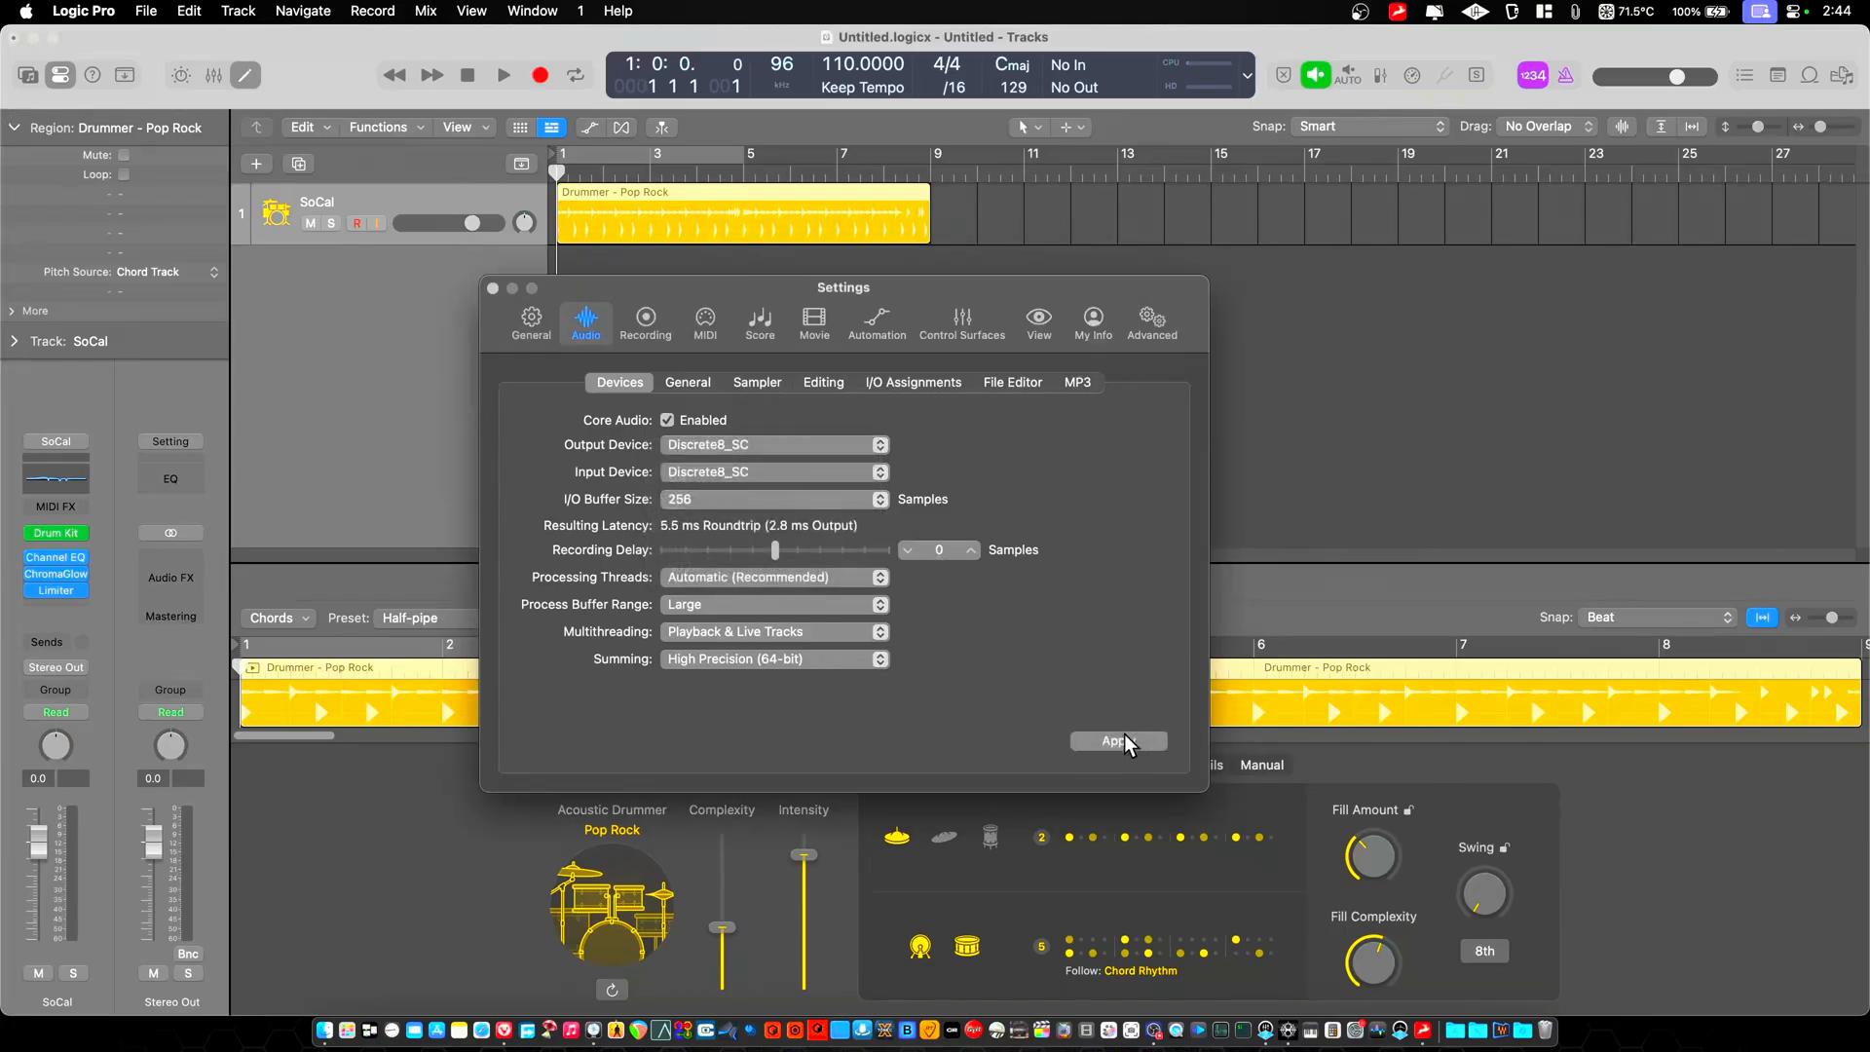
click(1118, 741)
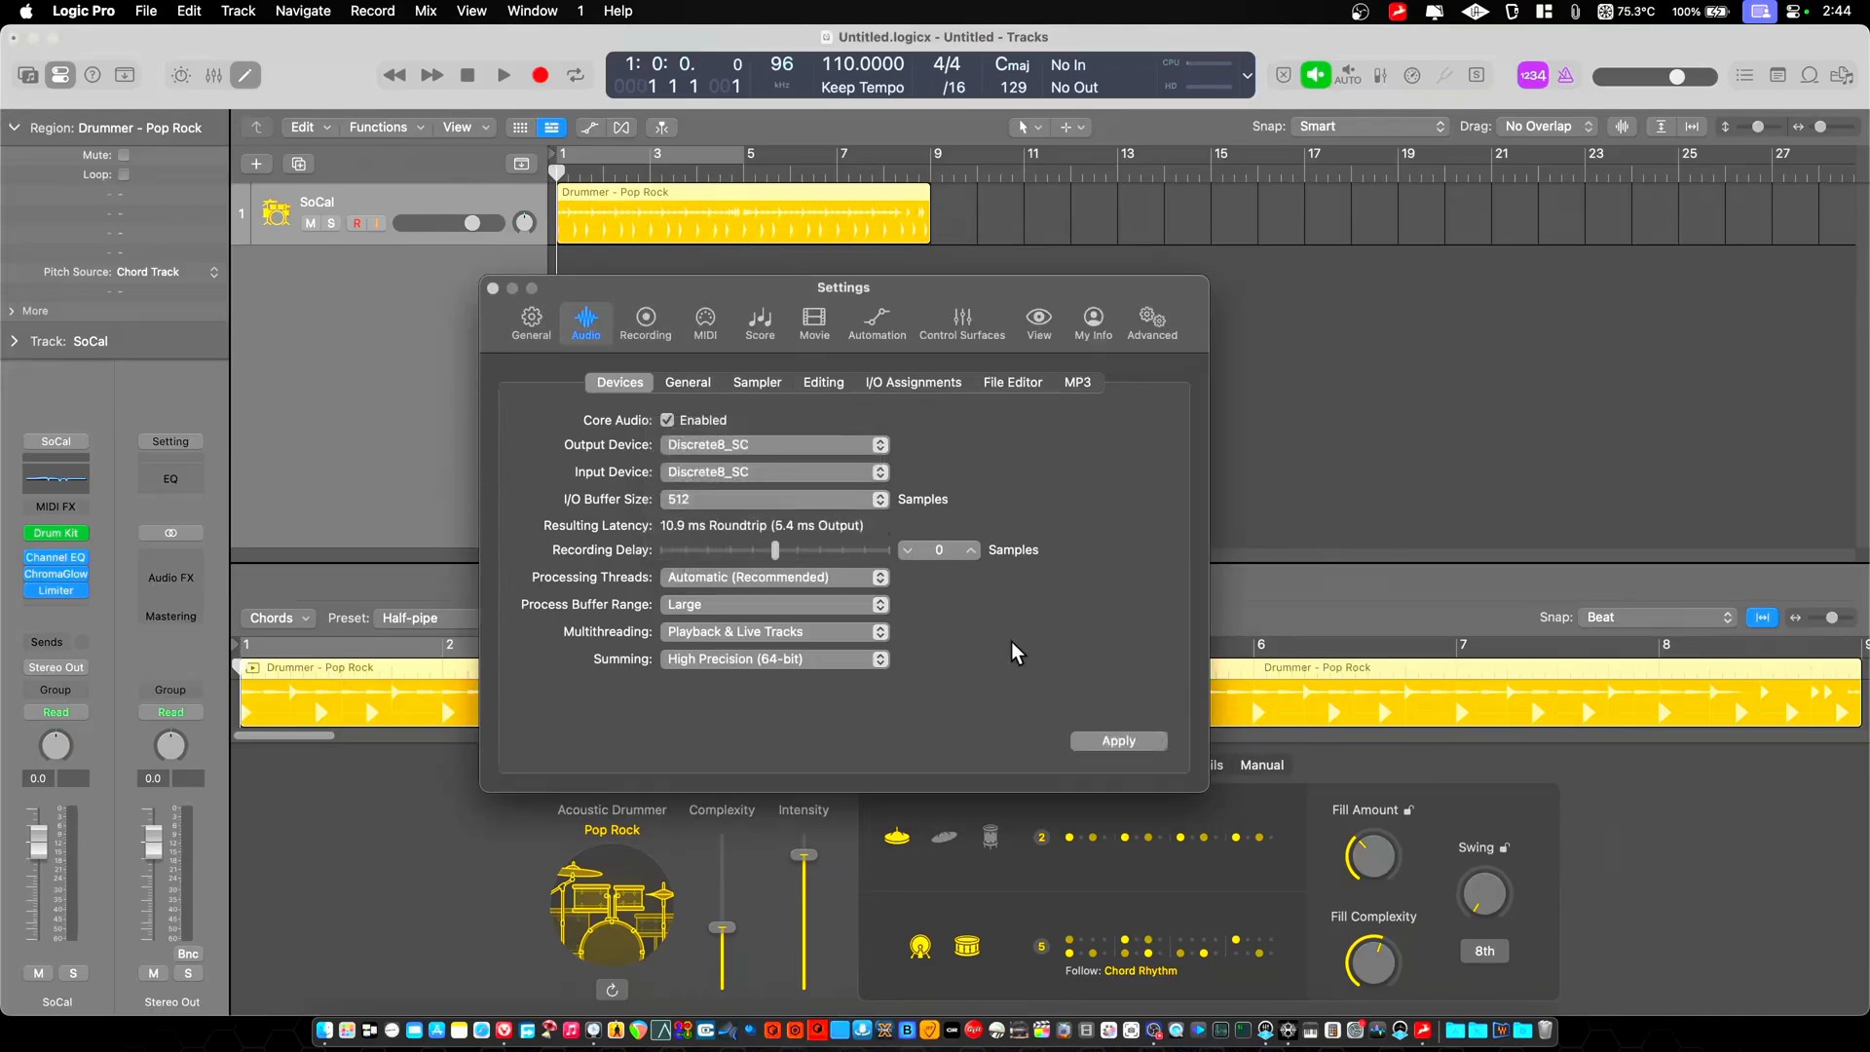
click(1116, 740)
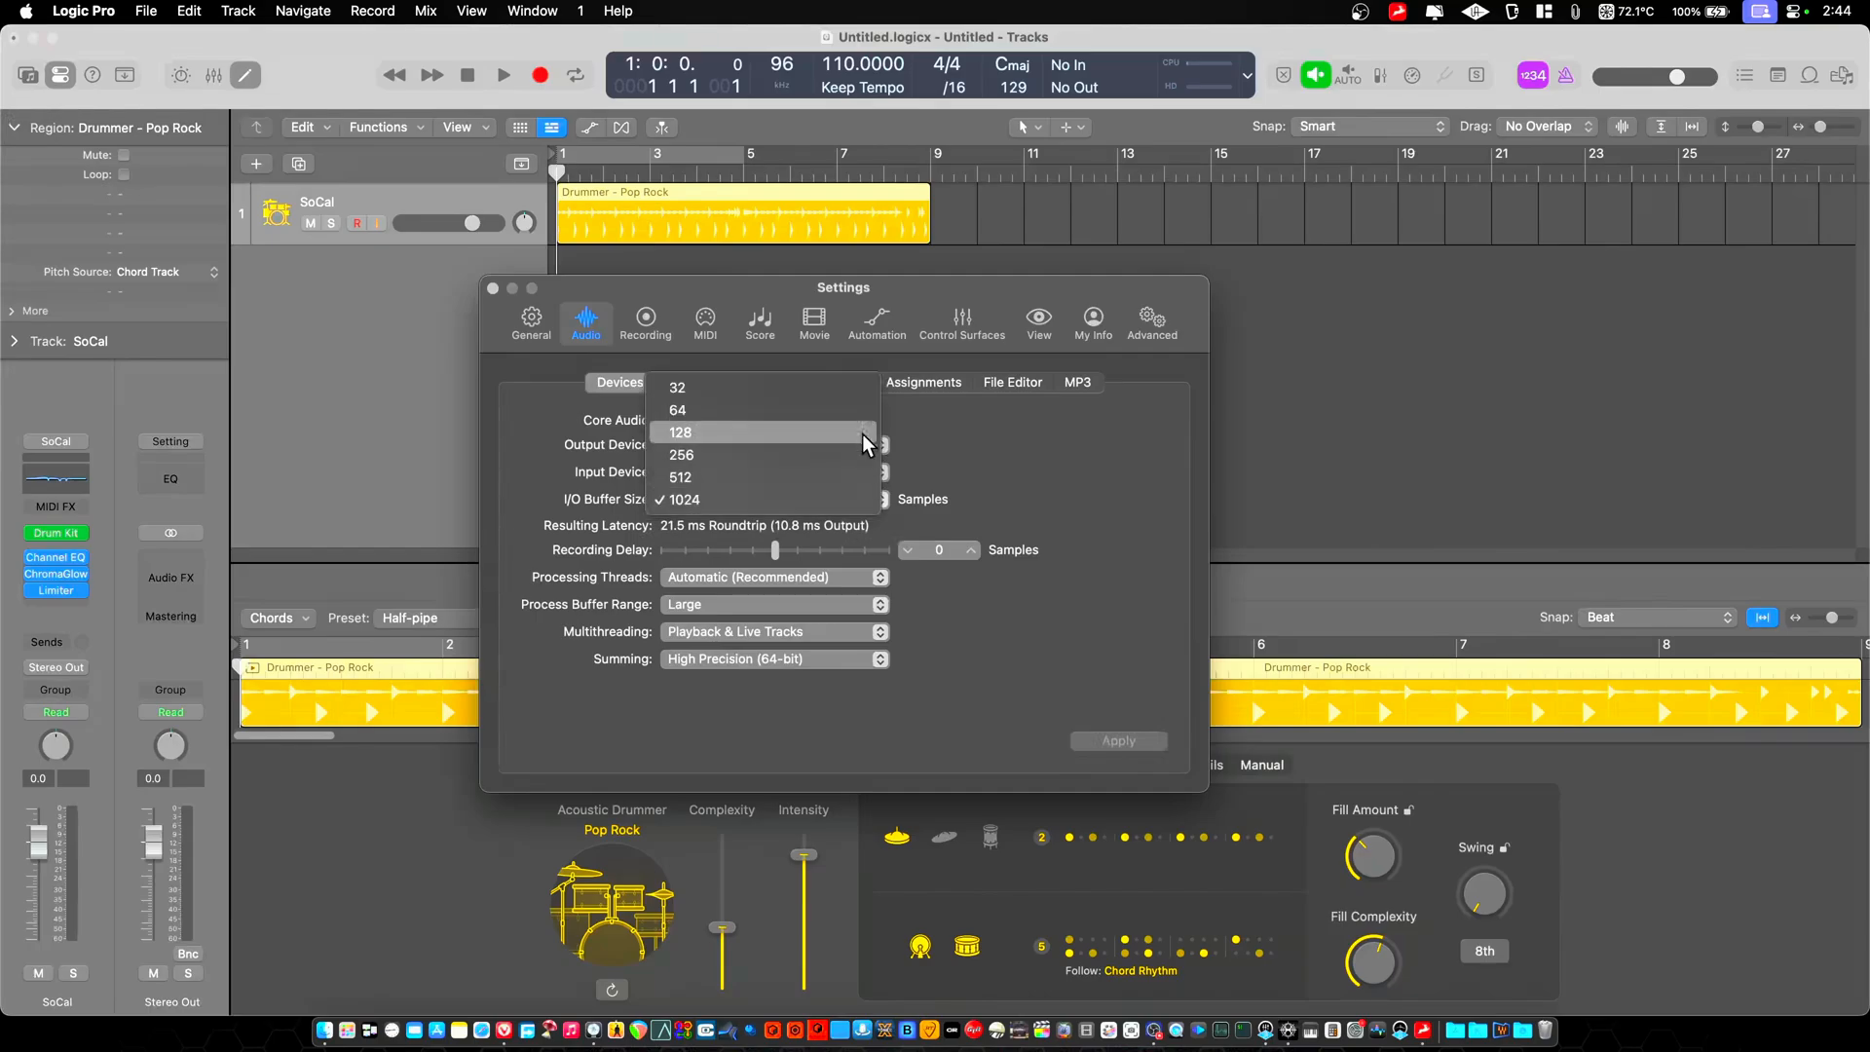
click(681, 432)
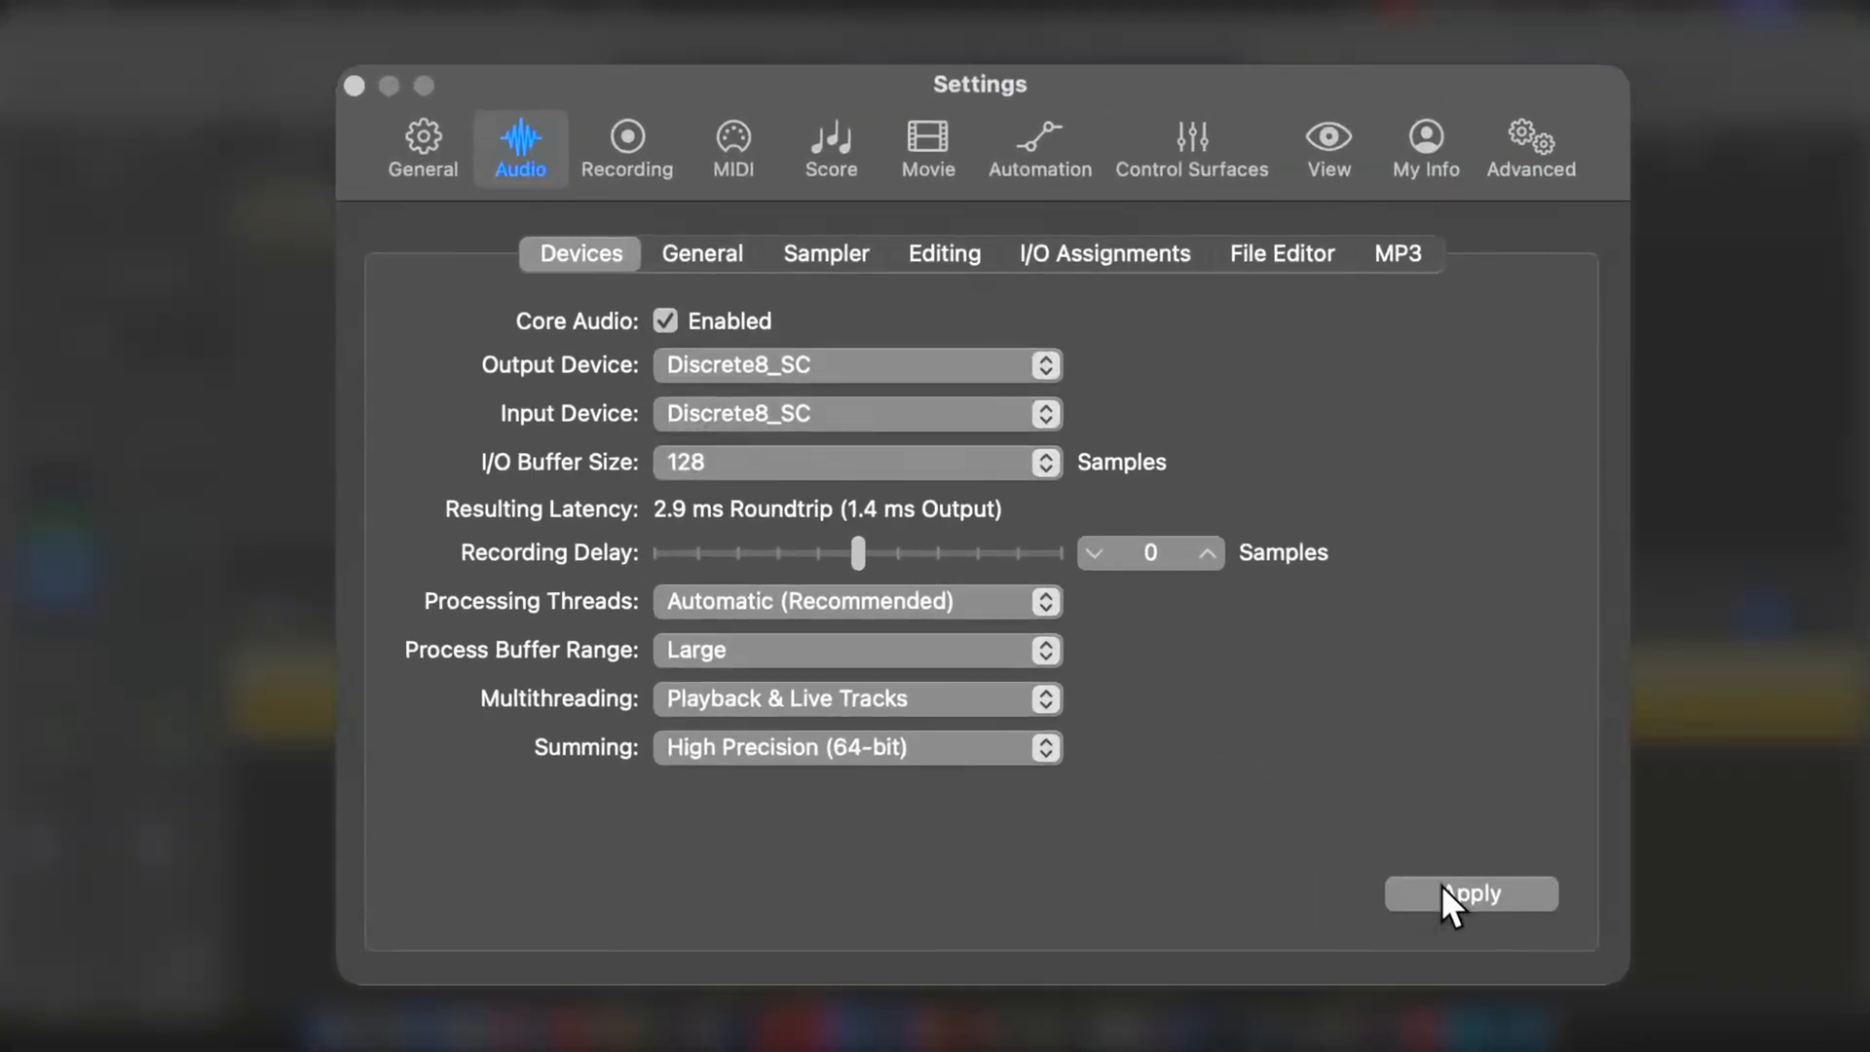
- Apply the Universal Audio Thunderbolt device change at 128 samples, reading 4.0 ms roundtrip
click(1470, 893)
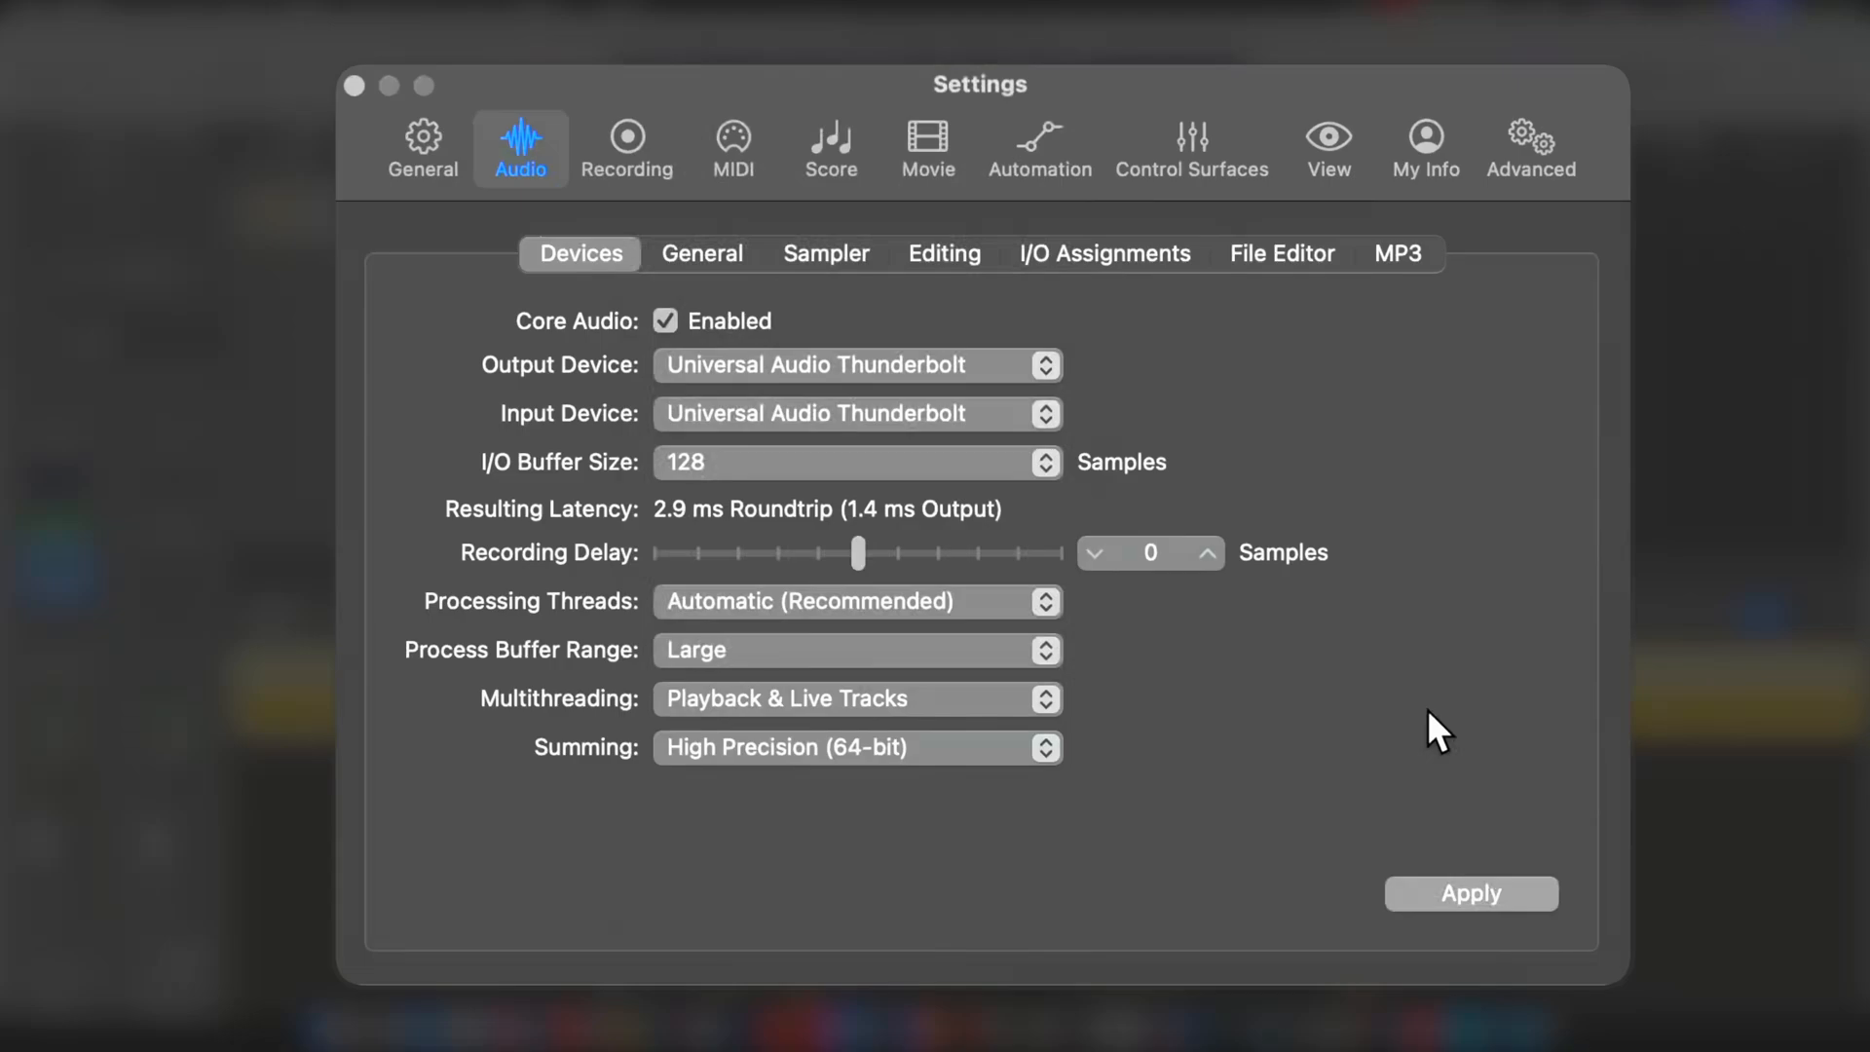
click(1471, 893)
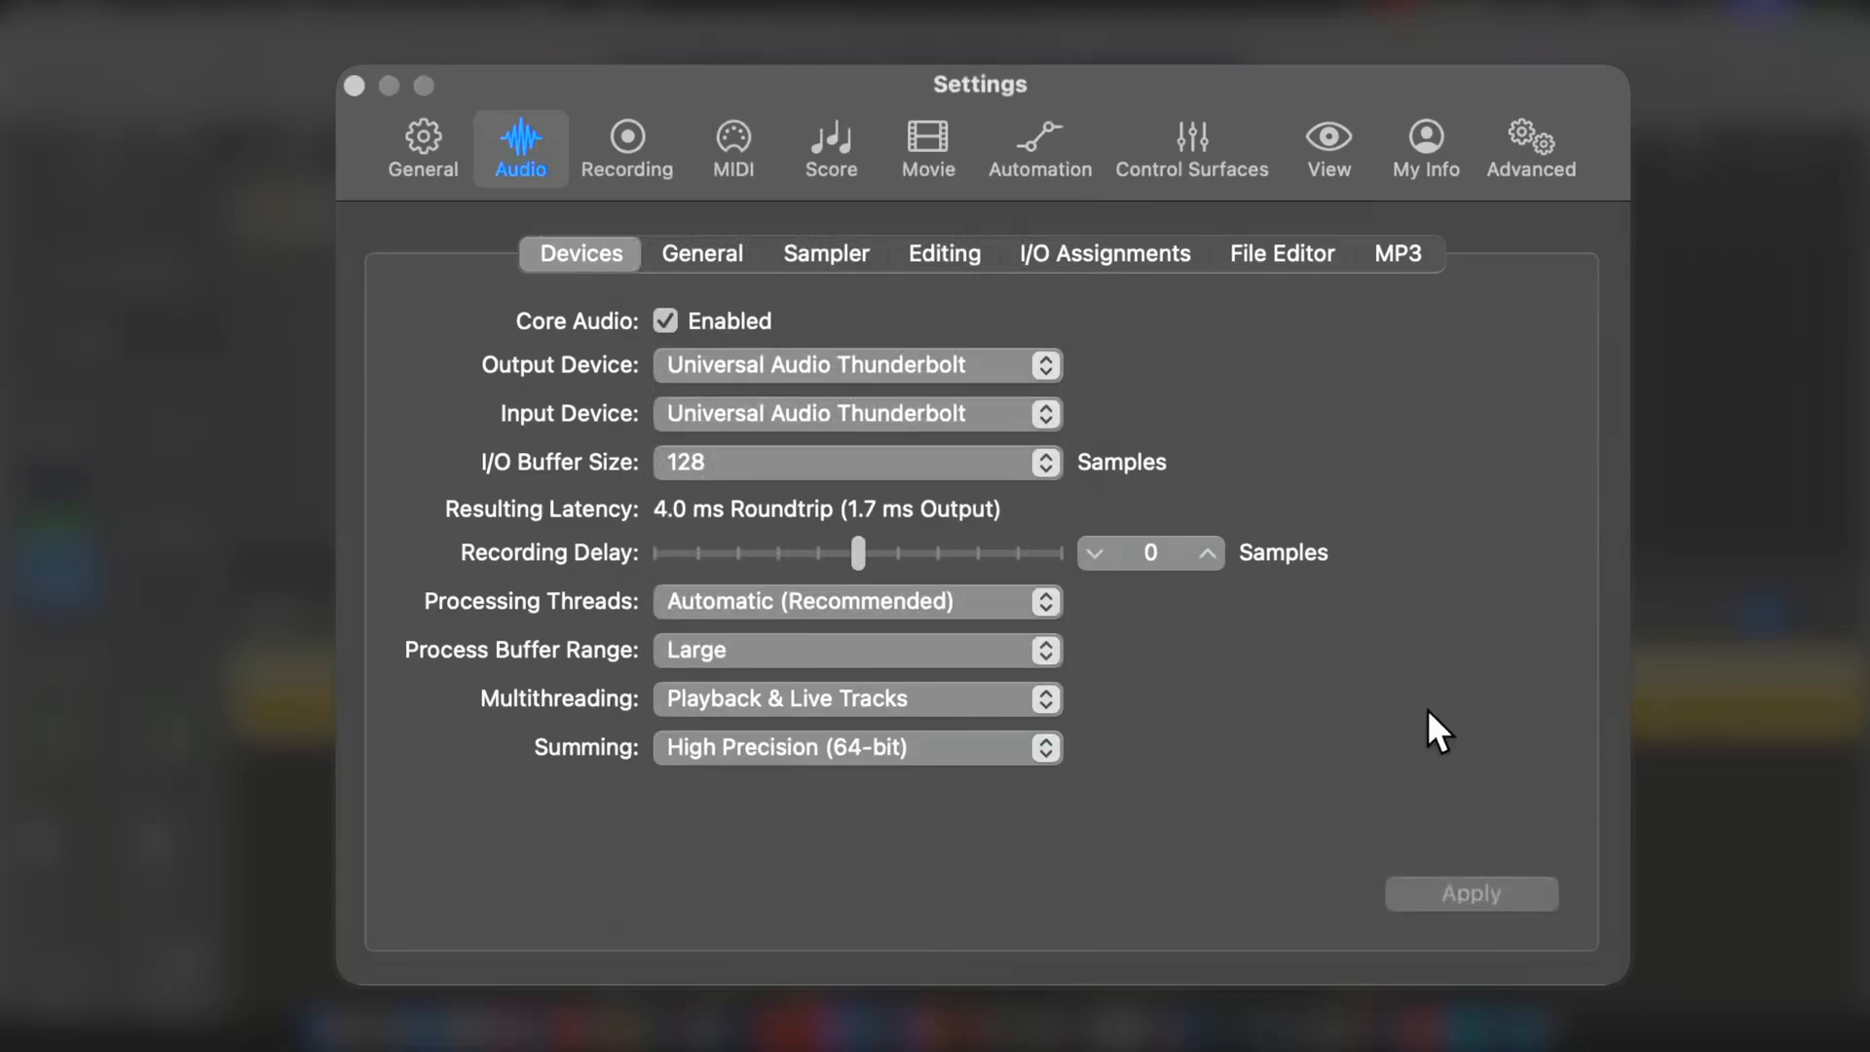
mouse_move(1084, 468)
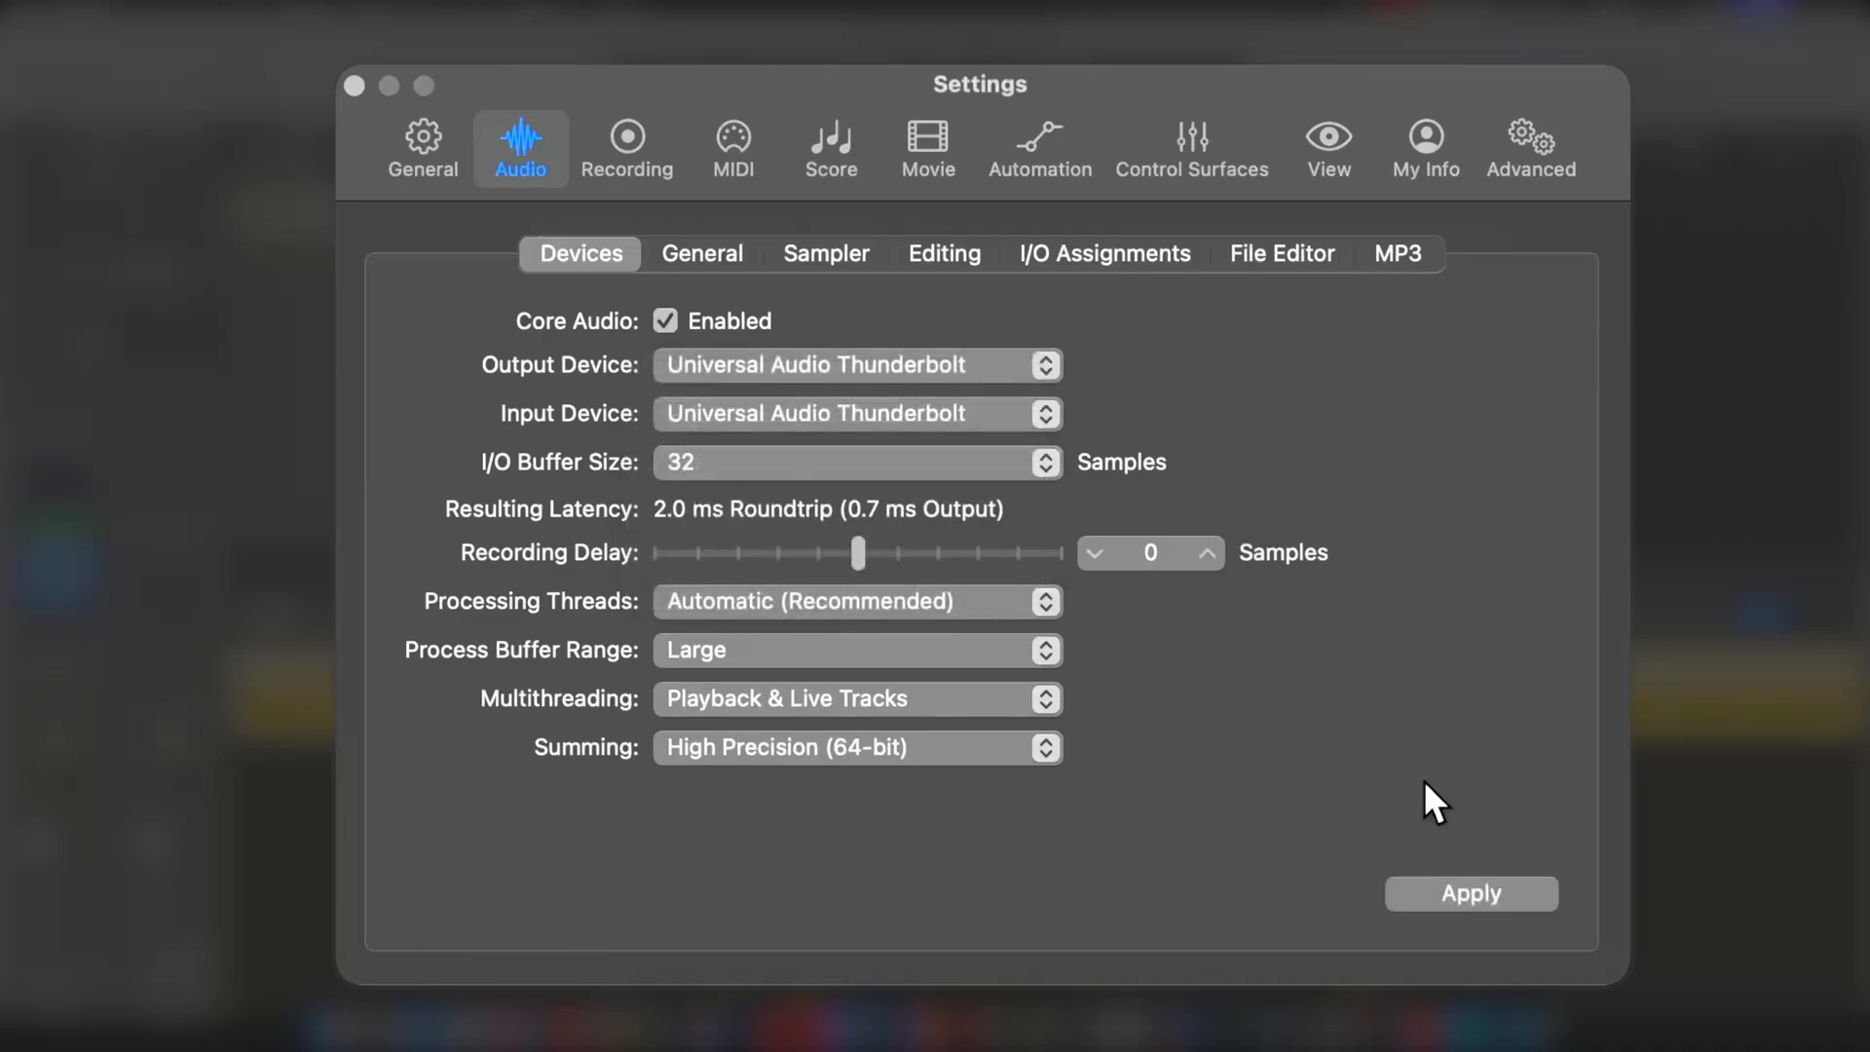
mouse_move(1268, 907)
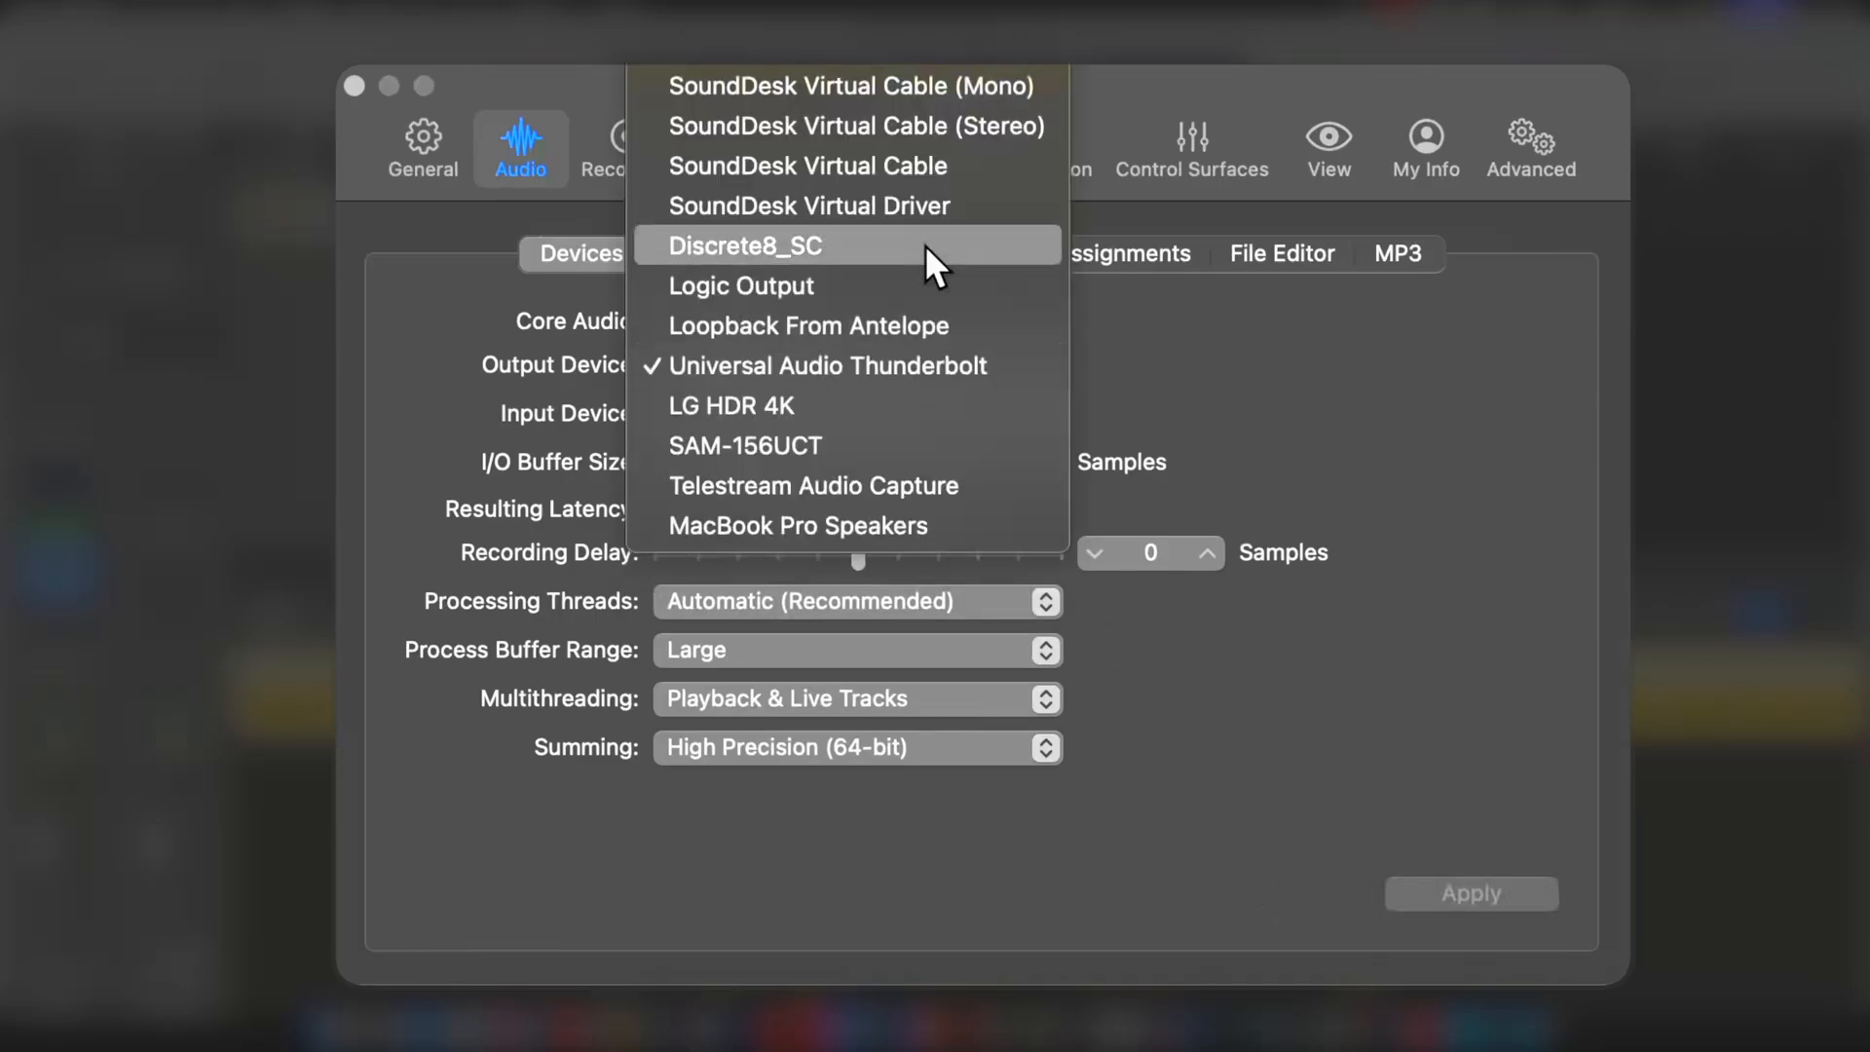
- Switch the device to Discrete8_SC and apply it at a 128-sample buffer
click(744, 246)
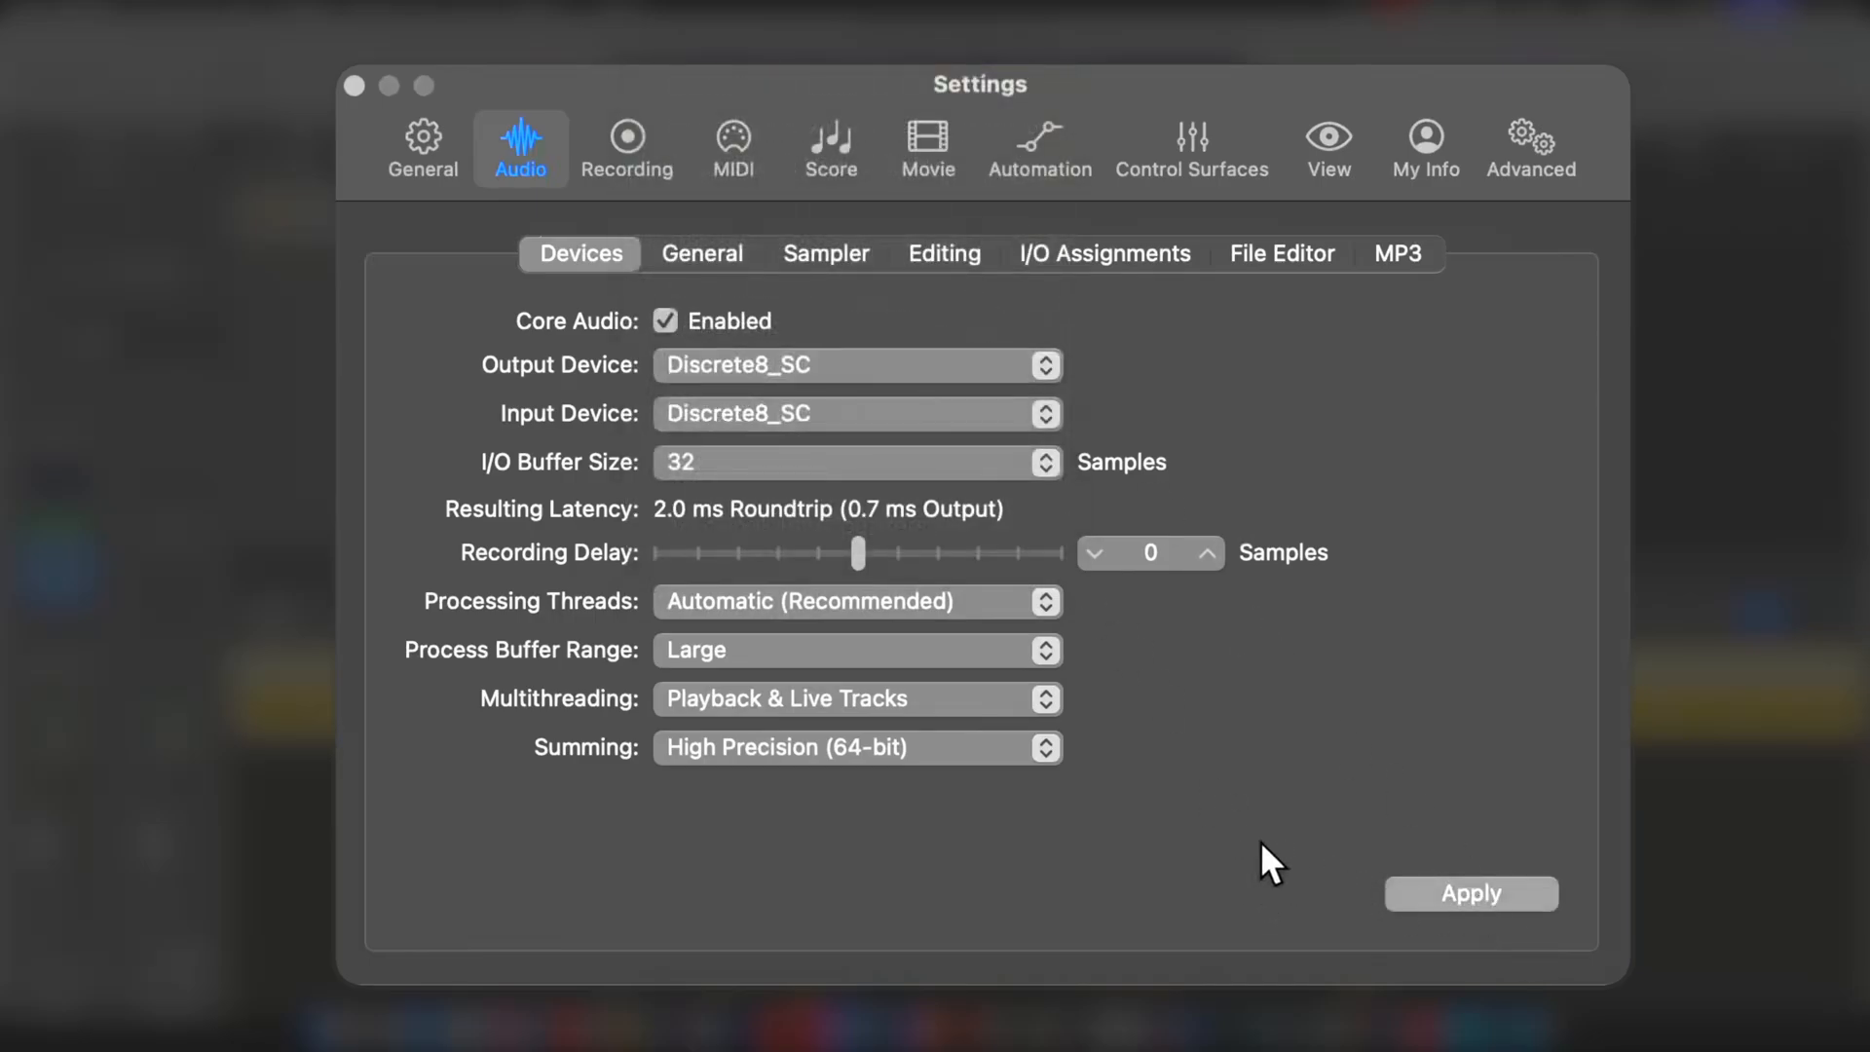
click(1471, 893)
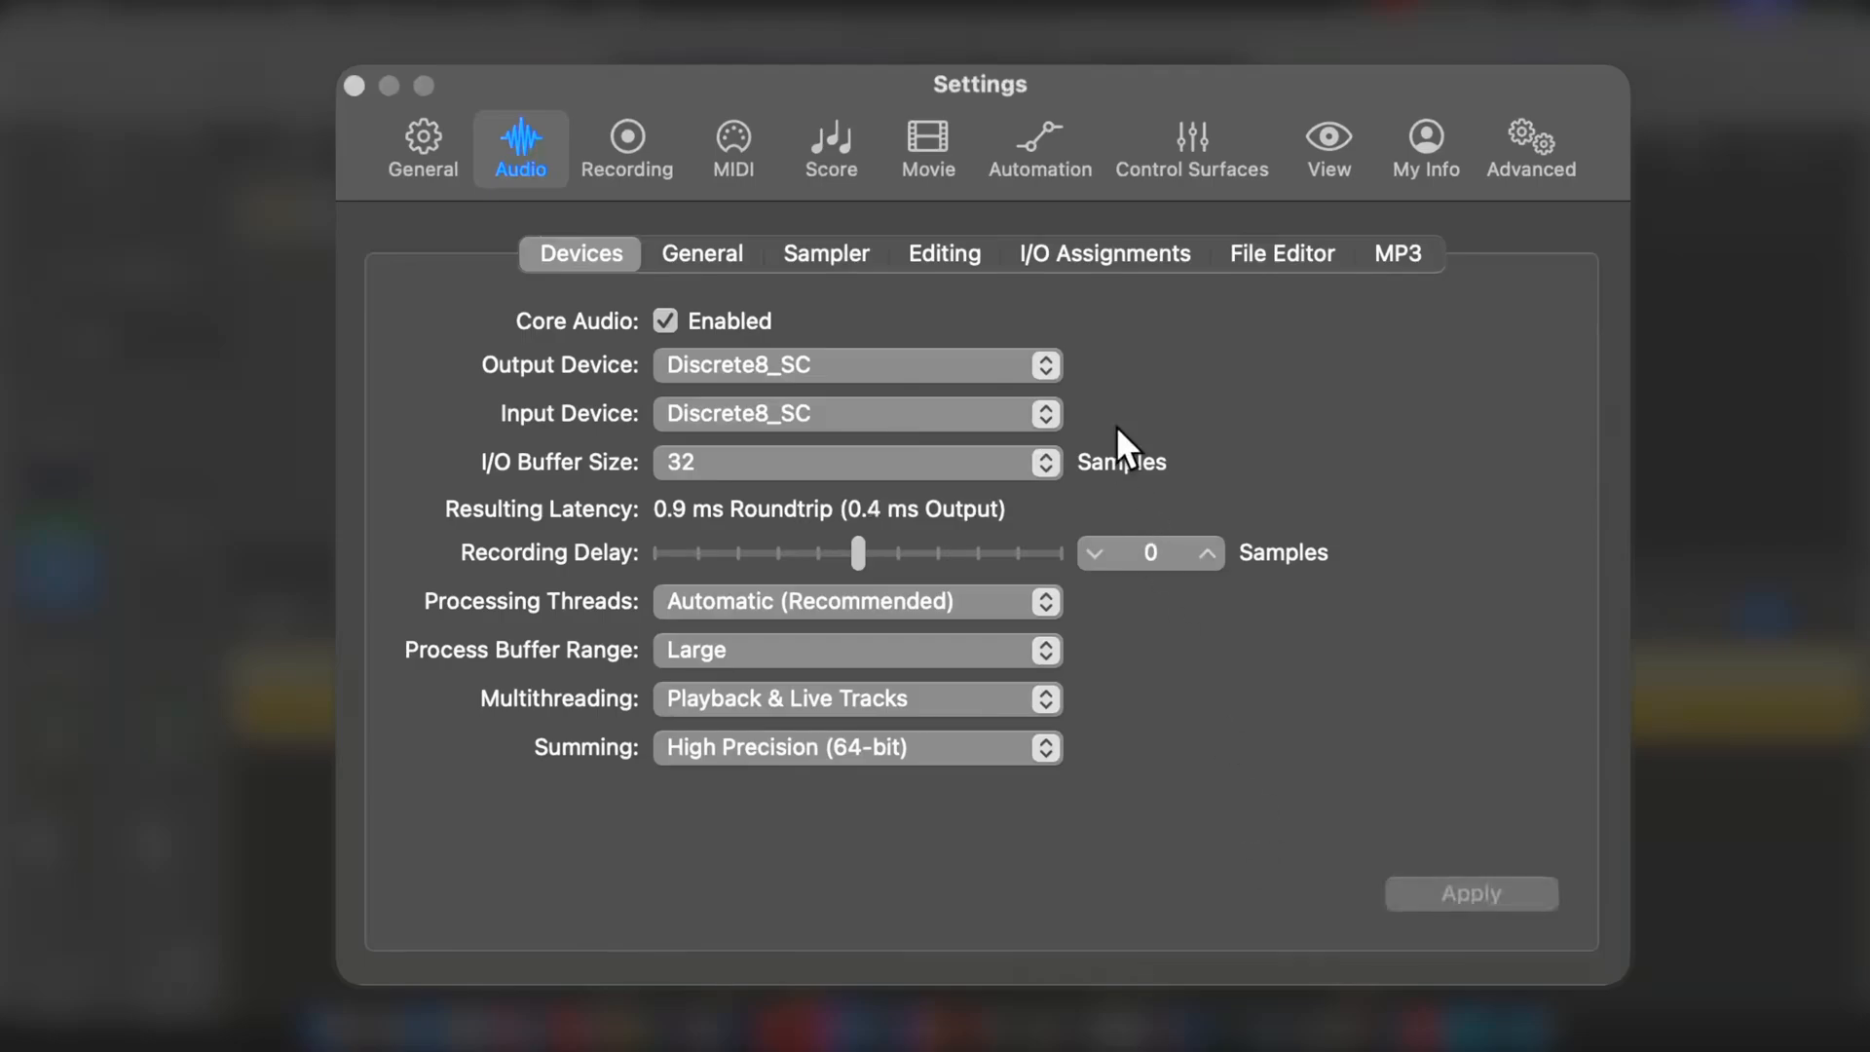
mouse_move(1117, 451)
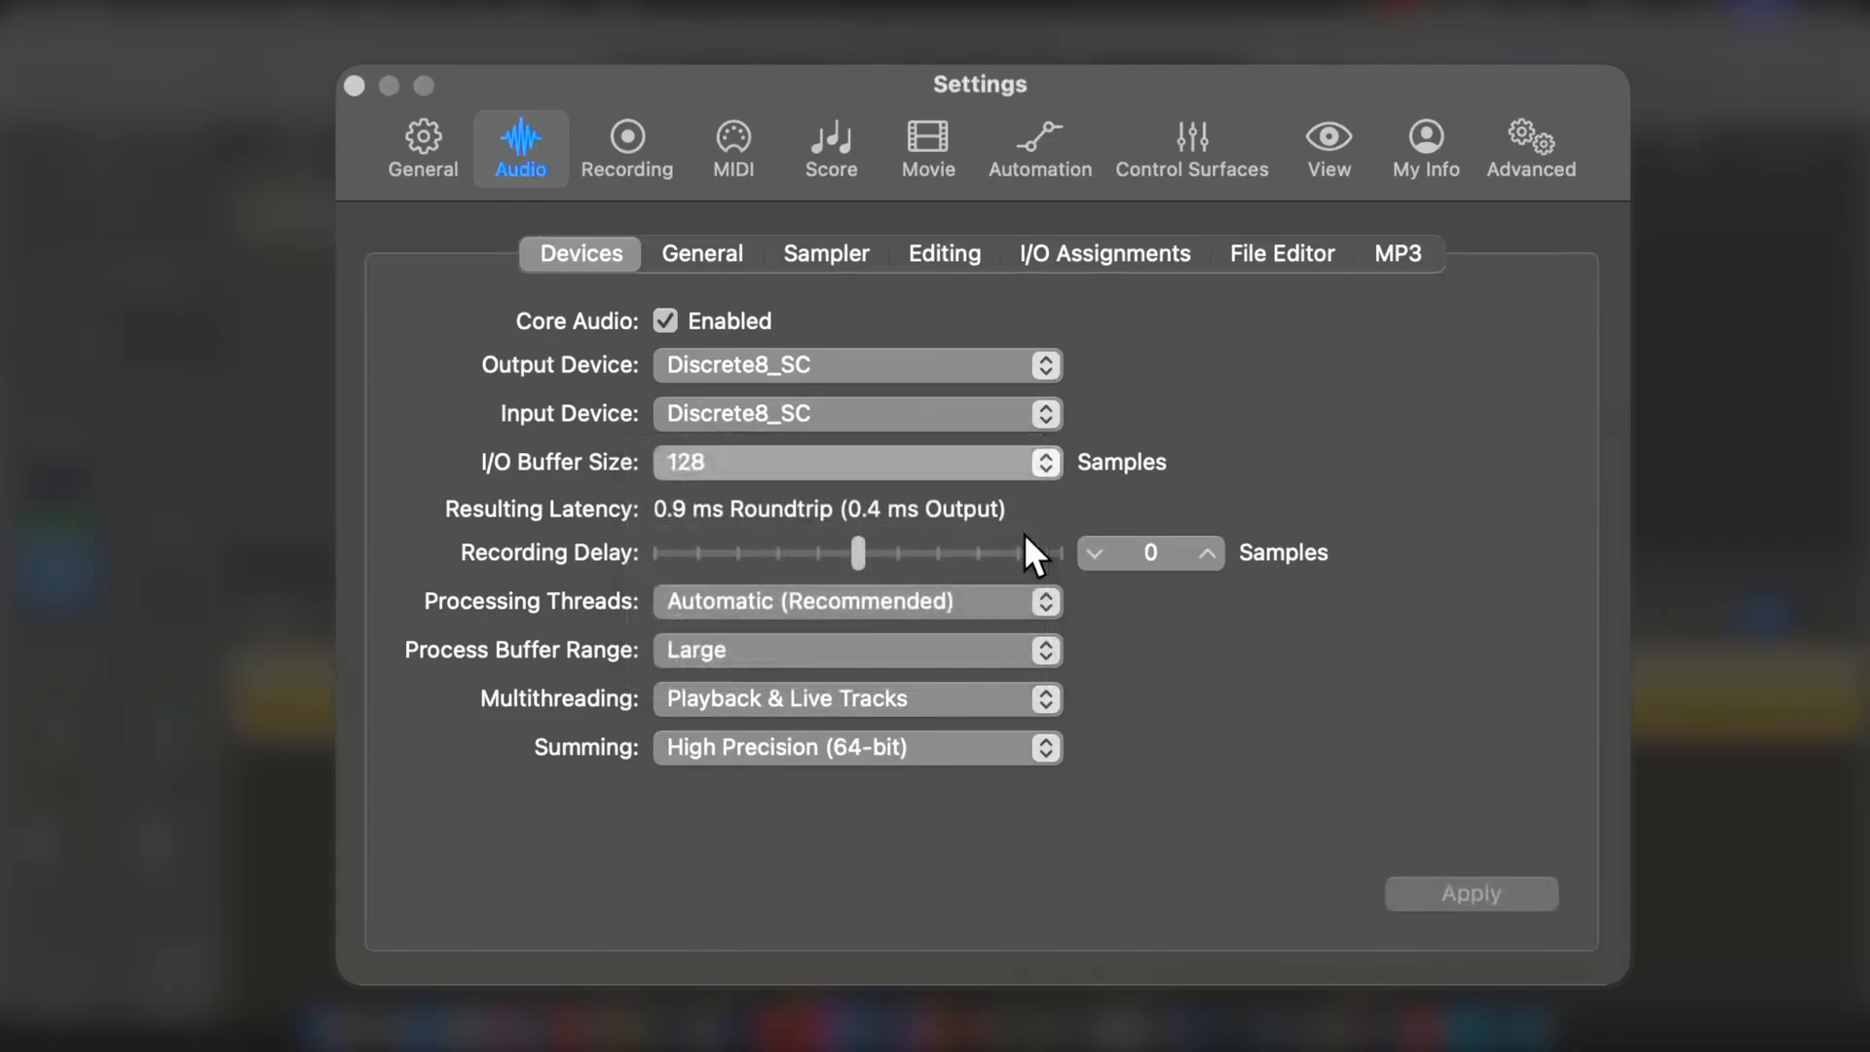
click(1045, 461)
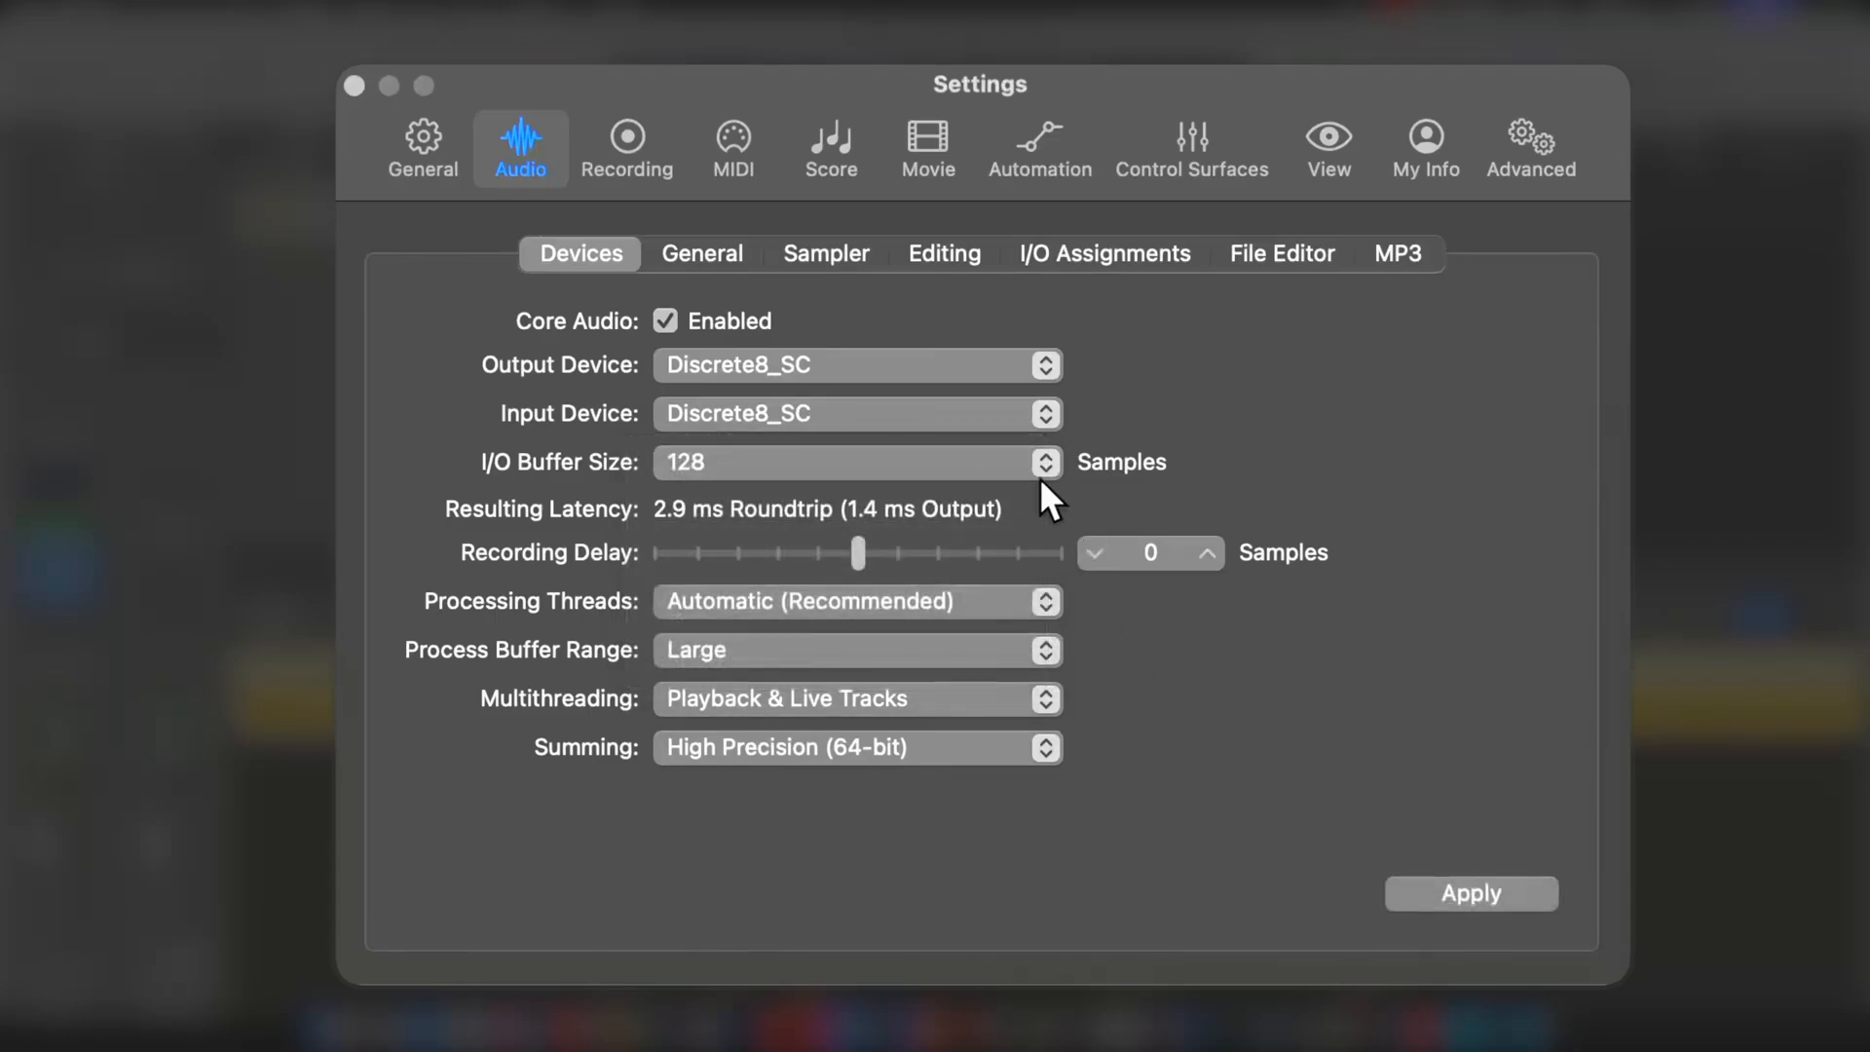
- Try 64 samples, return to 128 and apply, then select Universal Audio Thunderbolt
click(1043, 462)
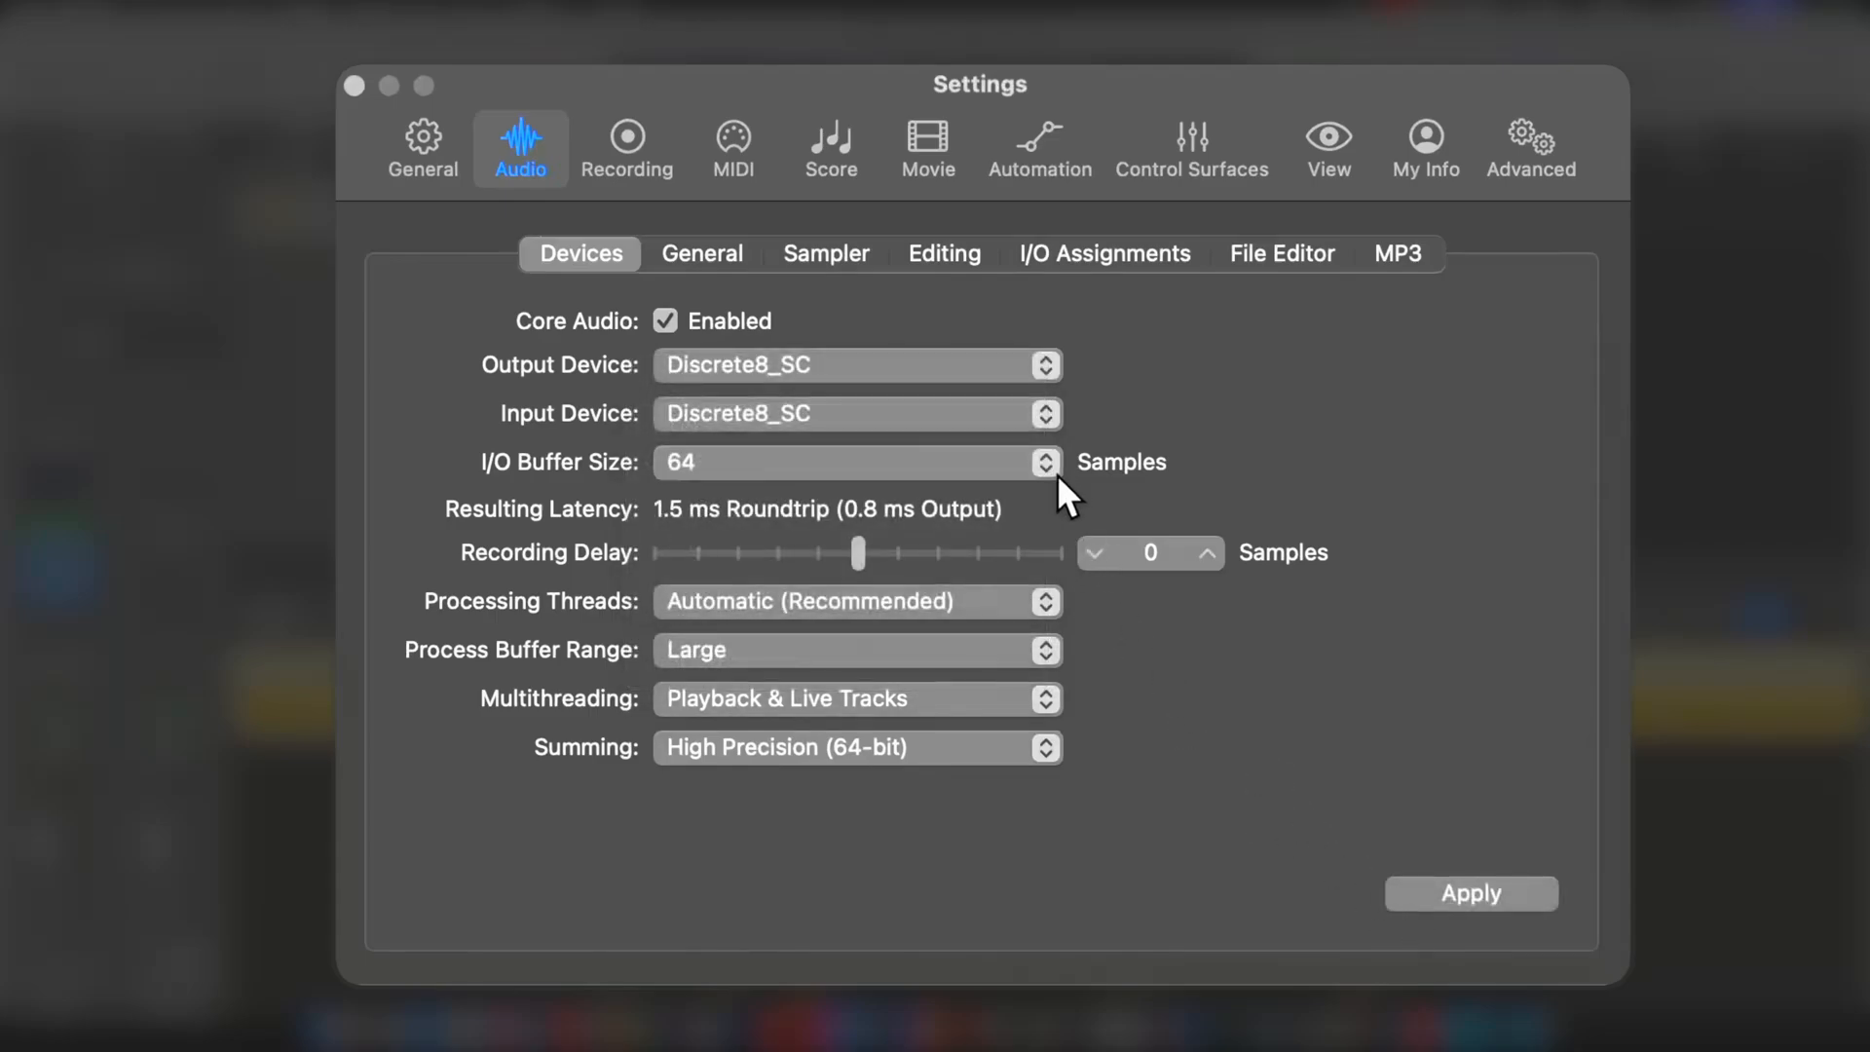
click(1045, 456)
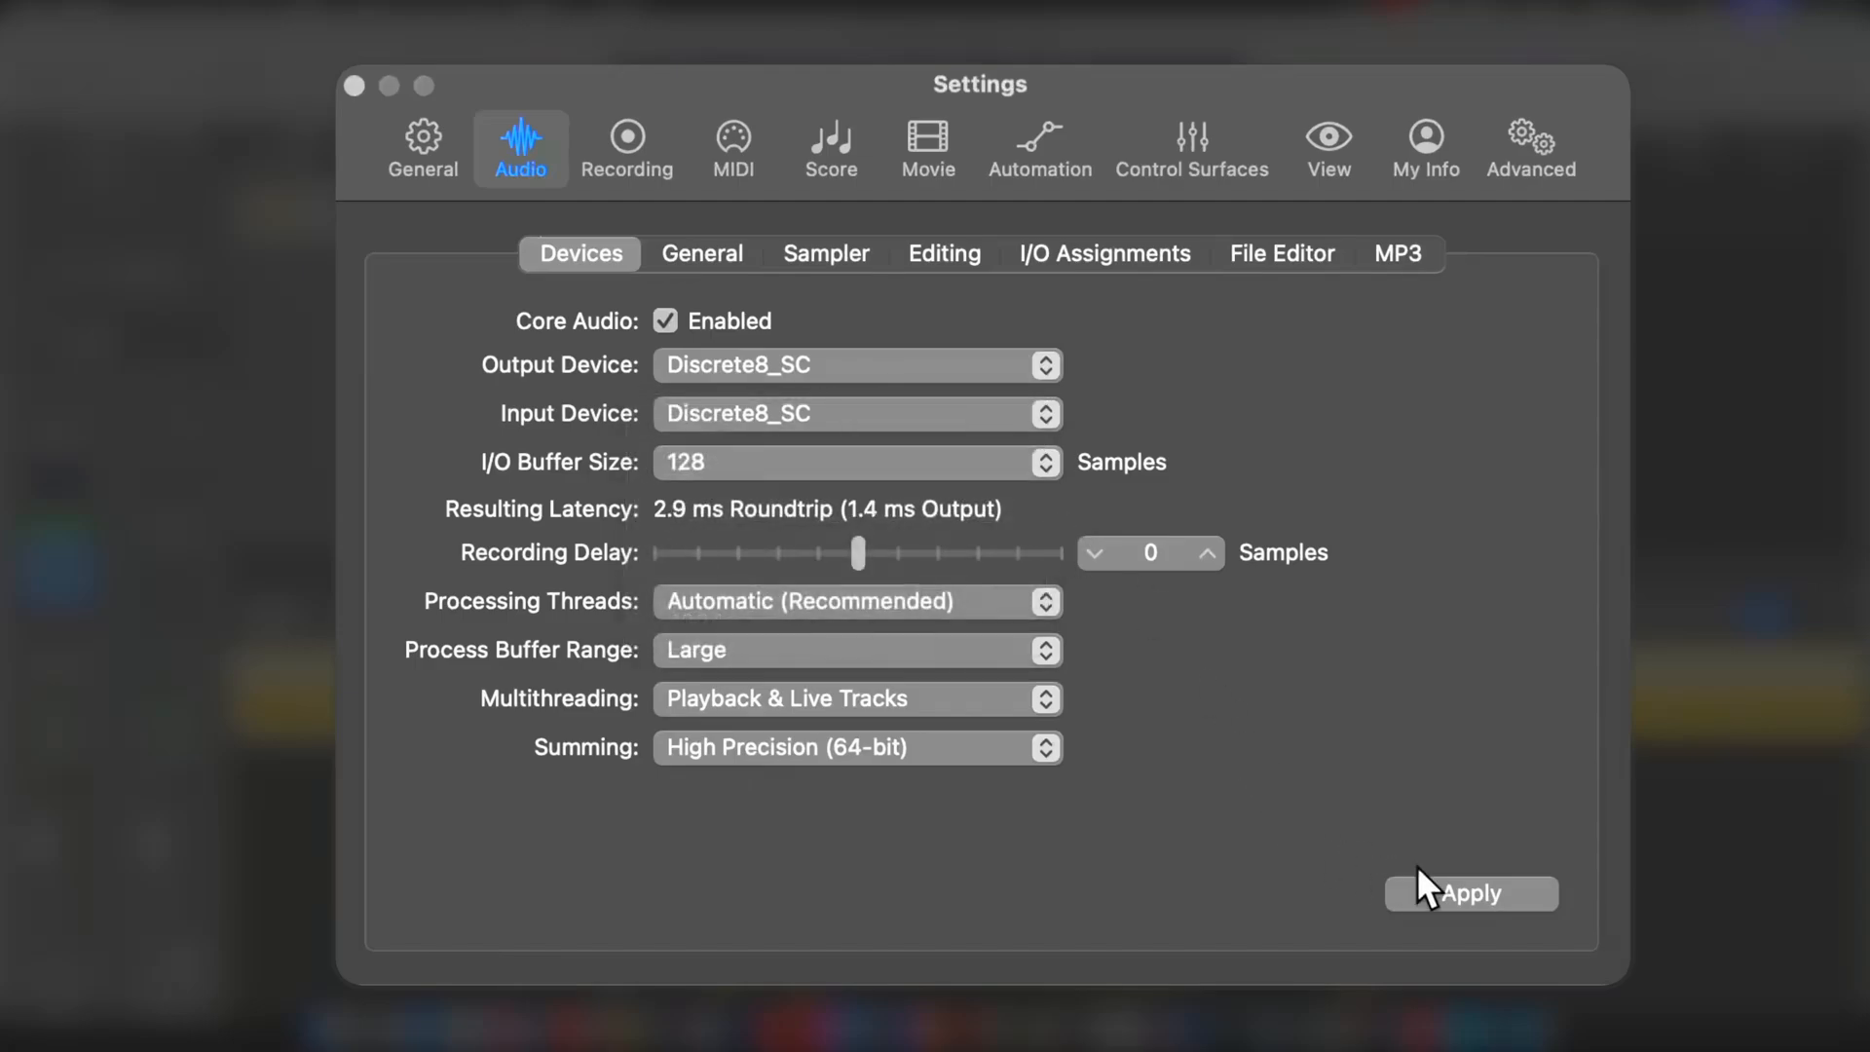
click(1470, 892)
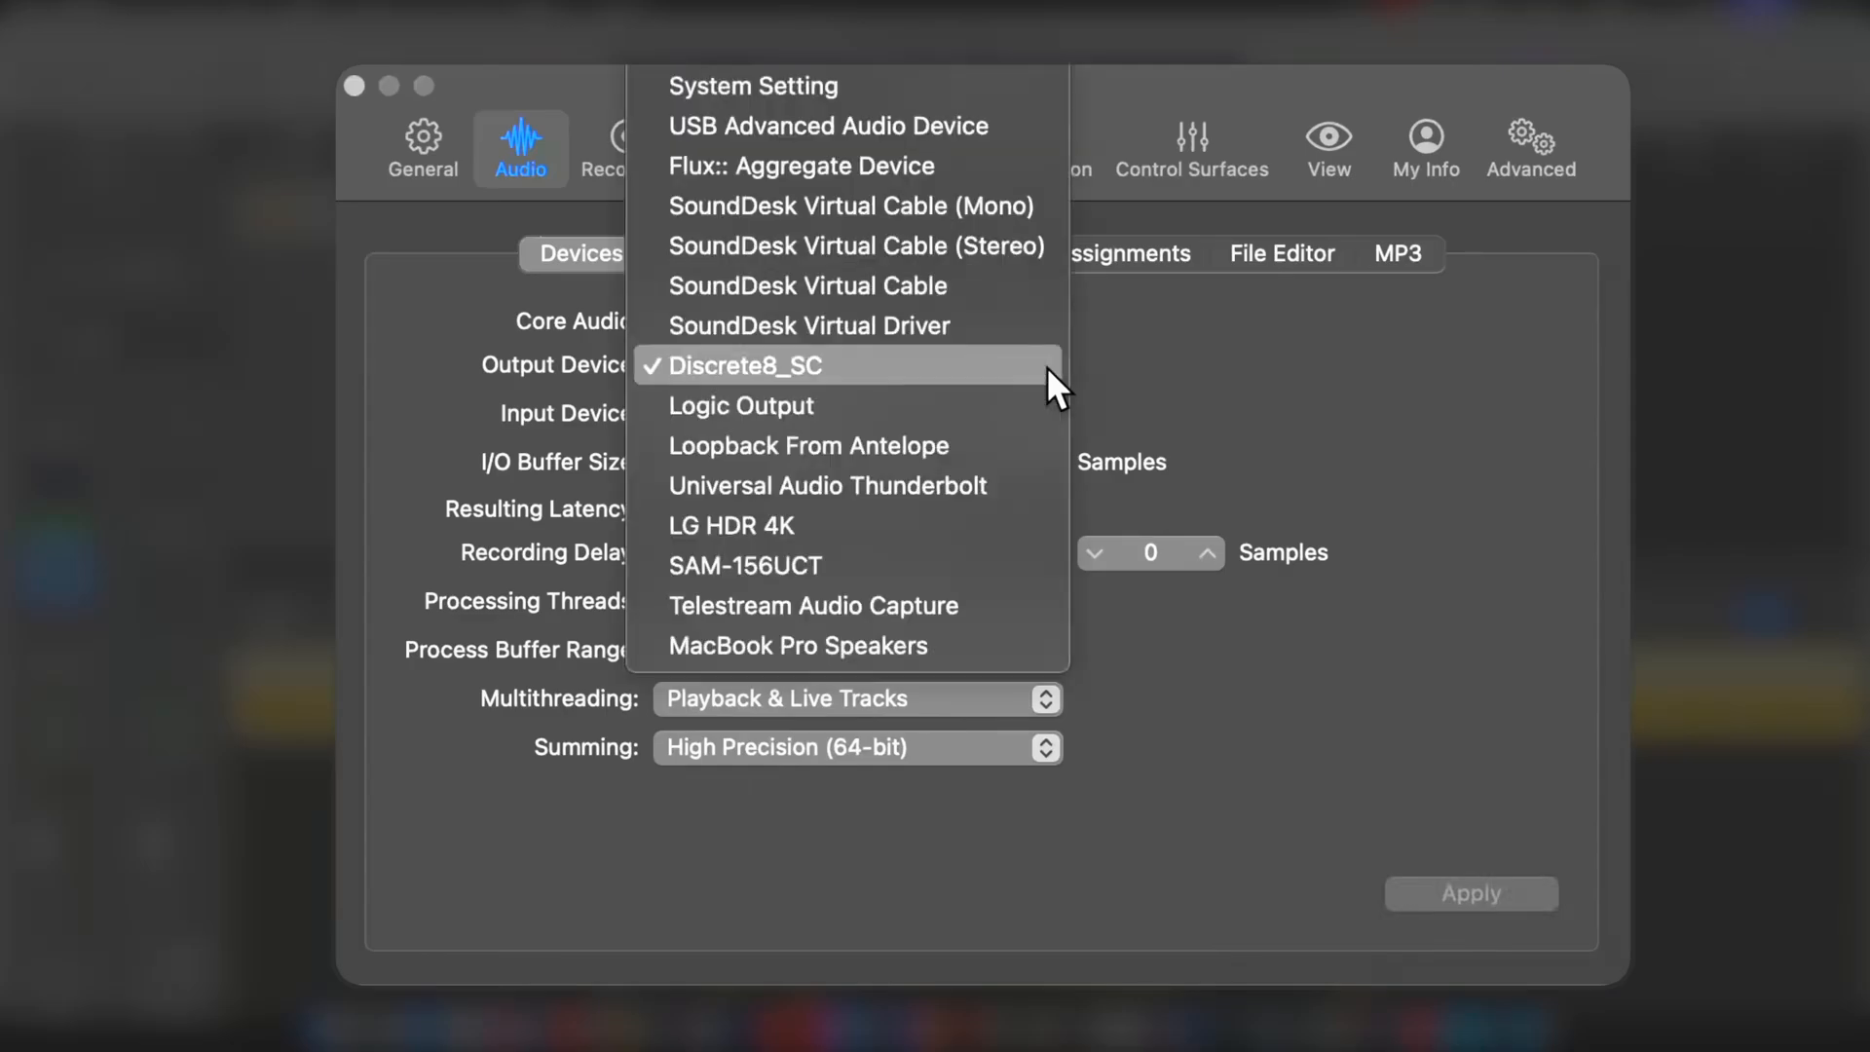
click(827, 485)
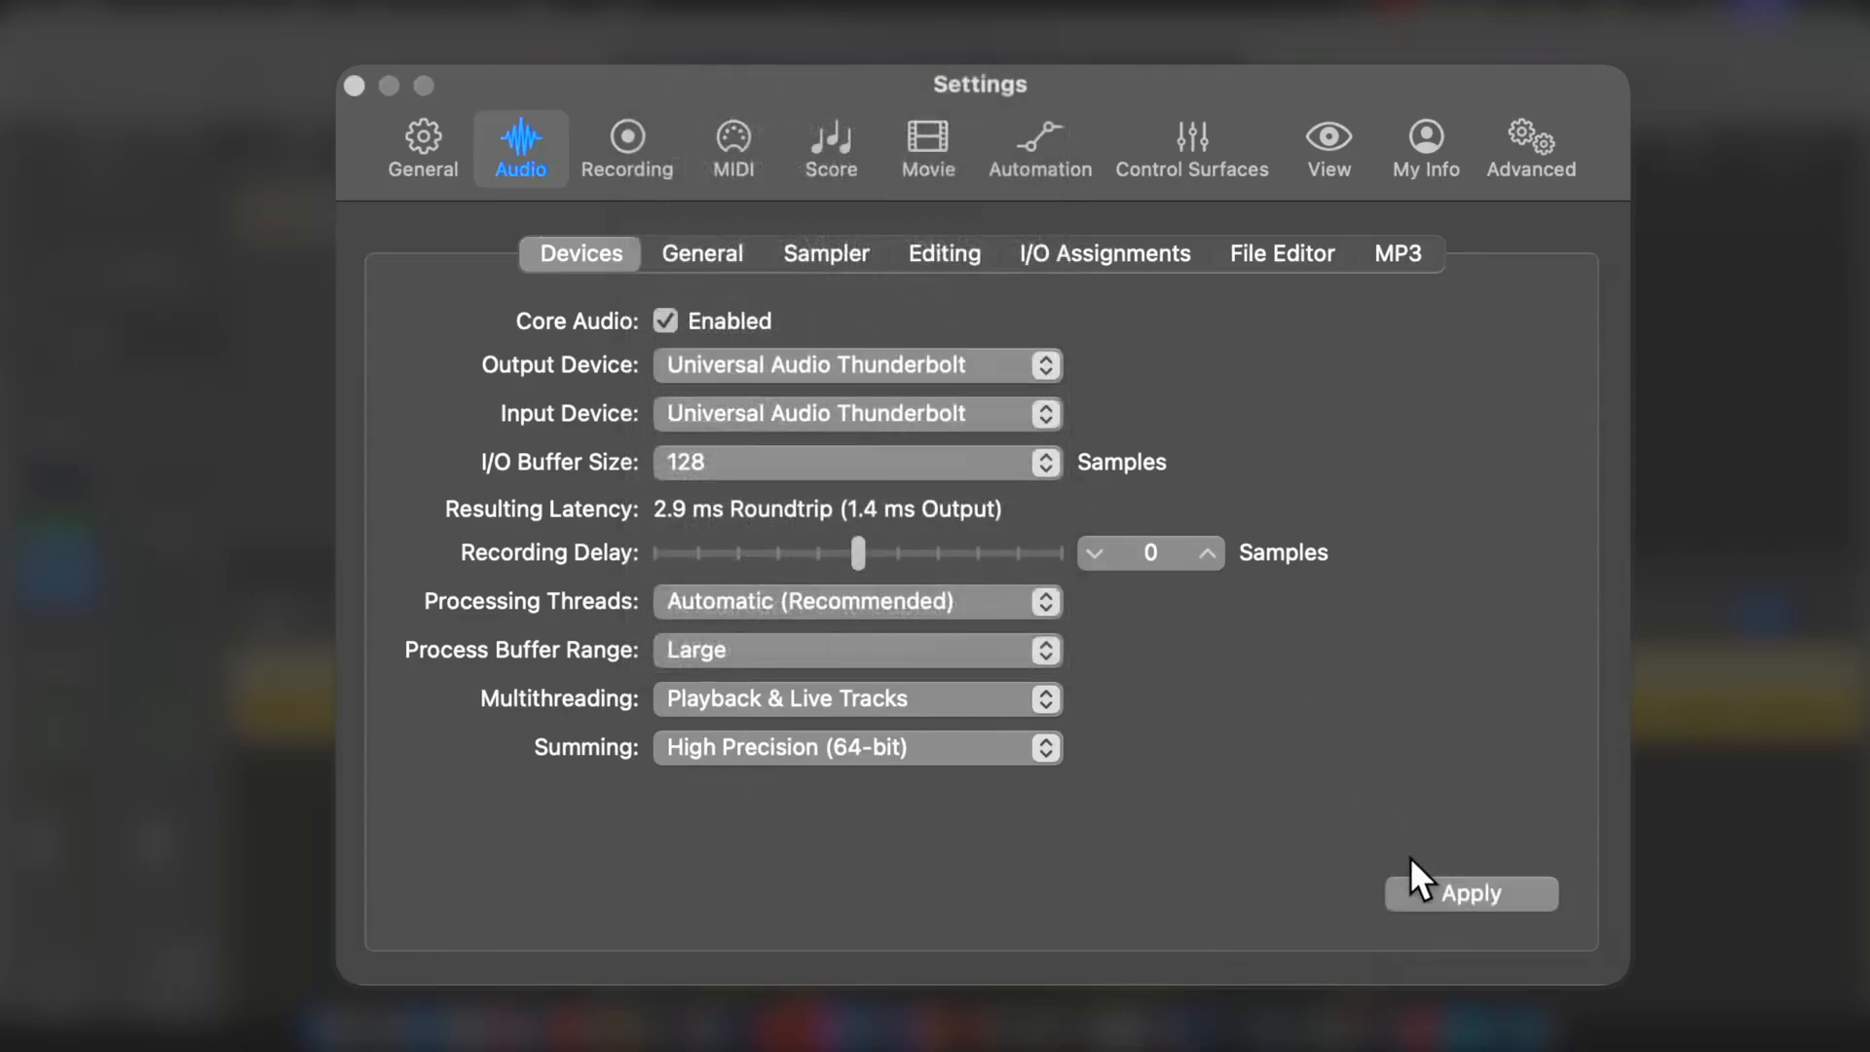
mouse_move(1428, 690)
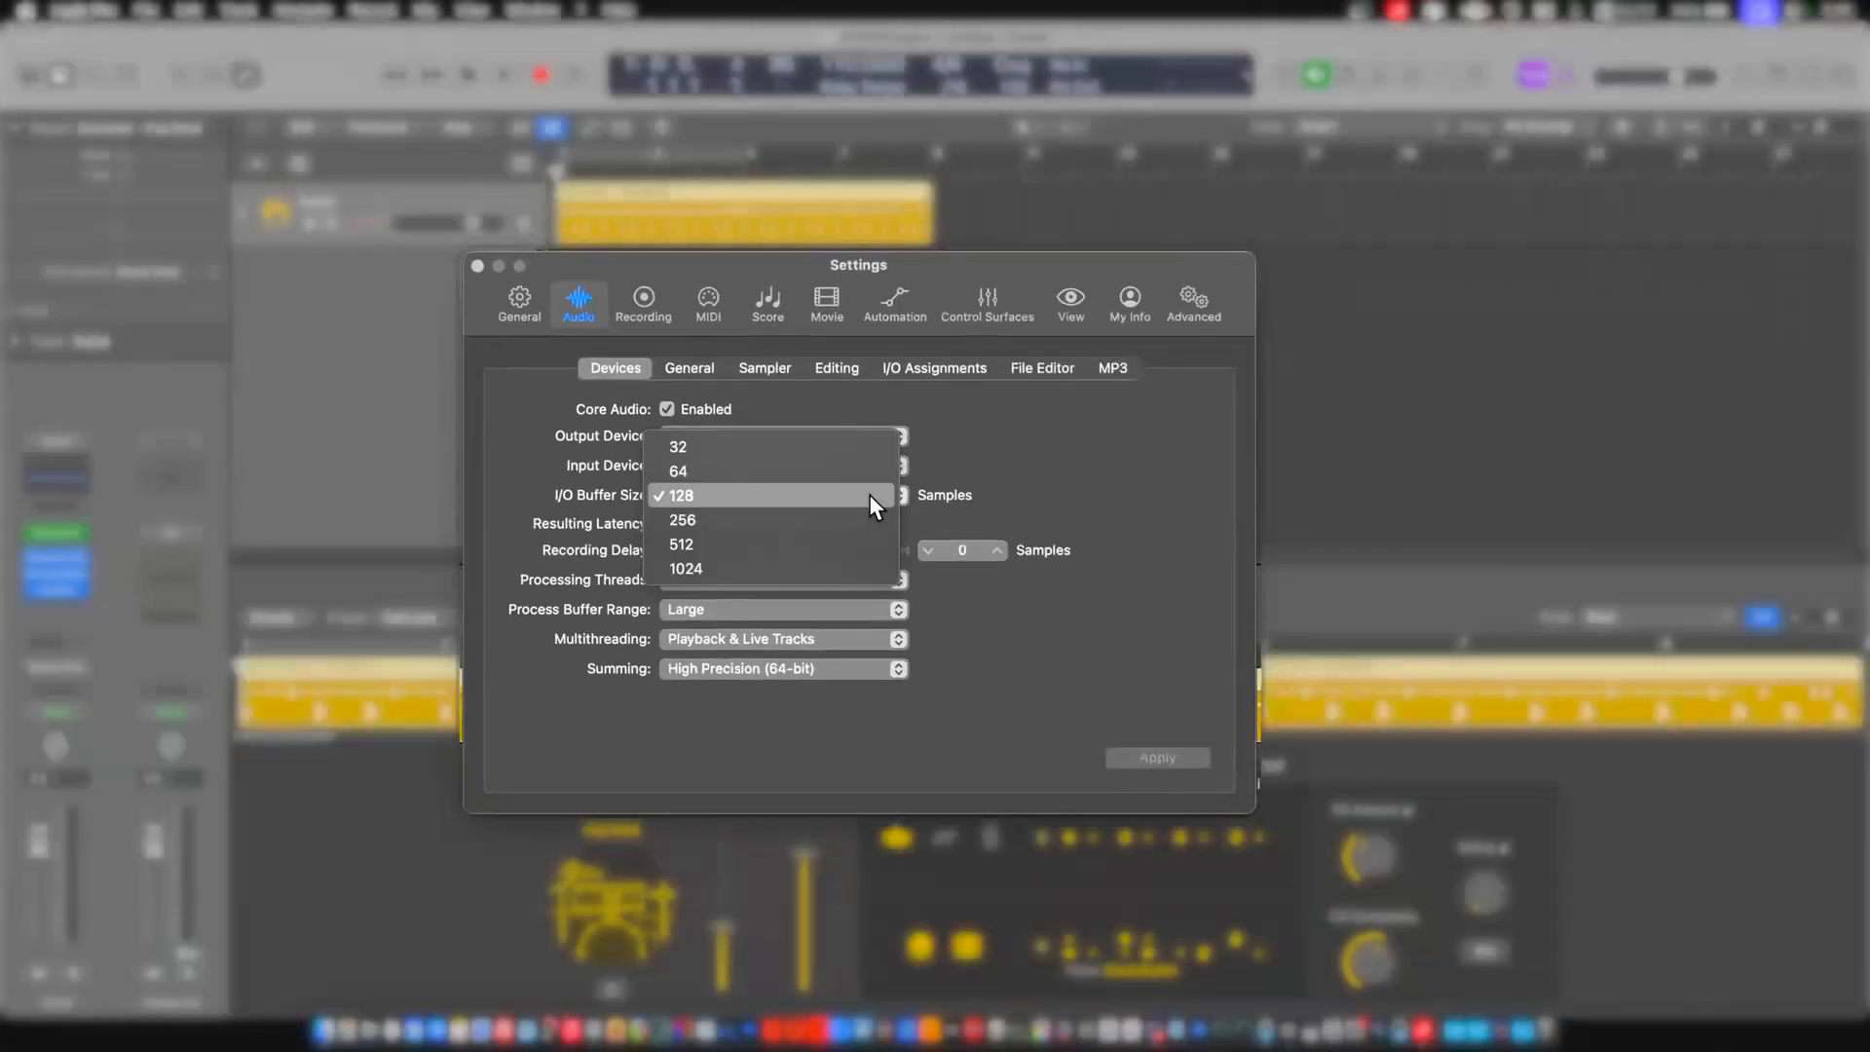
- Apply 256 samples on Thunderbolt (6.6 ms), apply Discrete8_SC (5.5 ms), then choose 64 samples
click(681, 520)
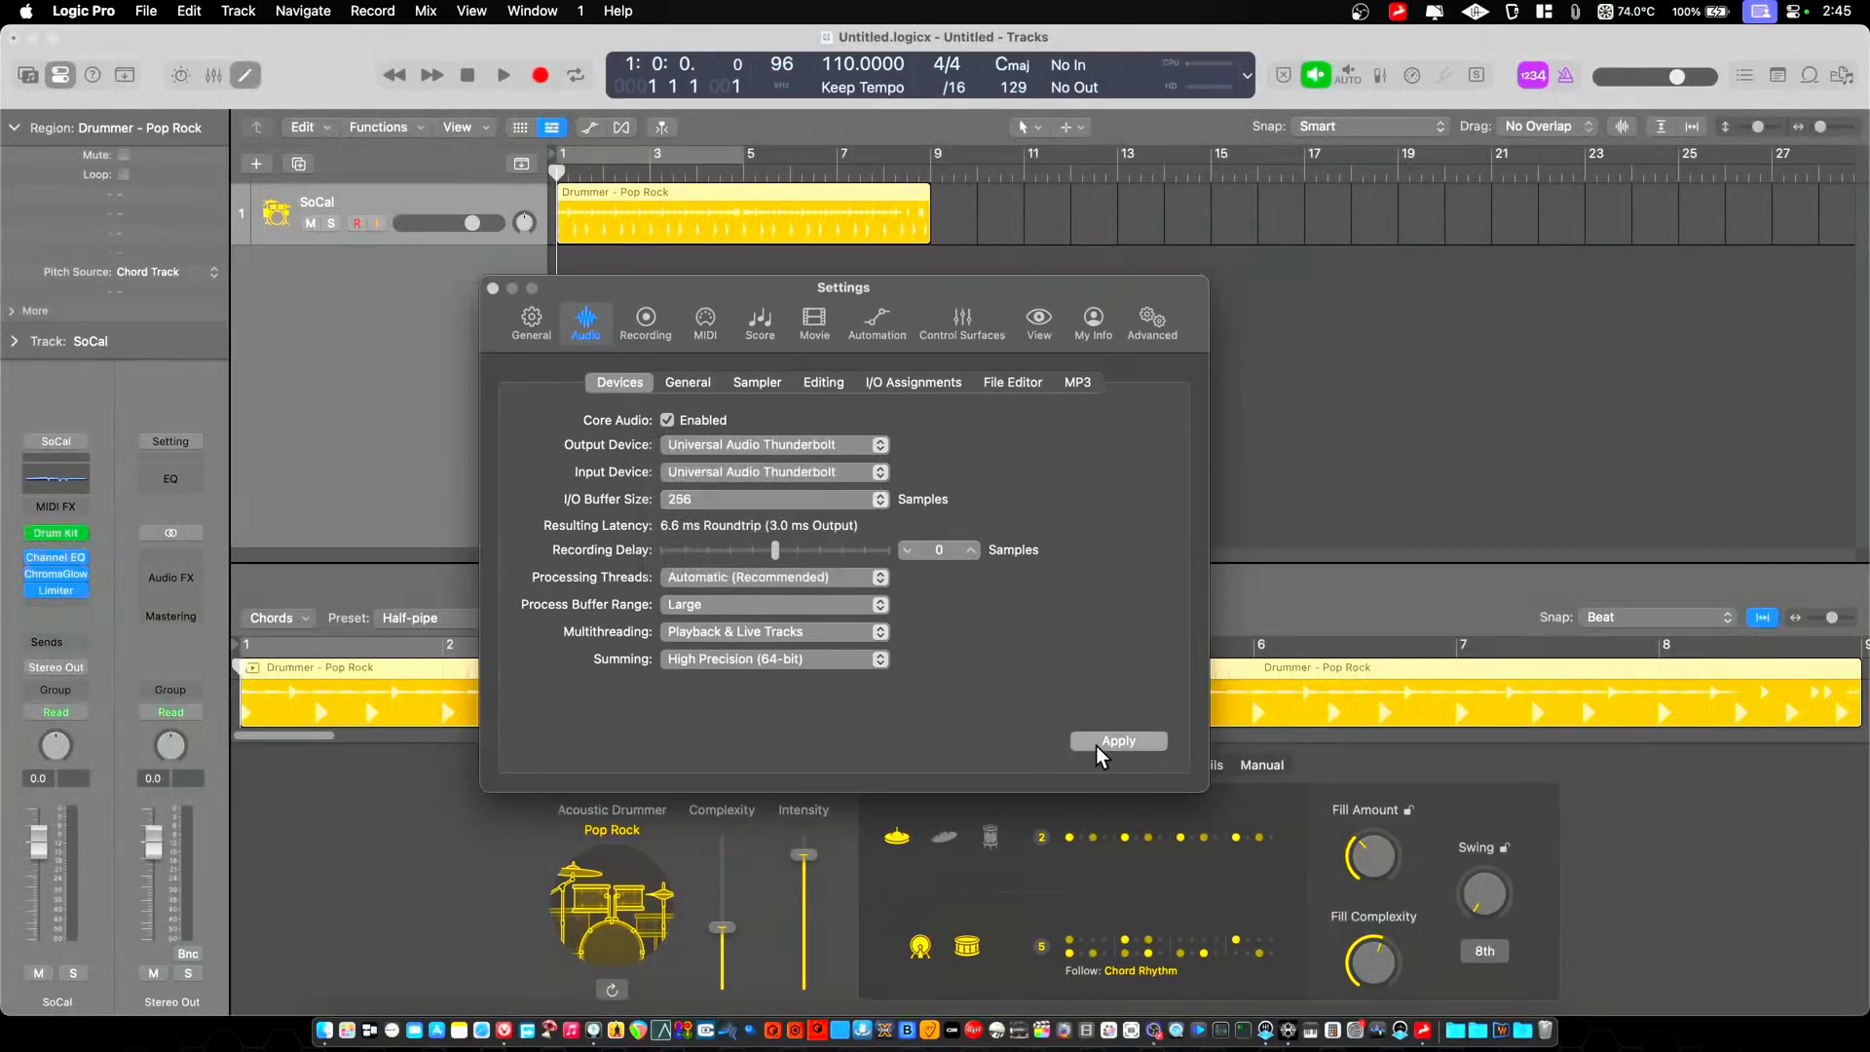
click(1117, 741)
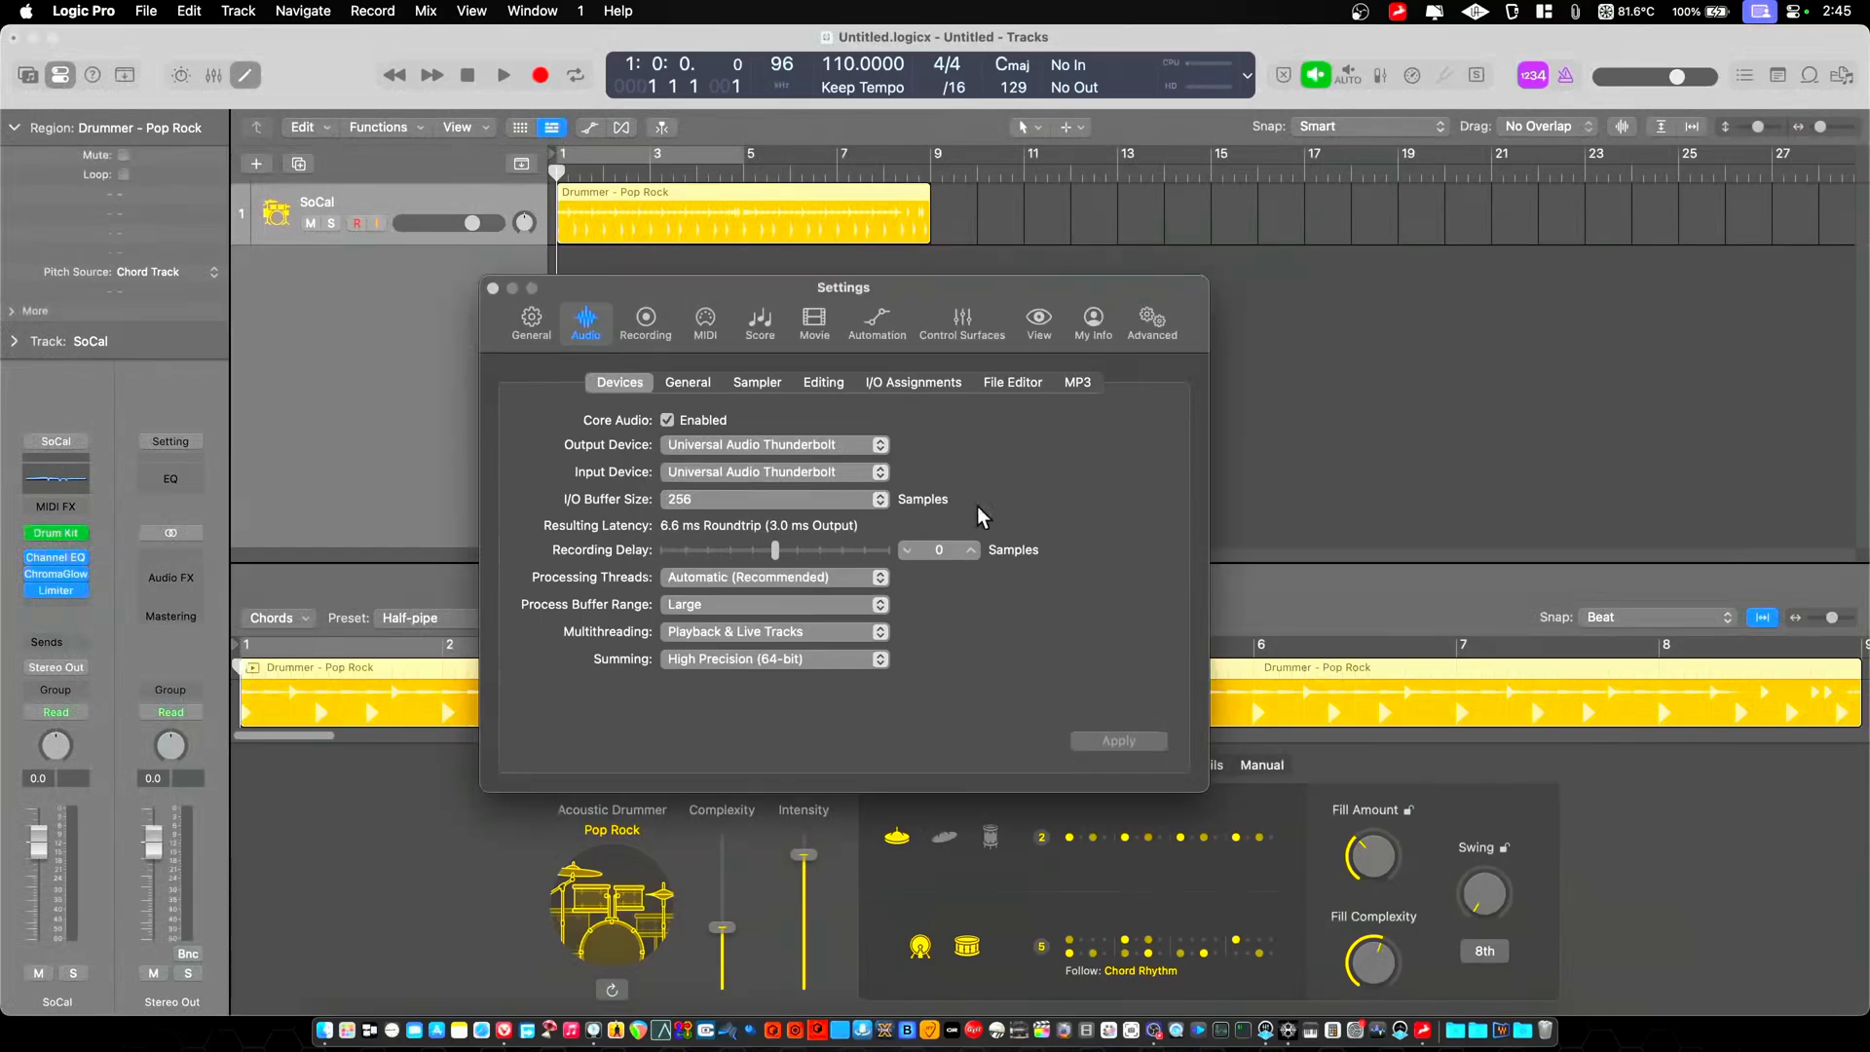
mouse_move(701, 533)
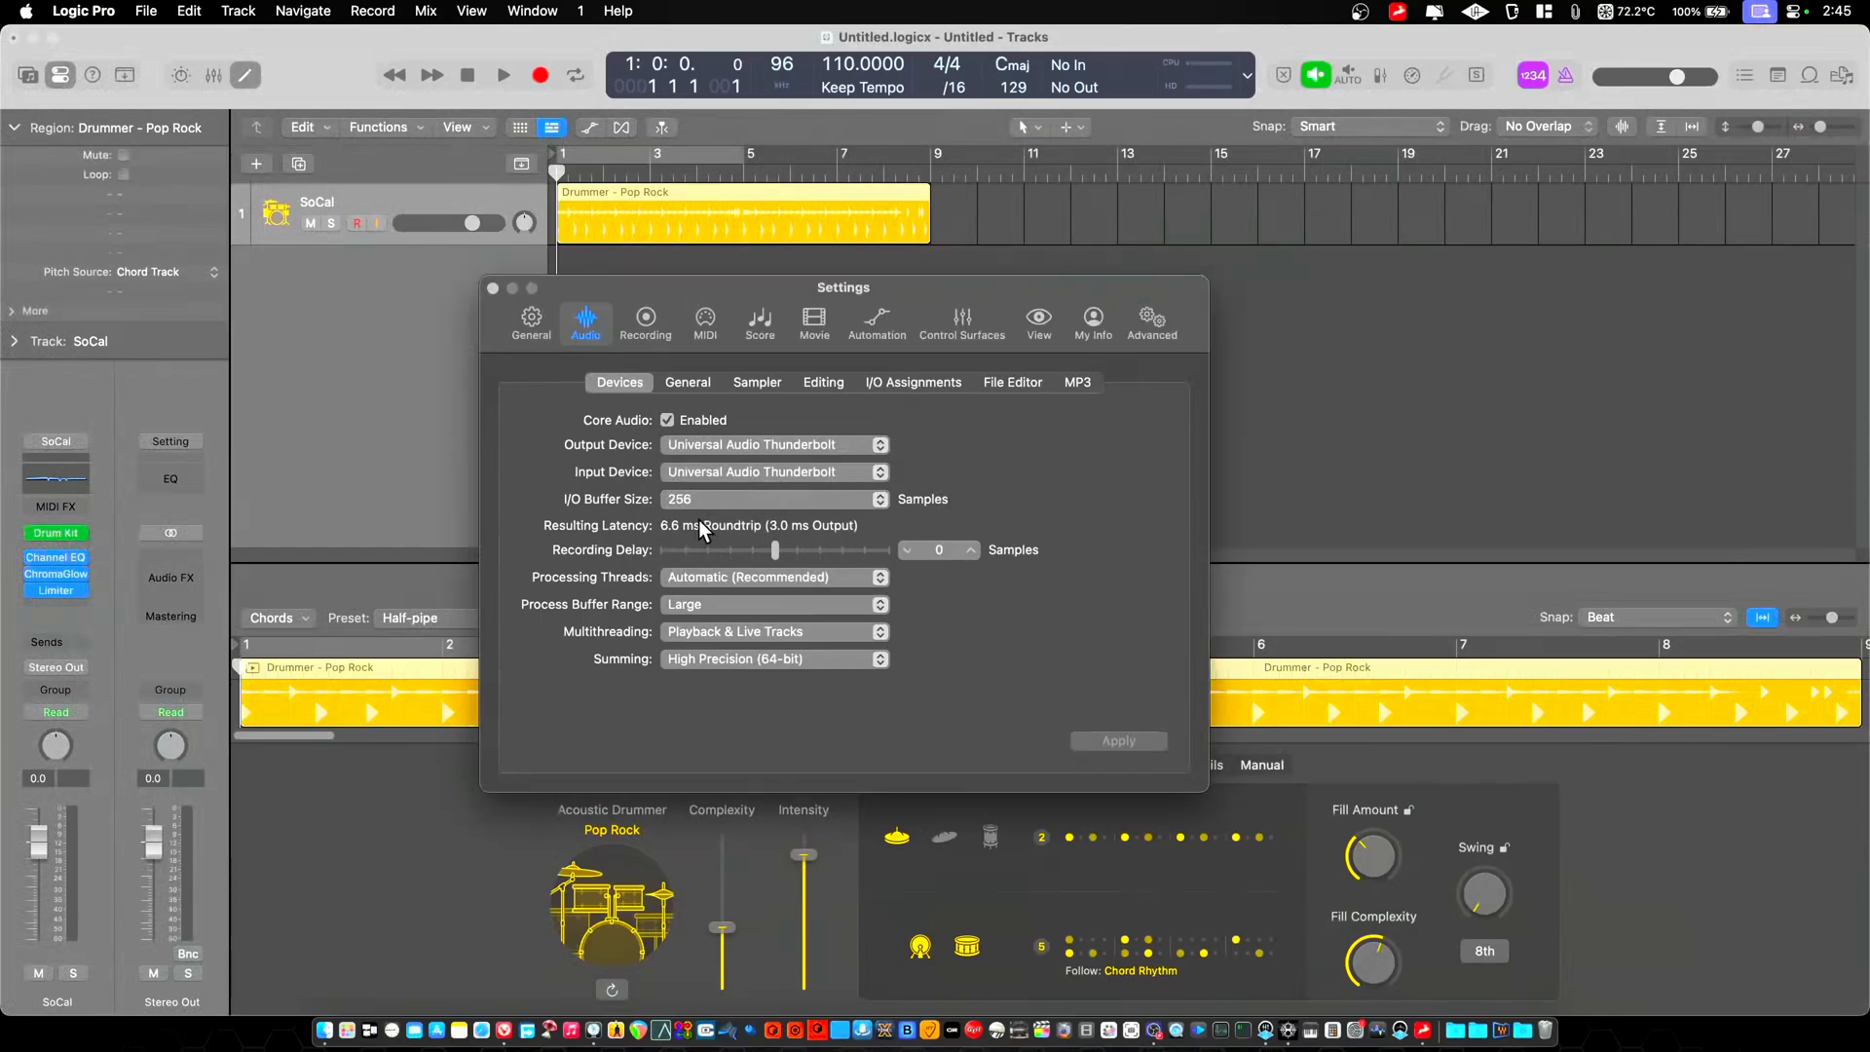
mouse_move(701, 533)
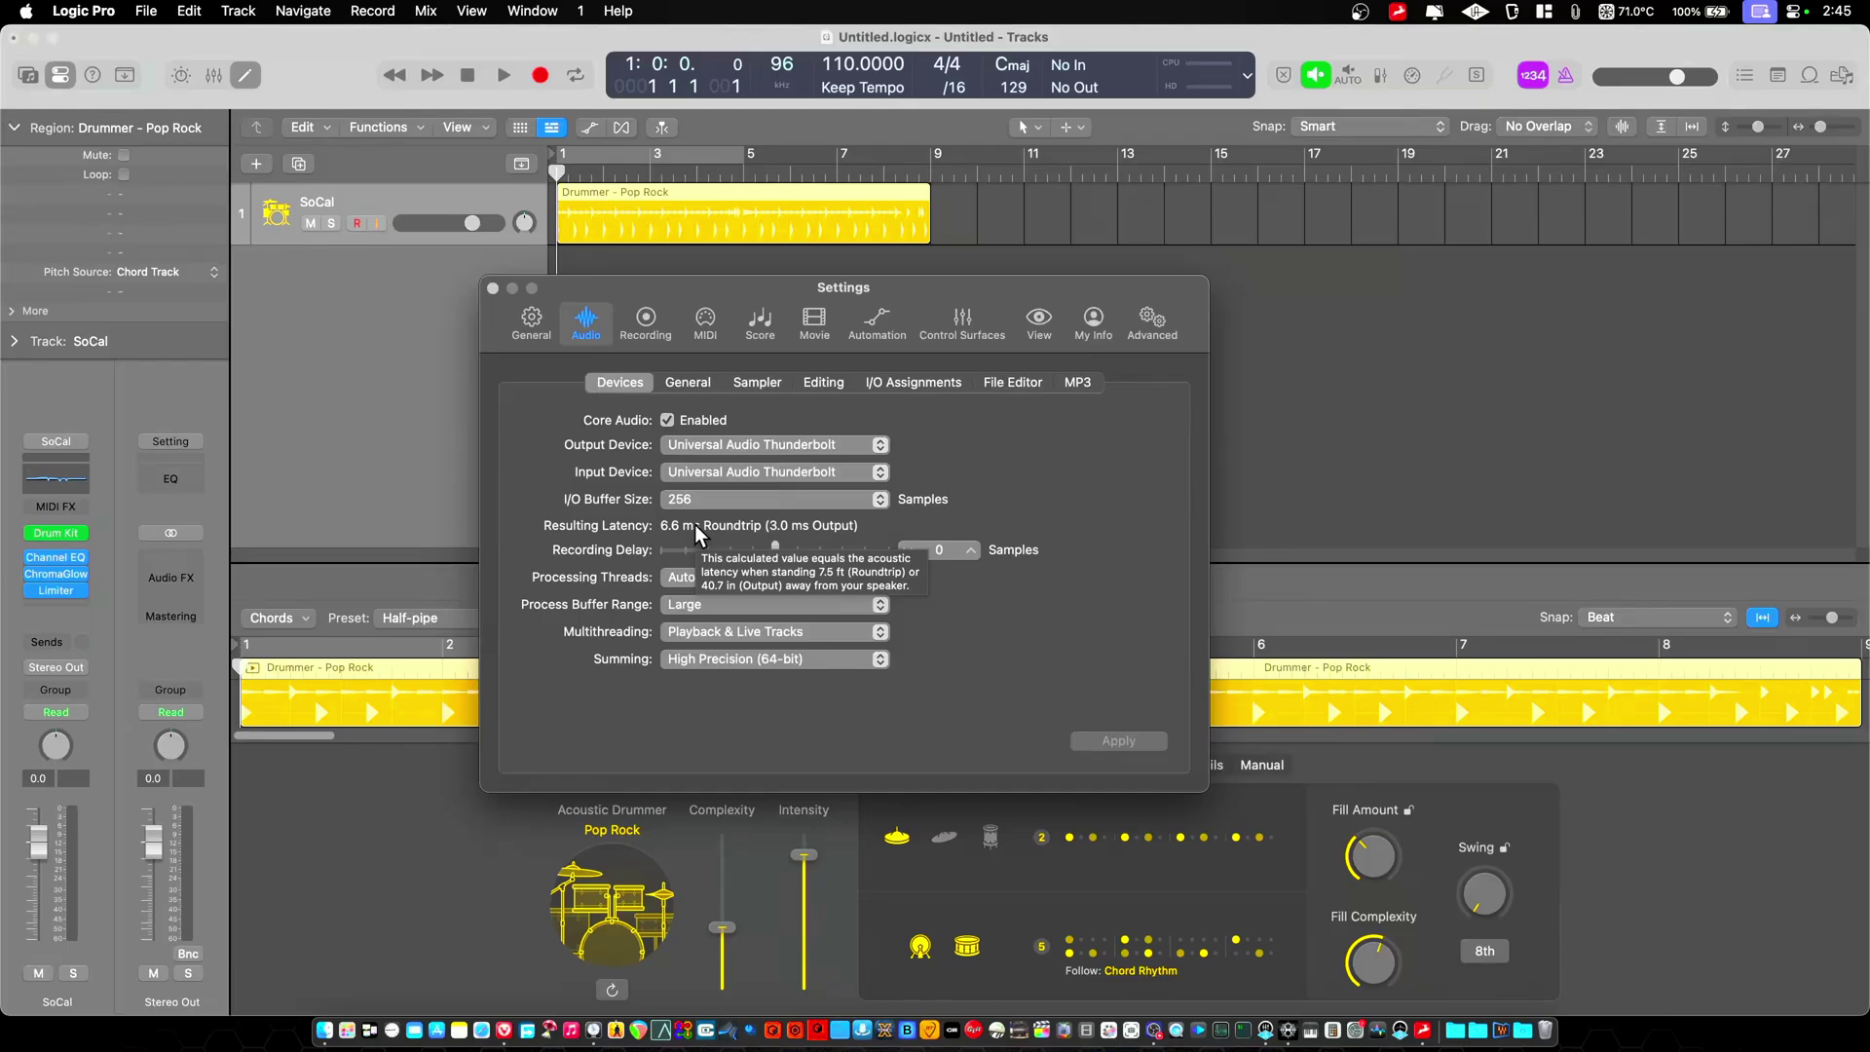
mouse_move(740, 467)
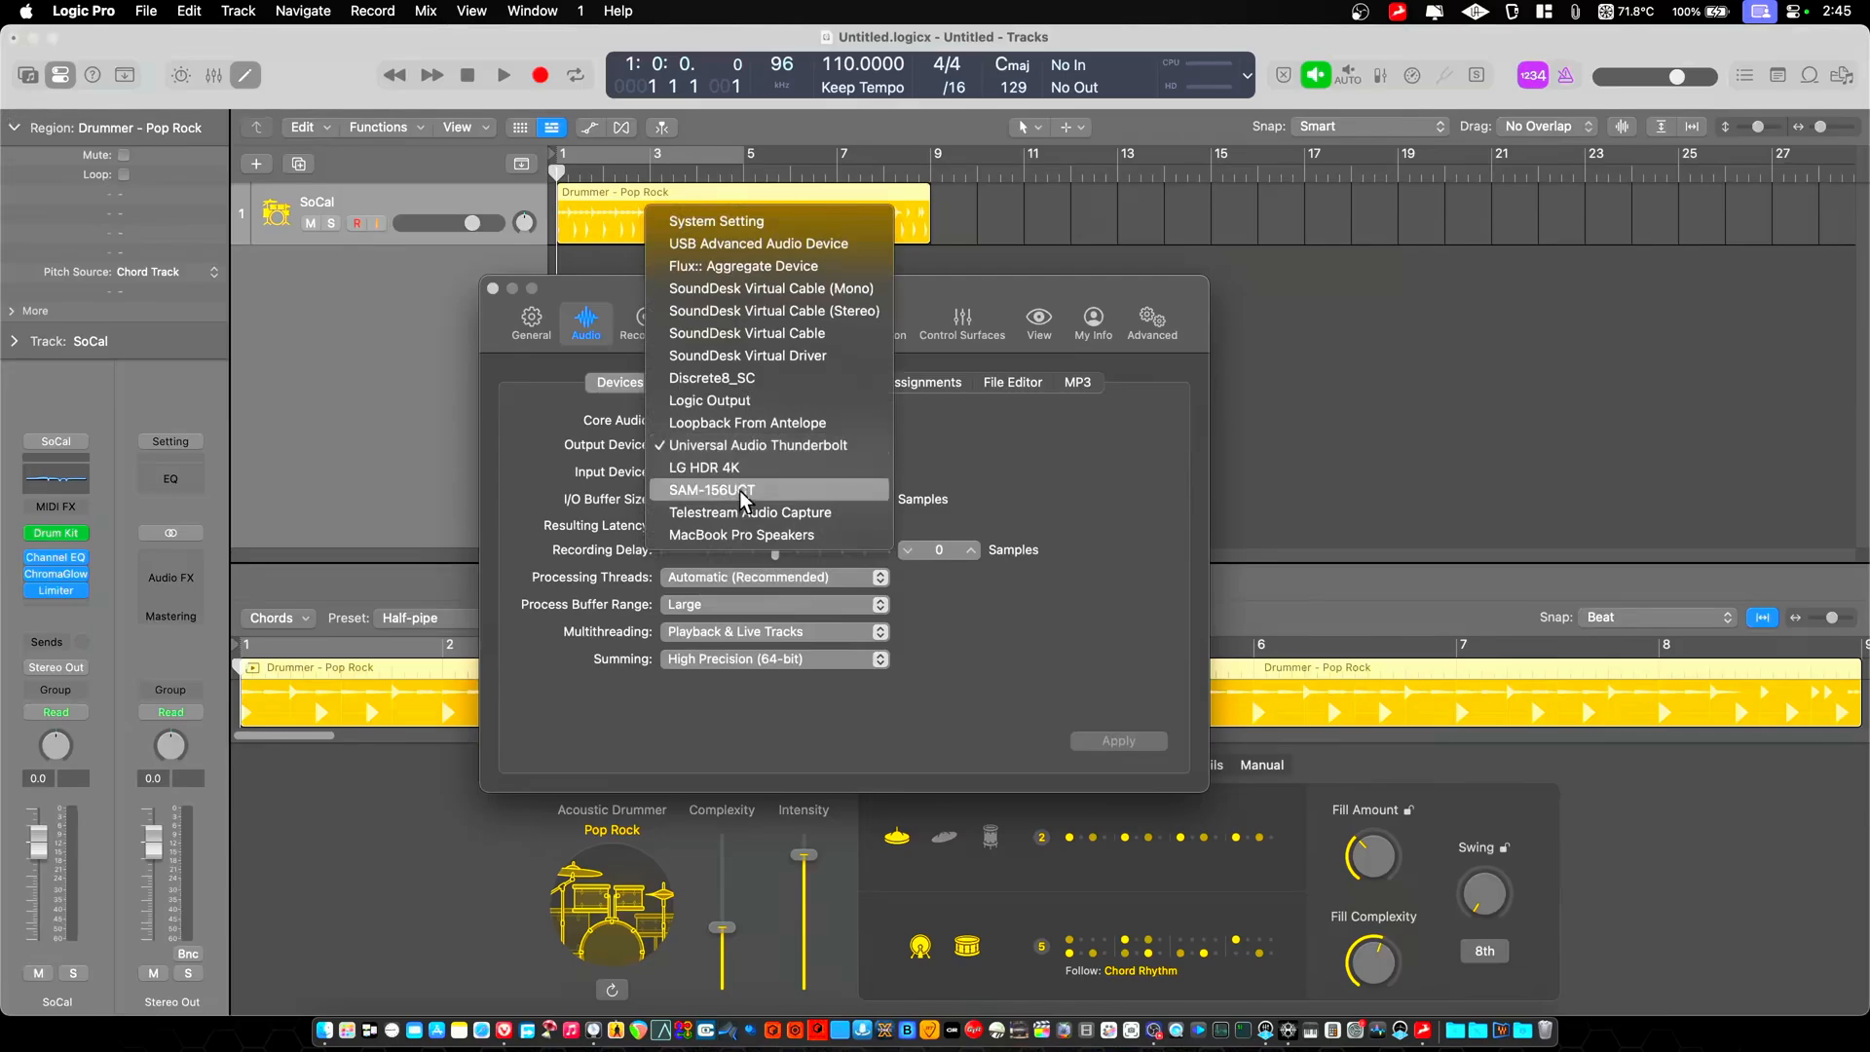
click(712, 378)
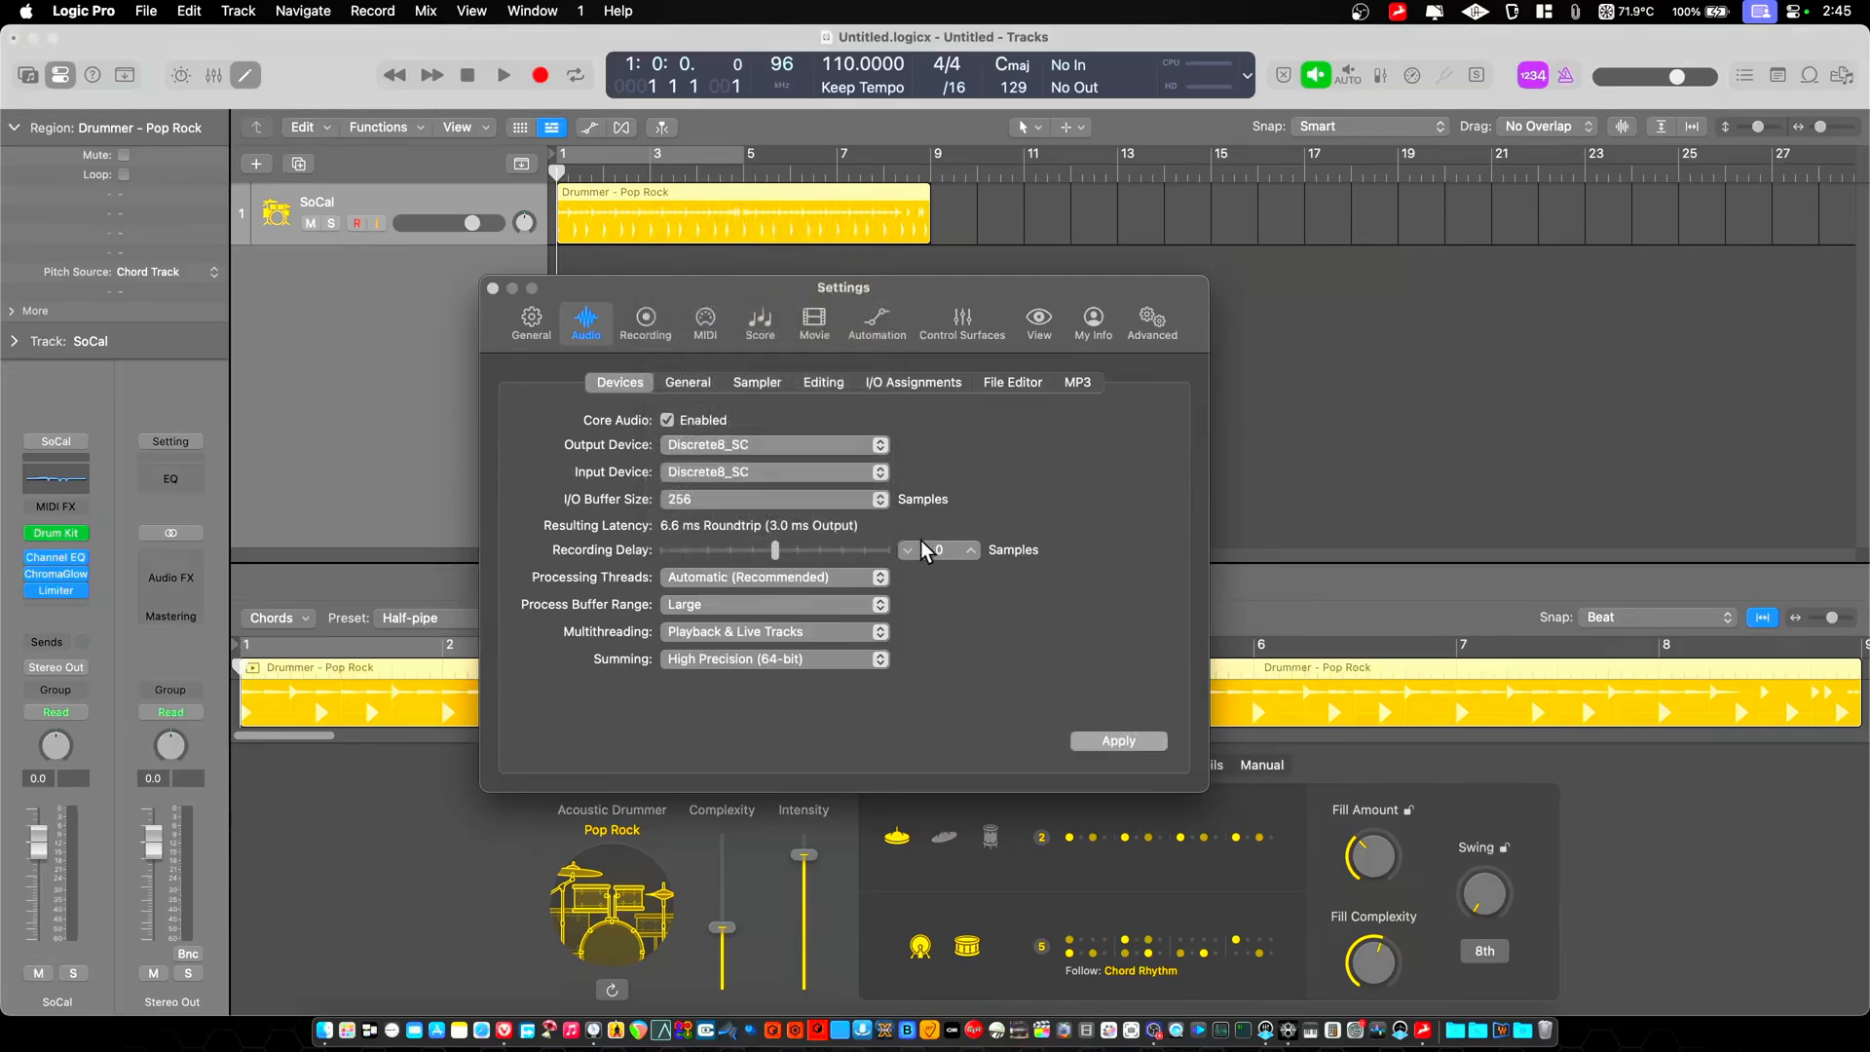
click(1116, 741)
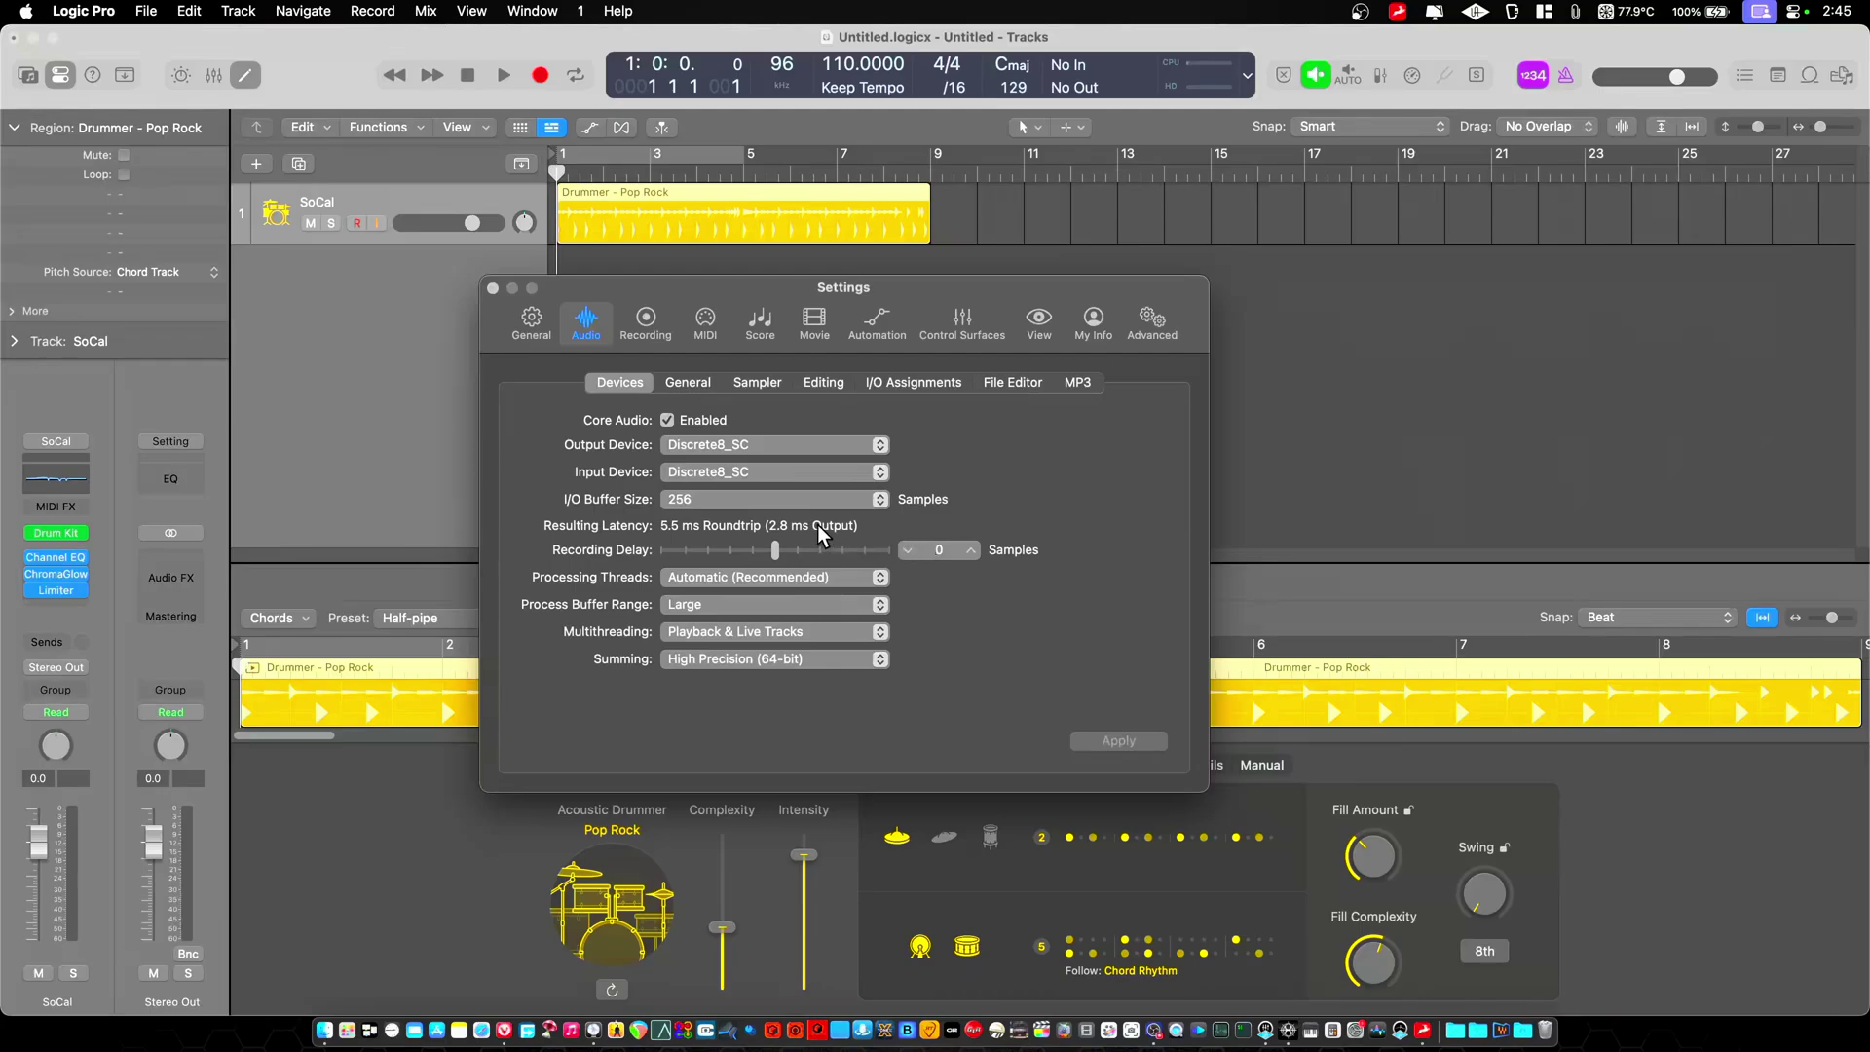
mouse_move(1039, 506)
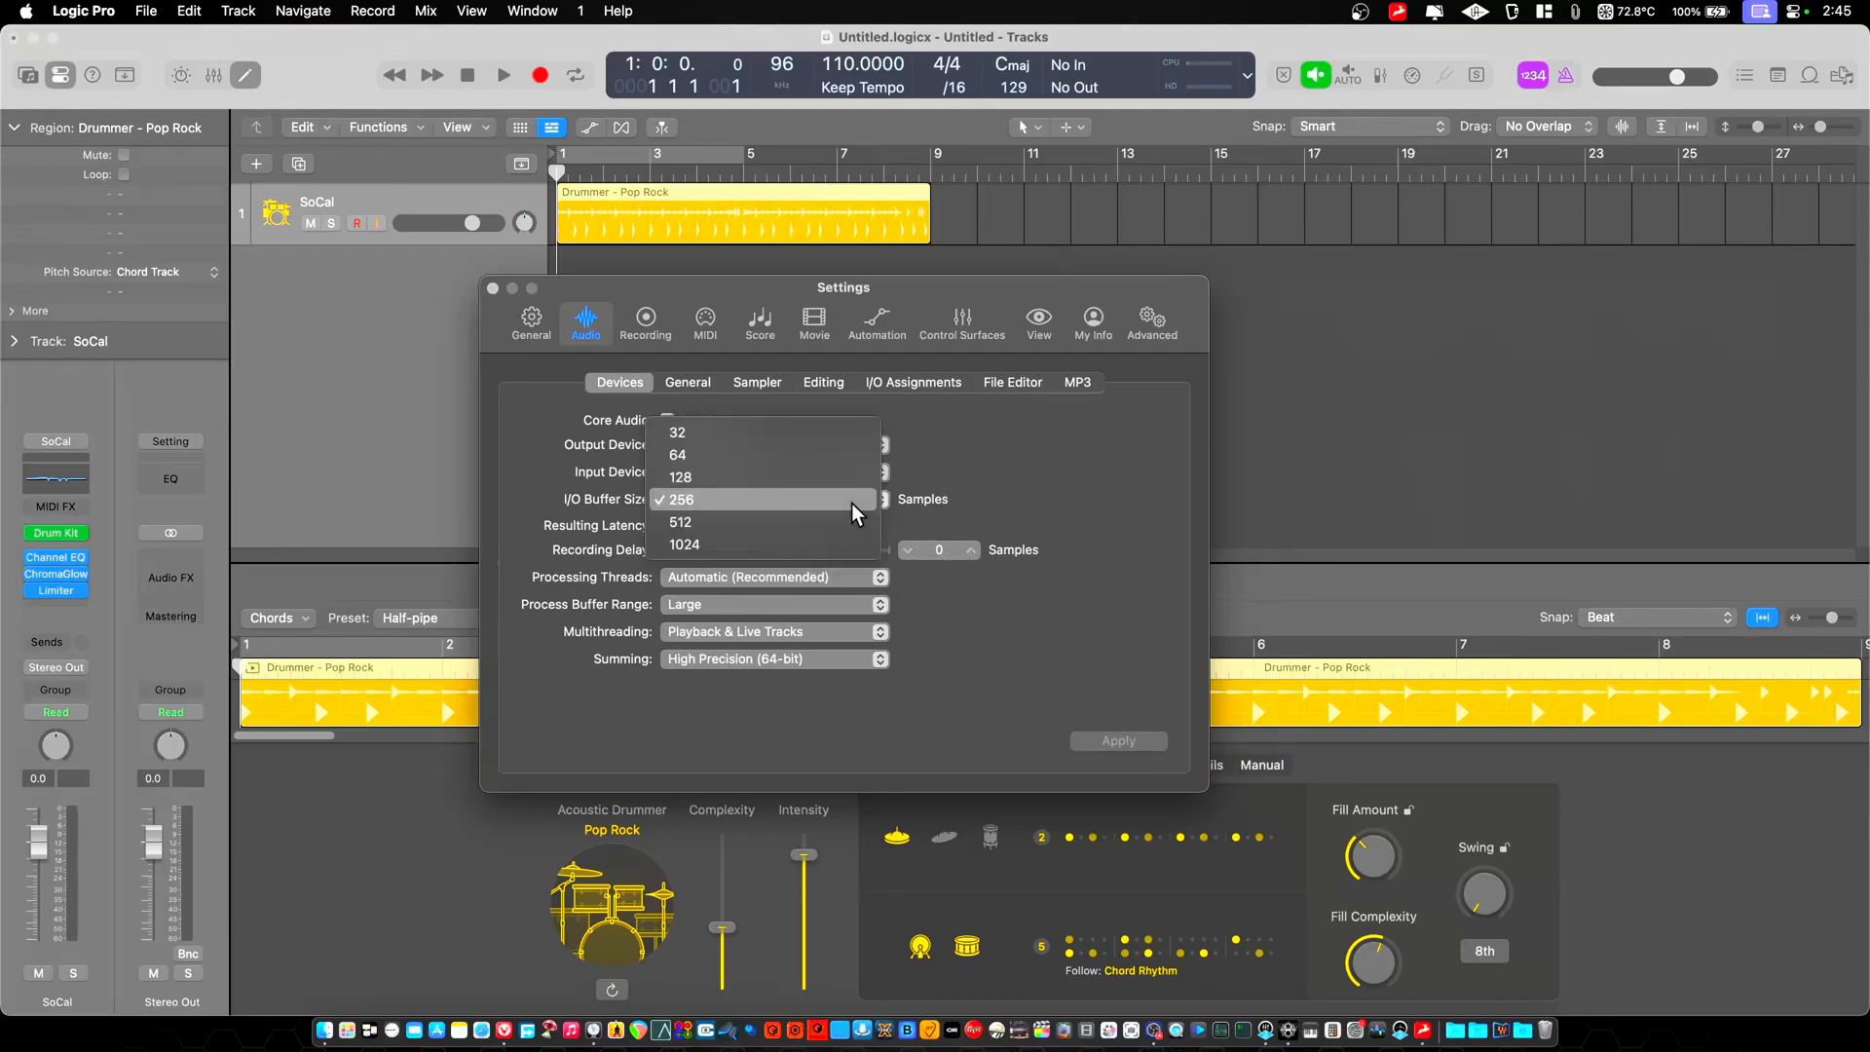
click(679, 476)
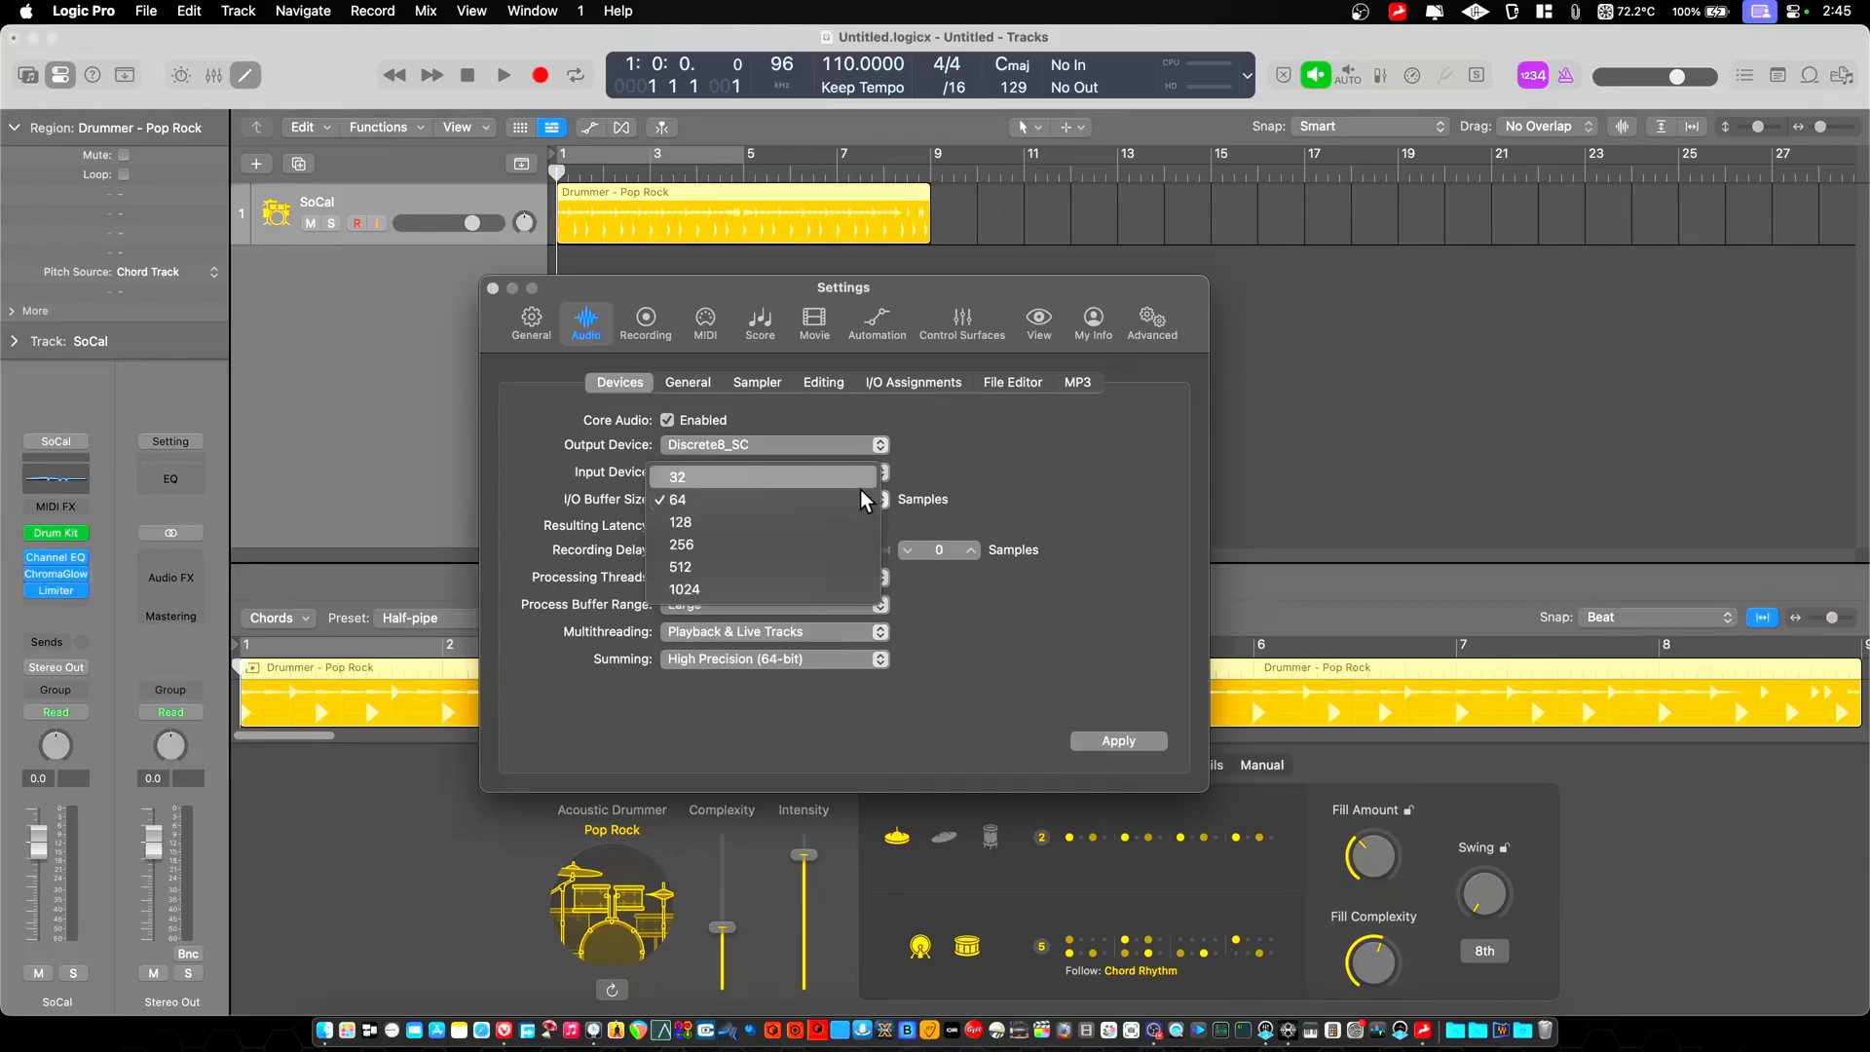
- Apply a 32-sample buffer, then apply Thunderbolt (2.0 ms) and Discrete8_SC (0.9 ms) in turn
click(678, 476)
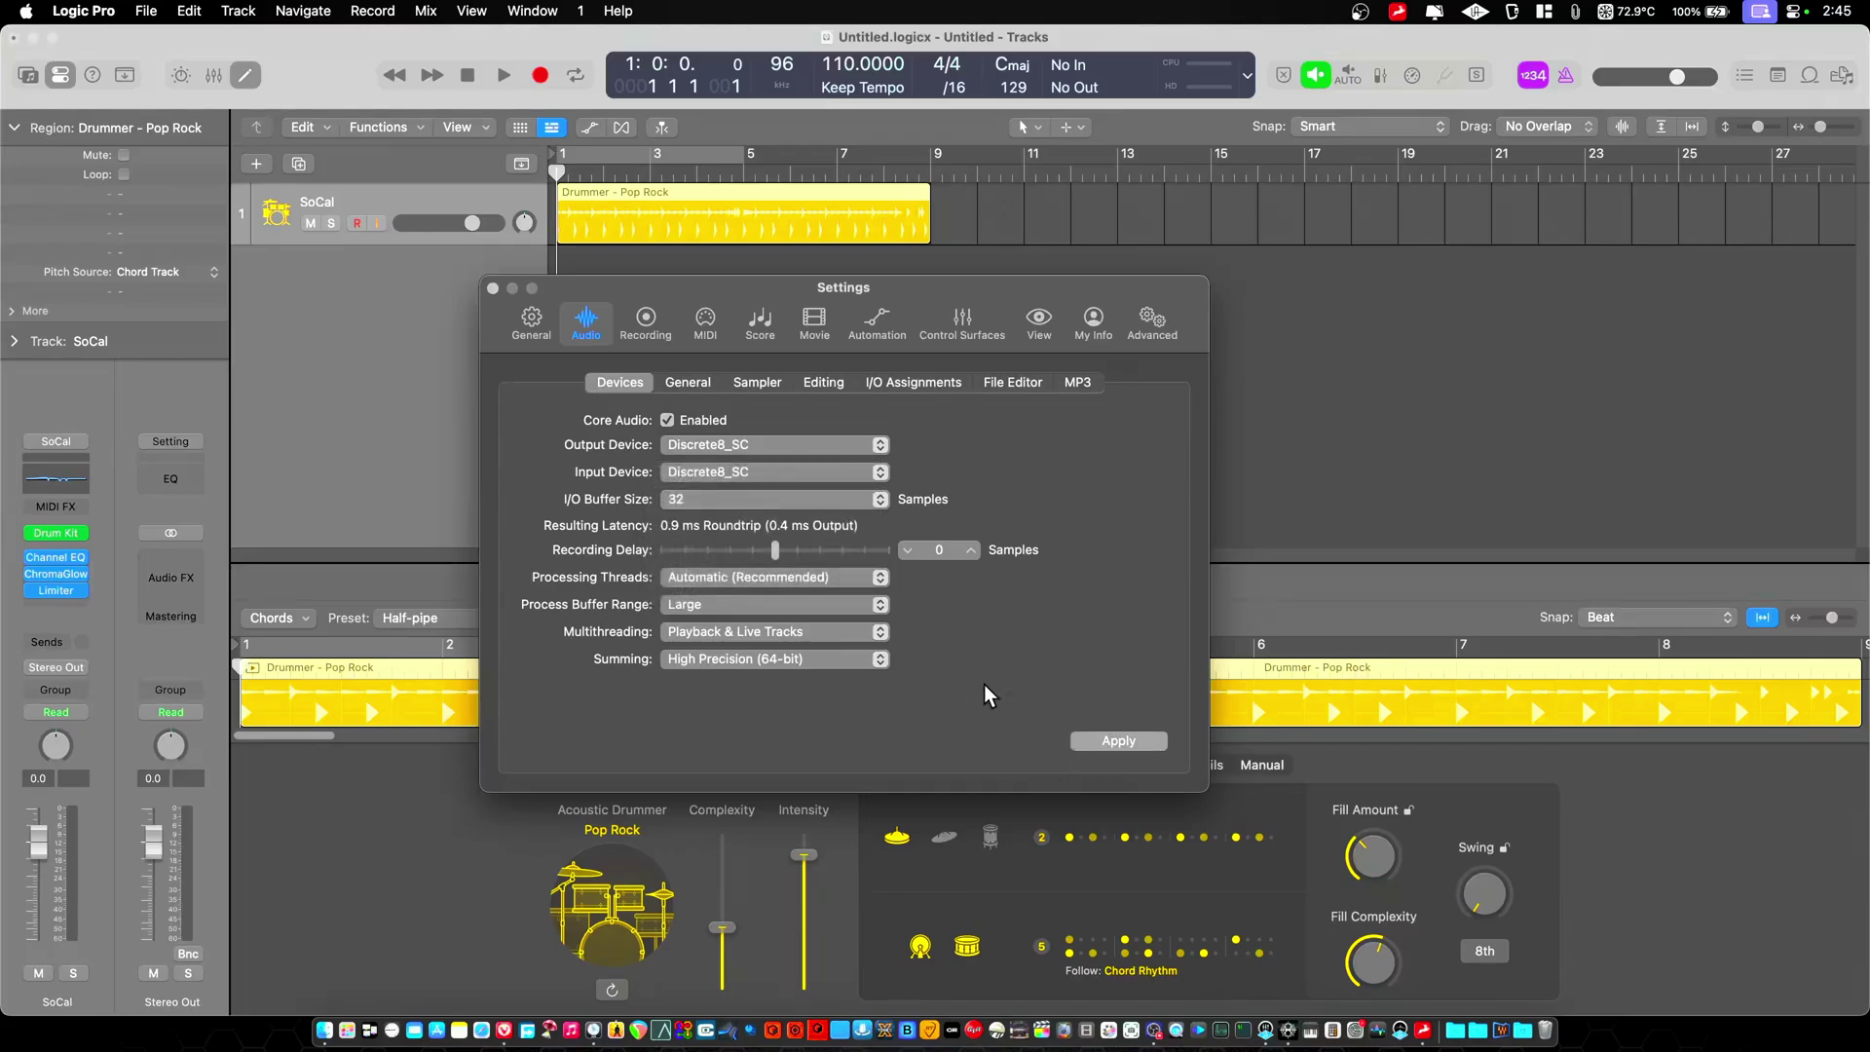
click(1116, 741)
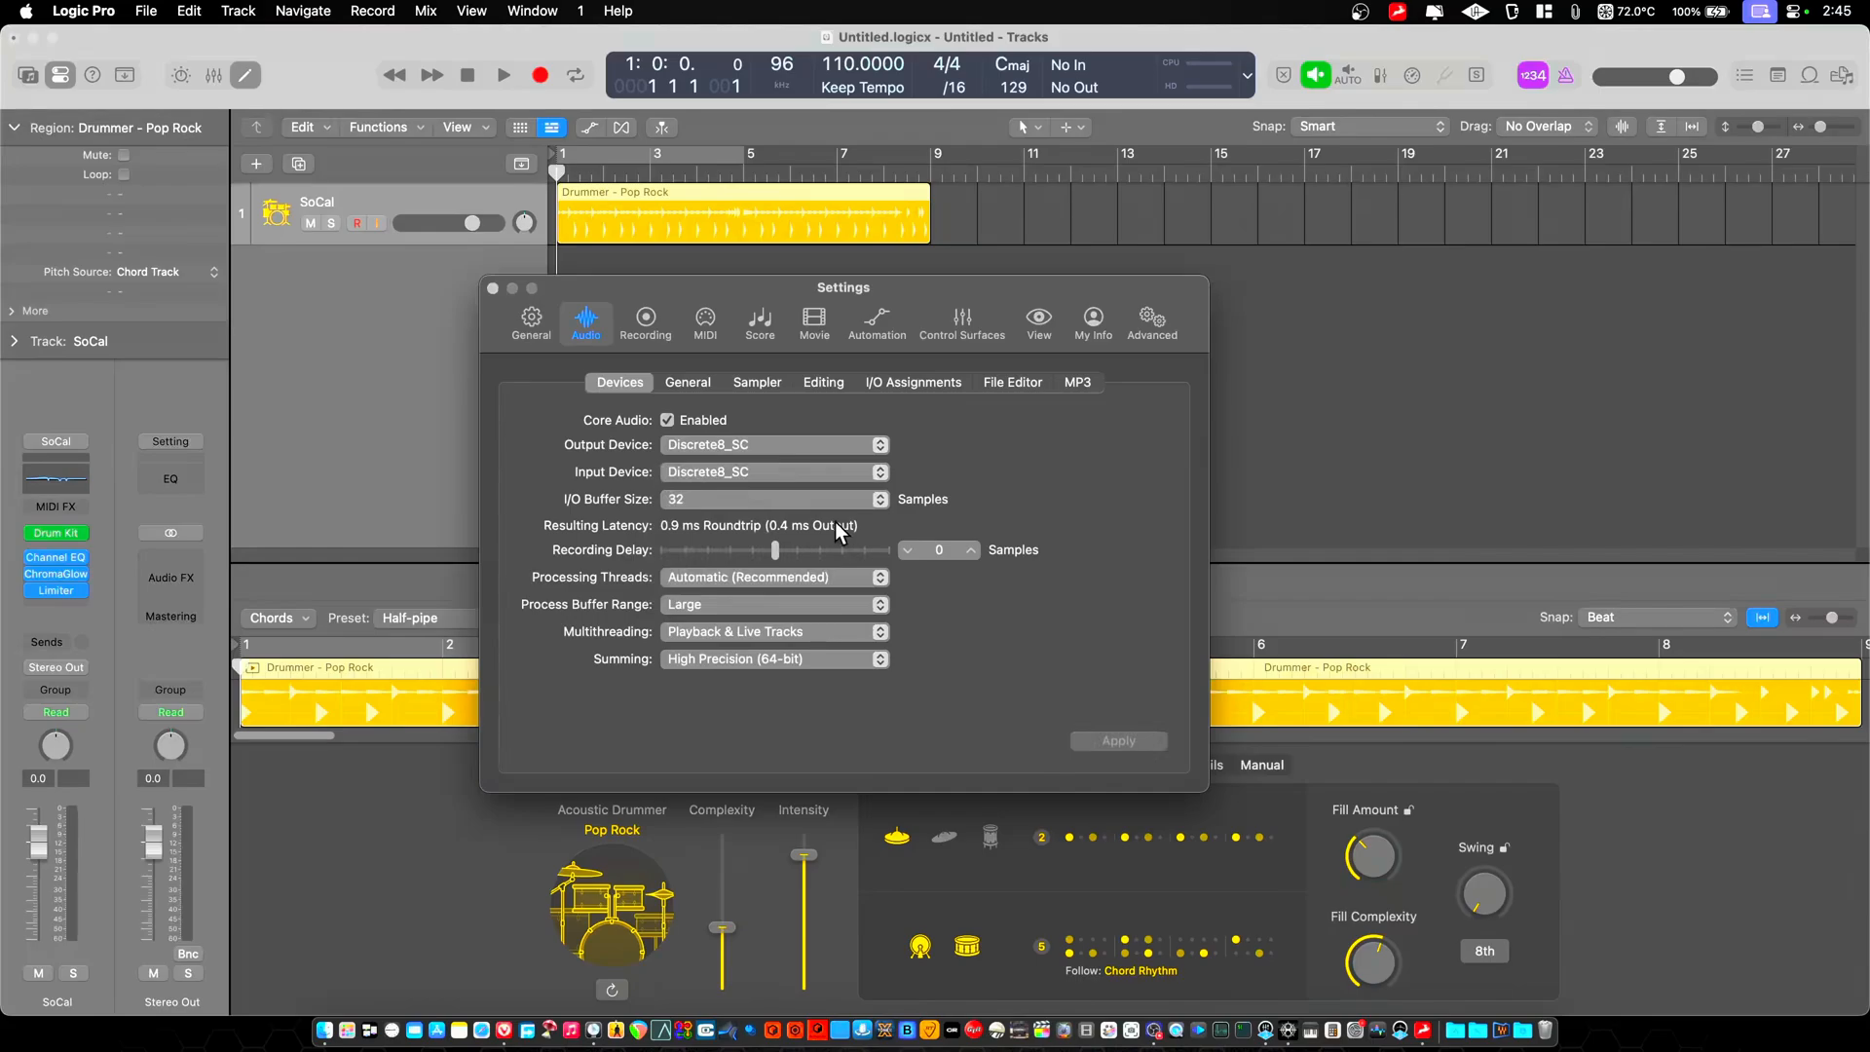
mouse_move(812, 525)
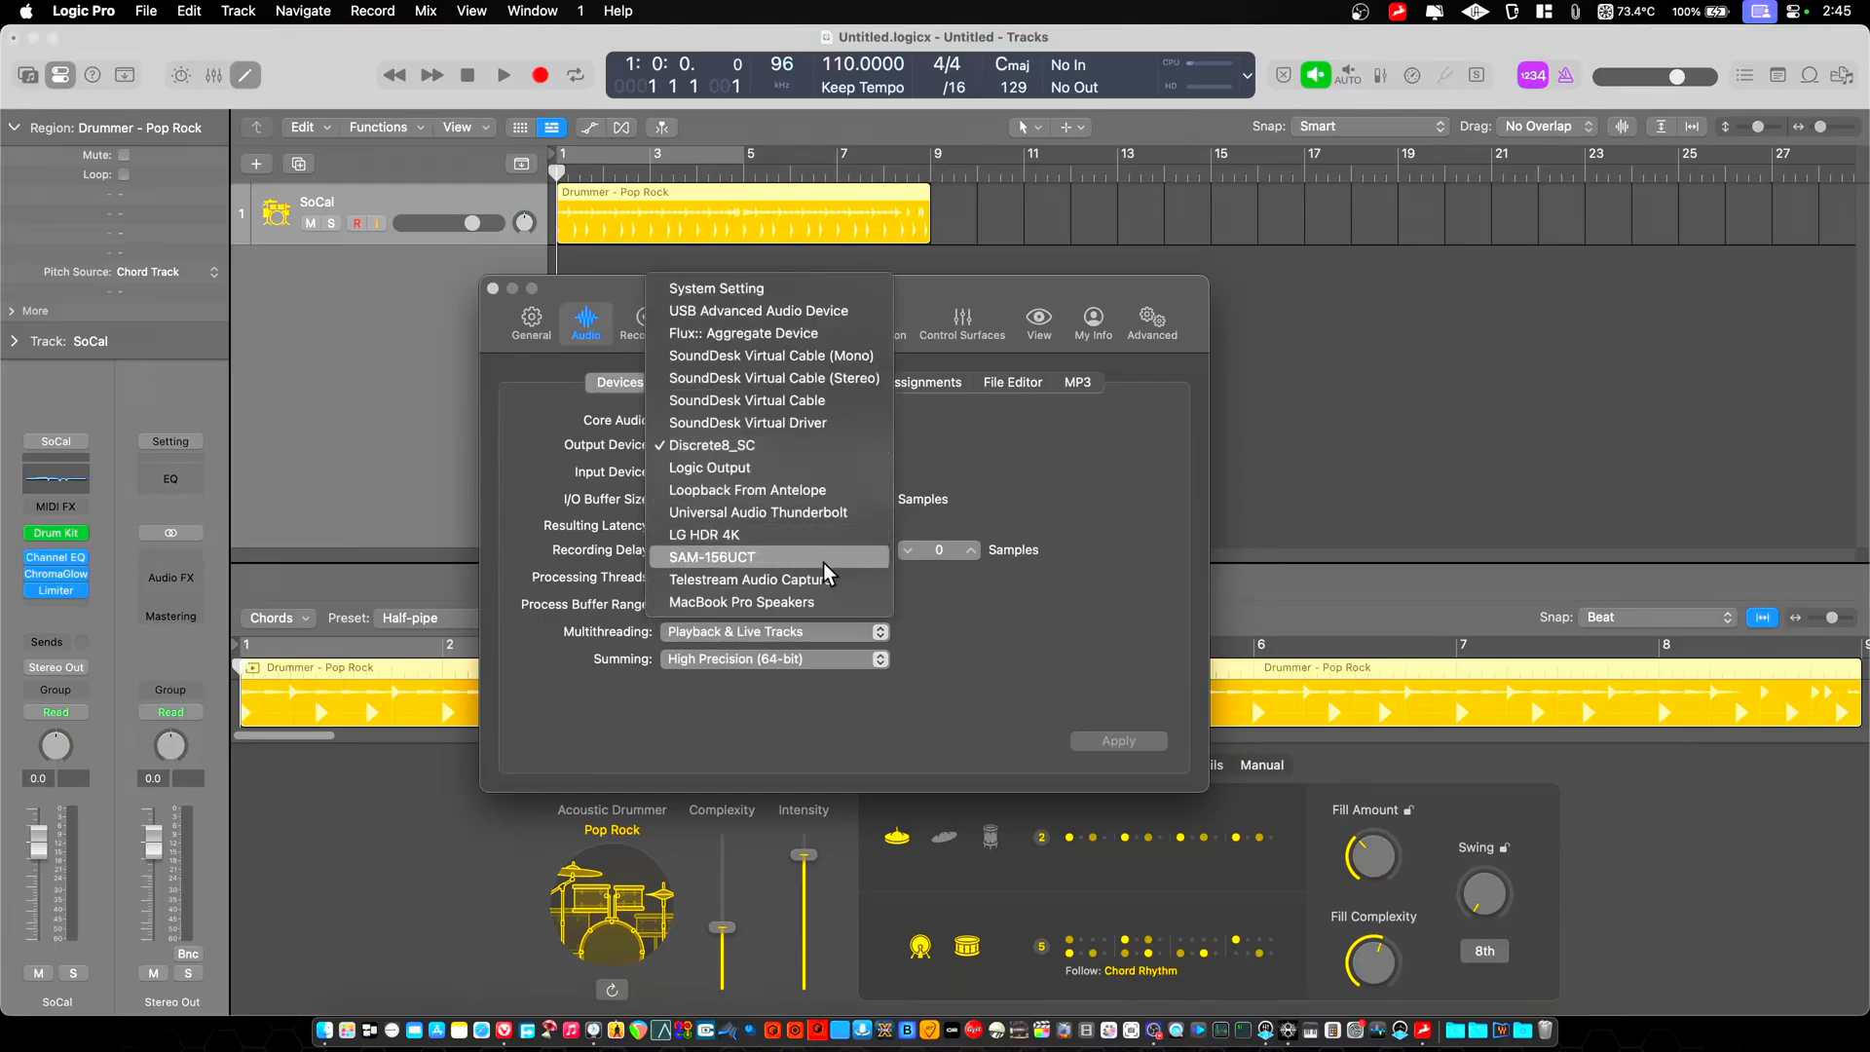
click(758, 512)
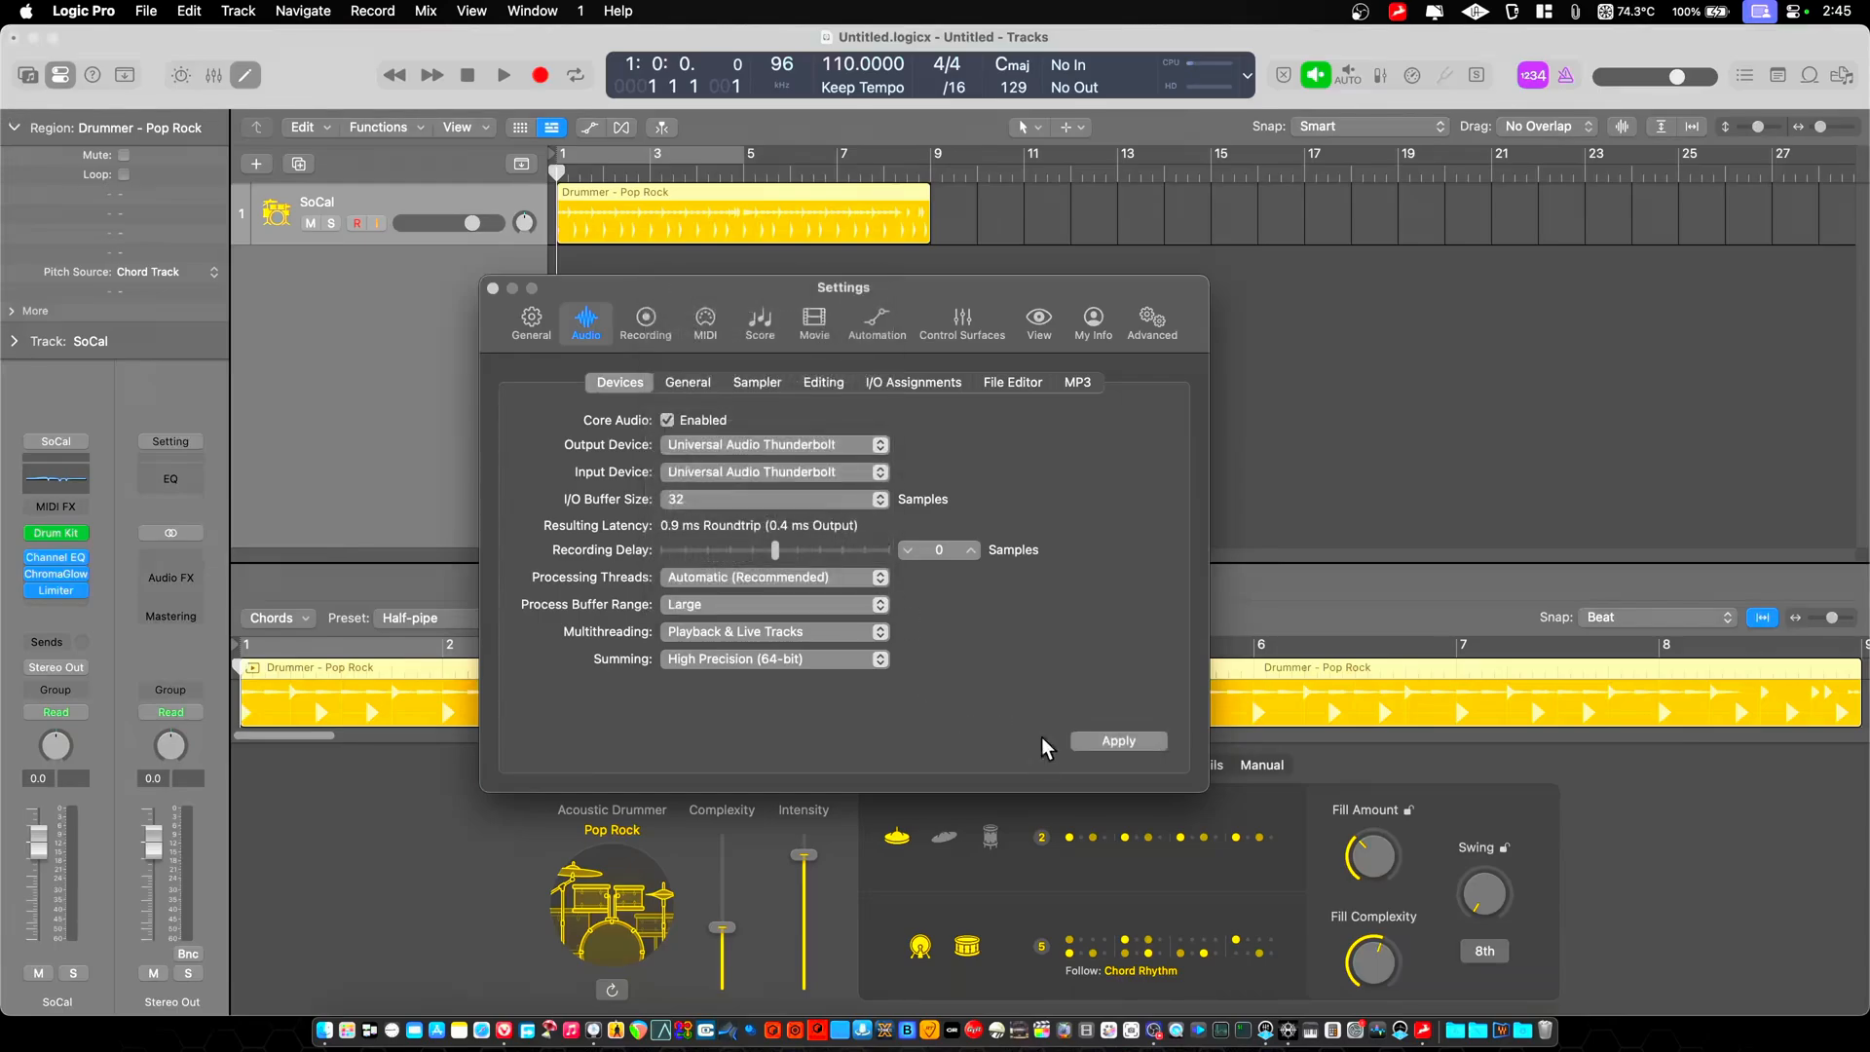
click(1116, 740)
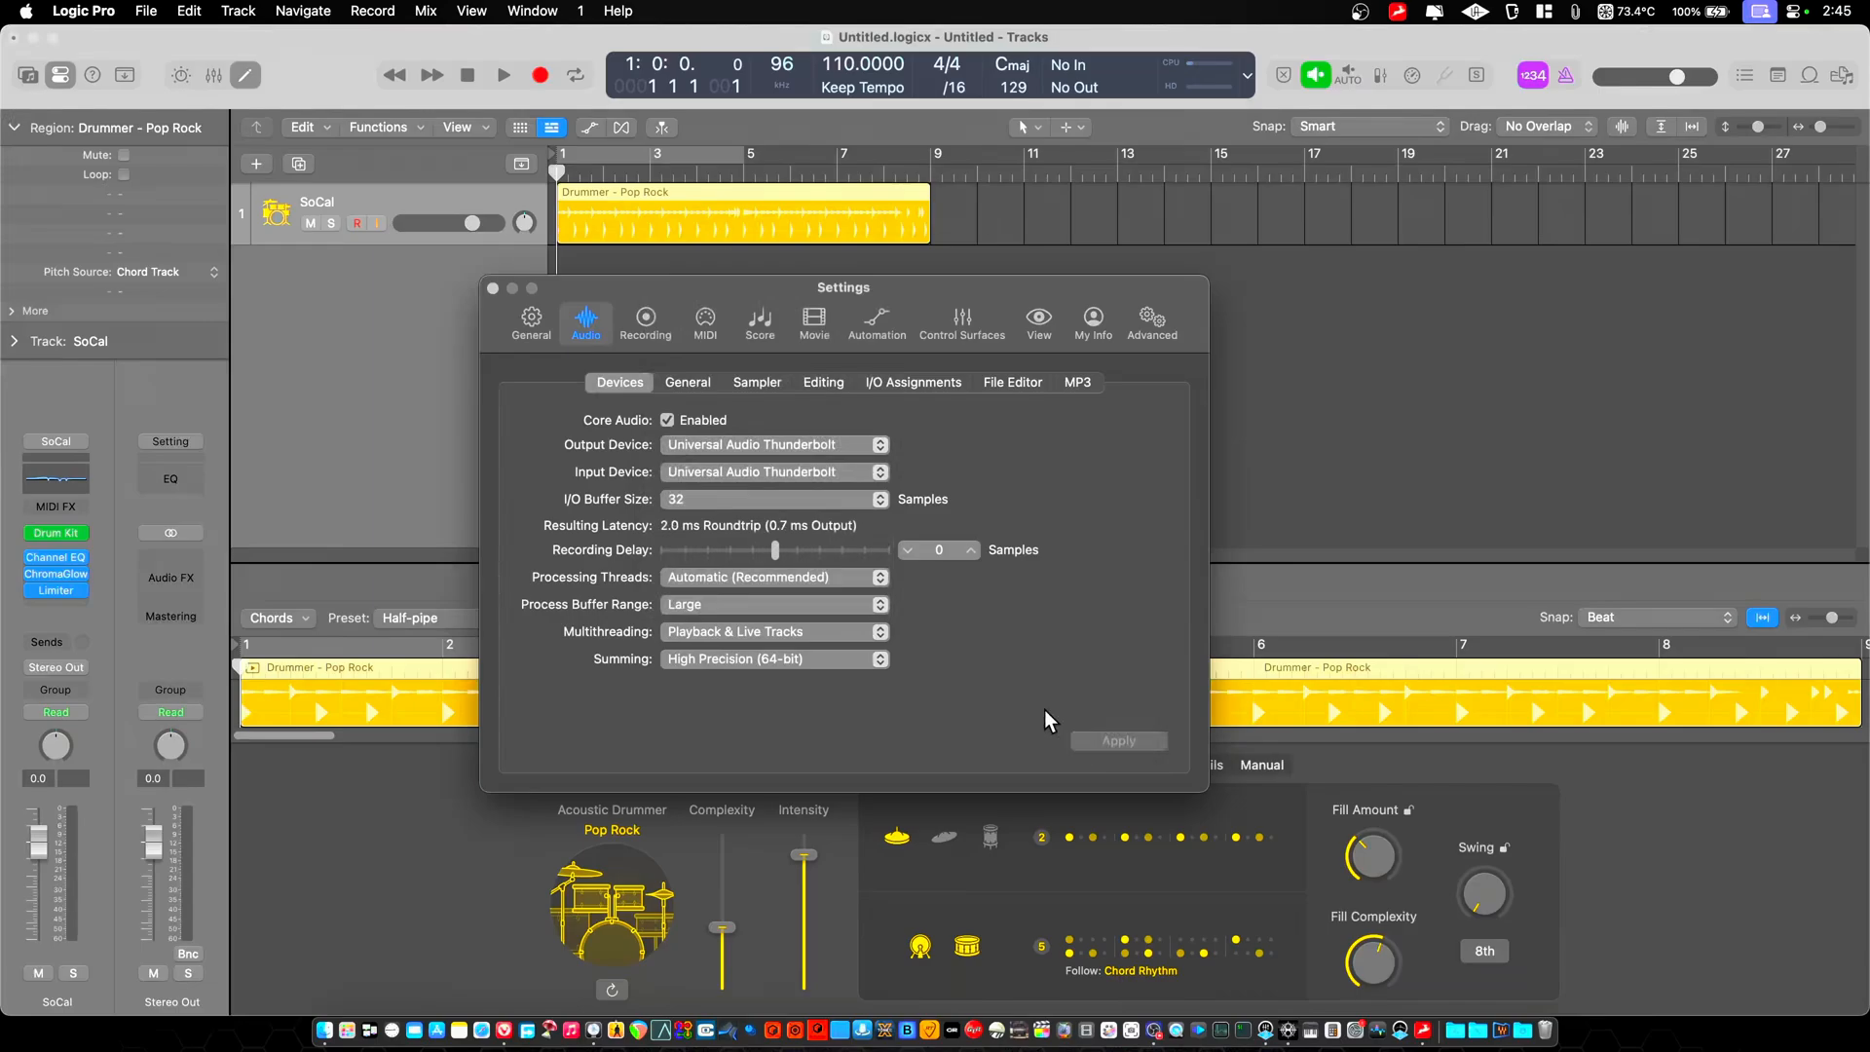
mouse_move(689, 545)
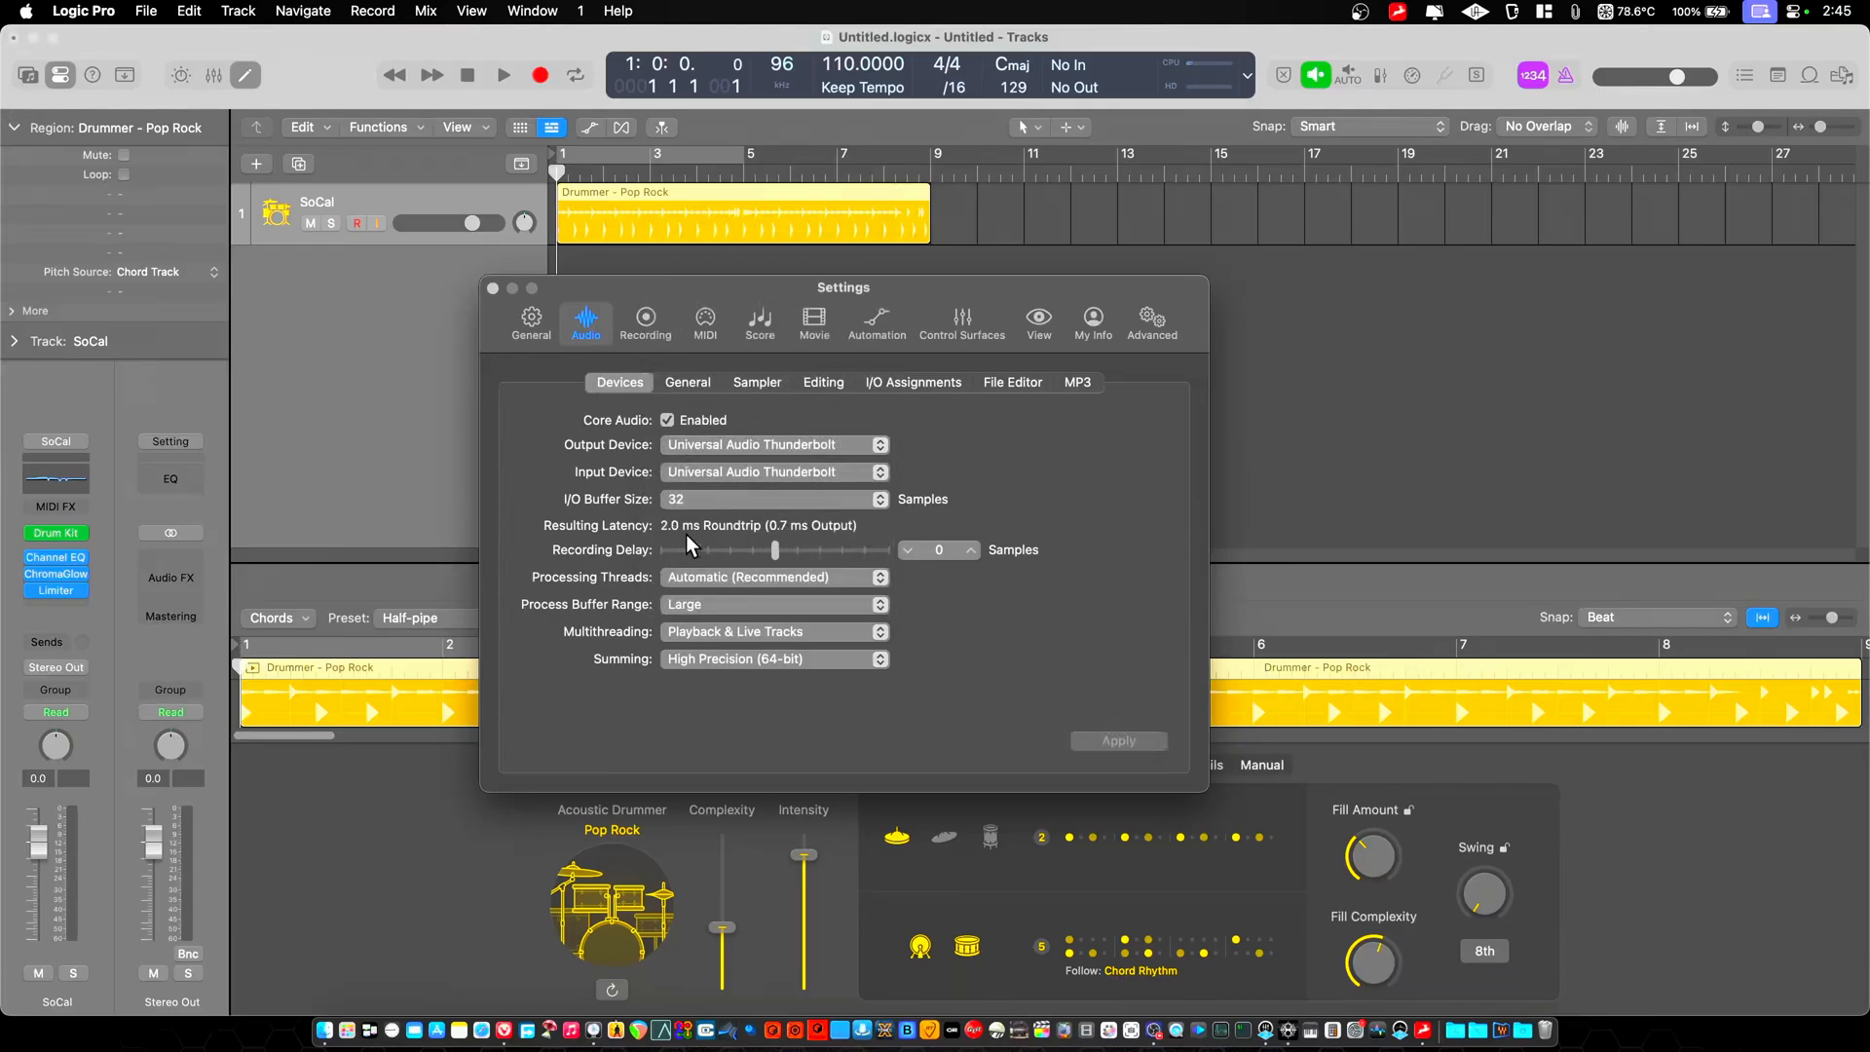
mouse_move(831, 516)
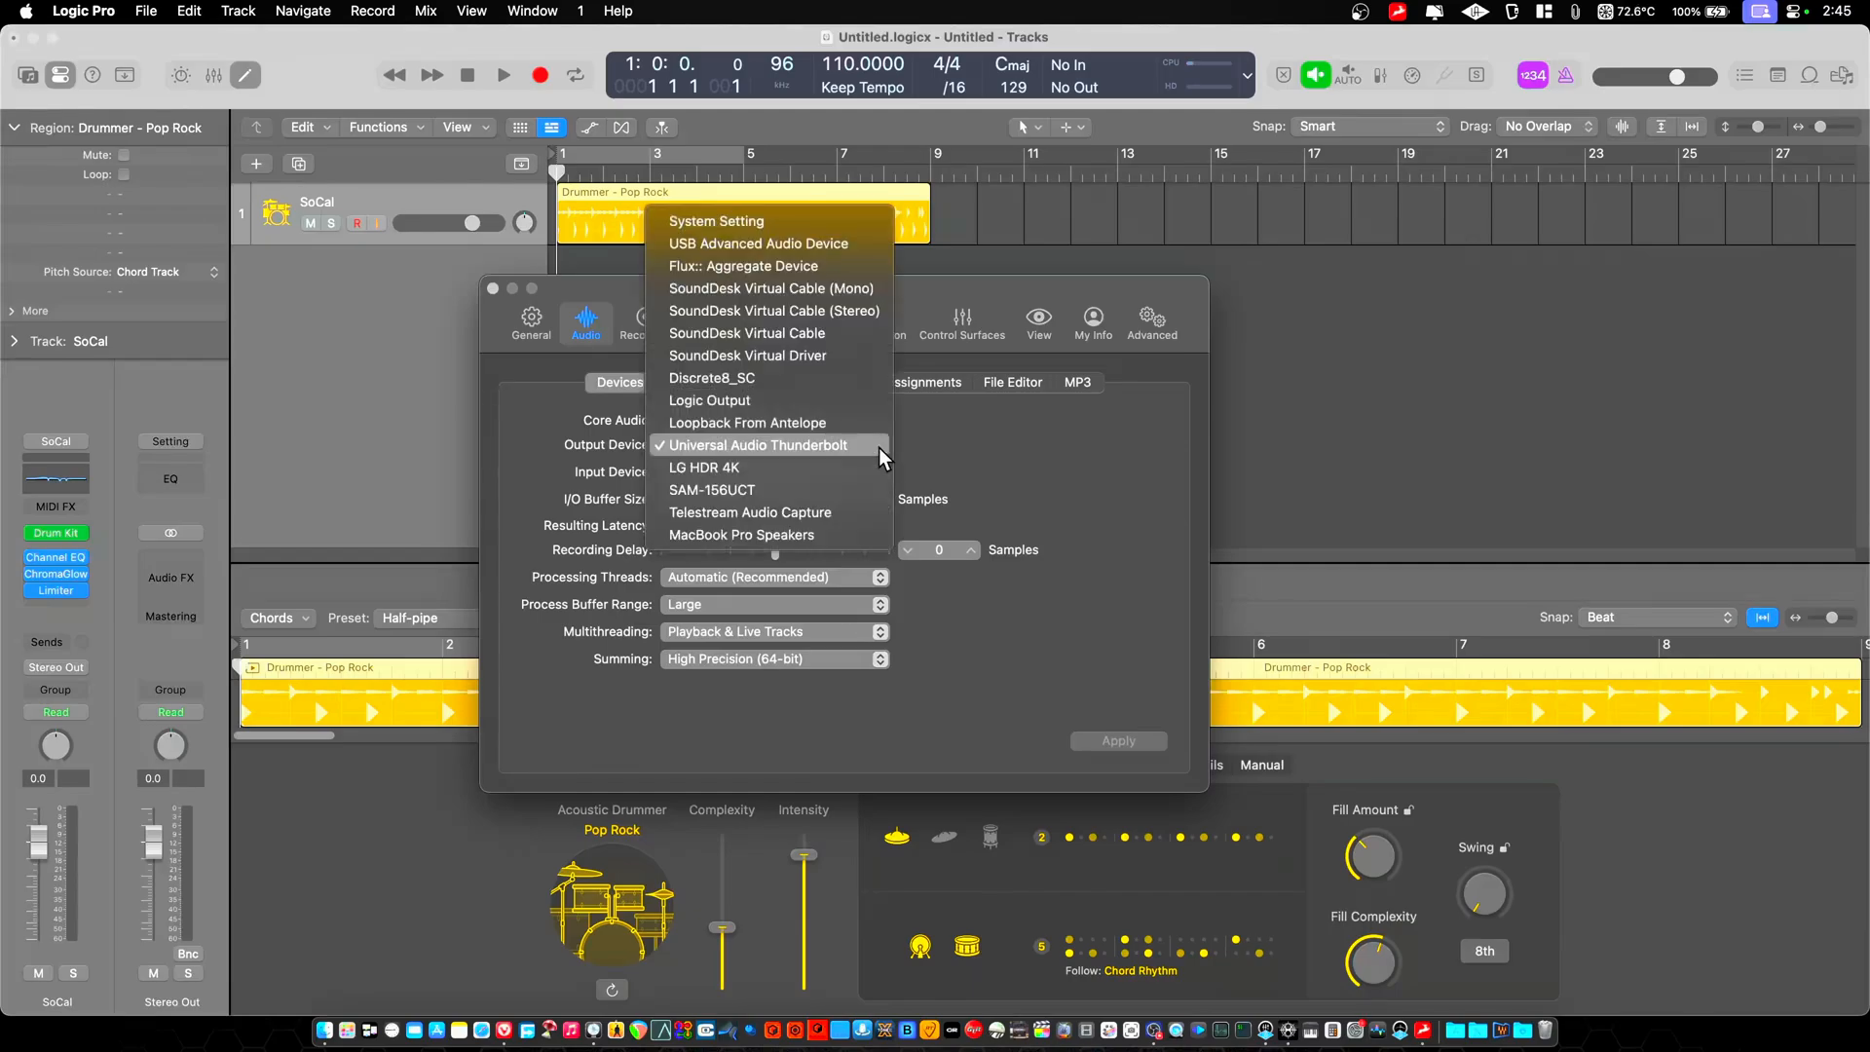
click(711, 378)
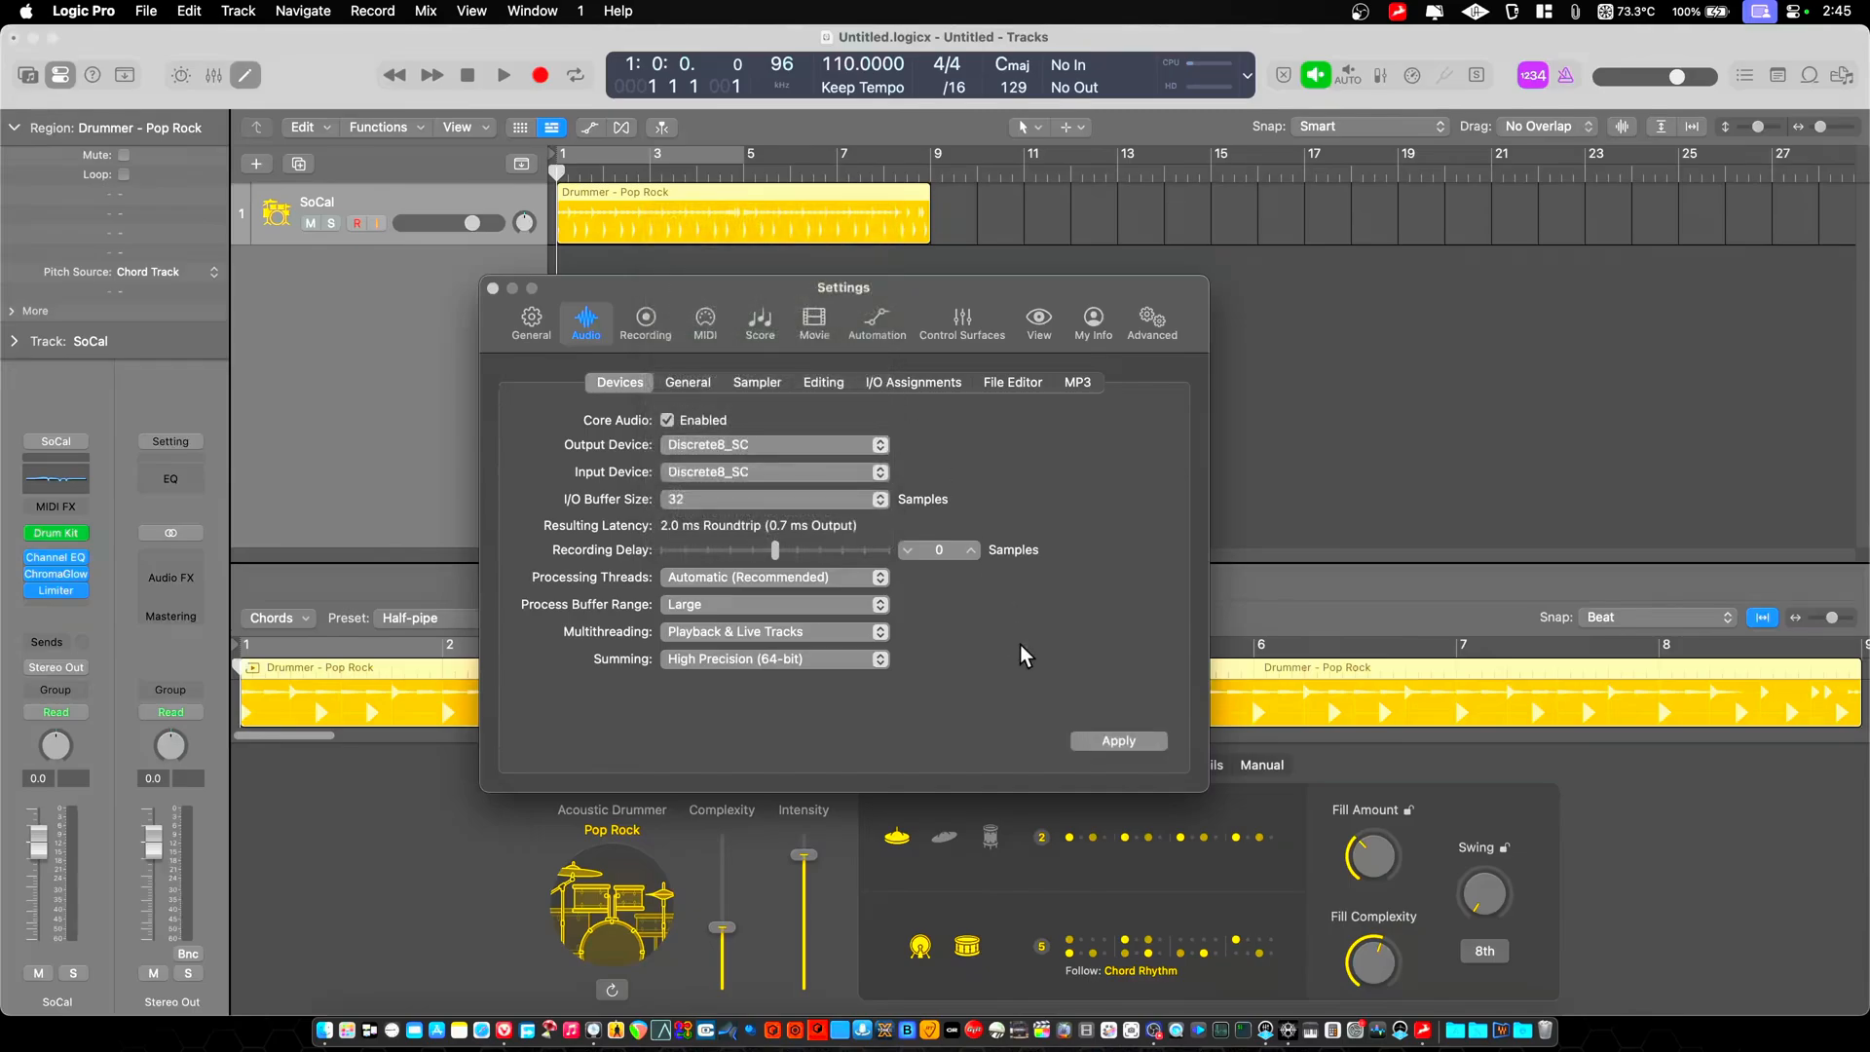
mouse_move(990, 792)
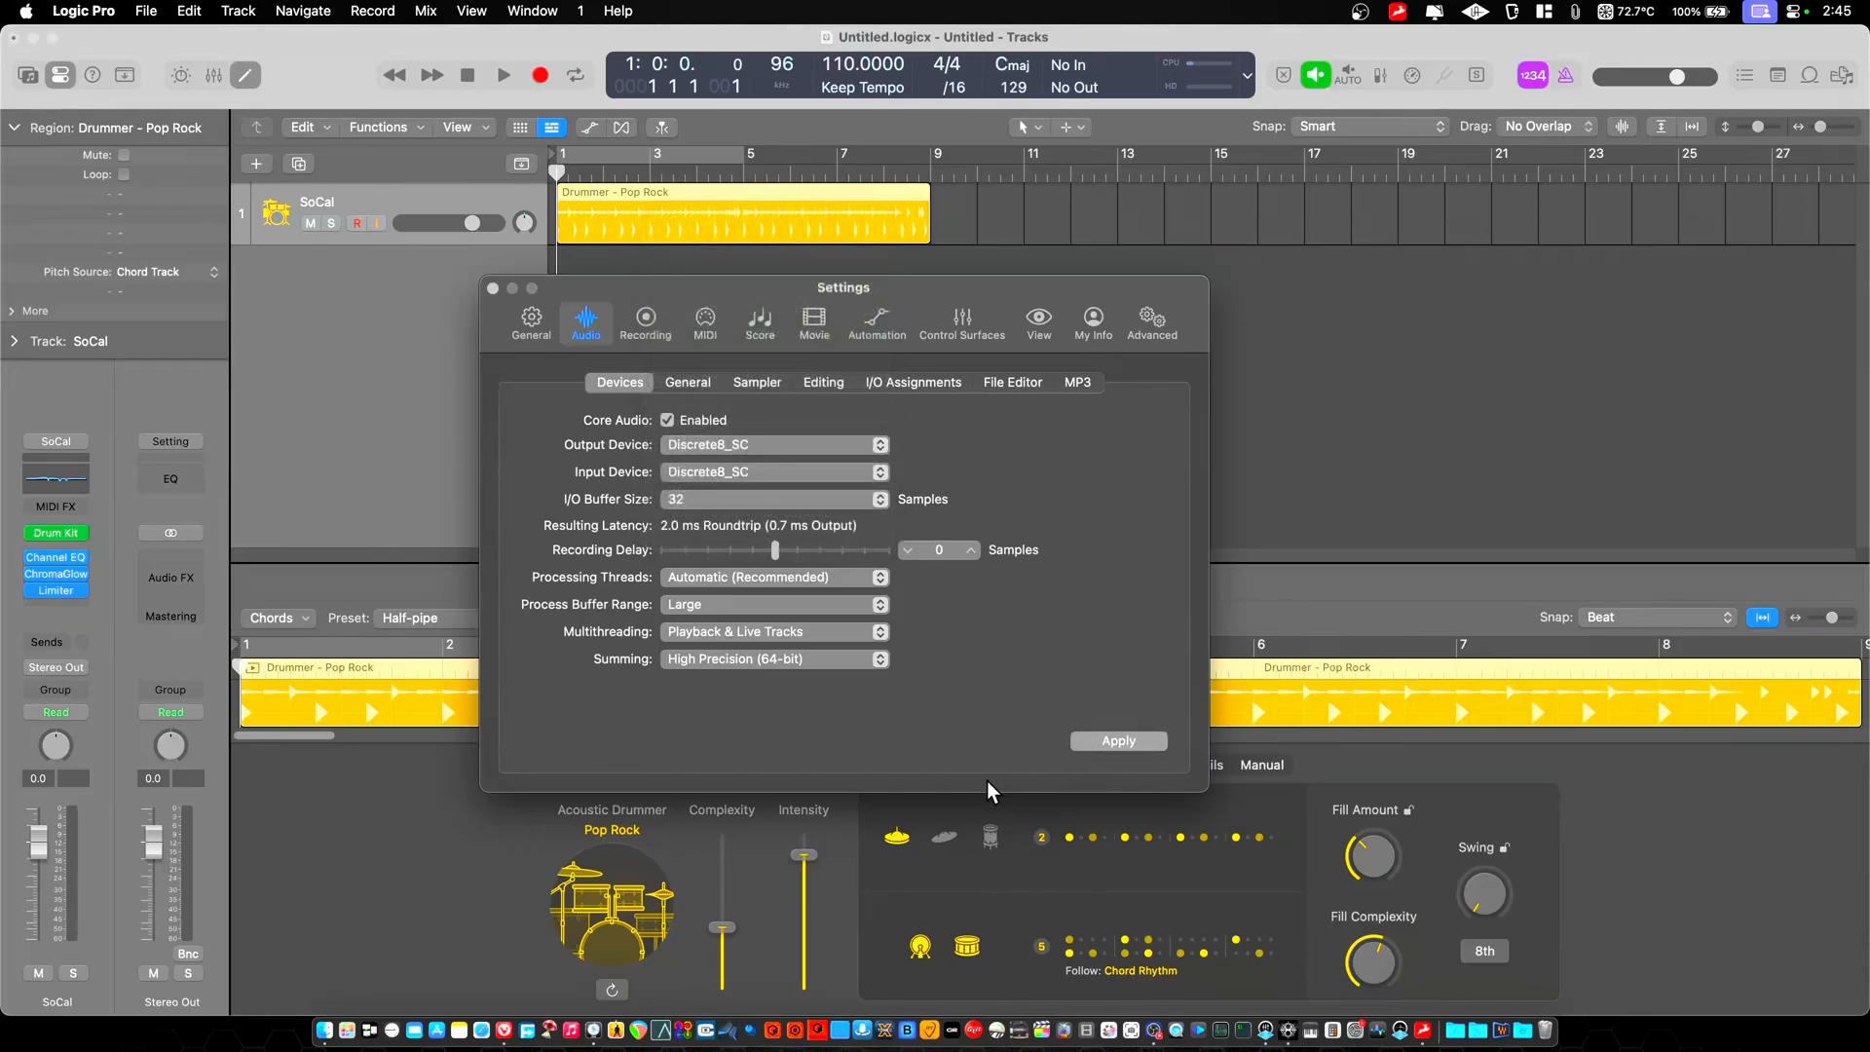
click(1116, 740)
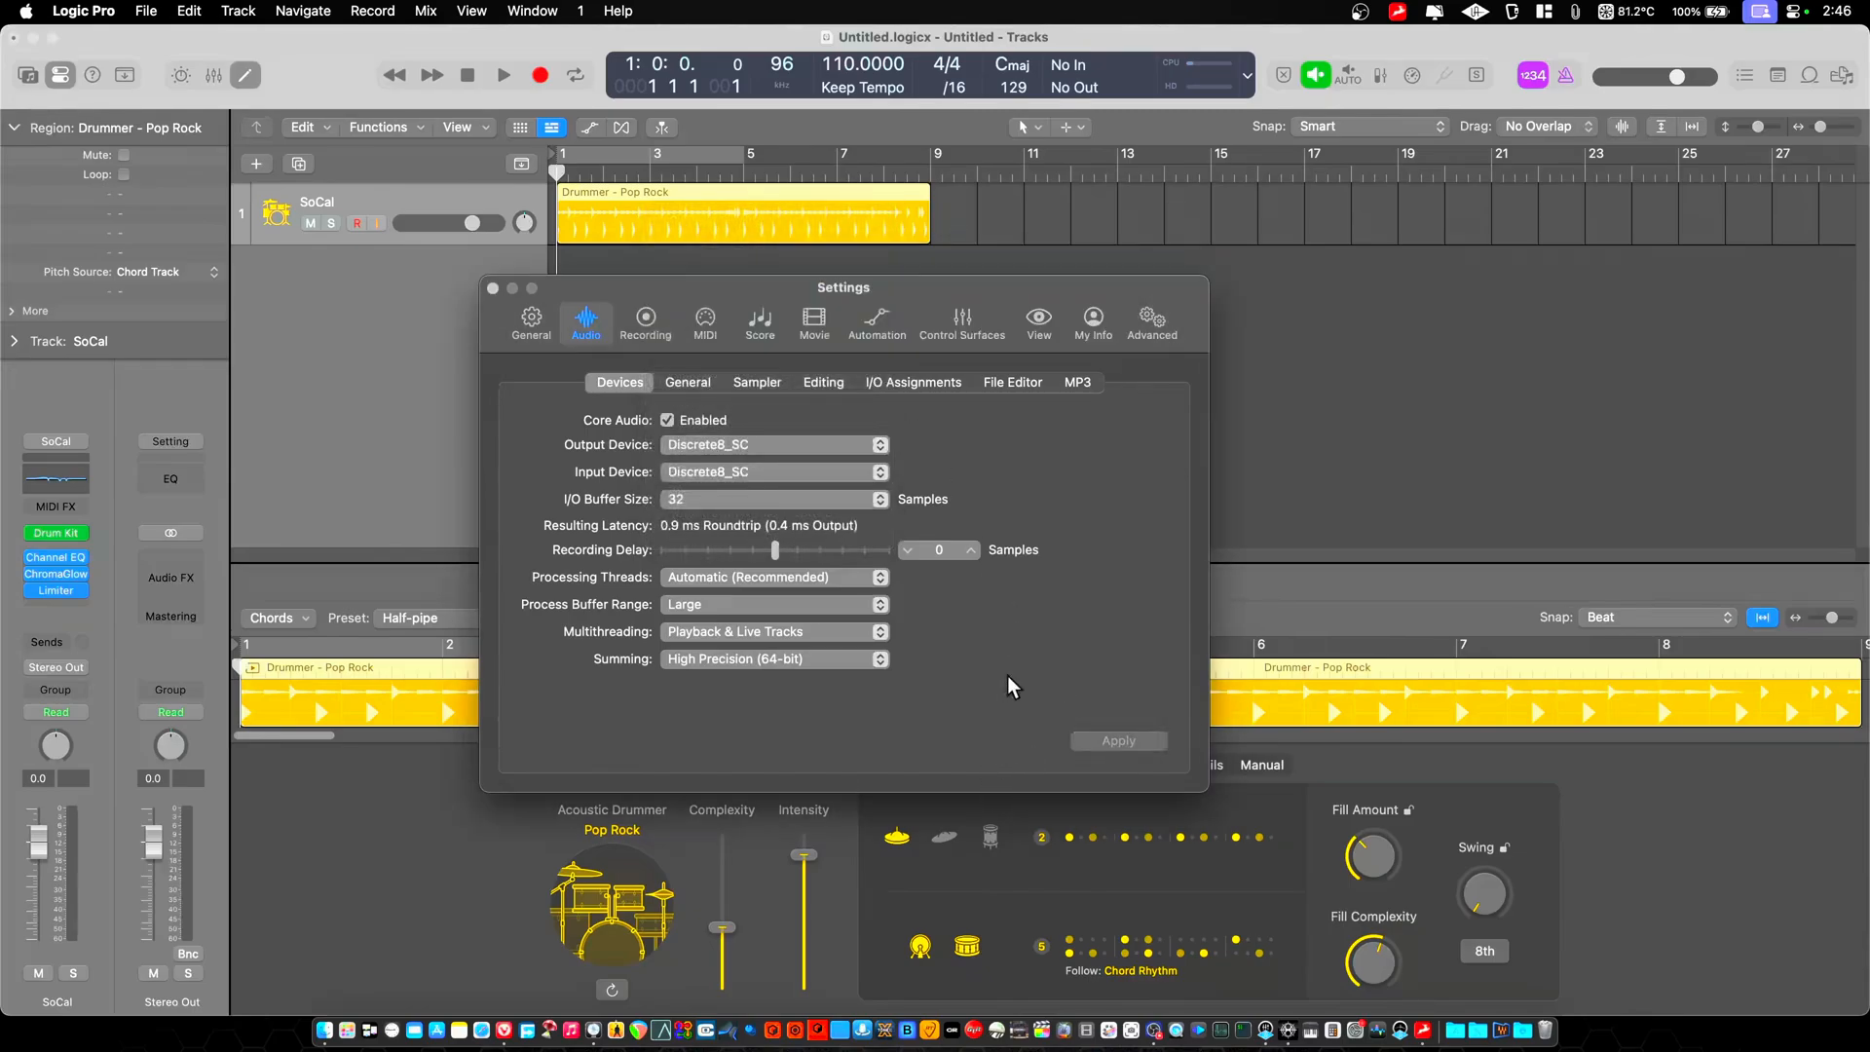
click(1396, 11)
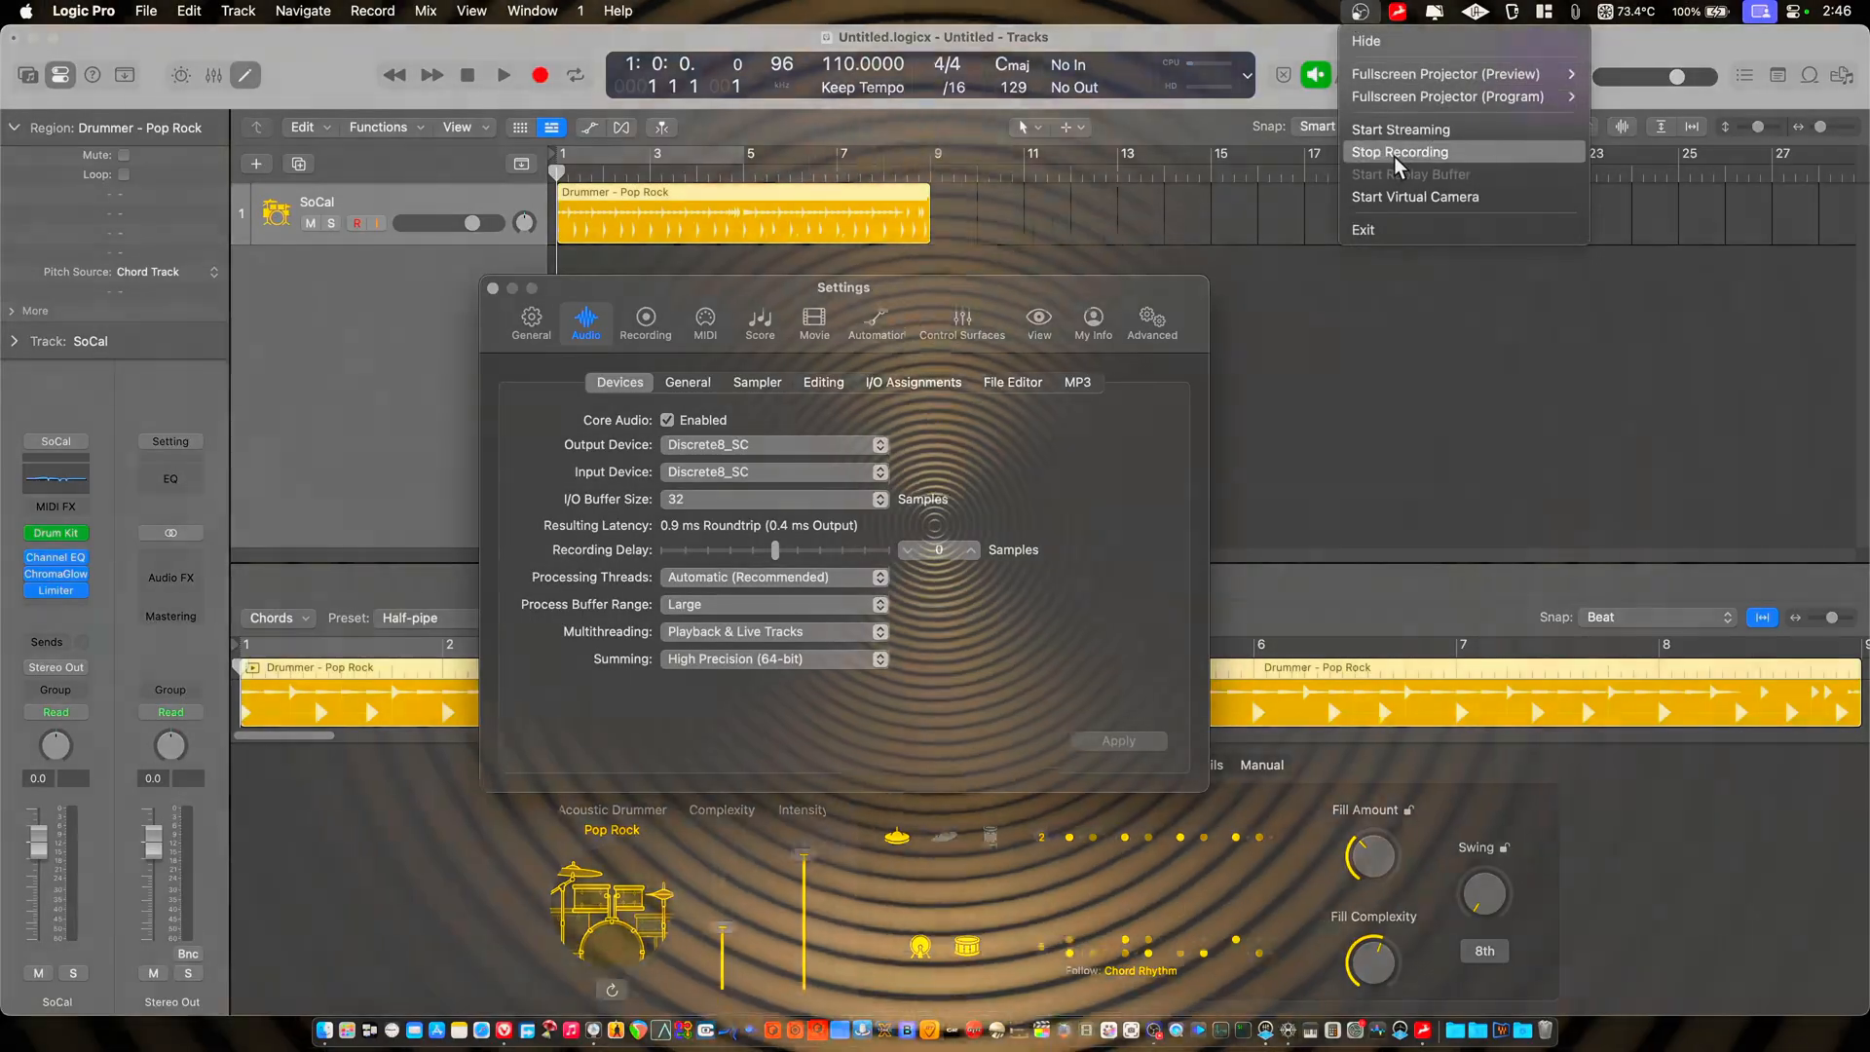
click(1446, 73)
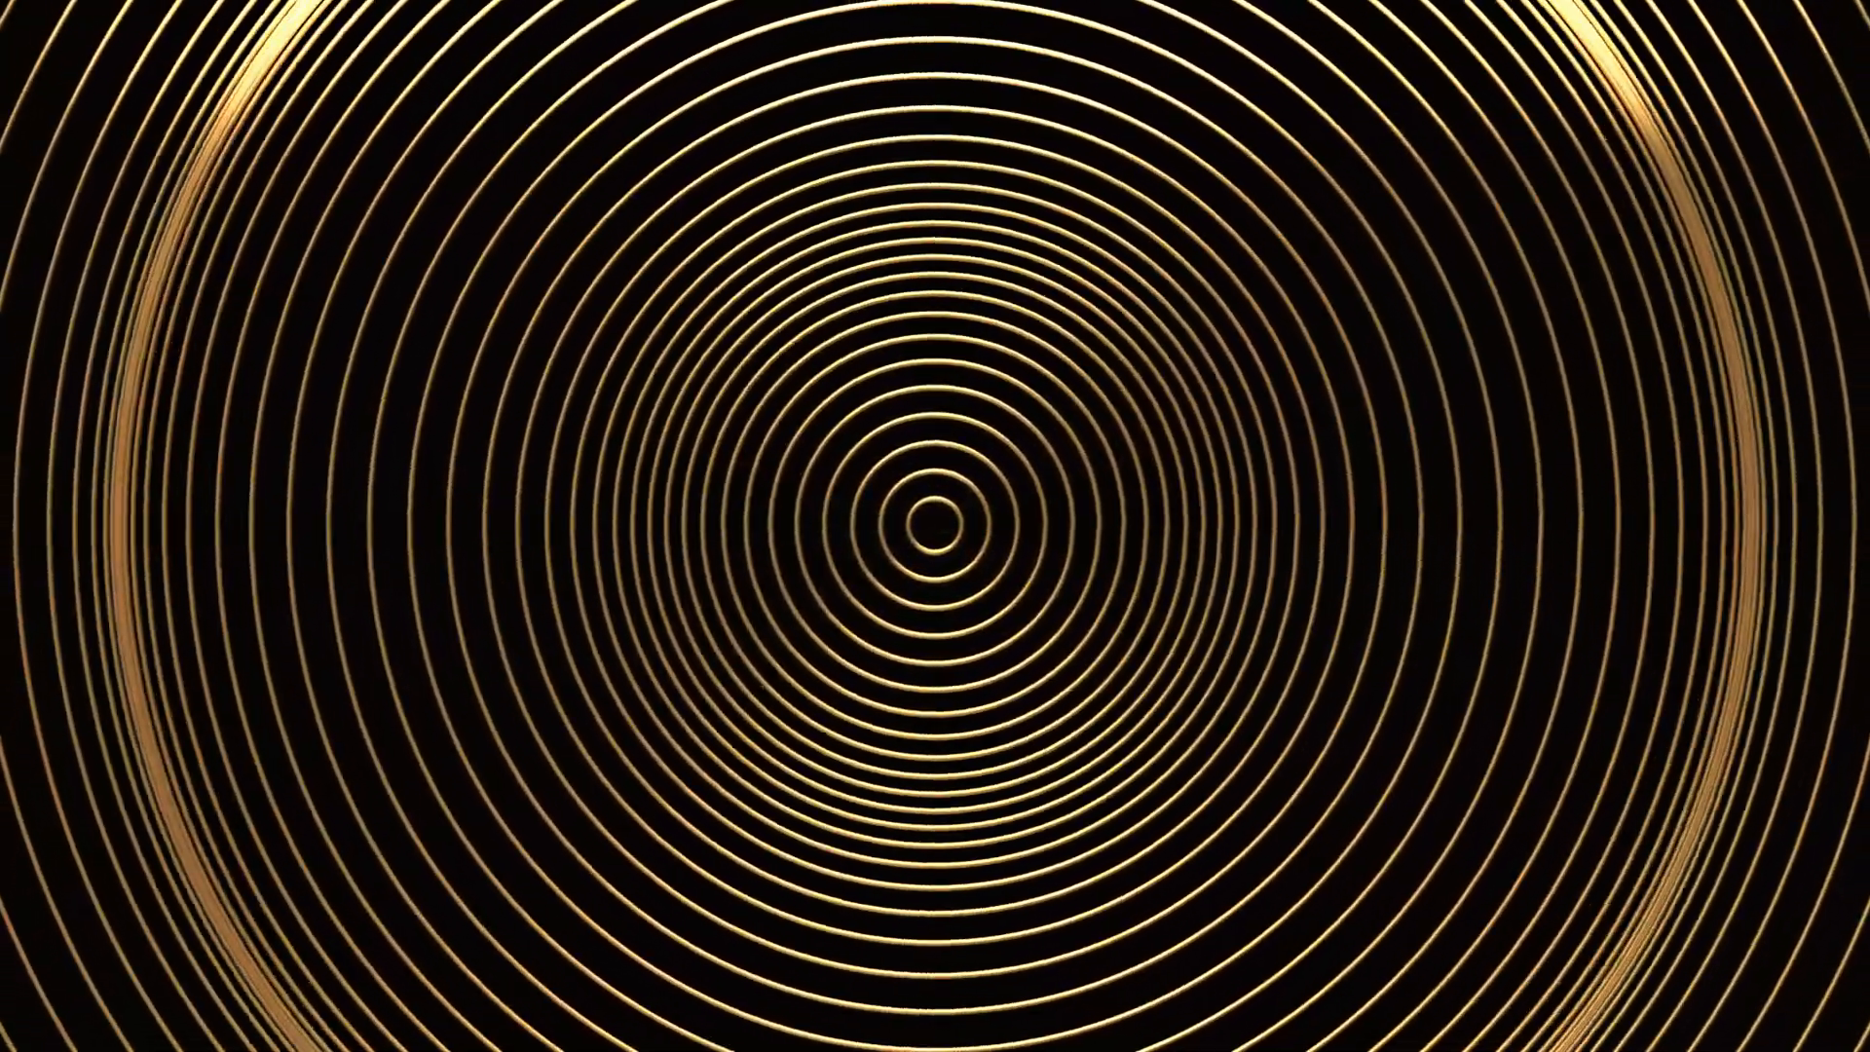